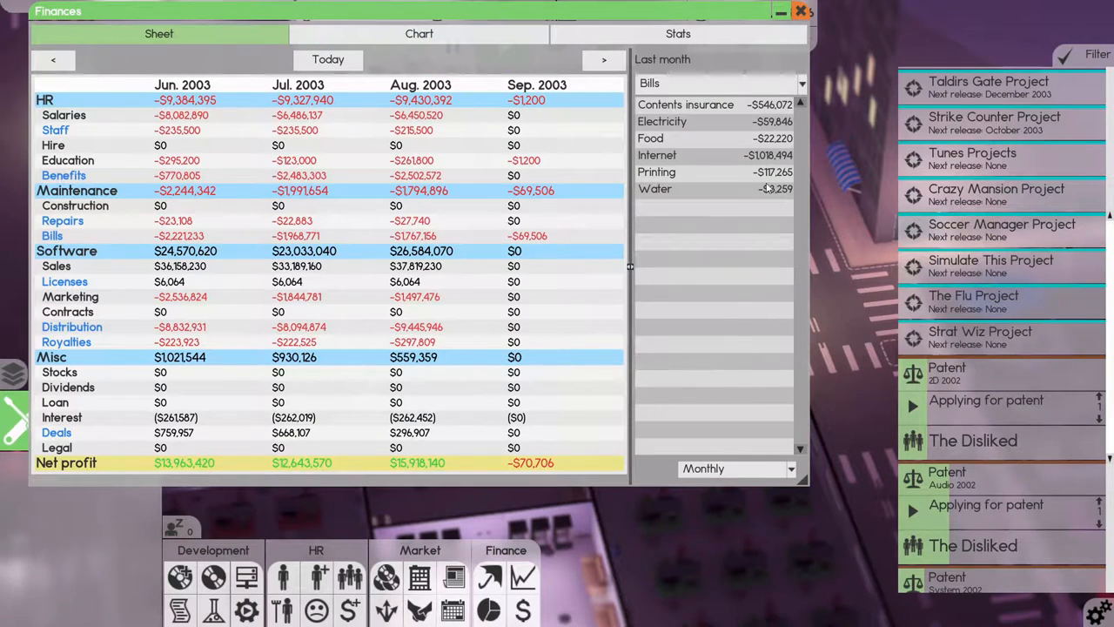
# Close the Finances window and resume the simulation in September 2003.
pyautogui.click(800, 9)
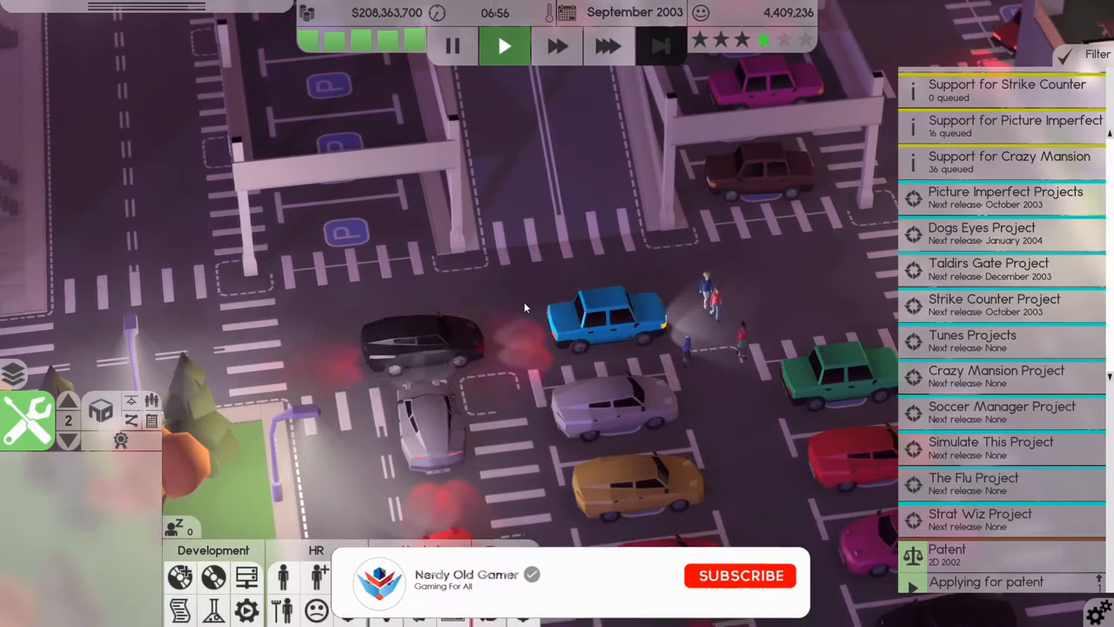
pyautogui.click(740, 576)
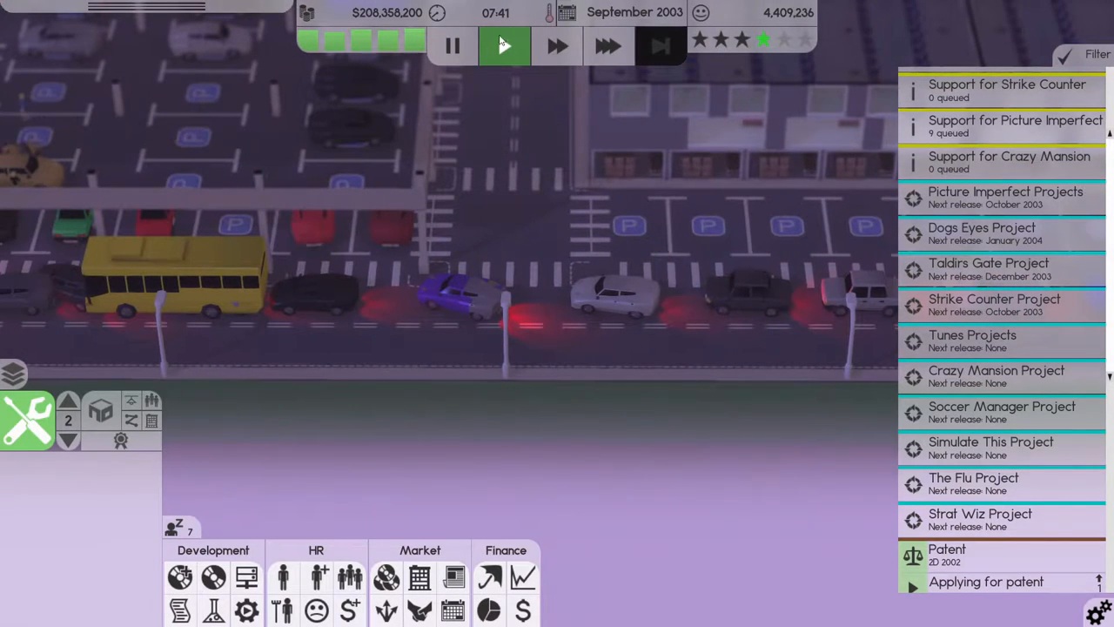
# Switch the game clock to fast-forward speed.
pyautogui.click(553, 47)
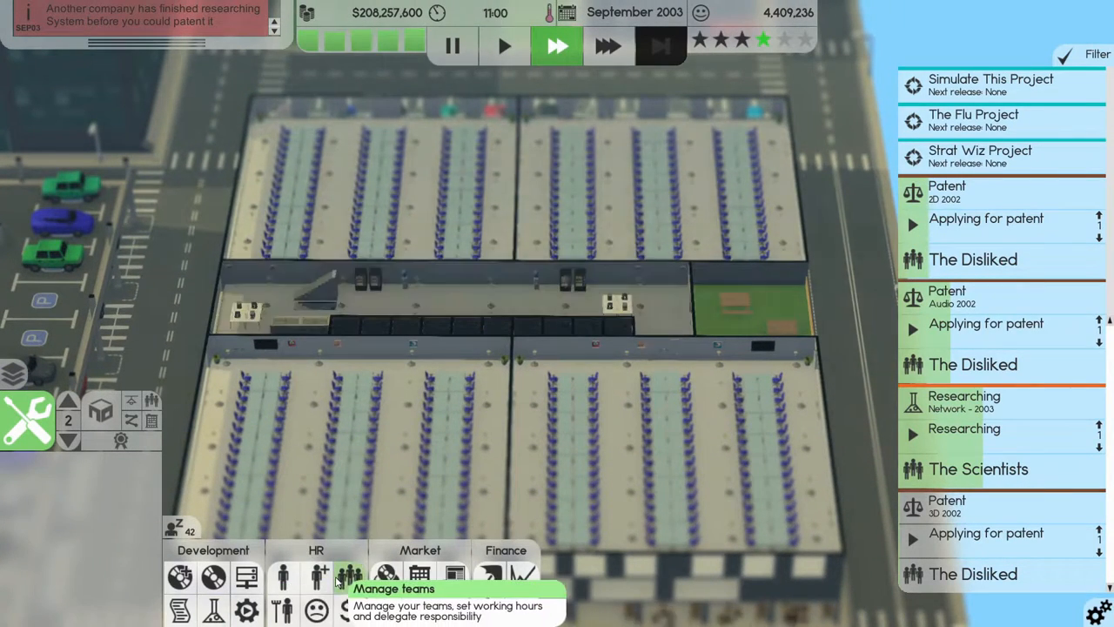
pyautogui.click(345, 574)
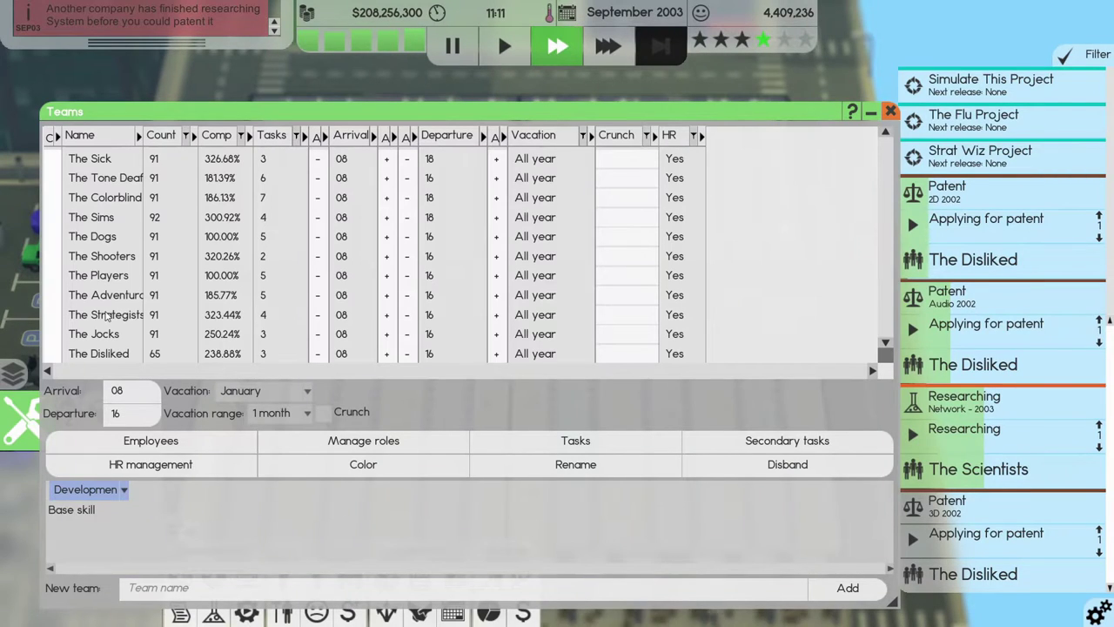
pyautogui.click(362, 440)
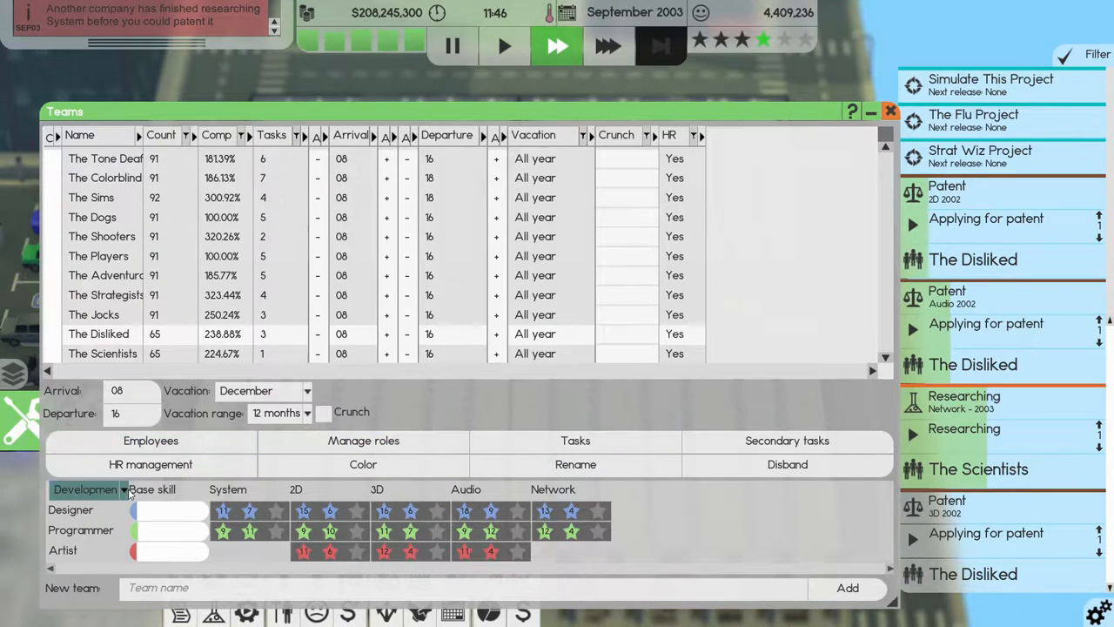
pyautogui.click(87, 489)
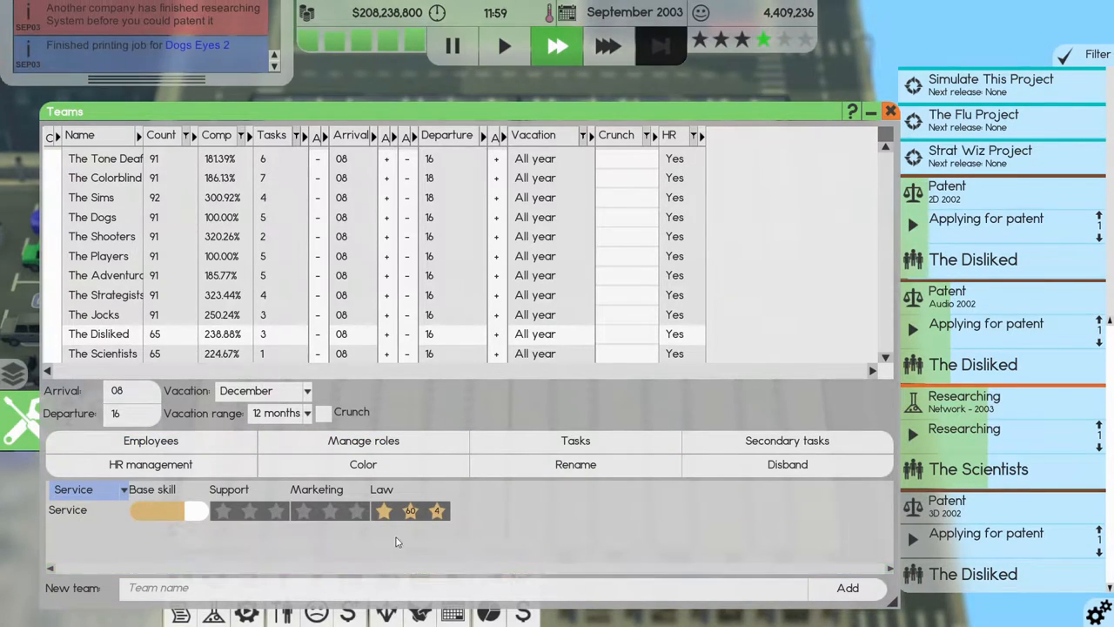
pyautogui.moveTo(410, 511)
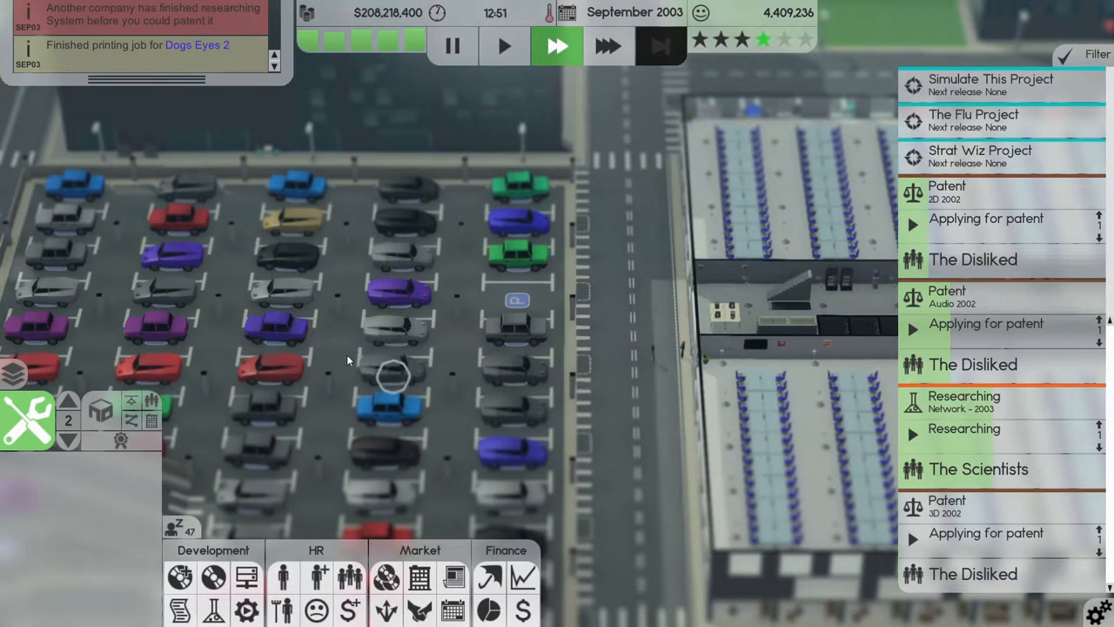
pyautogui.moveTo(339, 573)
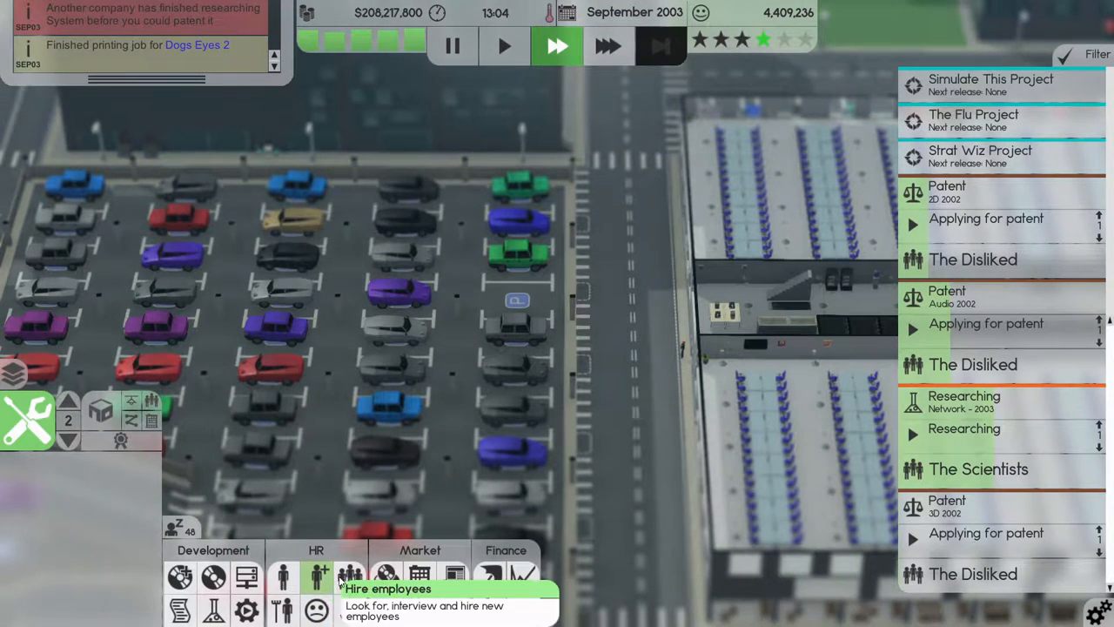
# Open the HR employee list and scroll up through The Disliked team's staff.
pyautogui.click(316, 574)
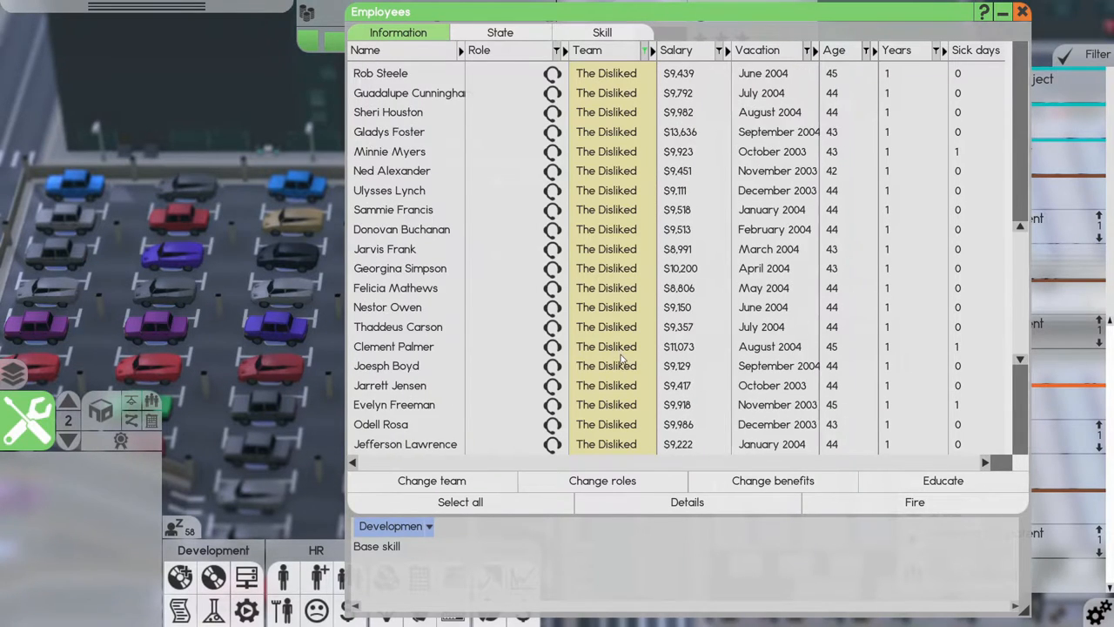
pyautogui.scroll(3)
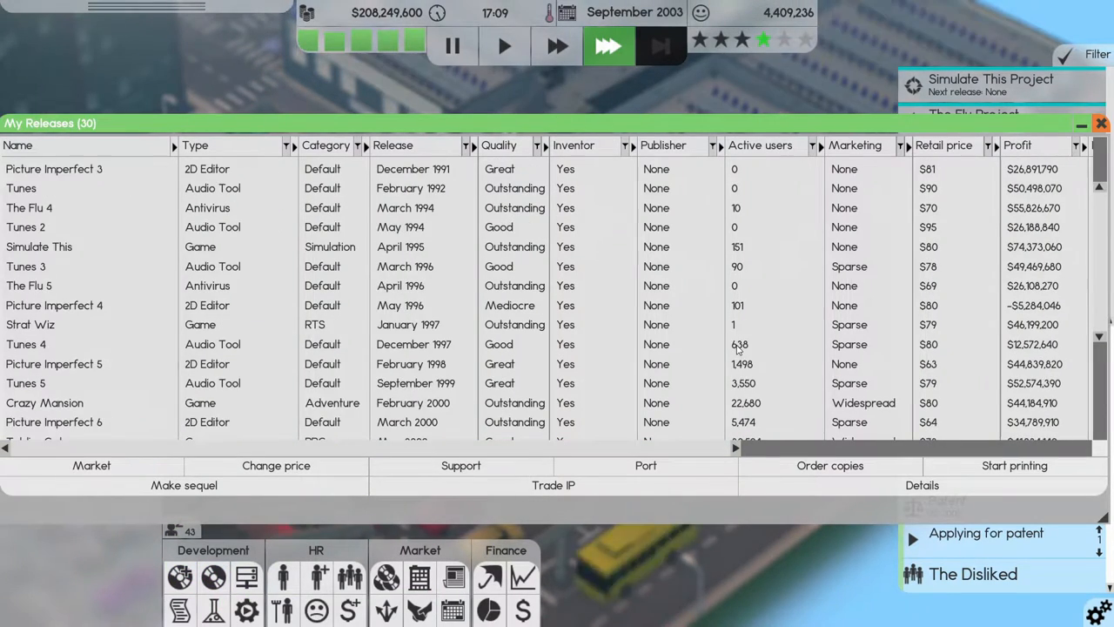
# Scroll through My Releases, then close it to reveal the July–October 2003 finances chart.
pyautogui.scroll(-3)
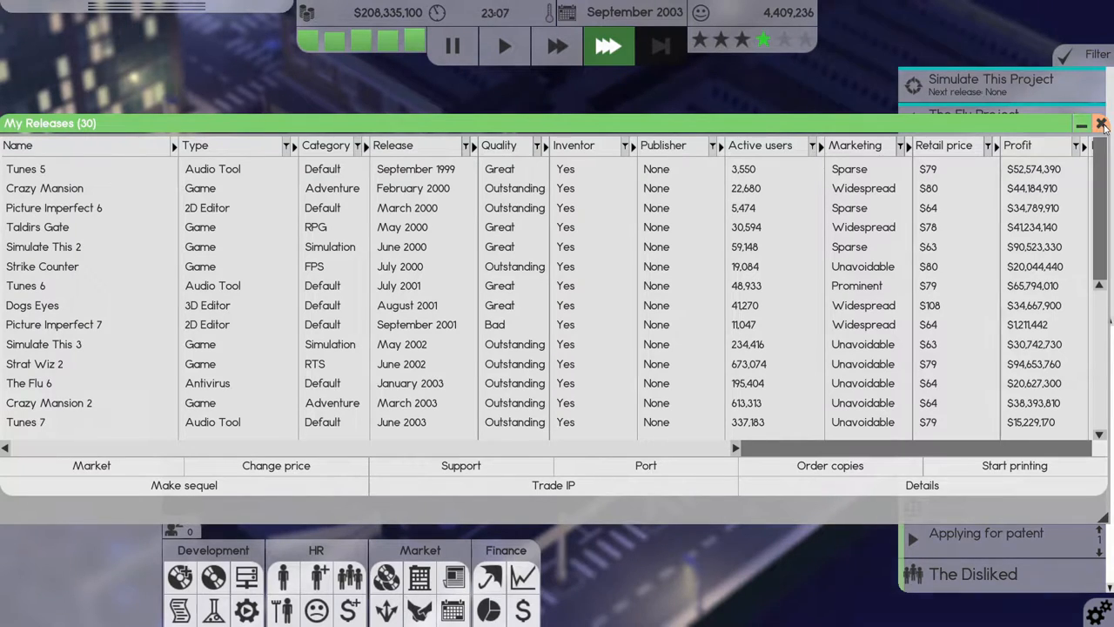
pyautogui.click(1100, 123)
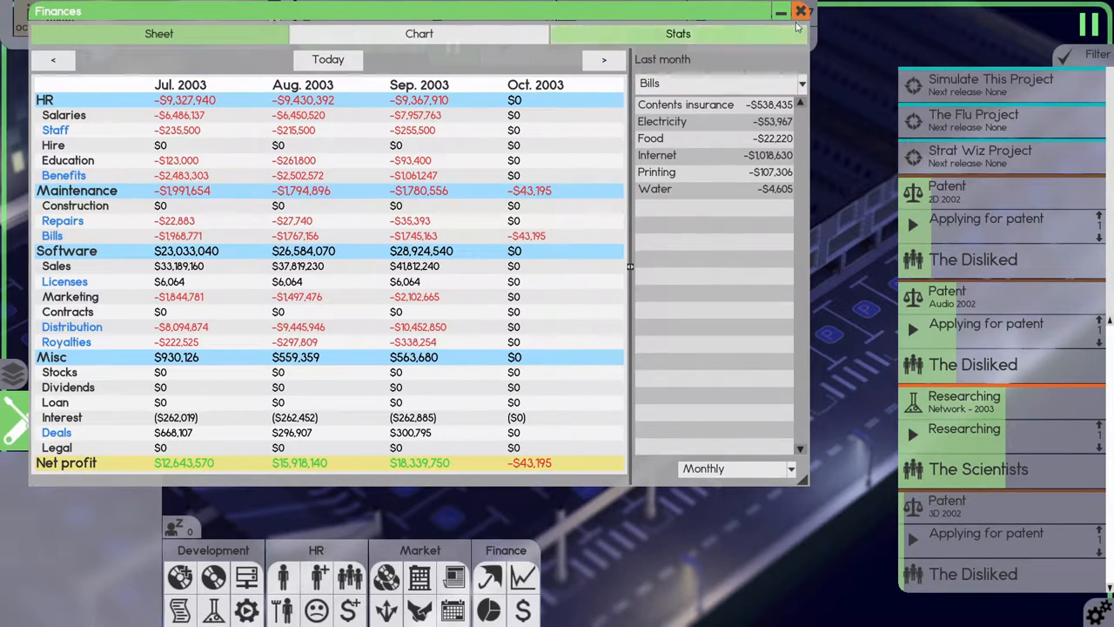
# Close Finances, step the view to floor 9 and back, and open then close Develop Software.
pyautogui.click(797, 12)
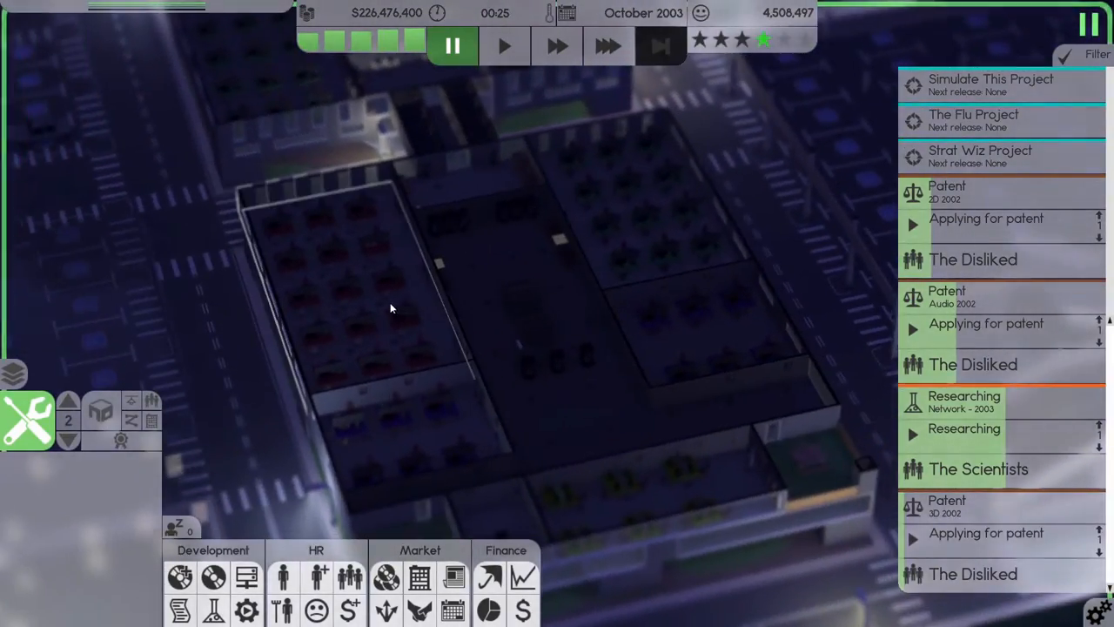
pyautogui.moveTo(69, 406)
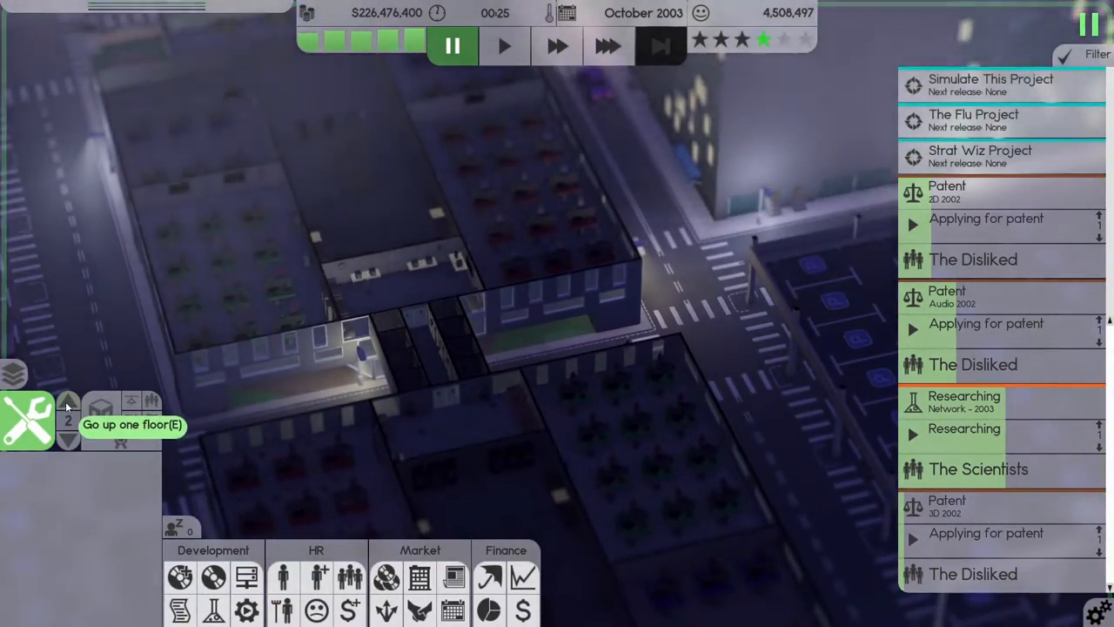
pyautogui.click(68, 407)
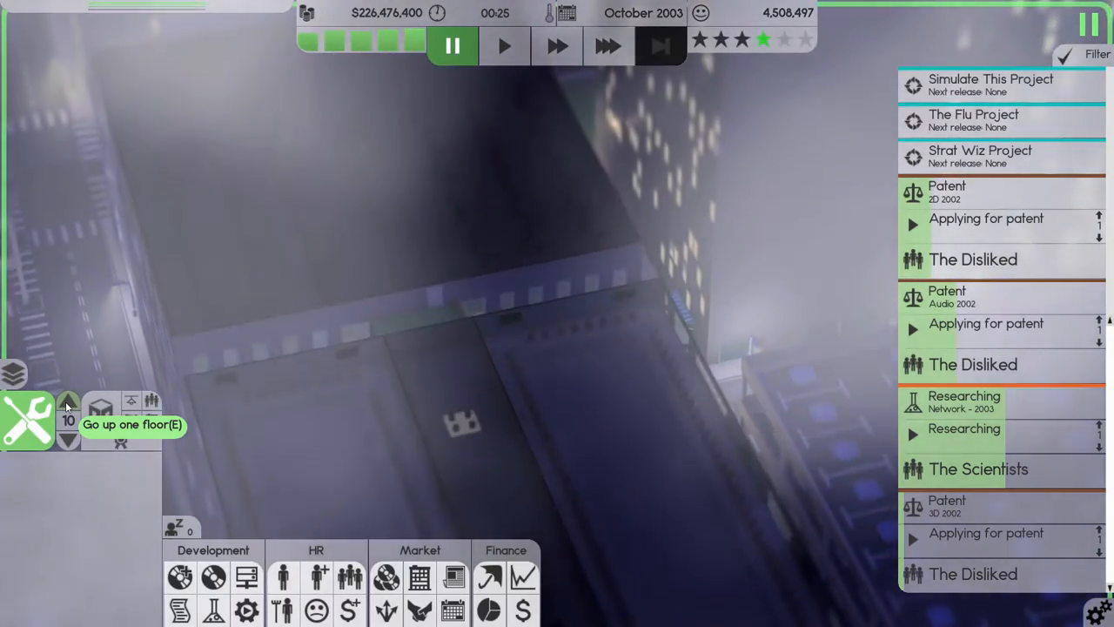
pyautogui.click(69, 408)
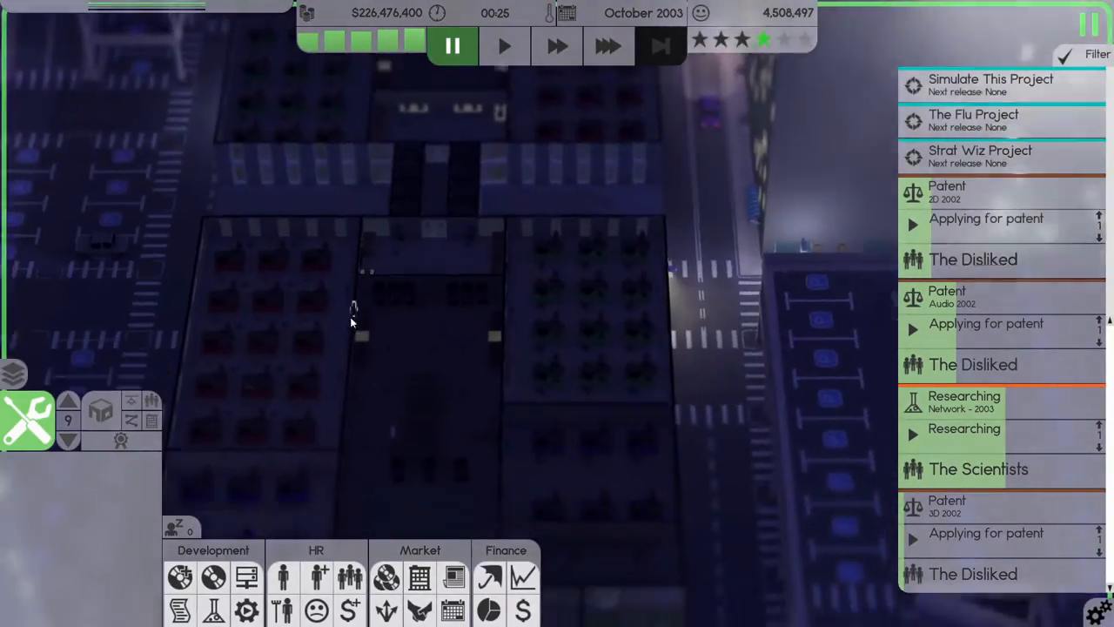
pyautogui.moveTo(183, 578)
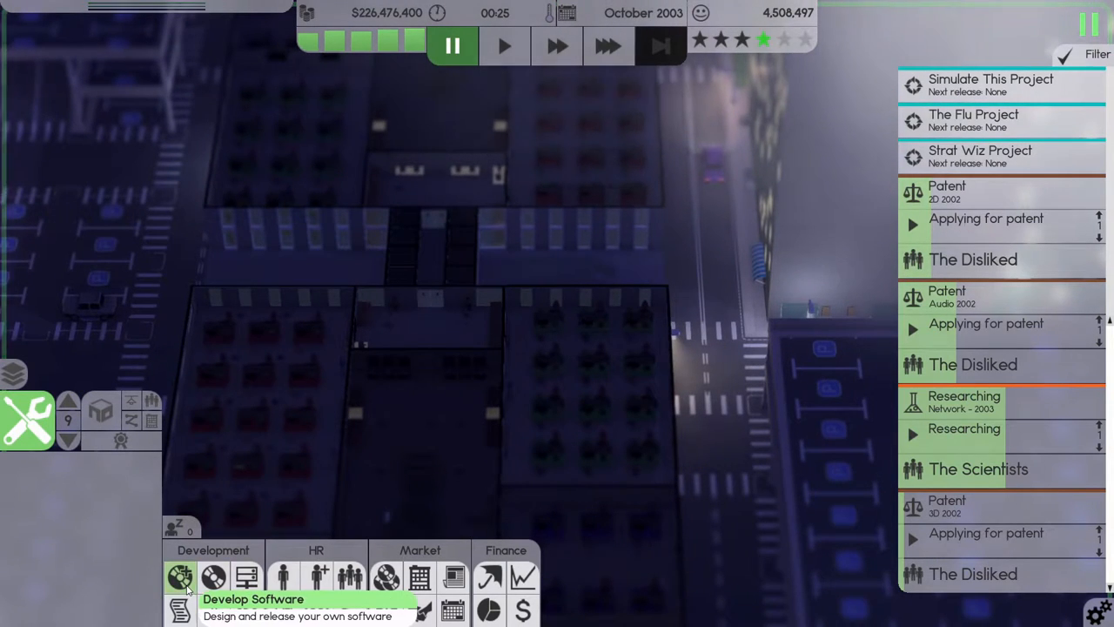
pyautogui.click(180, 581)
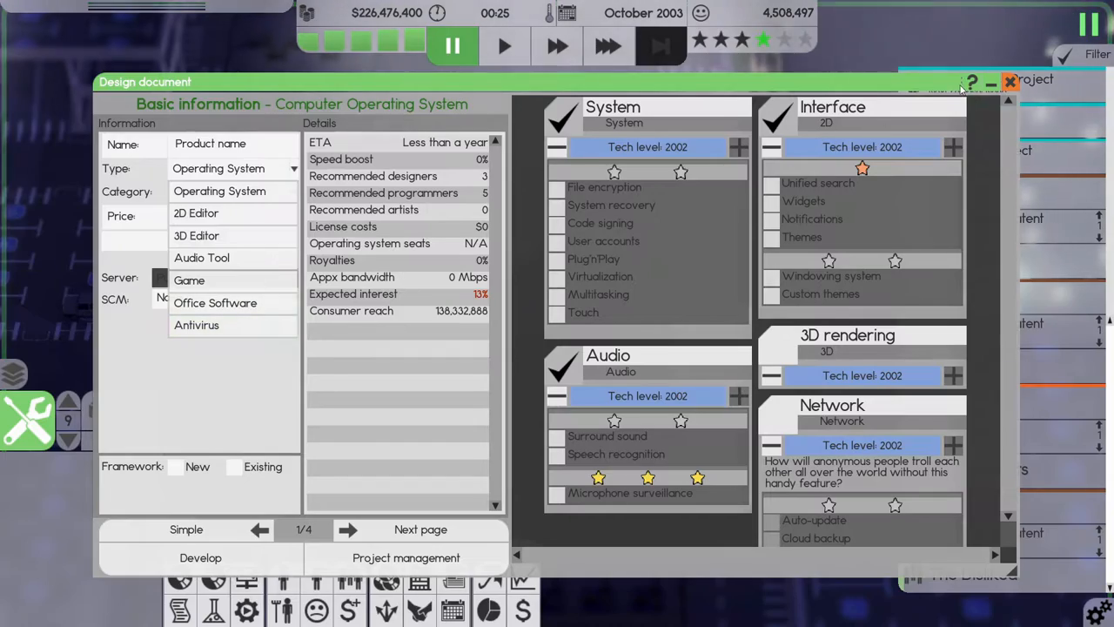
pyautogui.click(1010, 81)
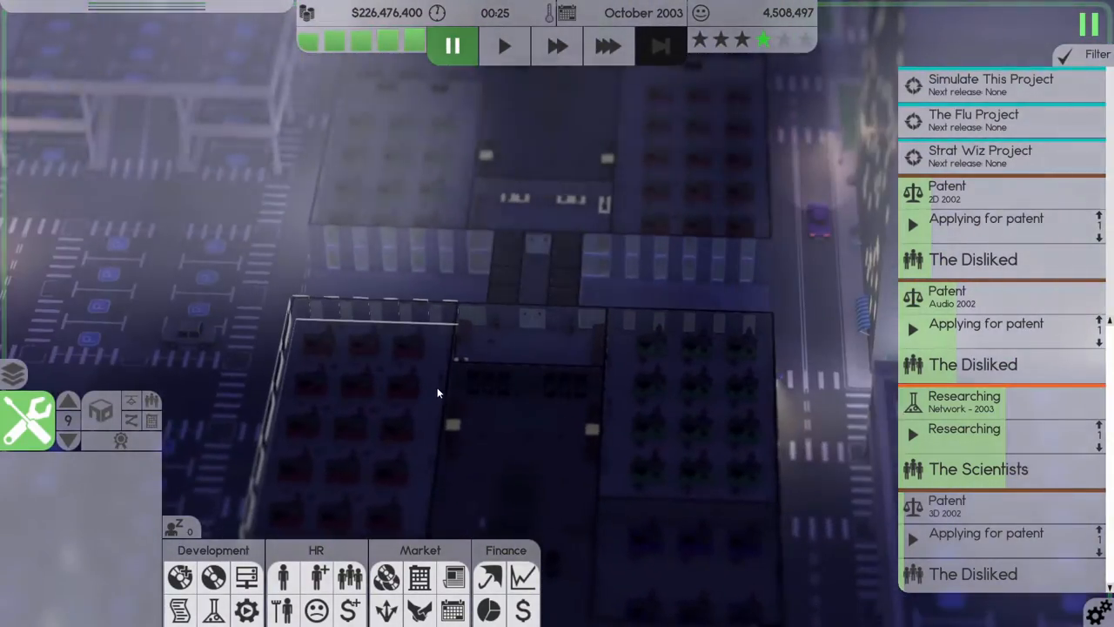
pyautogui.moveTo(317, 574)
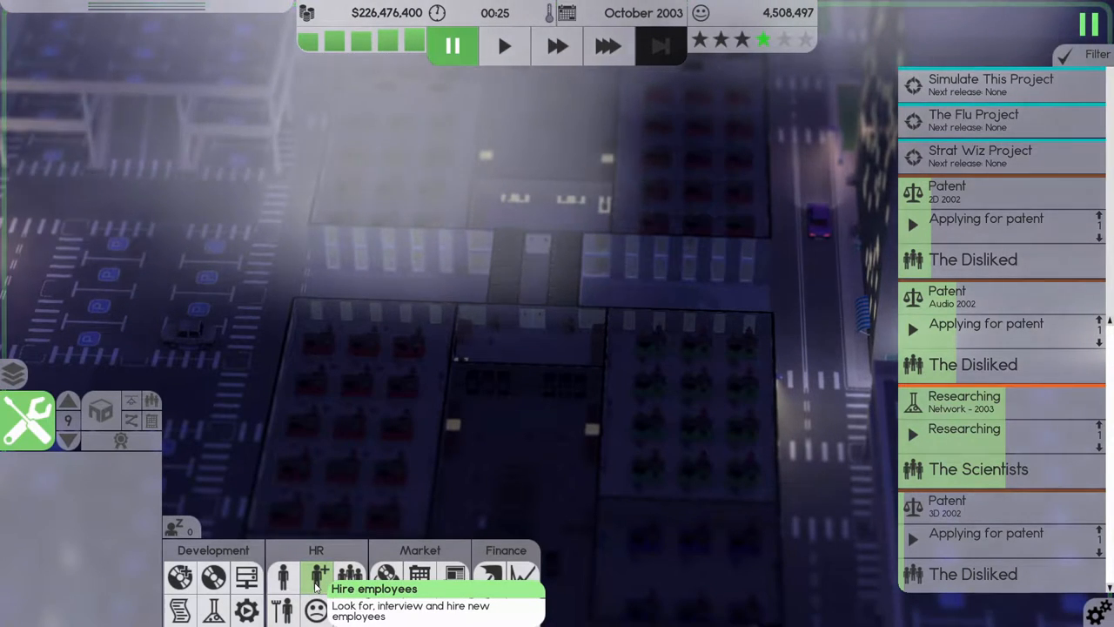
# Search for candidates on skill and personality at maximum budget, sorted best skill first.
pyautogui.click(320, 577)
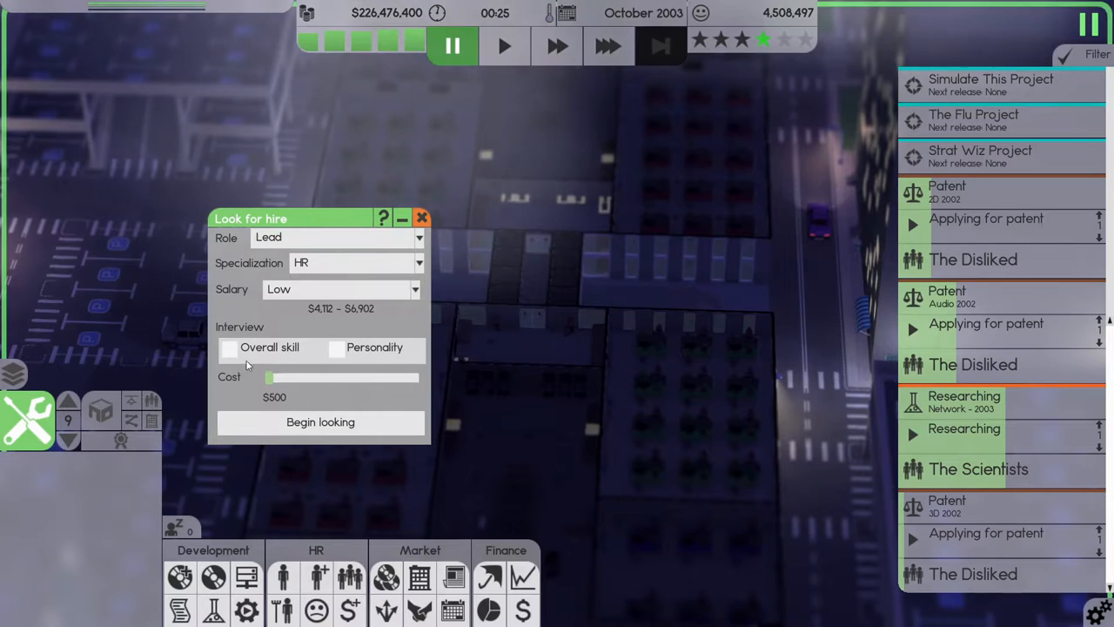
pyautogui.click(229, 349)
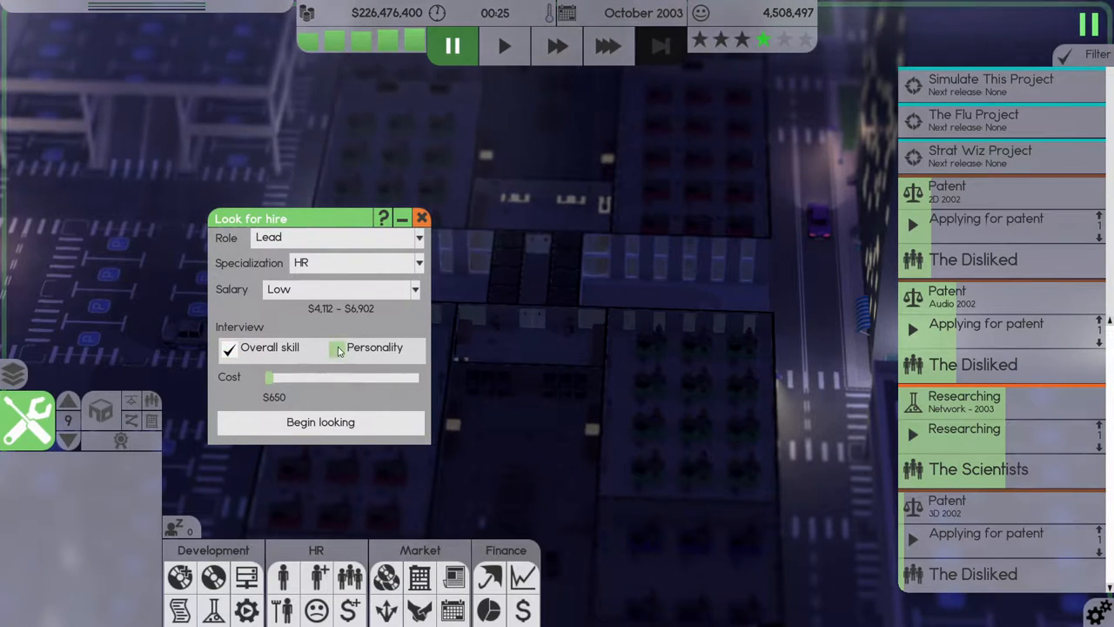
pyautogui.click(337, 349)
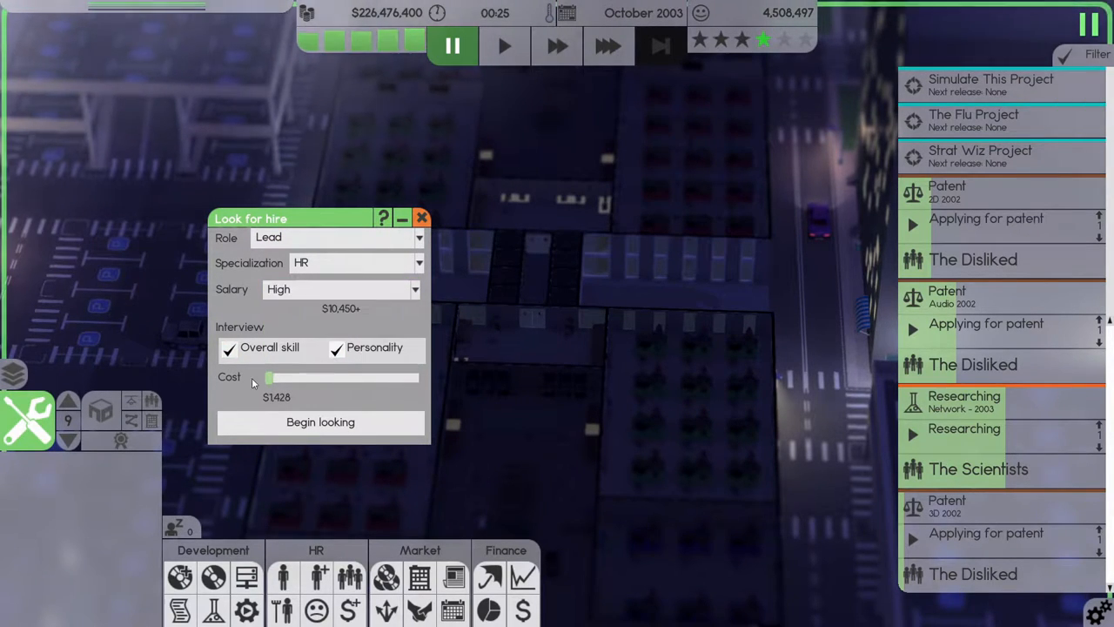
pyautogui.moveTo(270, 377); pyautogui.dragTo(414, 377)
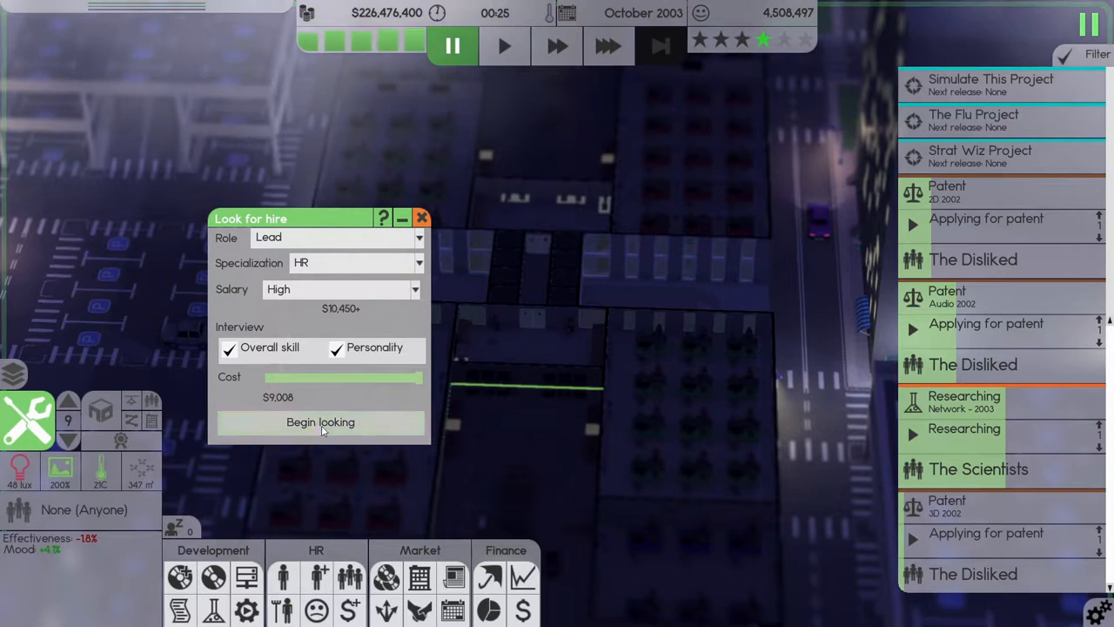
pyautogui.click(319, 422)
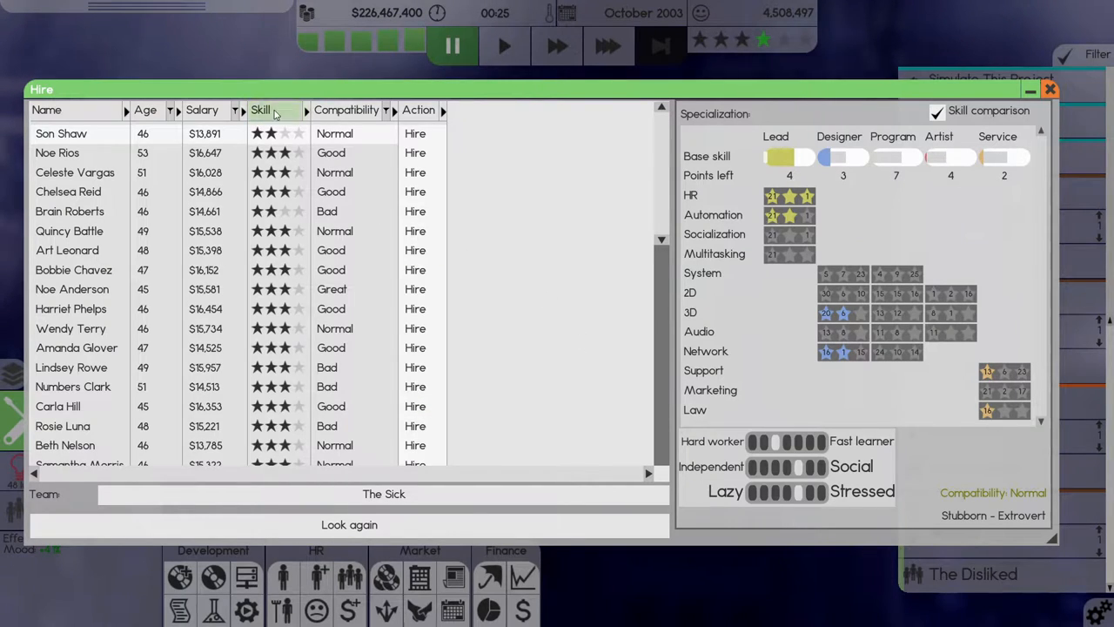
pyautogui.click(261, 110)
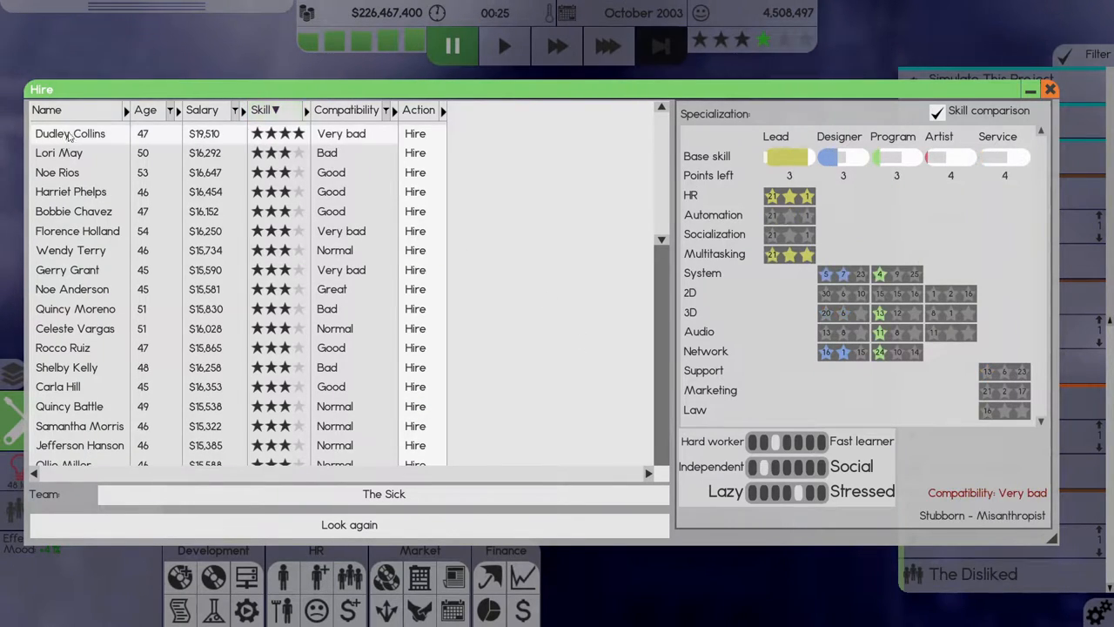
pyautogui.moveTo(794, 216)
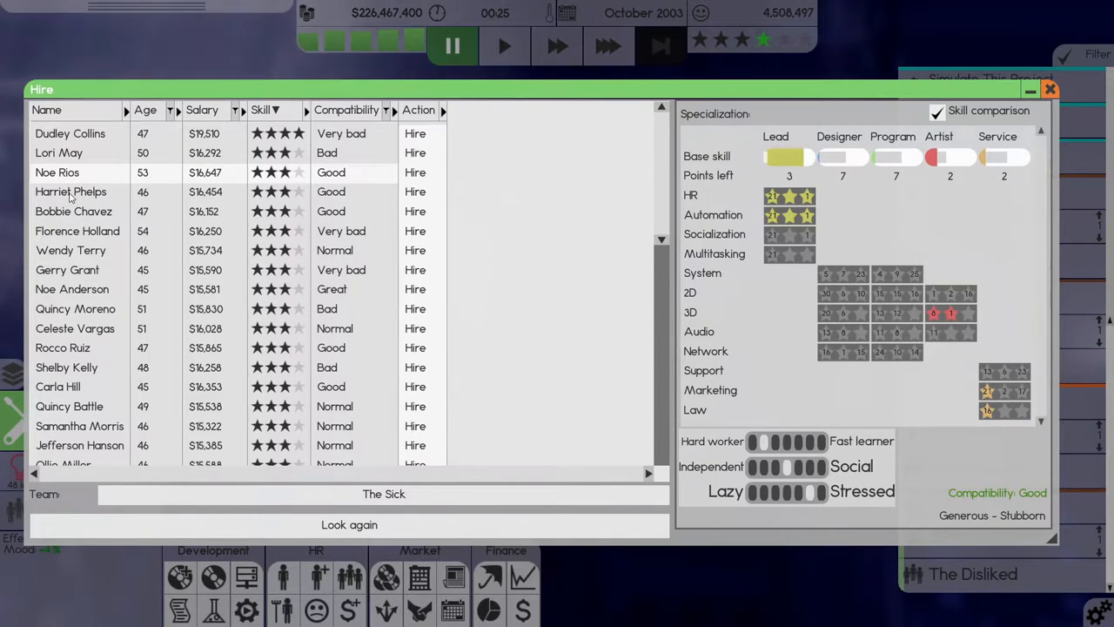
pyautogui.moveTo(415, 173)
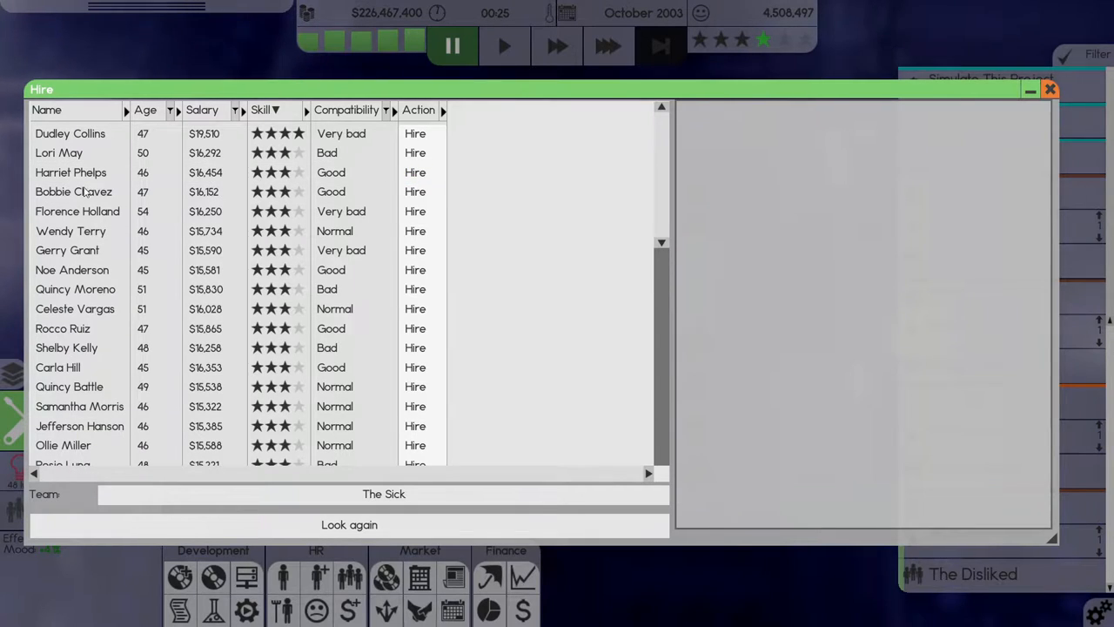
# Compare Florence Holland, Quincy Moreno and Ella Reynolds, then hire Cruz Garrett into The Sick.
pyautogui.click(73, 192)
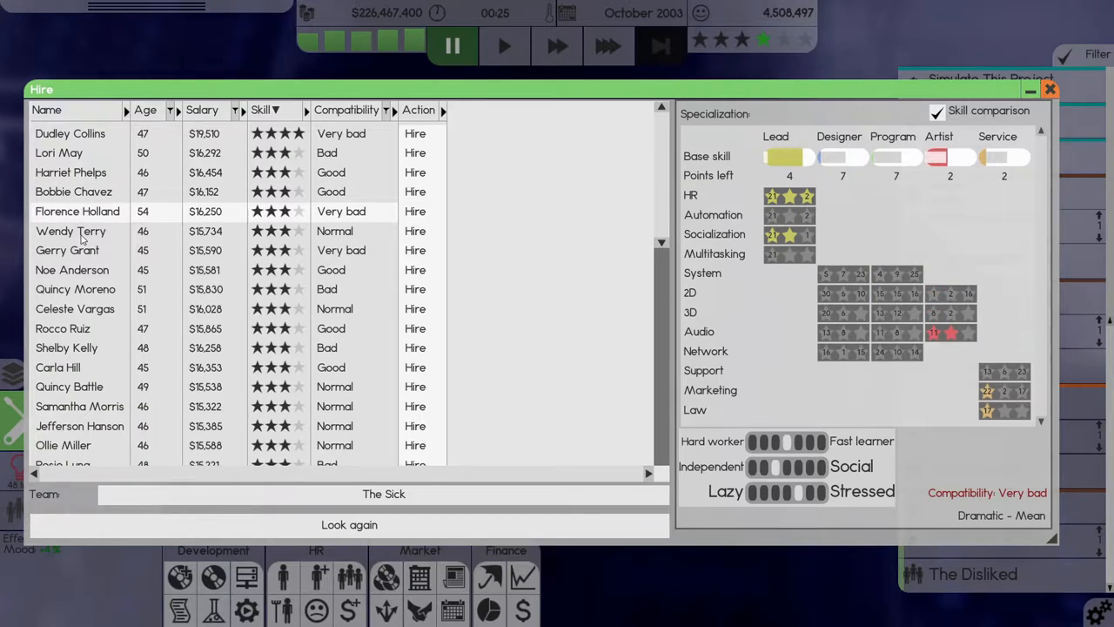
pyautogui.click(75, 289)
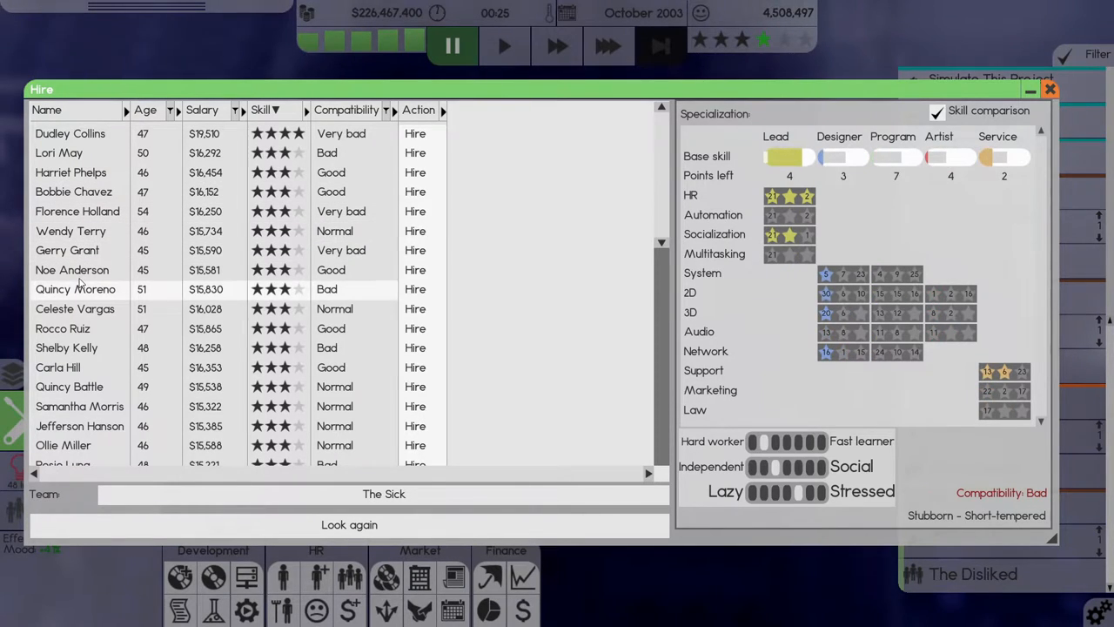
pyautogui.click(349, 525)
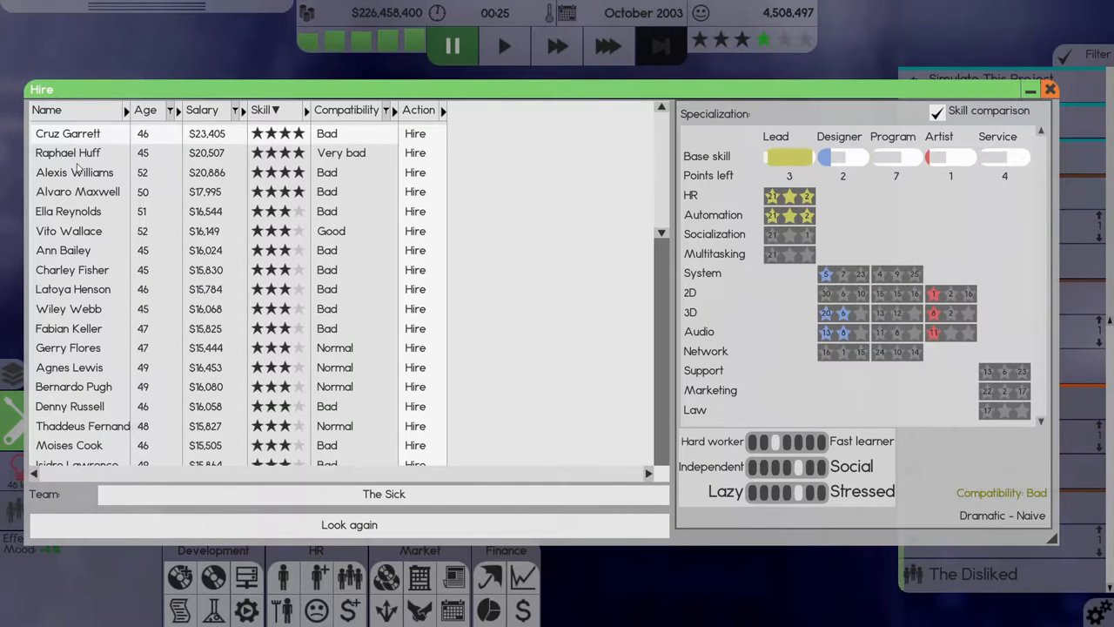
pyautogui.moveTo(369, 146)
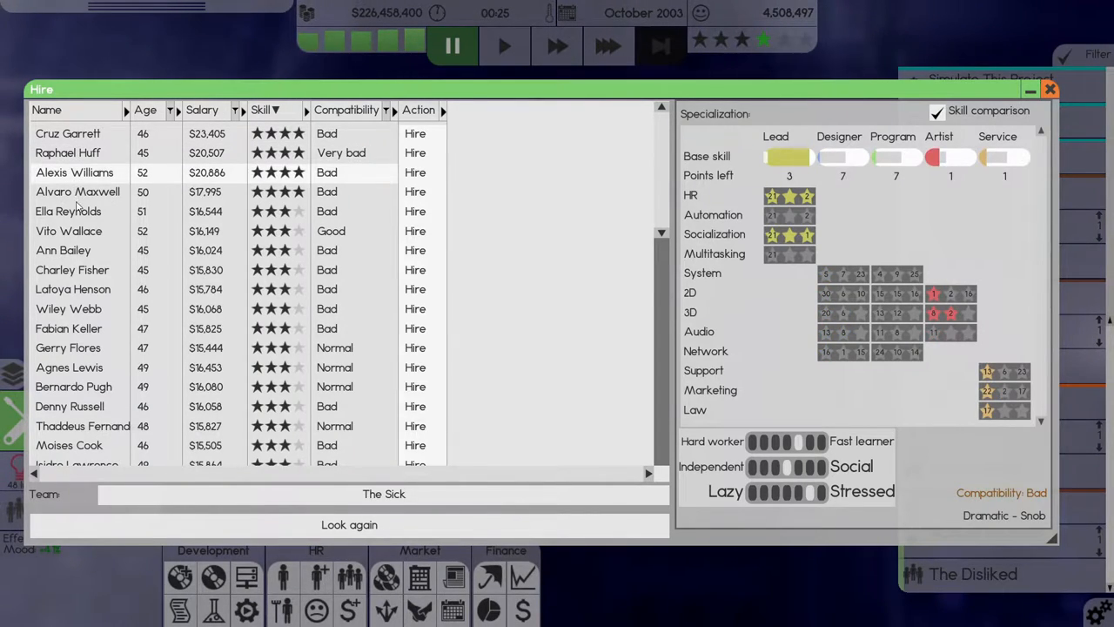
pyautogui.click(68, 211)
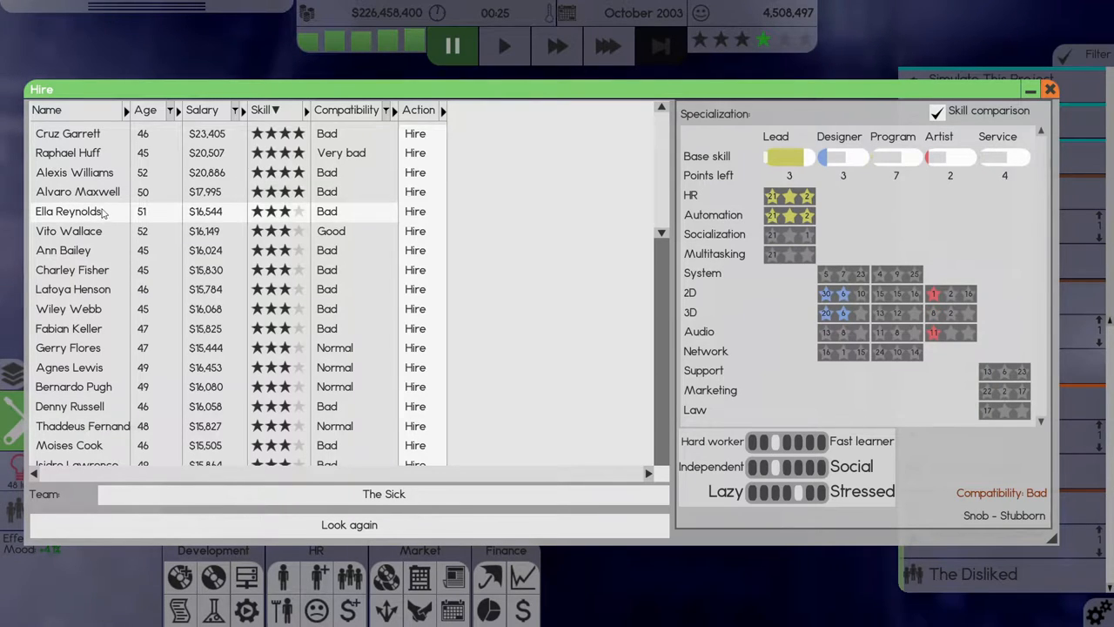
pyautogui.click(68, 133)
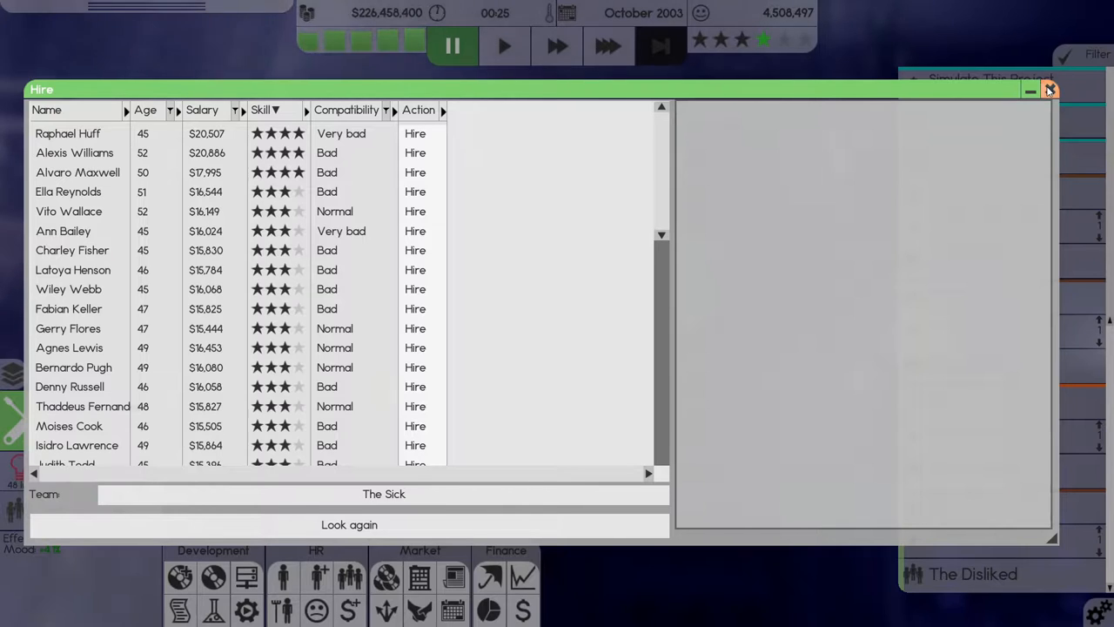
pyautogui.click(1050, 89)
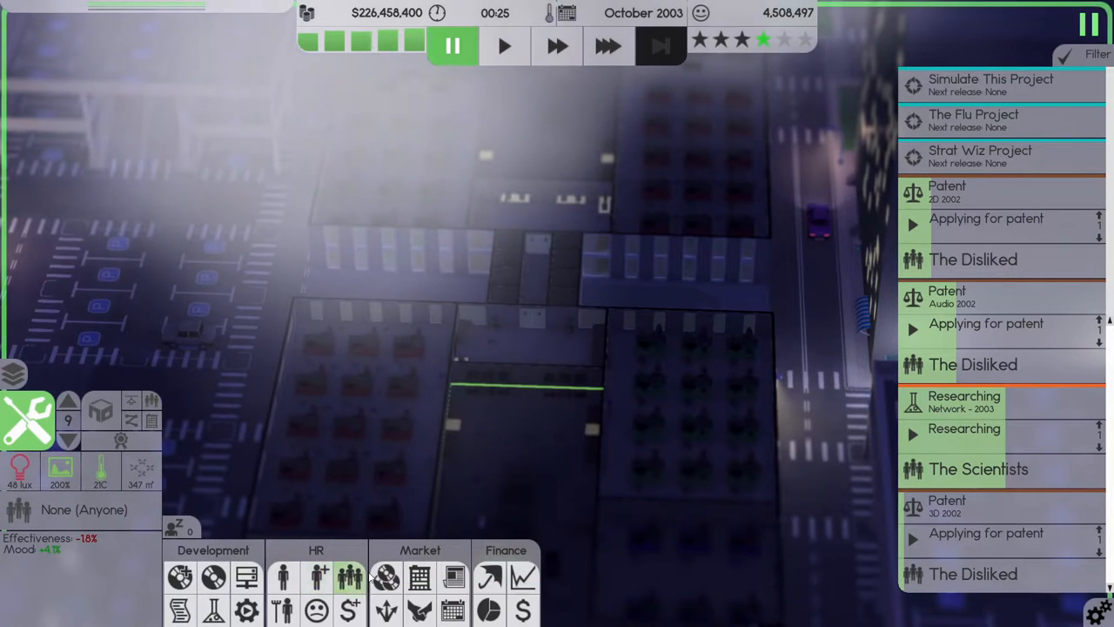
pyautogui.moveTo(318, 574)
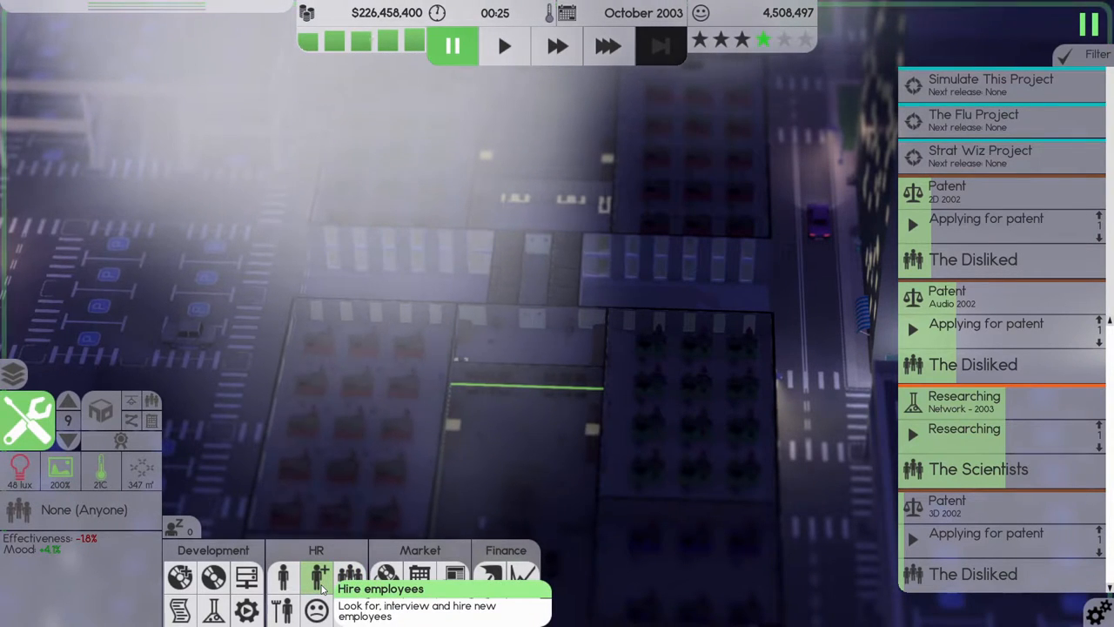
pyautogui.moveTo(286, 578)
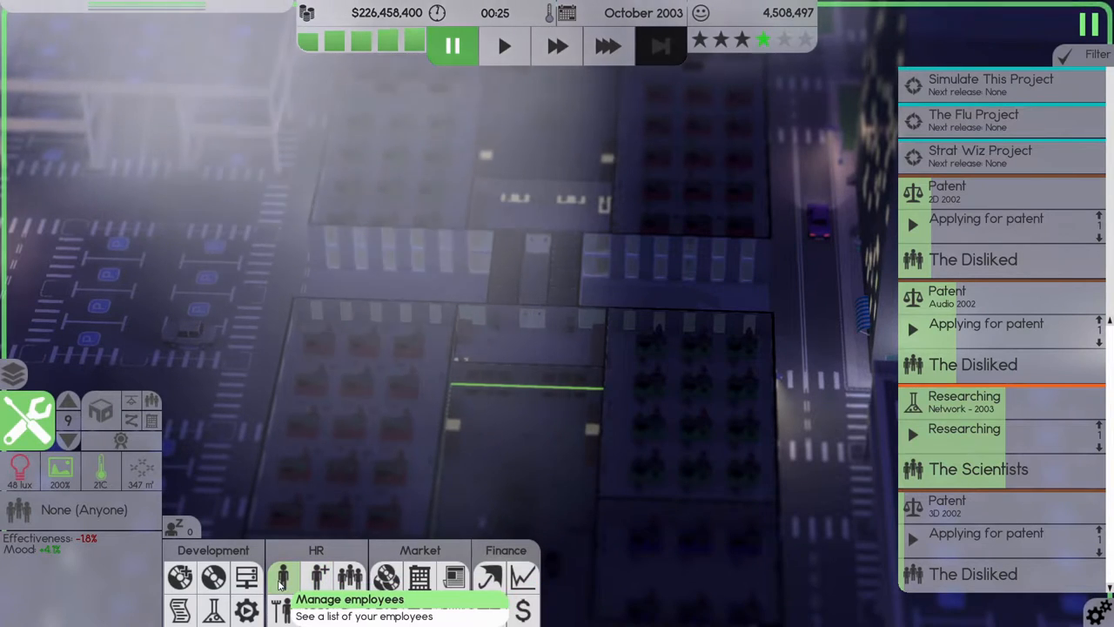
pyautogui.click(283, 576)
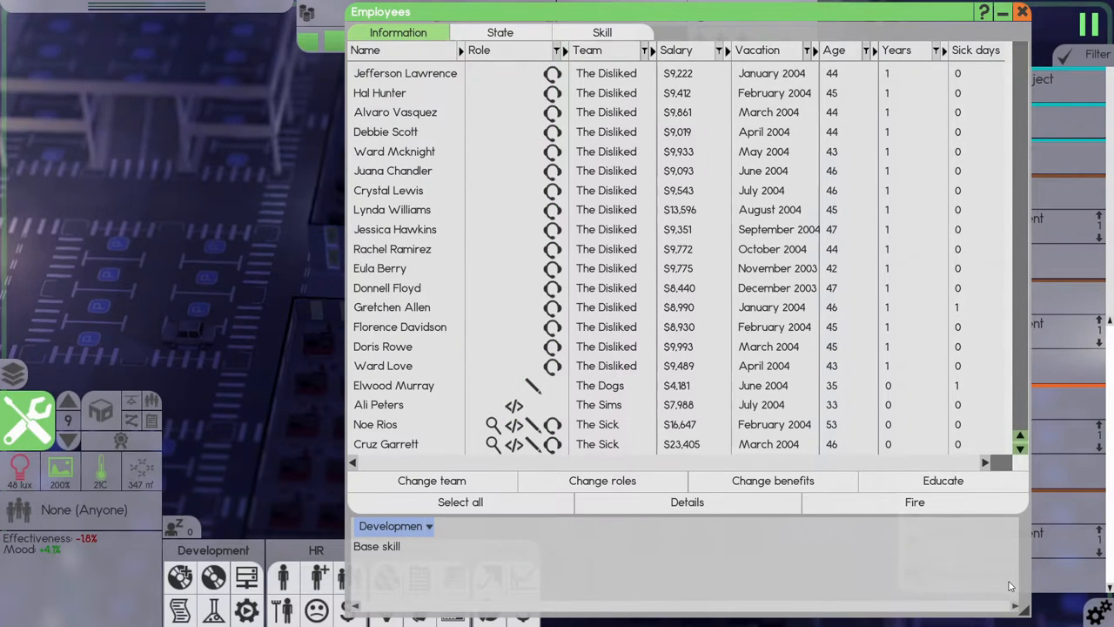
pyautogui.moveTo(433, 425)
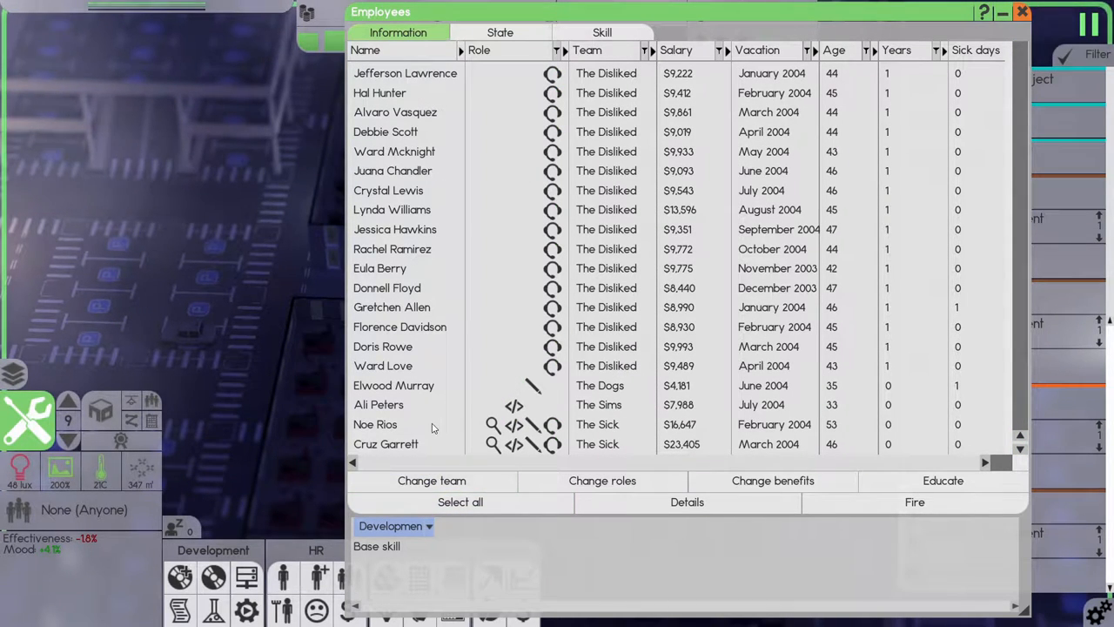
pyautogui.click(375, 424)
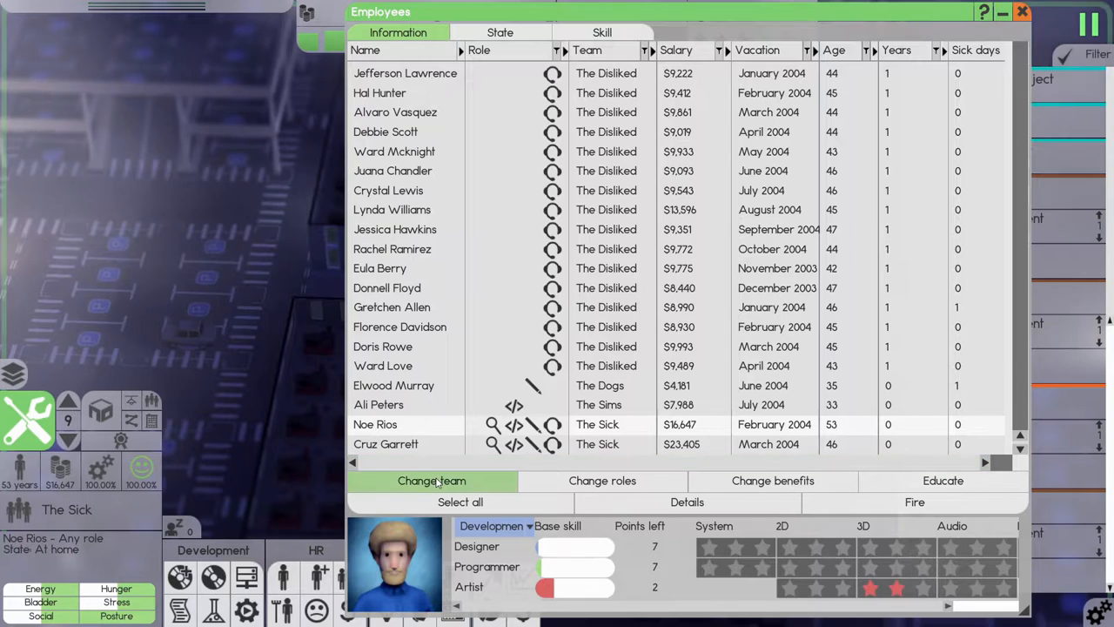
pyautogui.moveTo(314, 574)
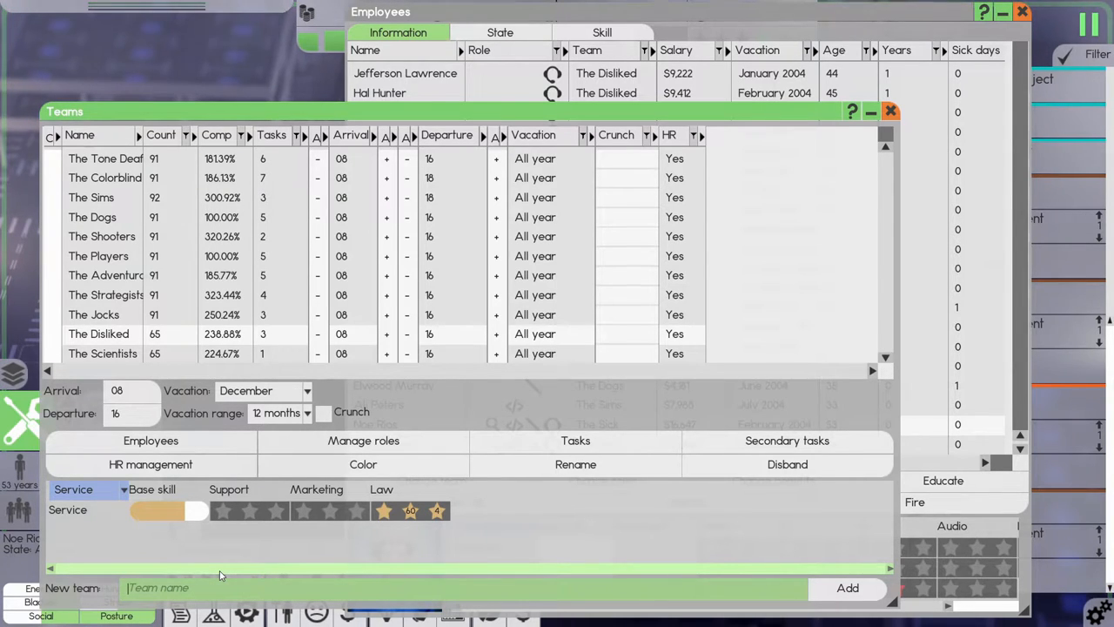
# Add a new team named The Dreary Kind.
pyautogui.write('The')
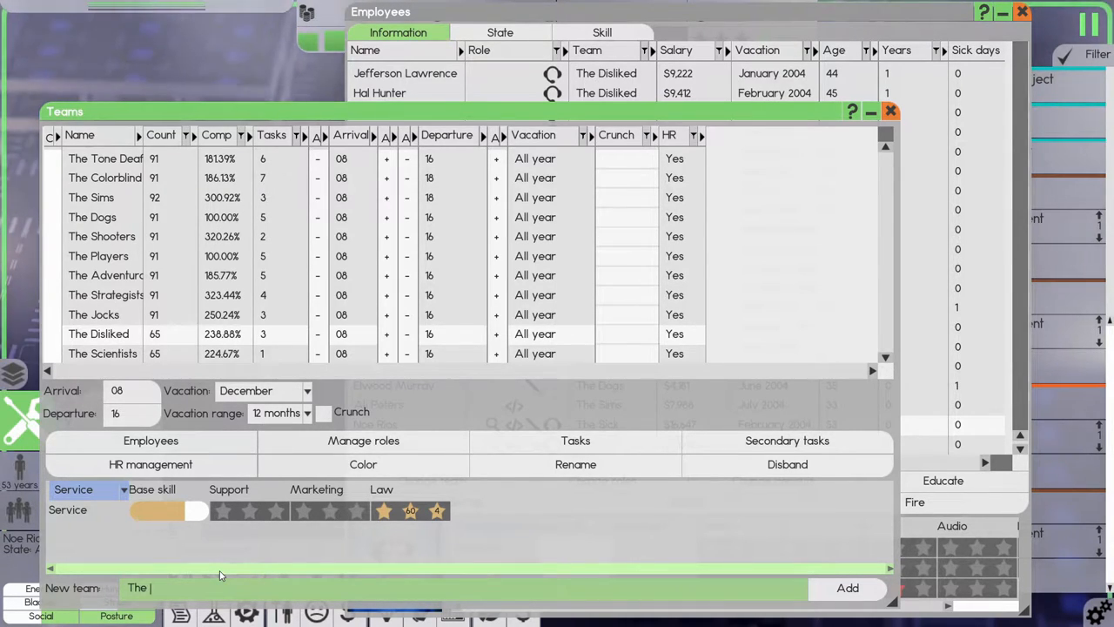
pyautogui.write('Dreary Kin')
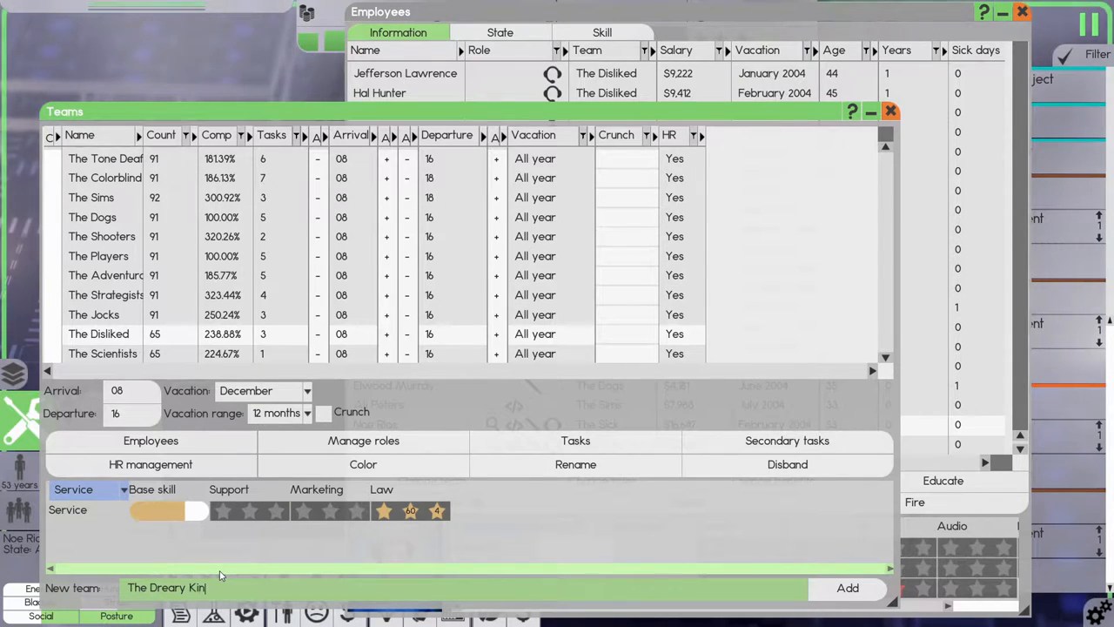
pyautogui.write('d')
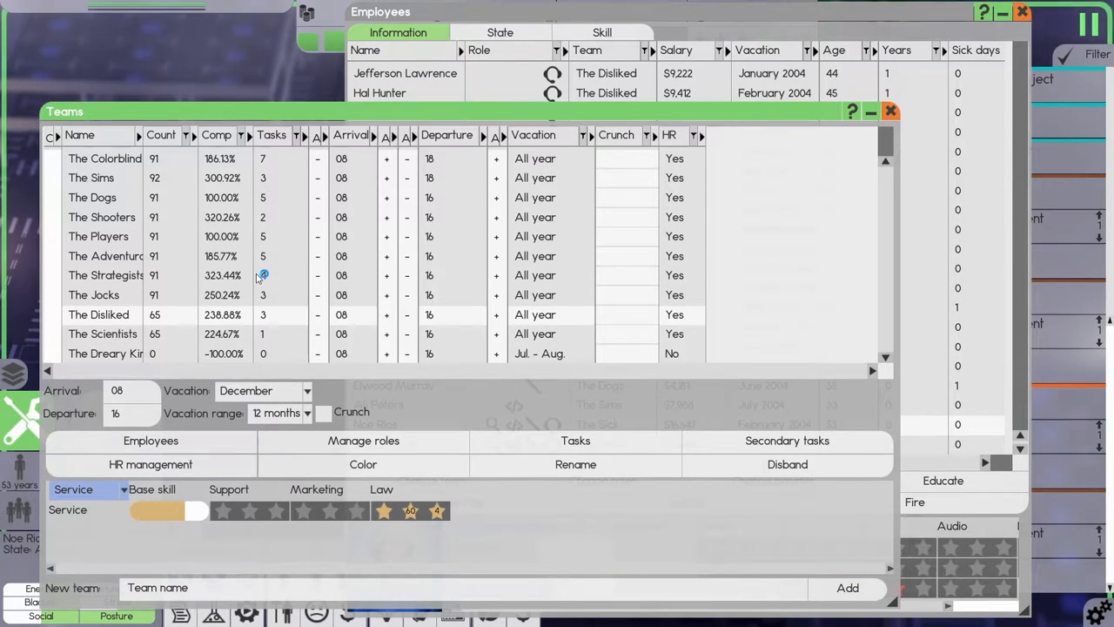
# Add a second new team named The Thinkers.
pyautogui.click(174, 587)
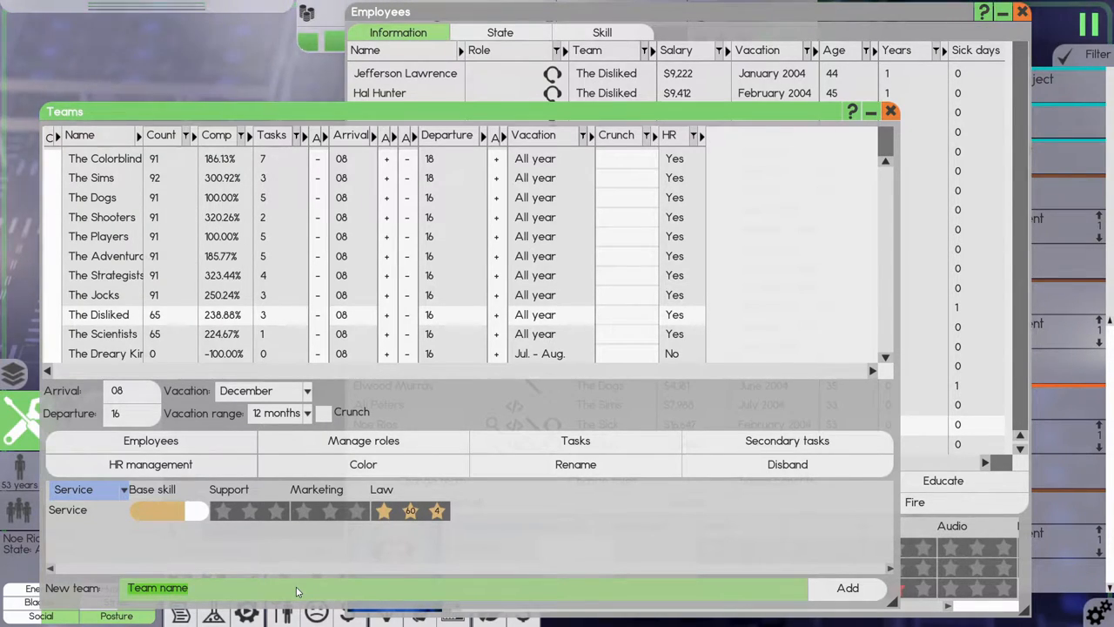
pyautogui.write('Wortld')
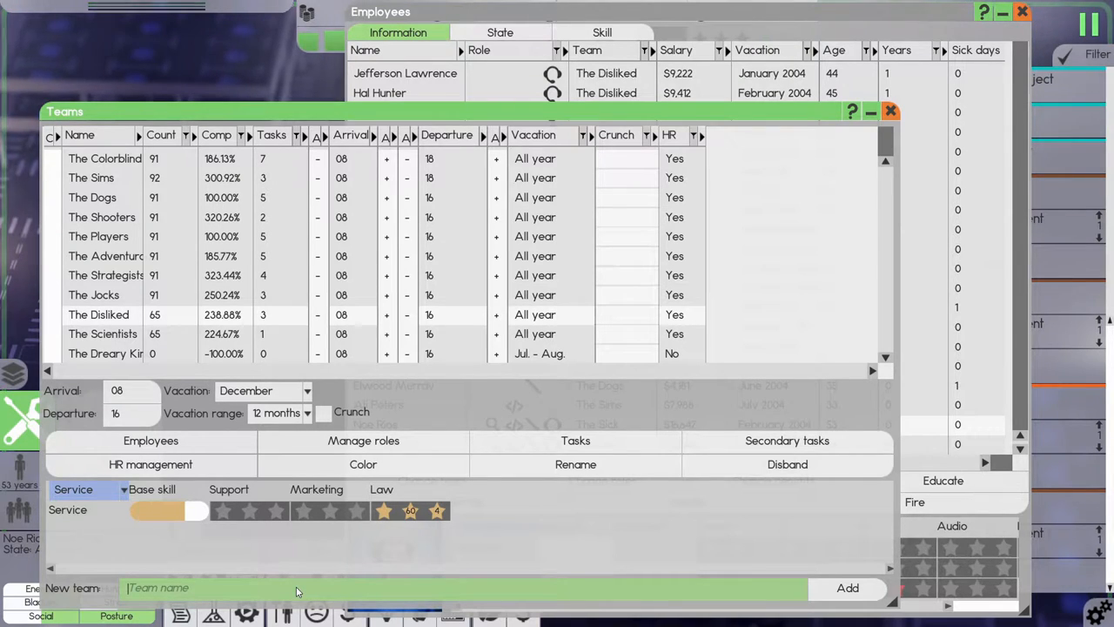
pyautogui.write('The')
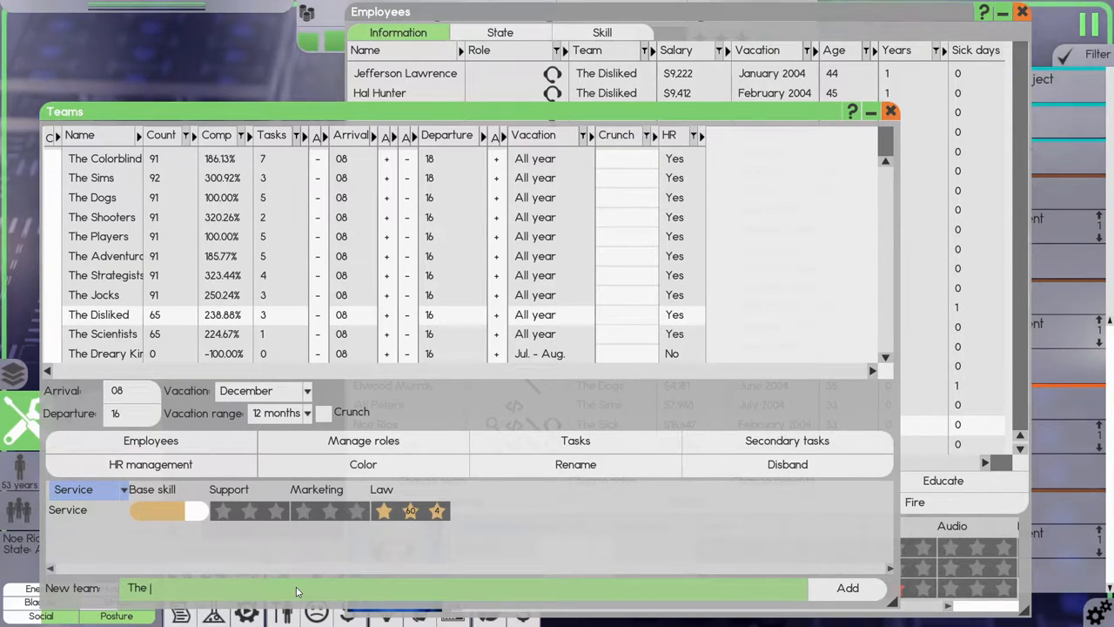
pyautogui.write('Thinkers')
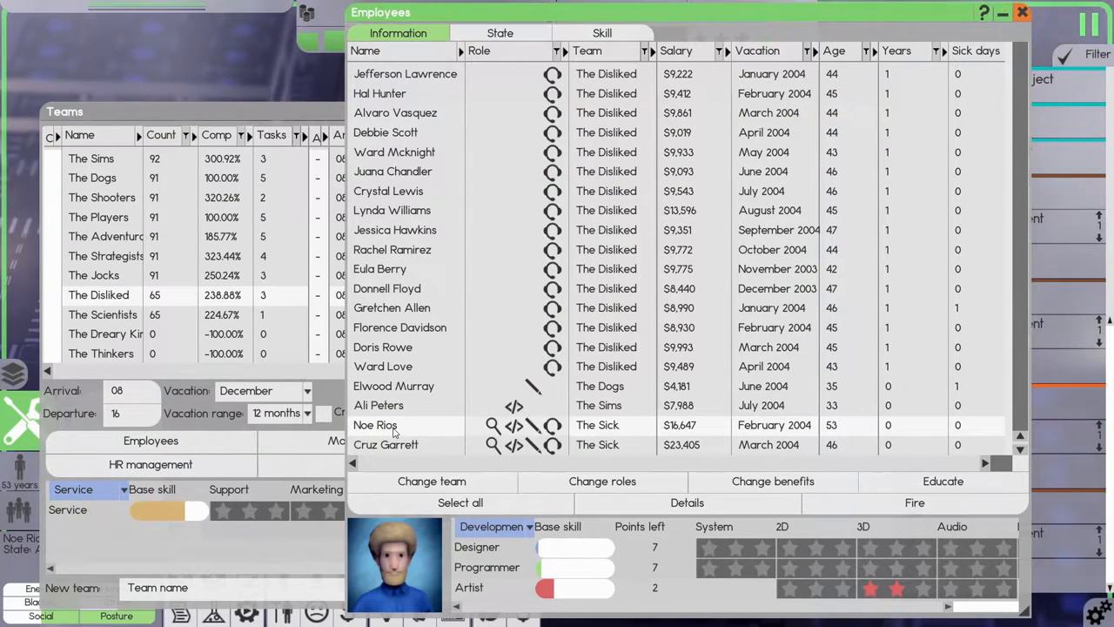
pyautogui.moveTo(602, 481)
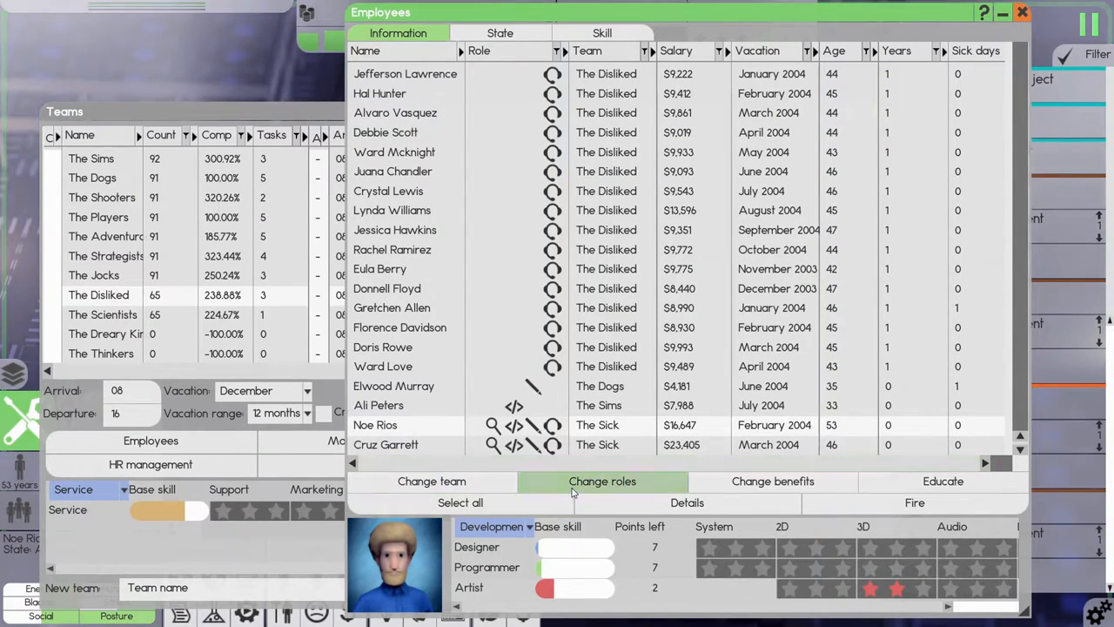
pyautogui.click(602, 481)
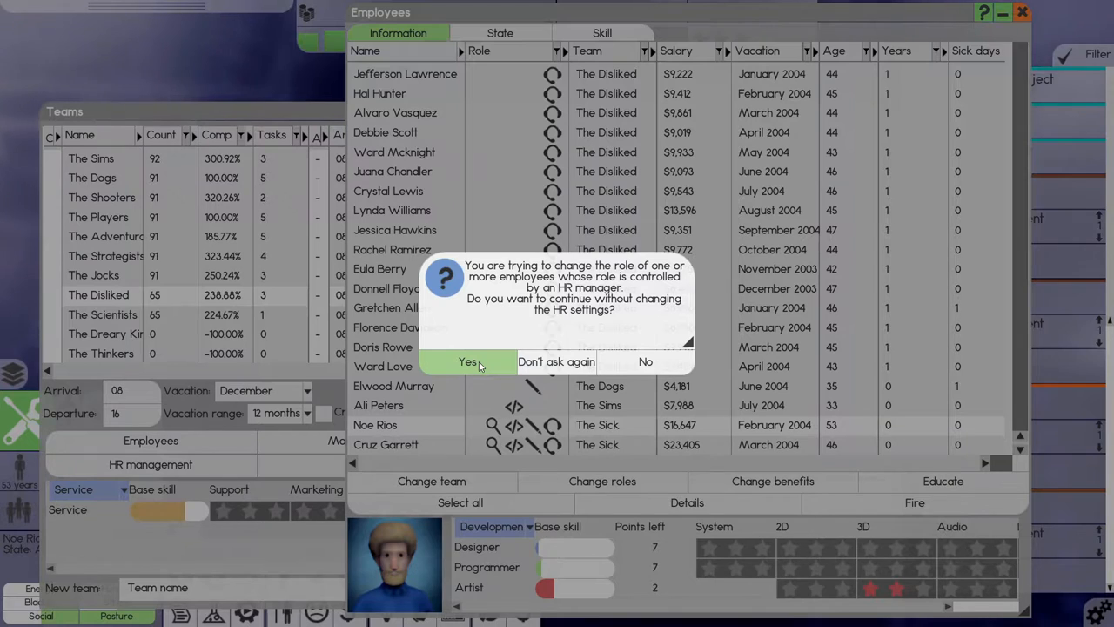
pyautogui.click(467, 362)
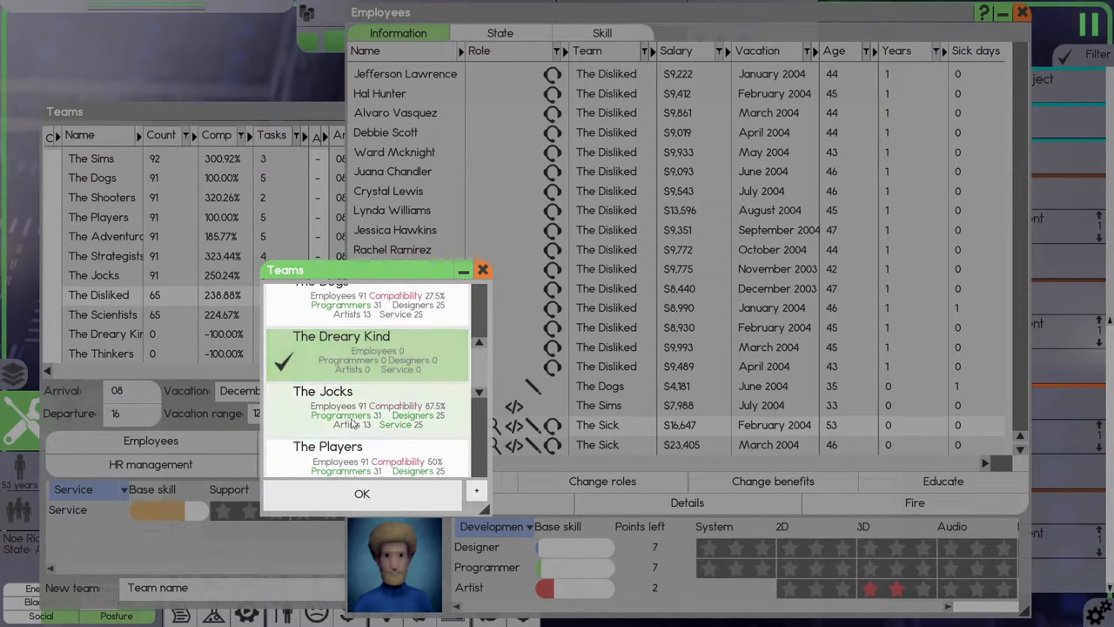
pyautogui.click(362, 493)
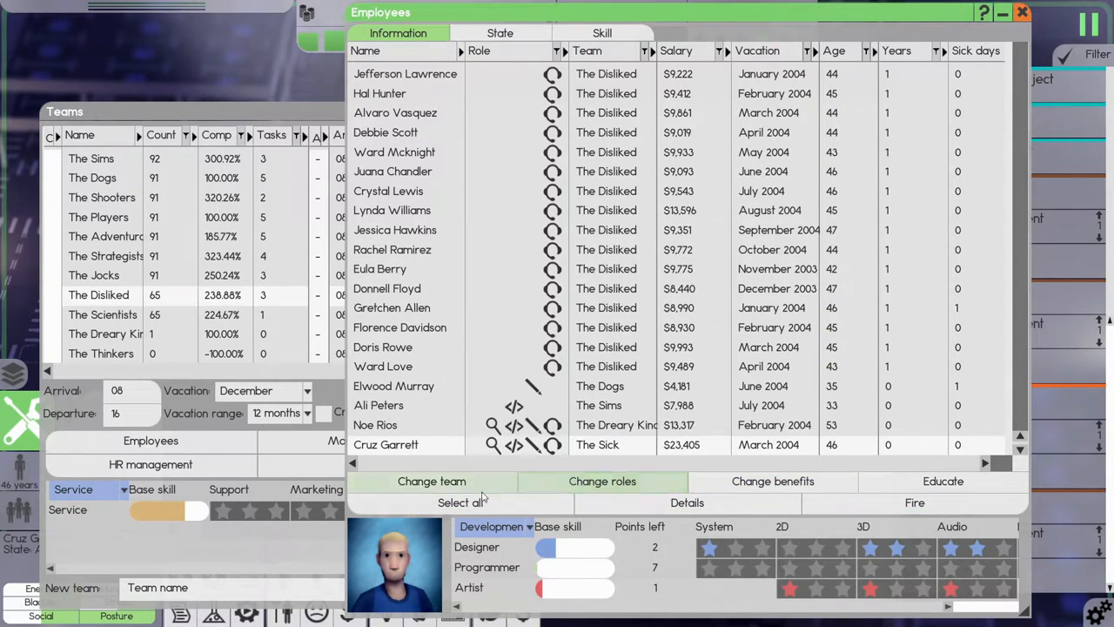
pyautogui.click(430, 482)
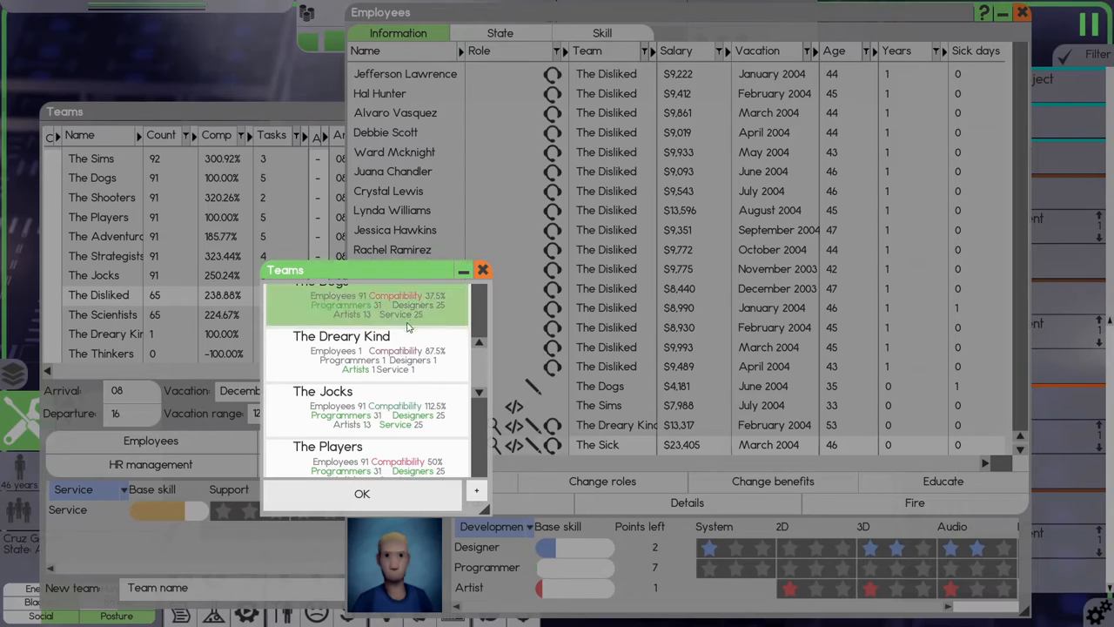
pyautogui.scroll(-3)
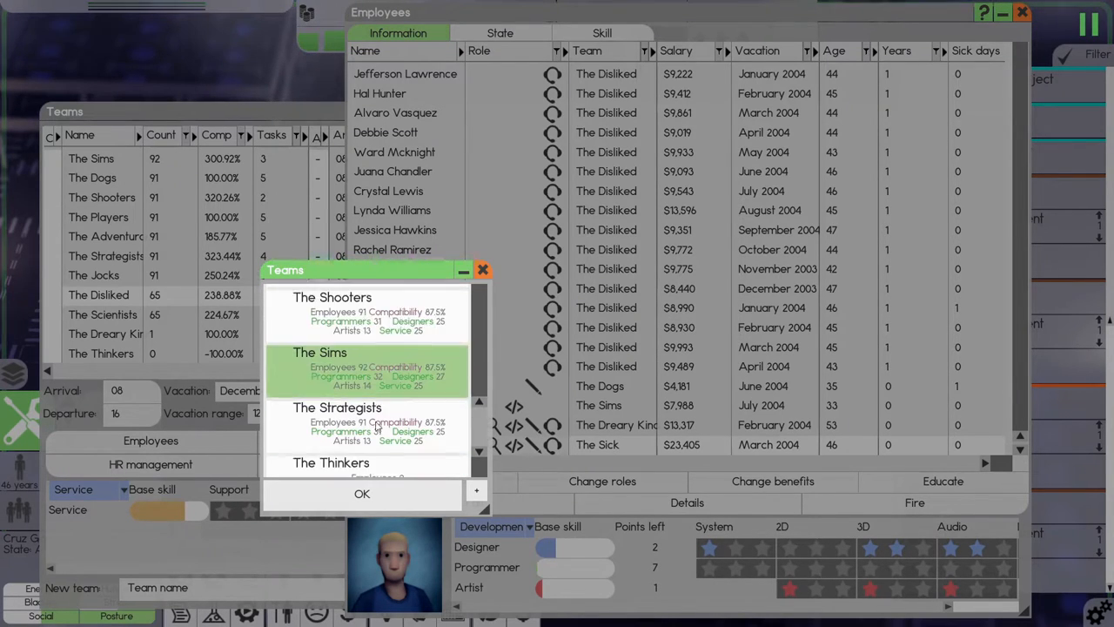
pyautogui.click(362, 494)
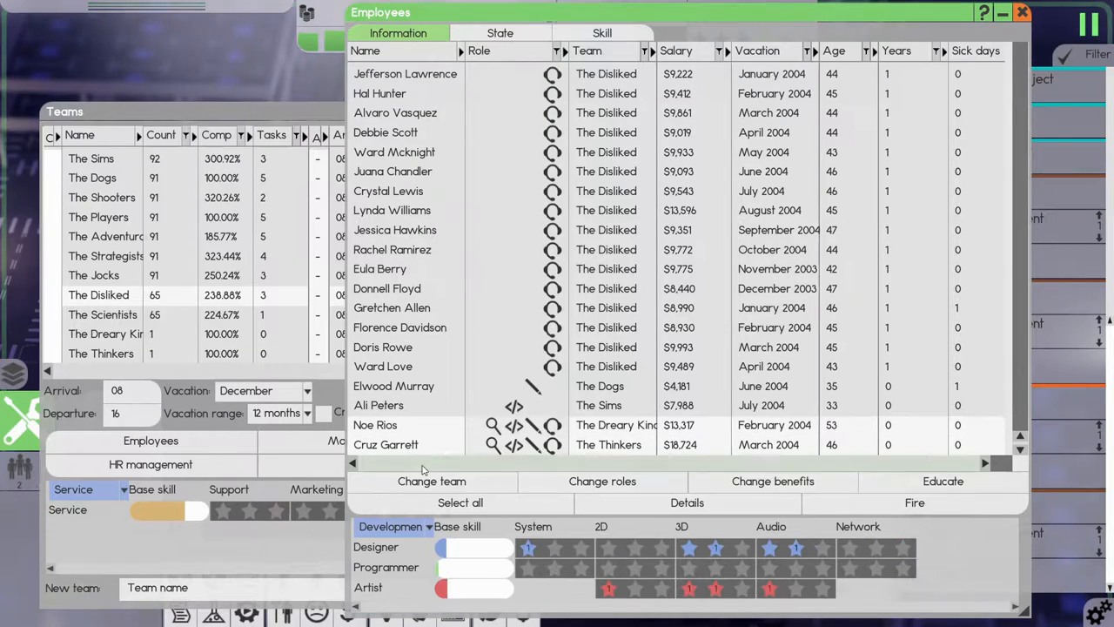
pyautogui.click(601, 482)
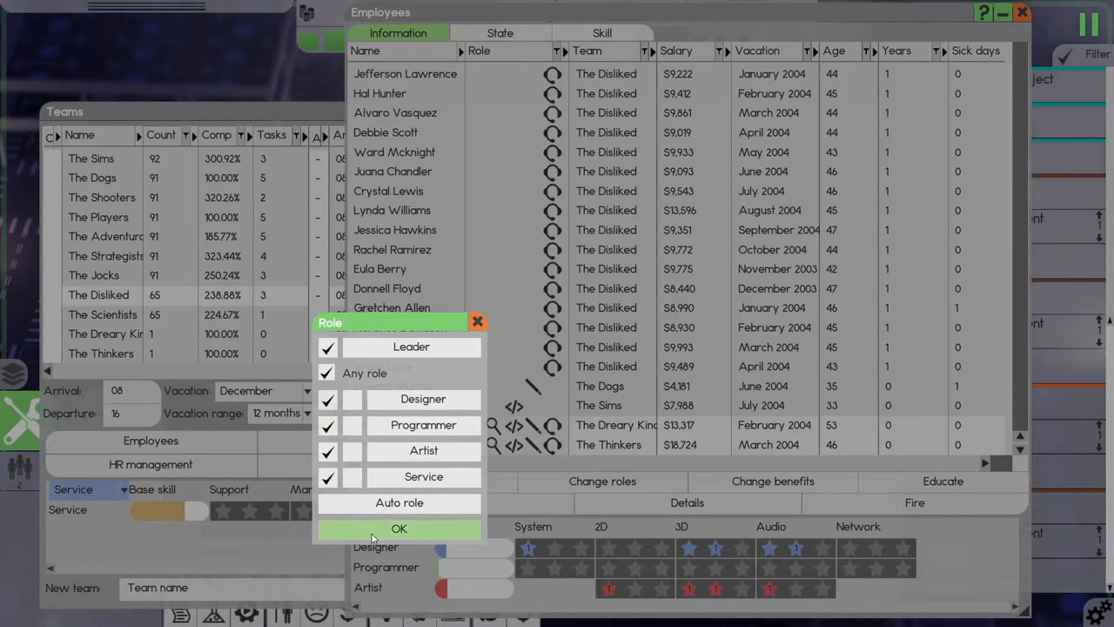
pyautogui.click(398, 528)
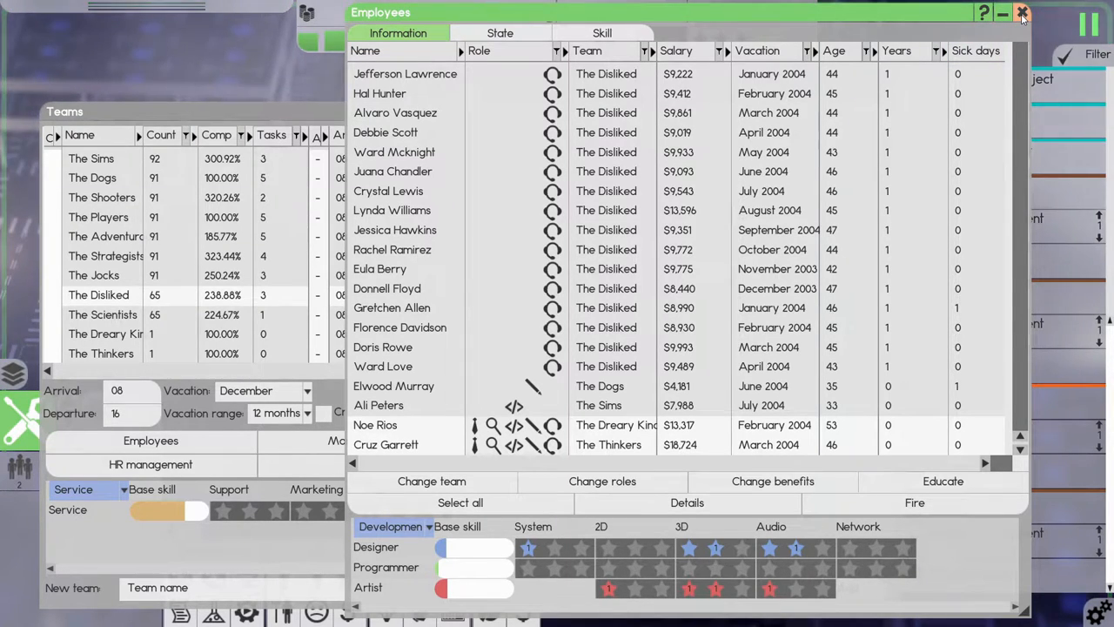
pyautogui.click(1020, 14)
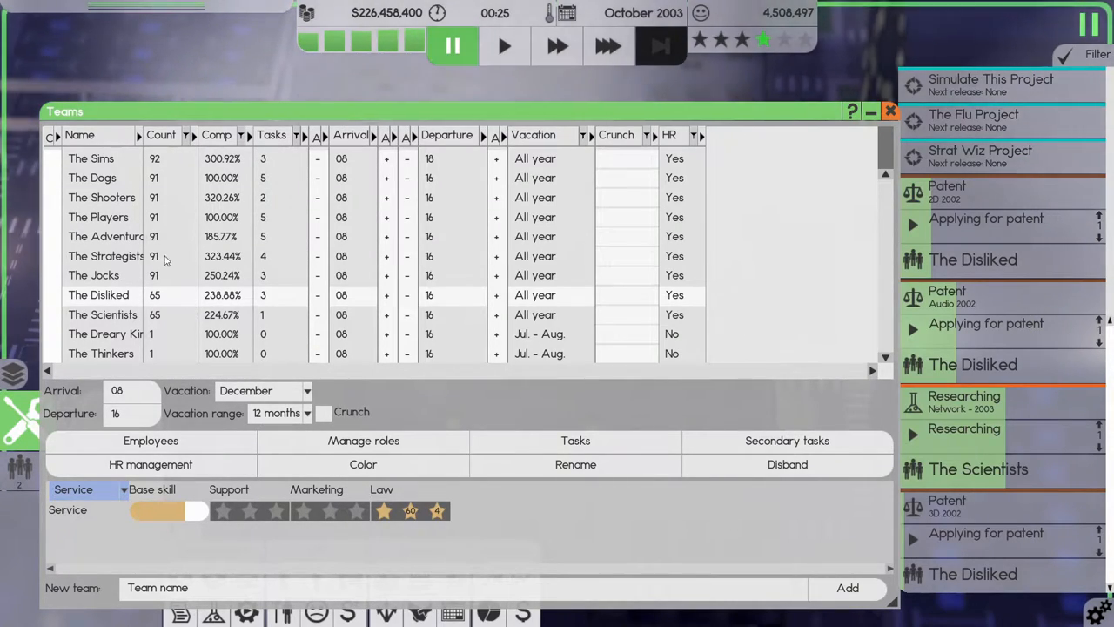
pyautogui.click(105, 334)
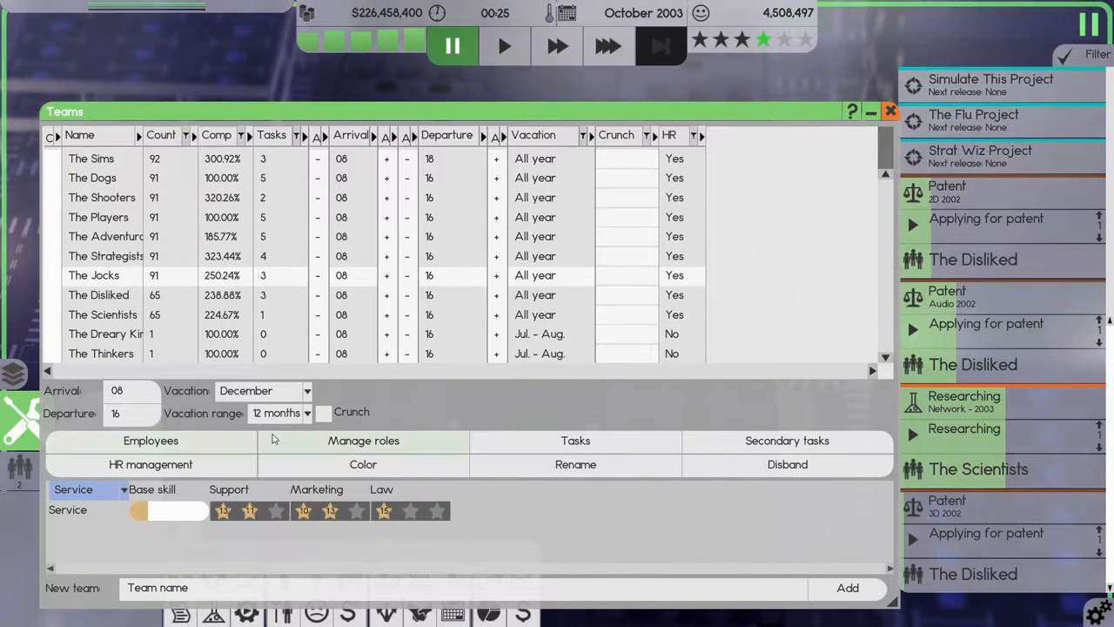
pyautogui.moveTo(656, 405)
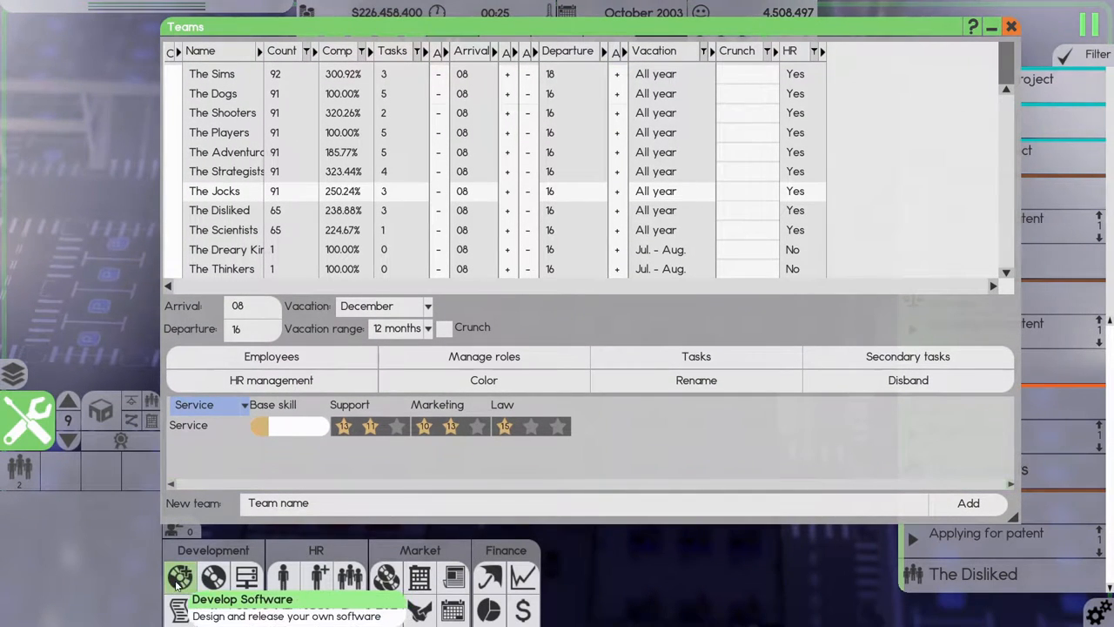
# Start an Office Software design with interface, system, audio, network features and cloud backup.
pyautogui.click(180, 574)
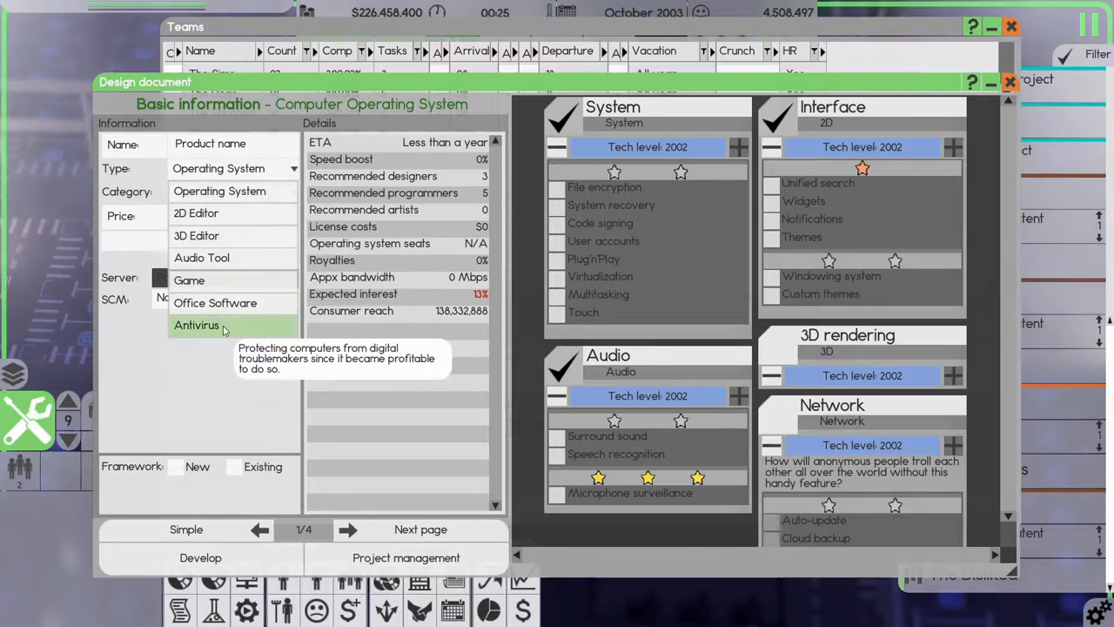
pyautogui.click(215, 302)
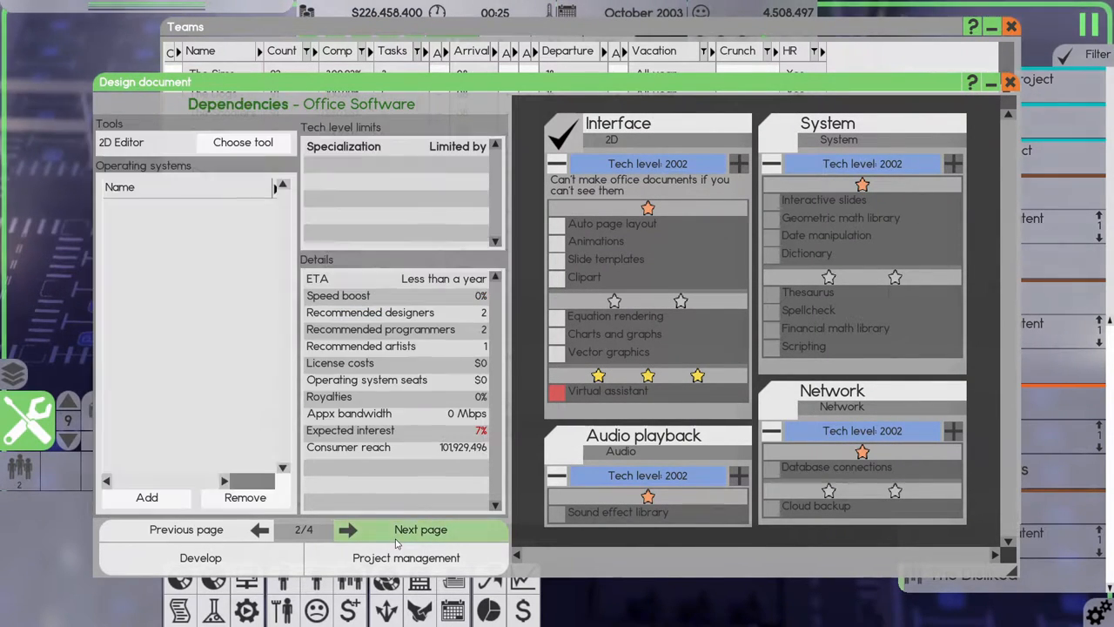
pyautogui.click(559, 224)
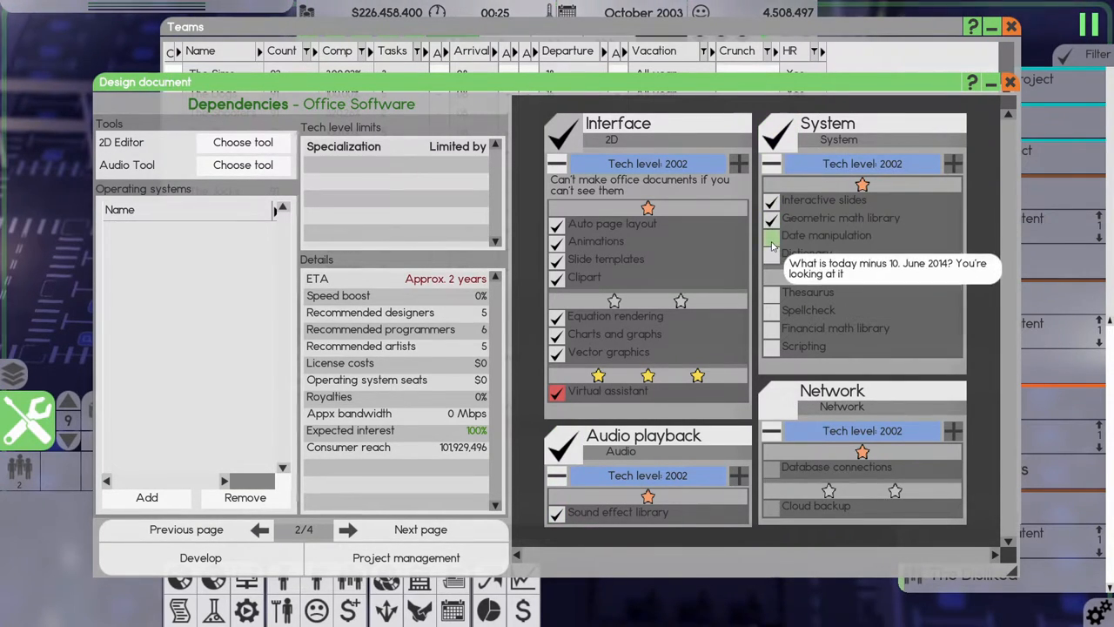
pyautogui.click(772, 253)
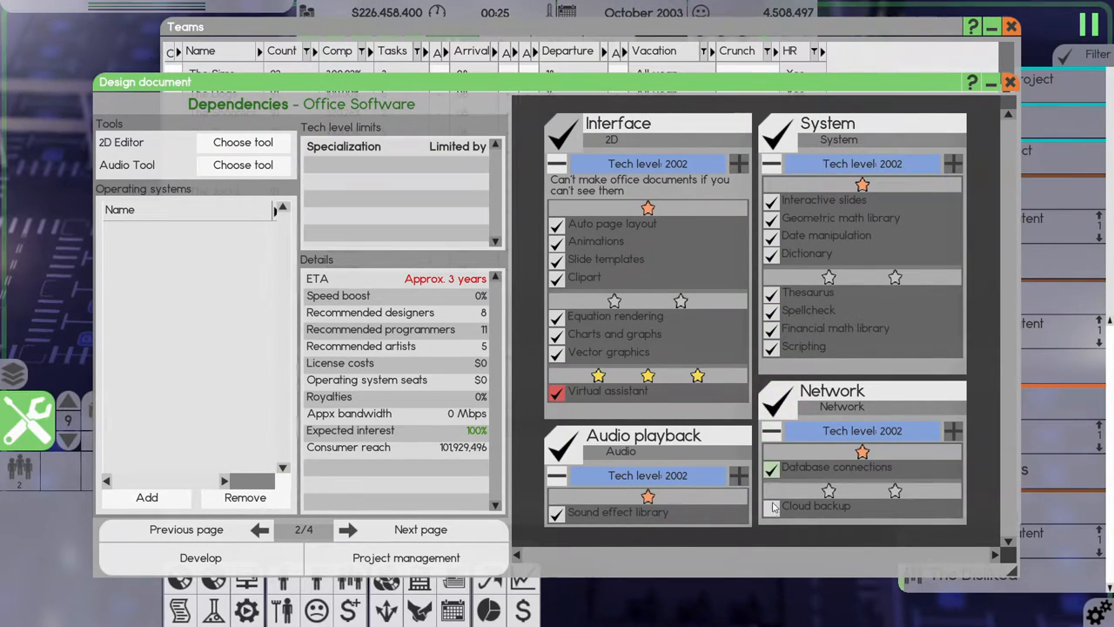
pyautogui.click(771, 505)
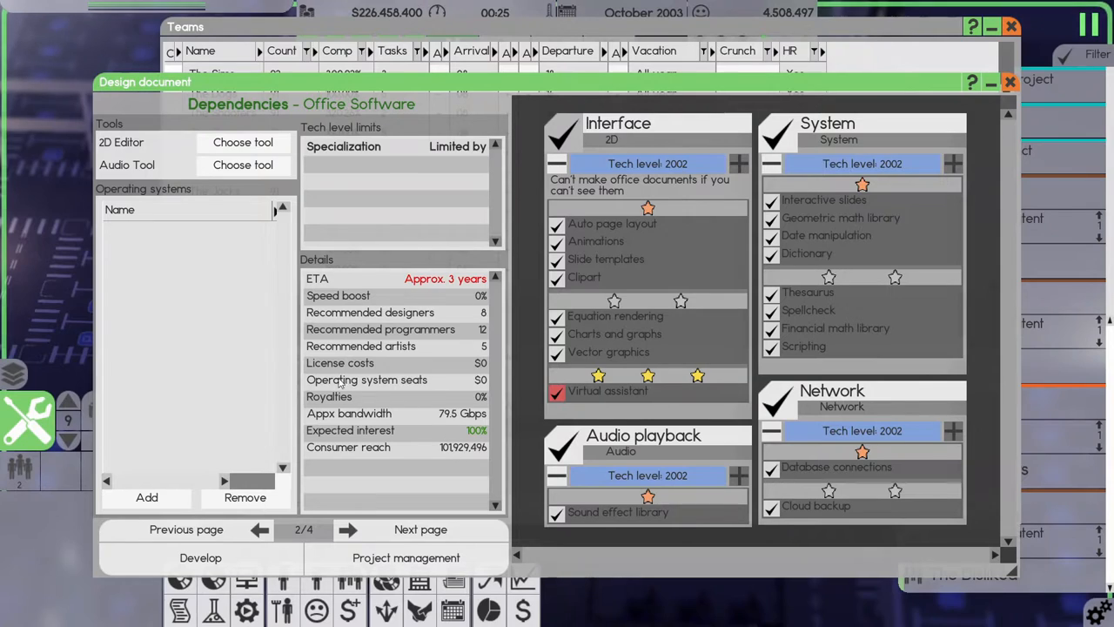
pyautogui.moveTo(184, 371)
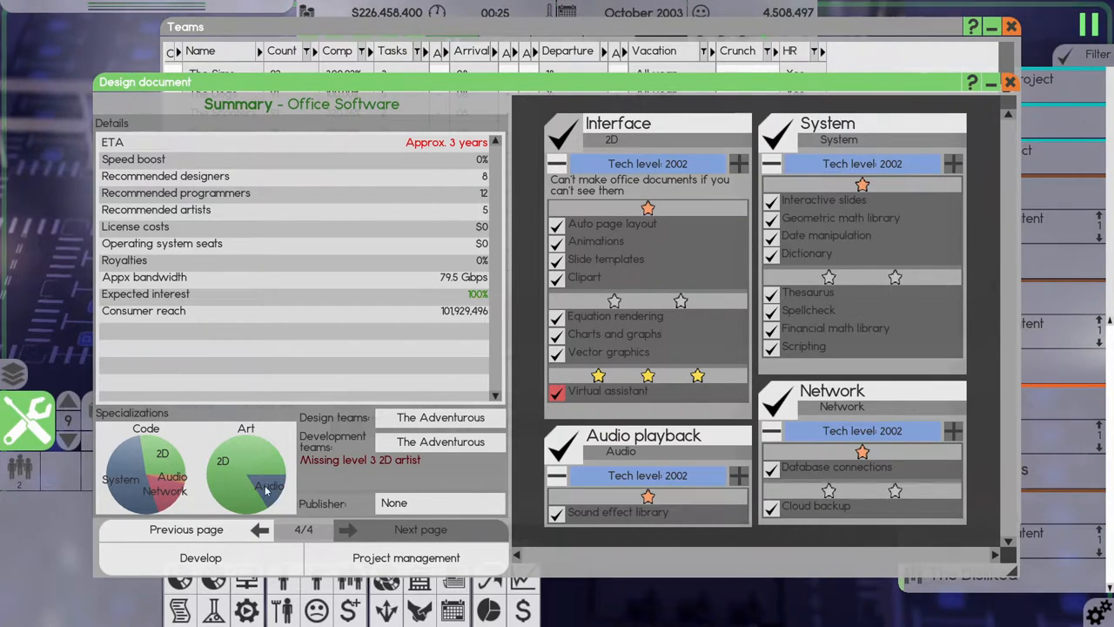
pyautogui.moveTo(258, 482)
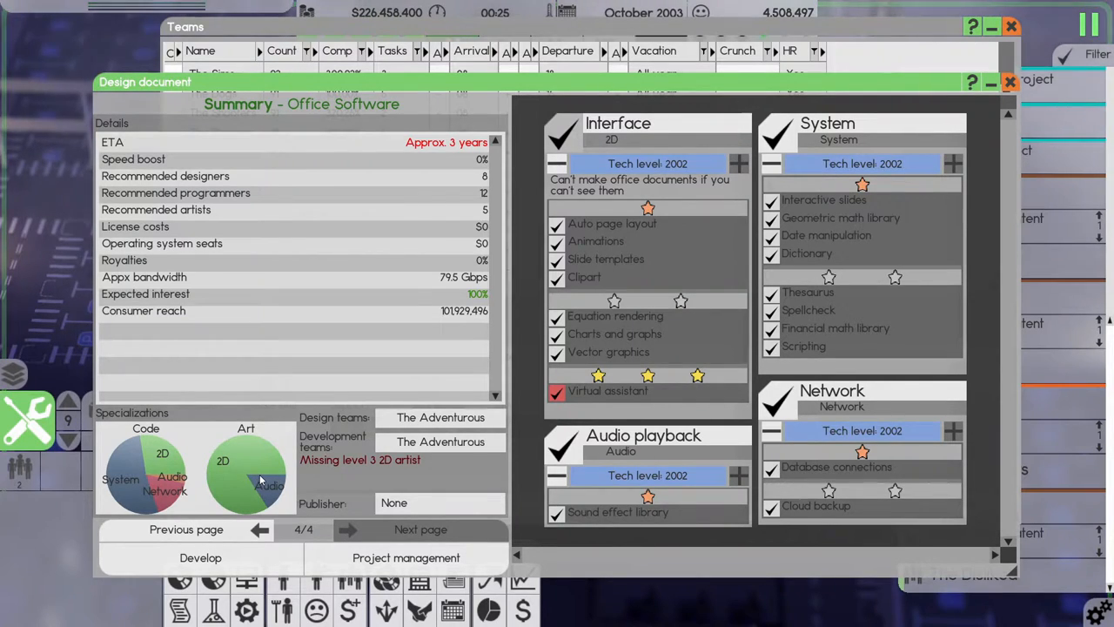
pyautogui.moveTo(252, 487)
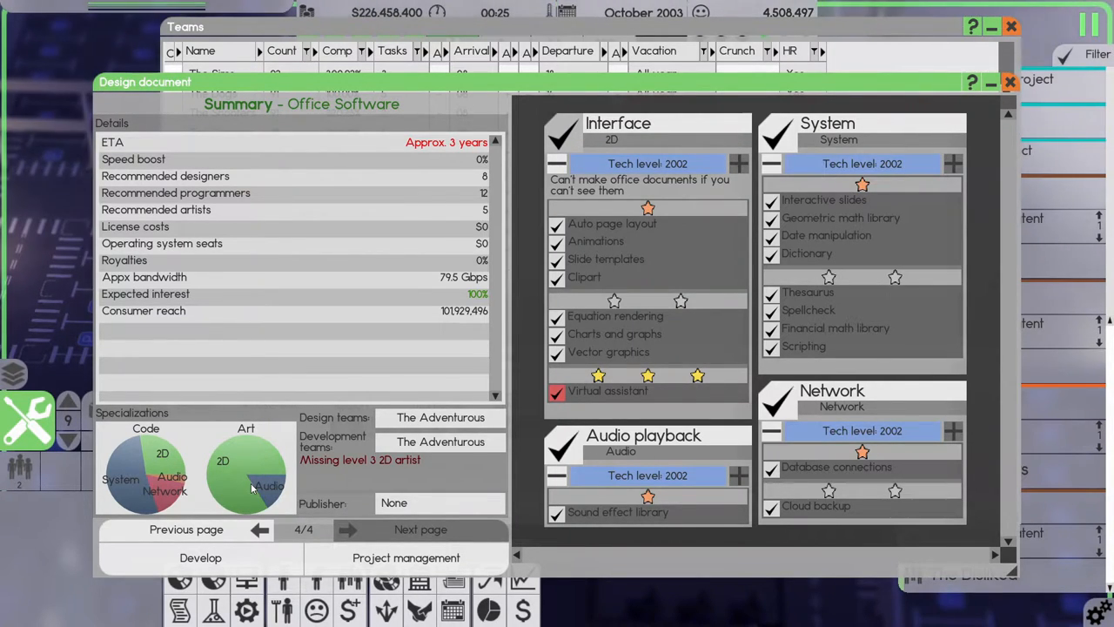
pyautogui.moveTo(160, 441)
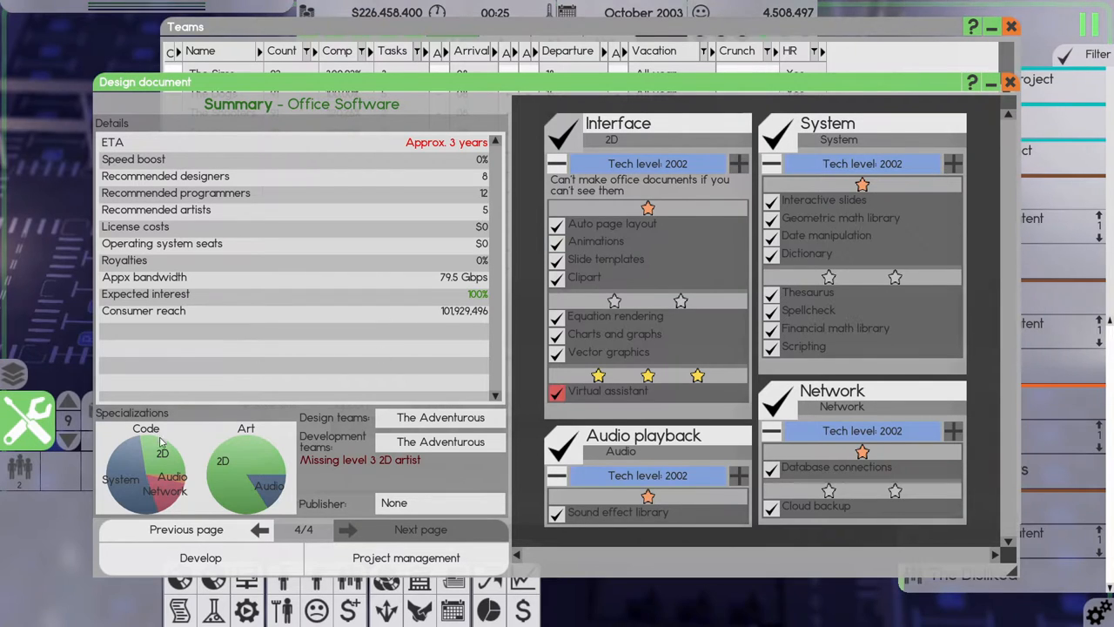
pyautogui.moveTo(941, 101)
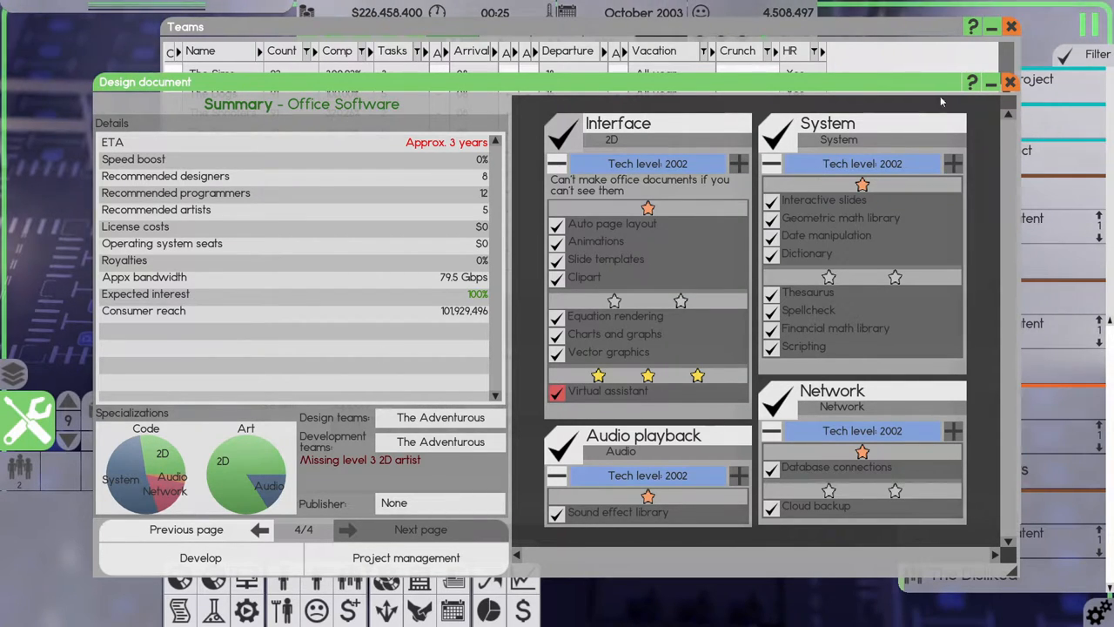
# Close the Office Software design and open HR management for The Dreary Kind.
pyautogui.click(1009, 81)
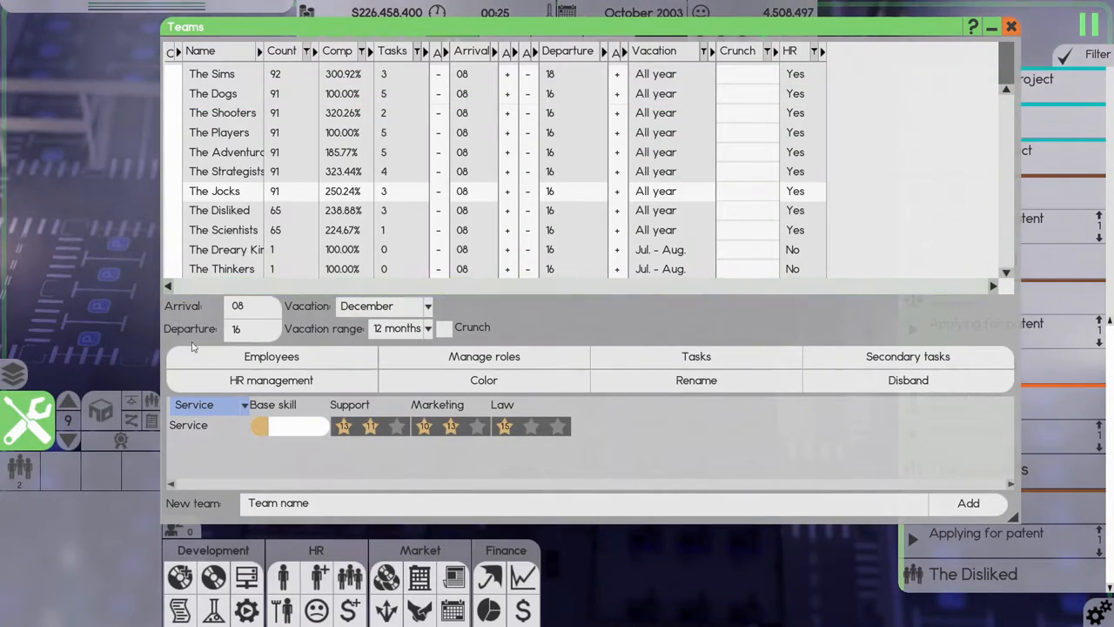
pyautogui.click(270, 380)
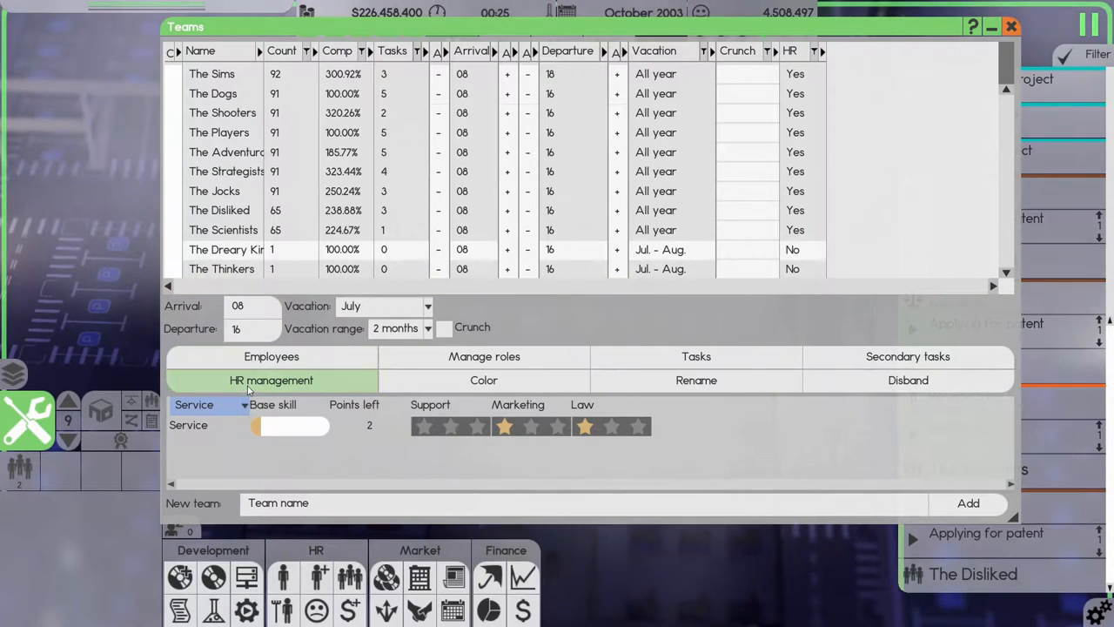
pyautogui.click(271, 380)
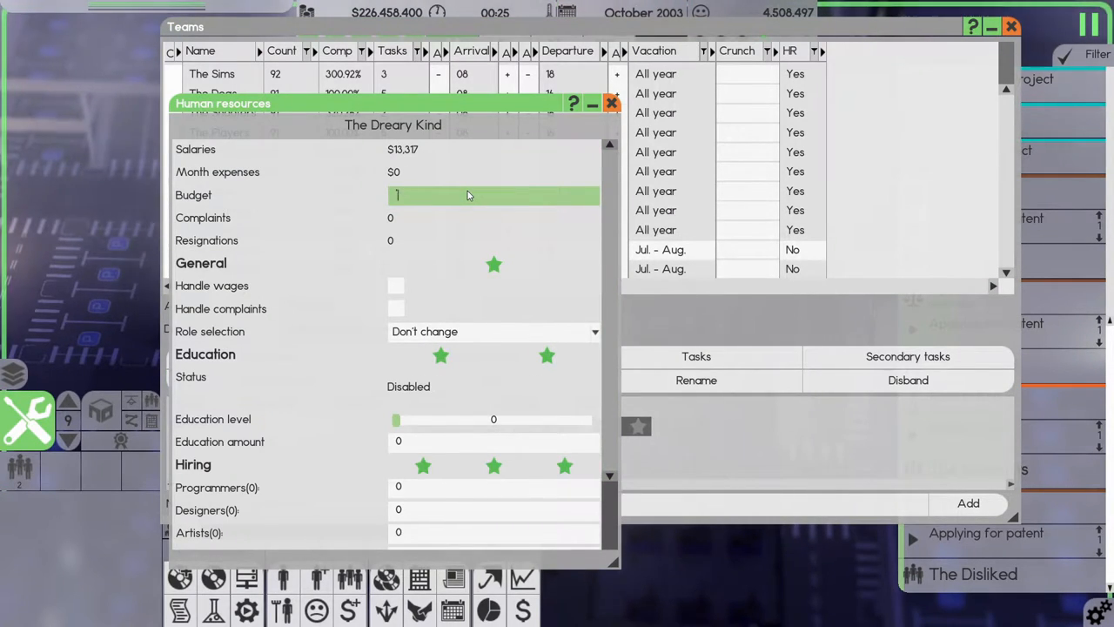
# Give The Dreary Kind's HR a 500000 budget, best-role selection and education level 3.
pyautogui.write('500000')
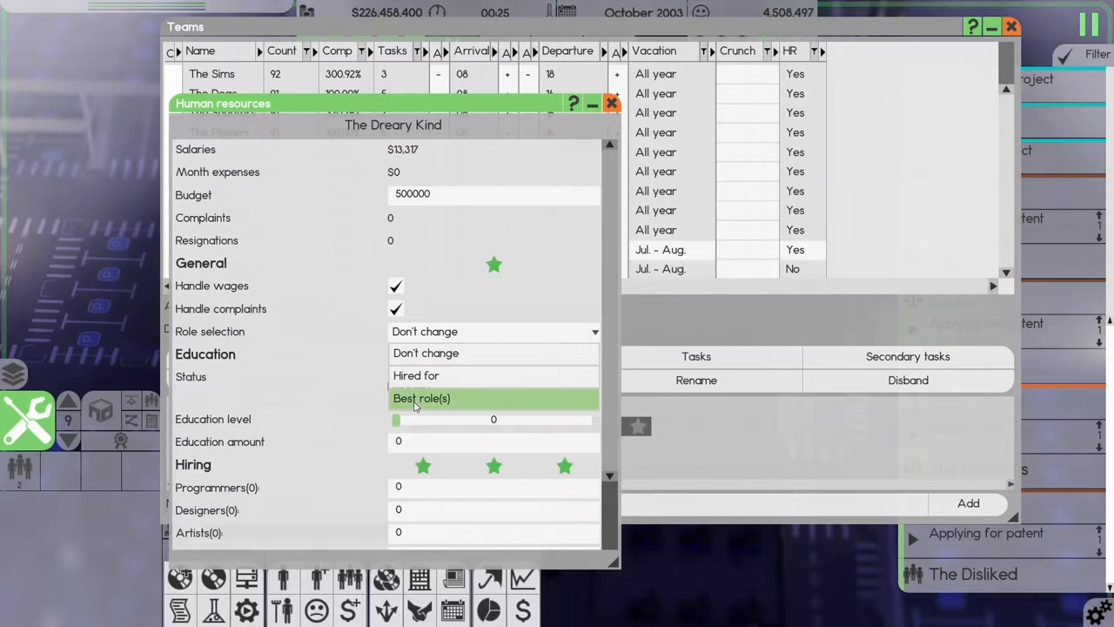
pyautogui.click(421, 398)
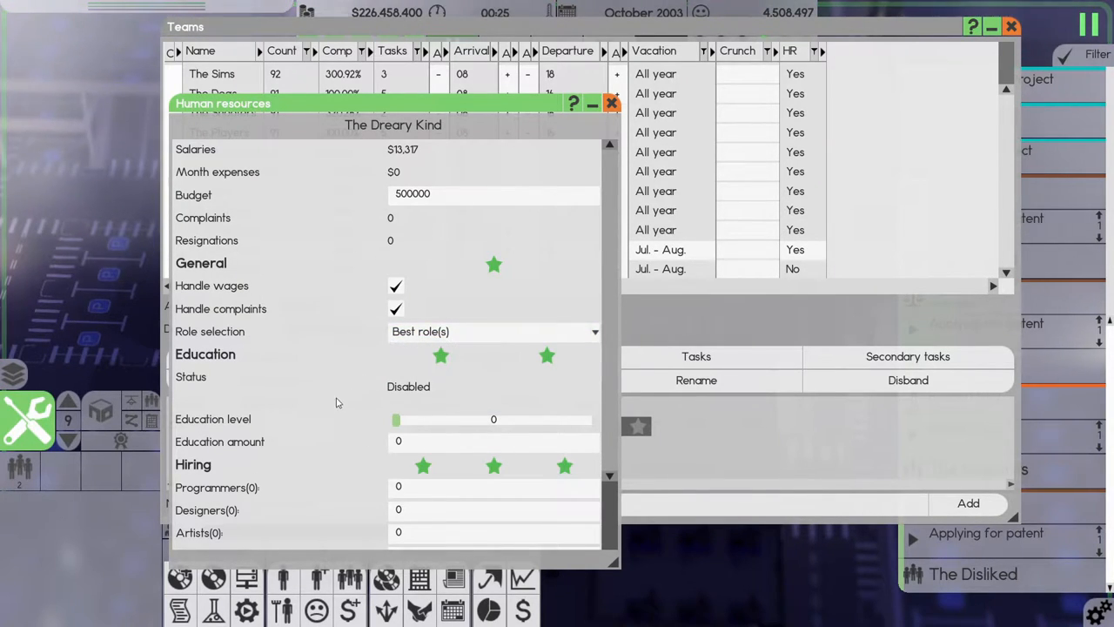
pyautogui.moveTo(397, 420); pyautogui.dragTo(493, 420)
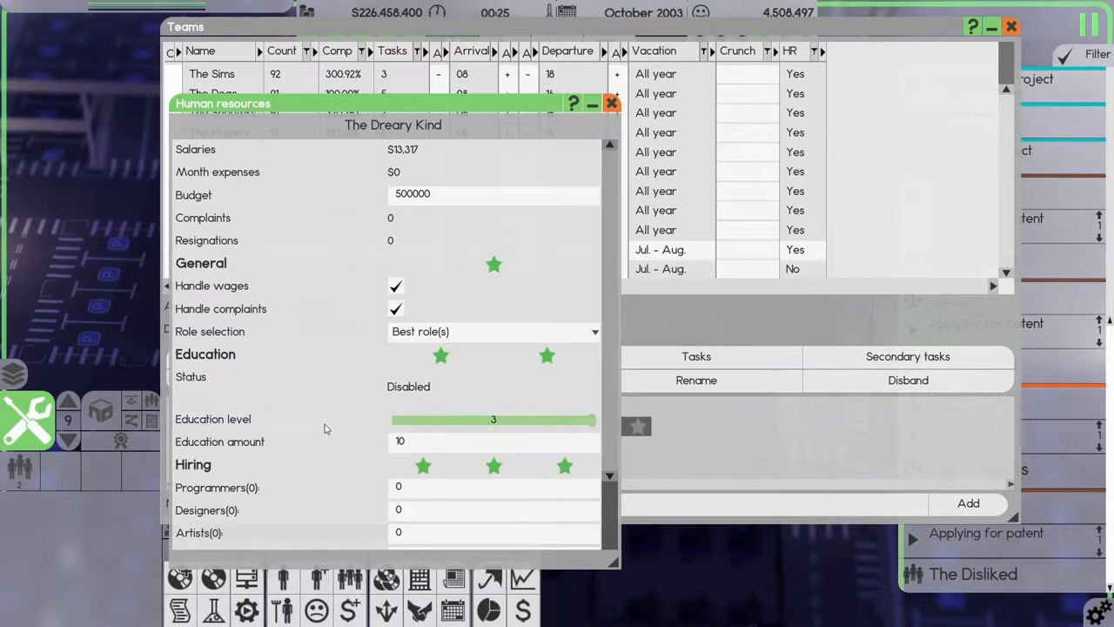
pyautogui.scroll(-3)
pyautogui.write('24')
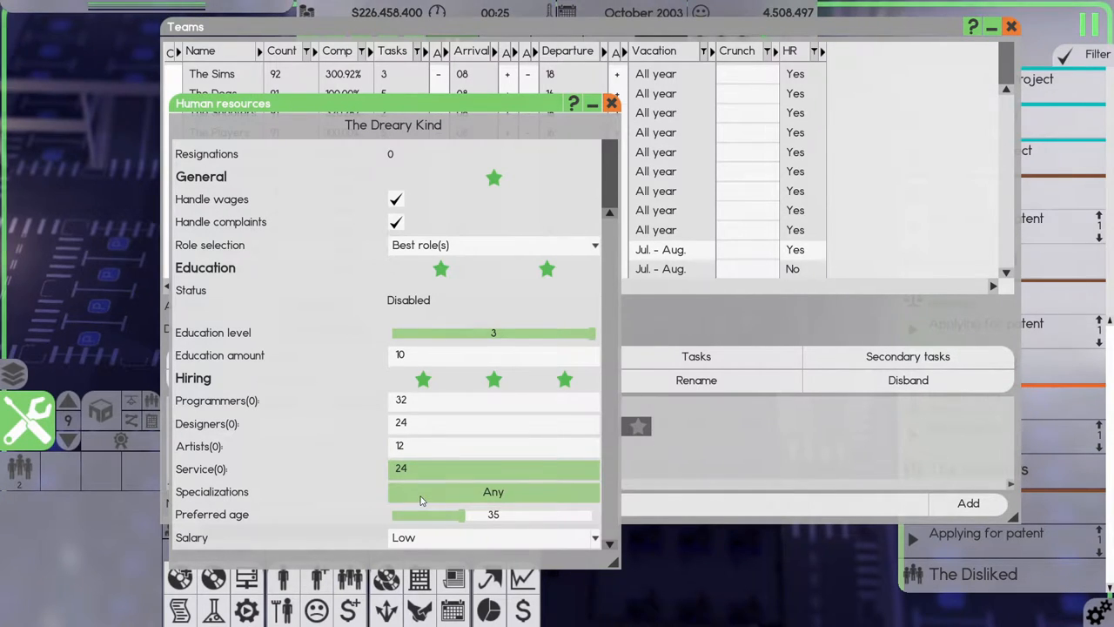
# Choose hiring specializations, set preferred hiring age 40 and High salary.
pyautogui.click(493, 492)
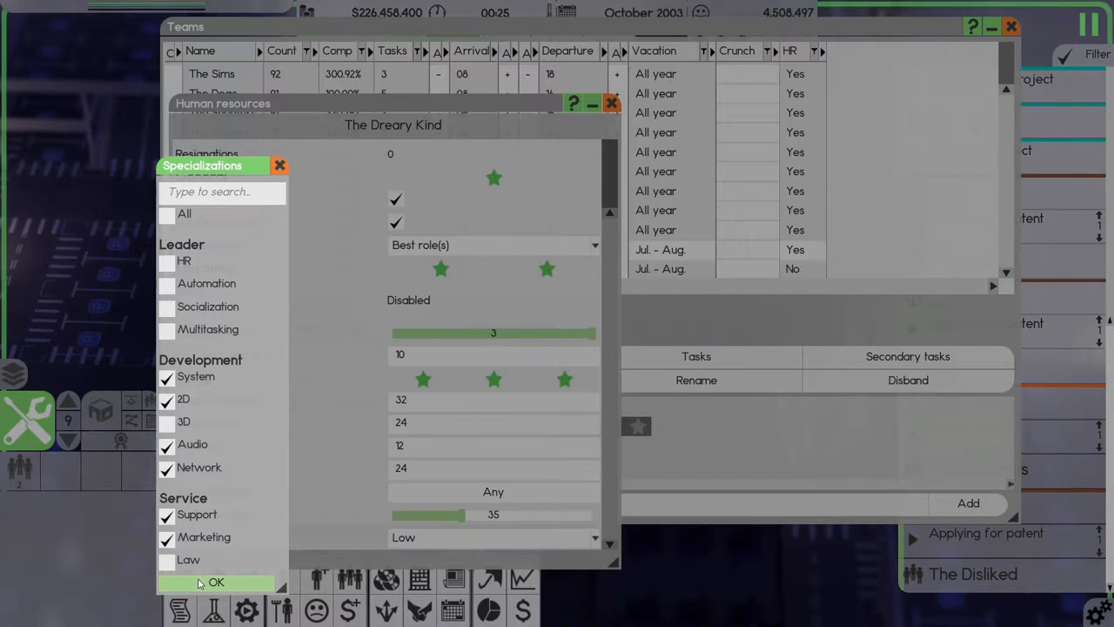
pyautogui.click(217, 582)
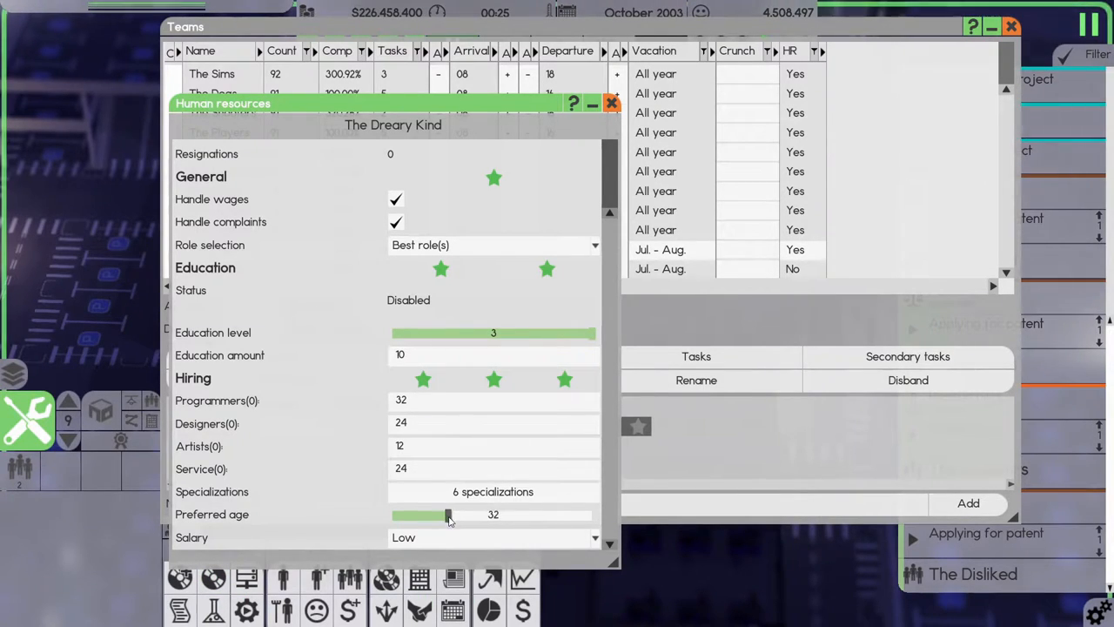
pyautogui.moveTo(449, 514); pyautogui.dragTo(440, 514)
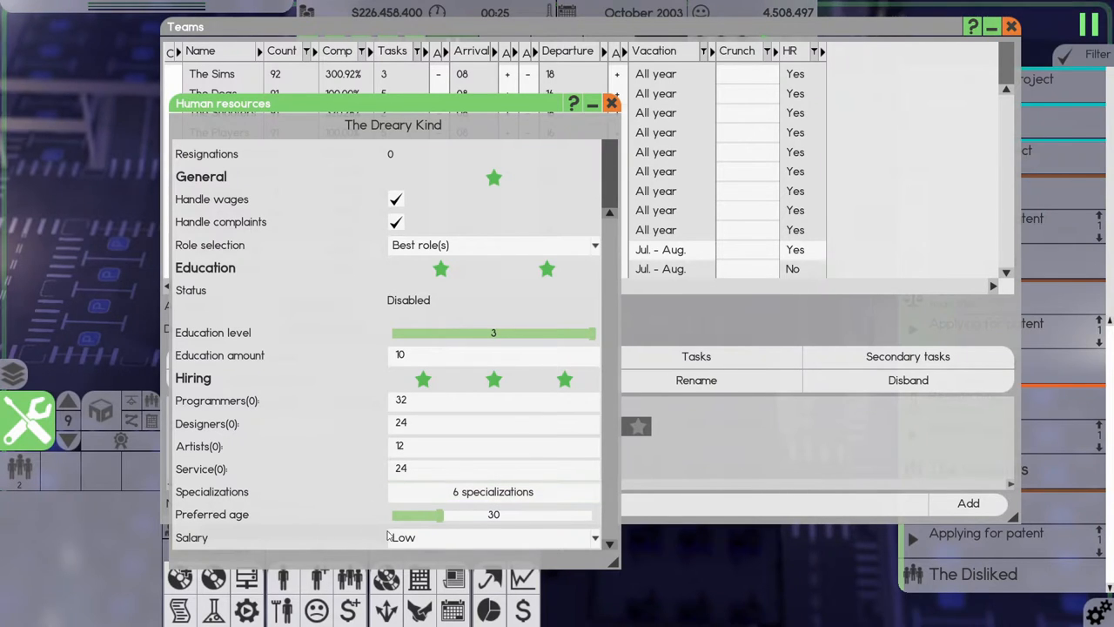
pyautogui.click(493, 537)
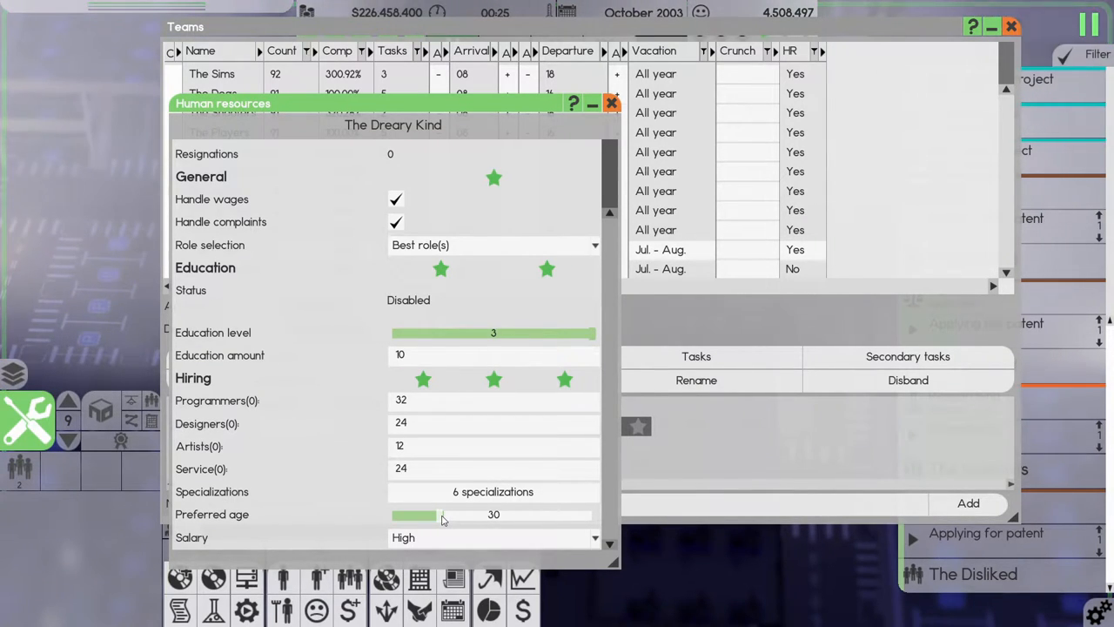
pyautogui.moveTo(442, 514); pyautogui.dragTo(488, 514)
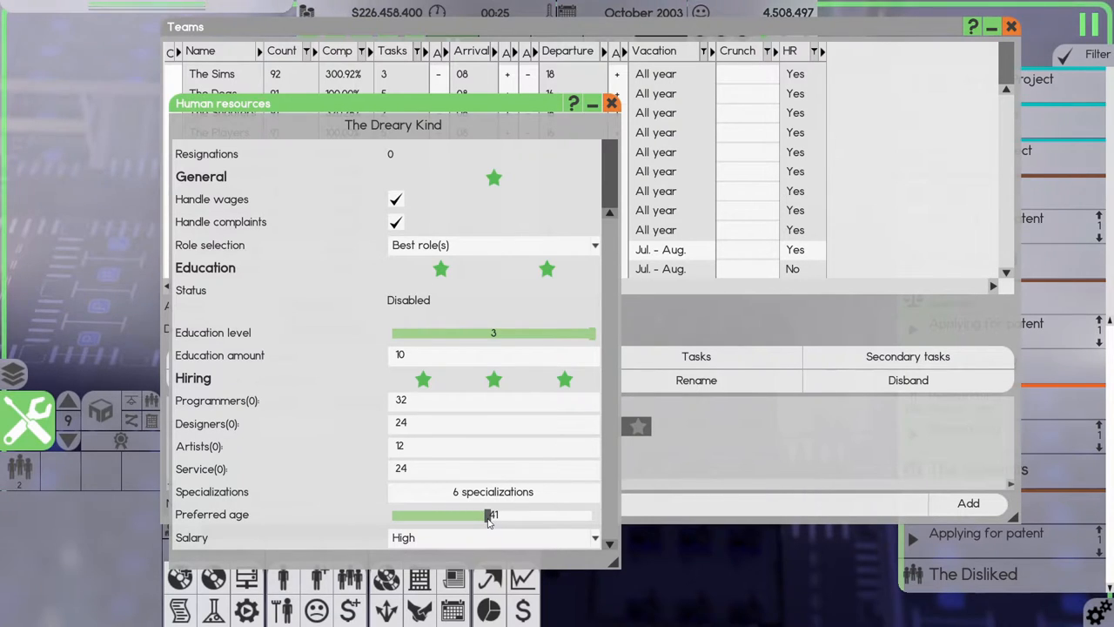
pyautogui.moveTo(490, 513); pyautogui.dragTo(496, 514)
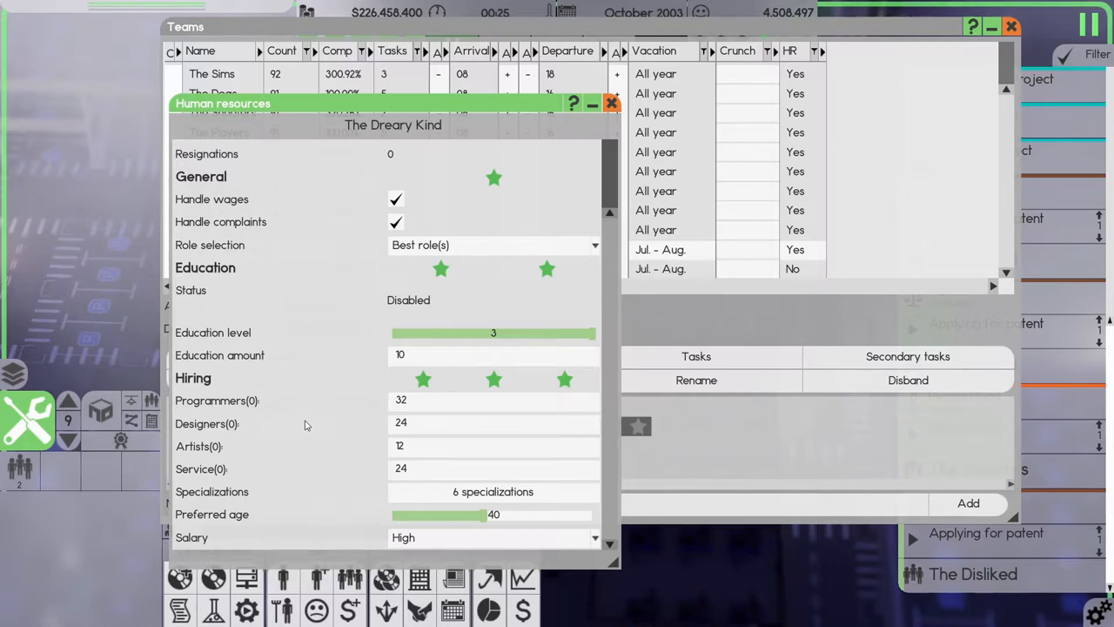
pyautogui.moveTo(432, 485)
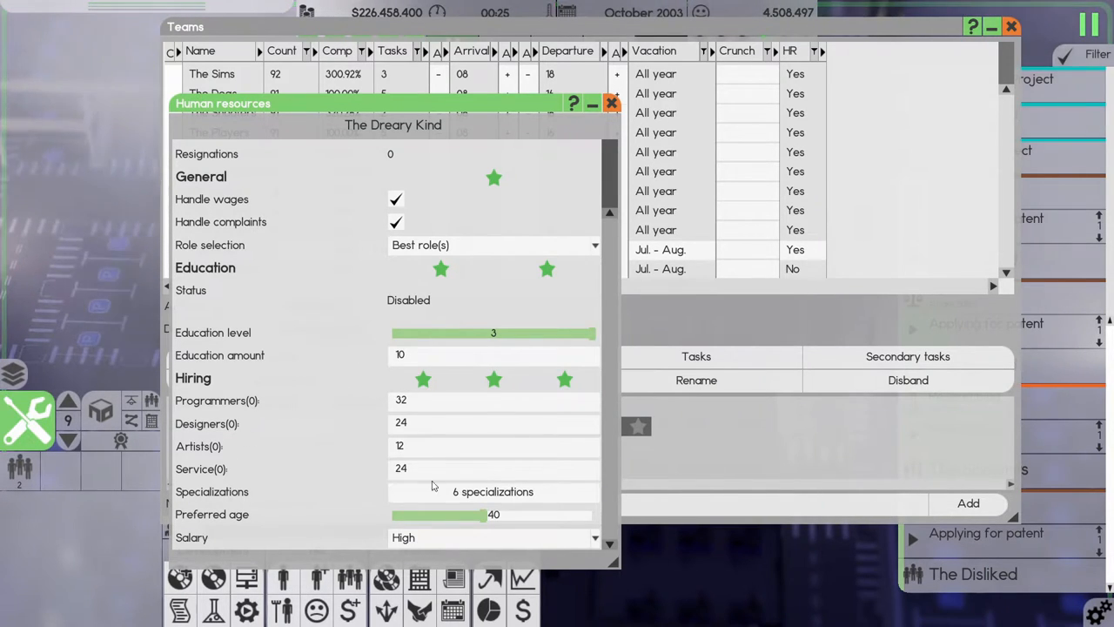
pyautogui.moveTo(367, 446)
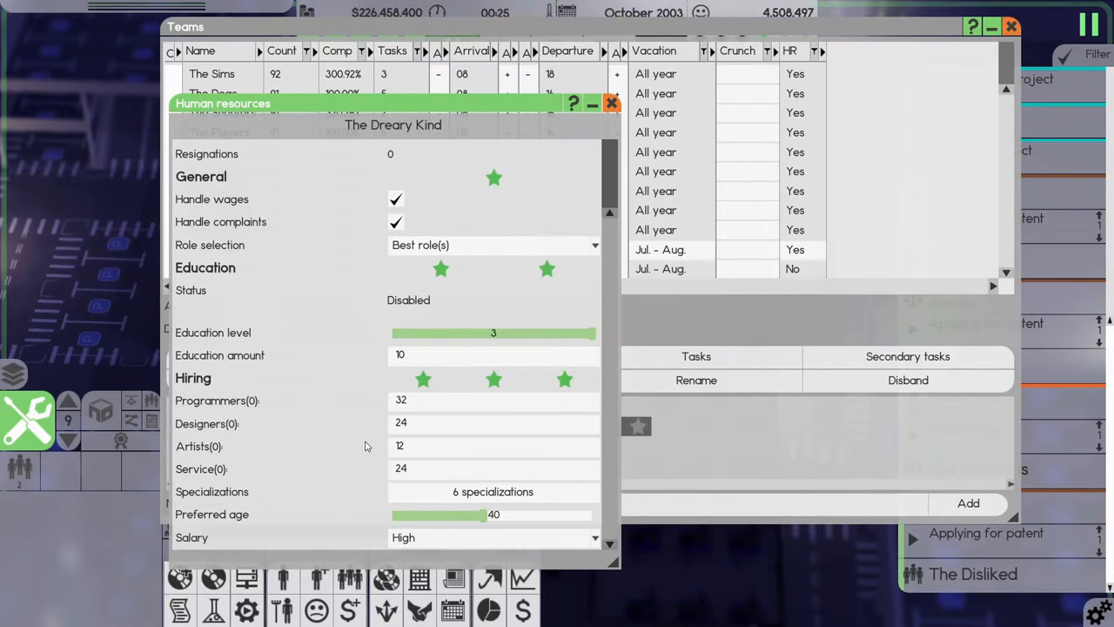
pyautogui.moveTo(362, 447)
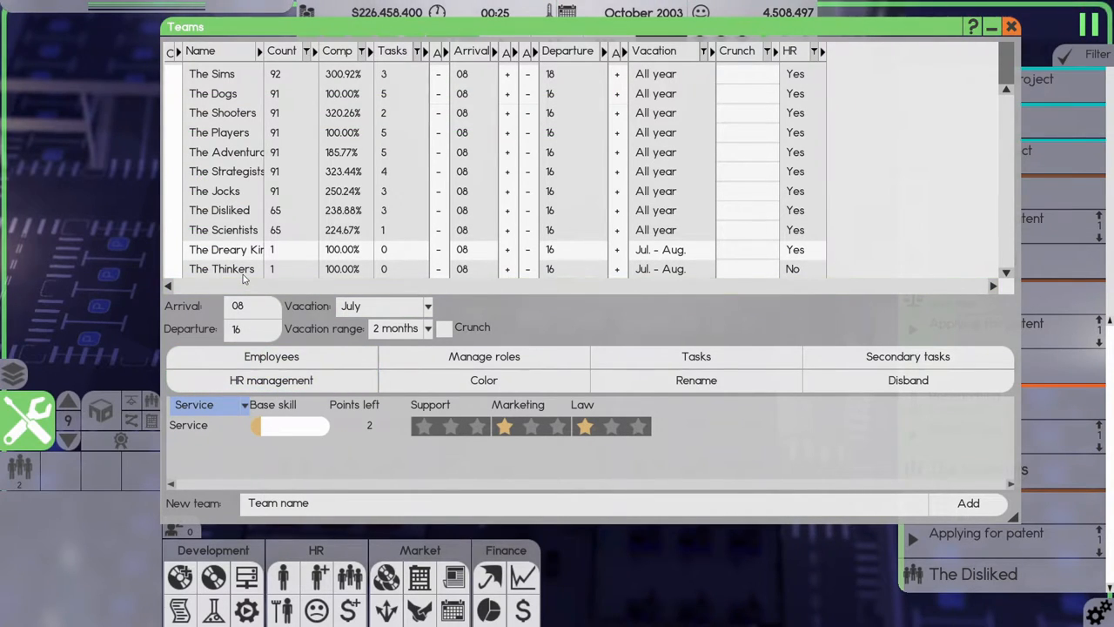
pyautogui.click(271, 380)
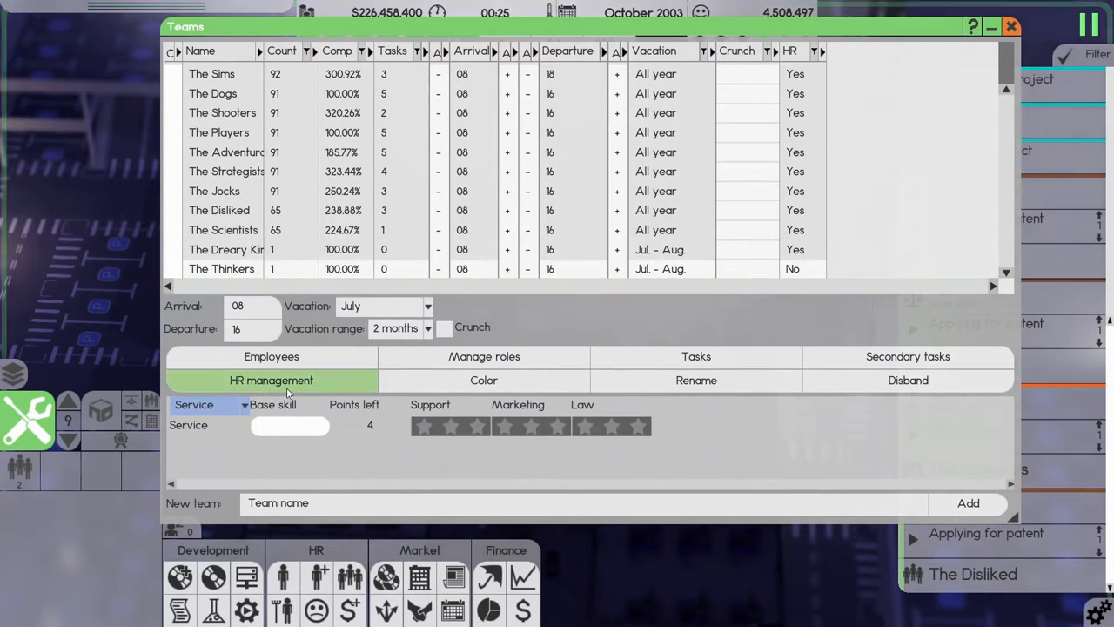
pyautogui.click(271, 380)
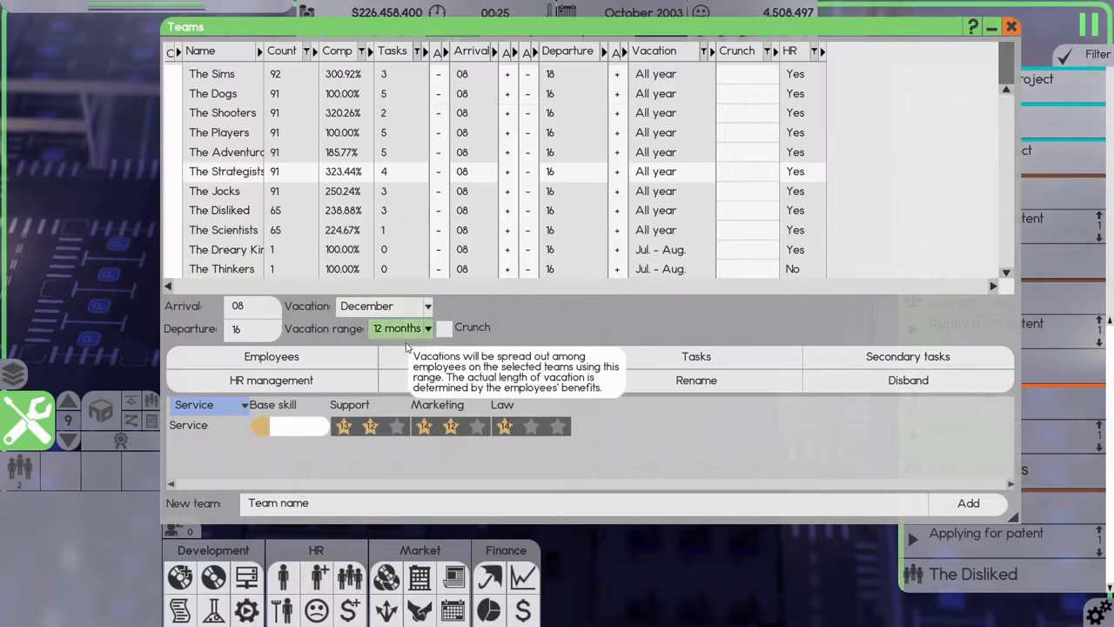
pyautogui.click(271, 380)
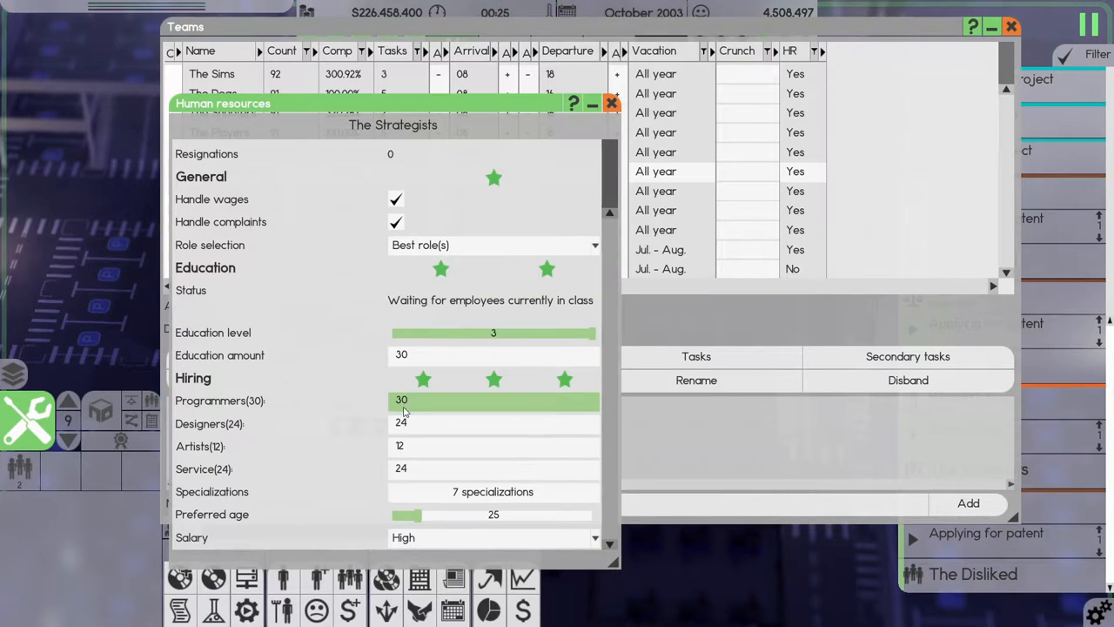
pyautogui.click(614, 104)
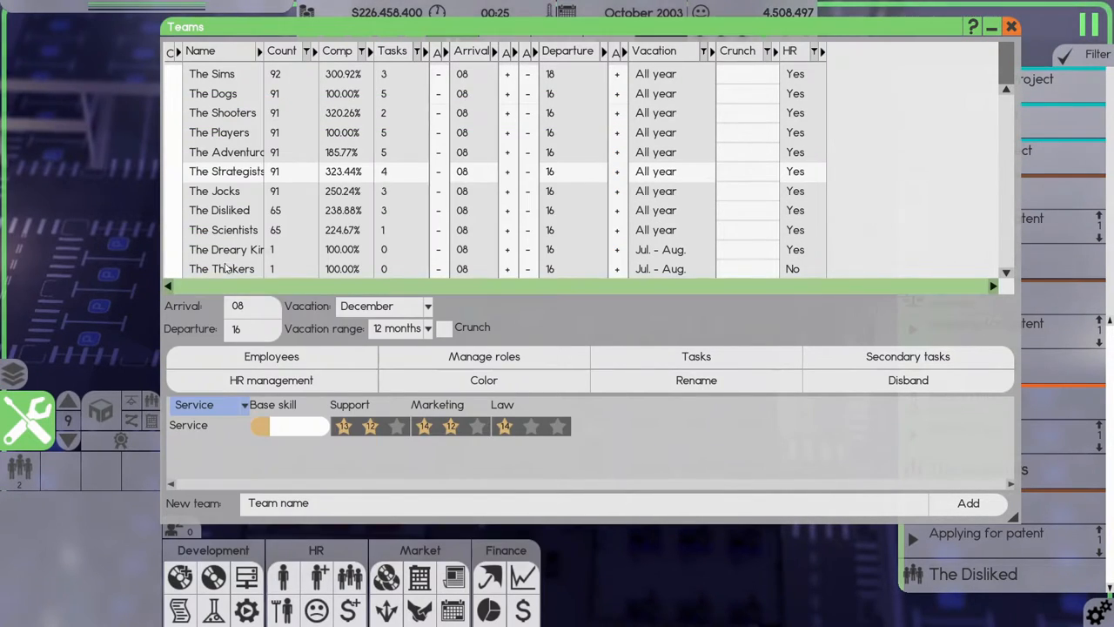
pyautogui.click(270, 380)
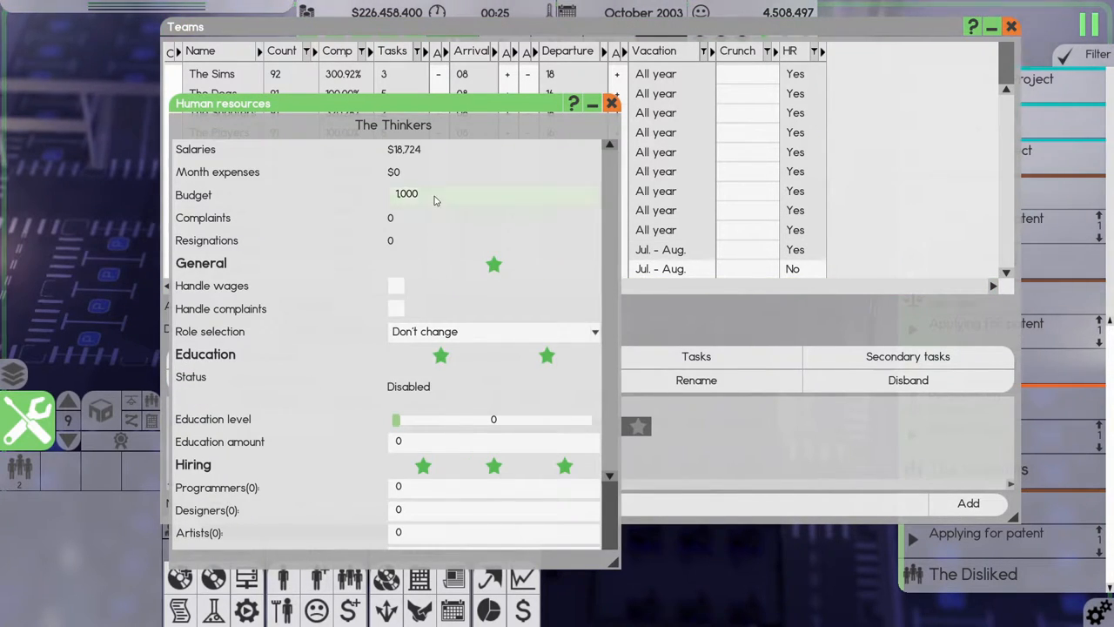
# Enter The Thinkers' HR budget, raise education to level 3, and open hiring specializations.
pyautogui.write('50000')
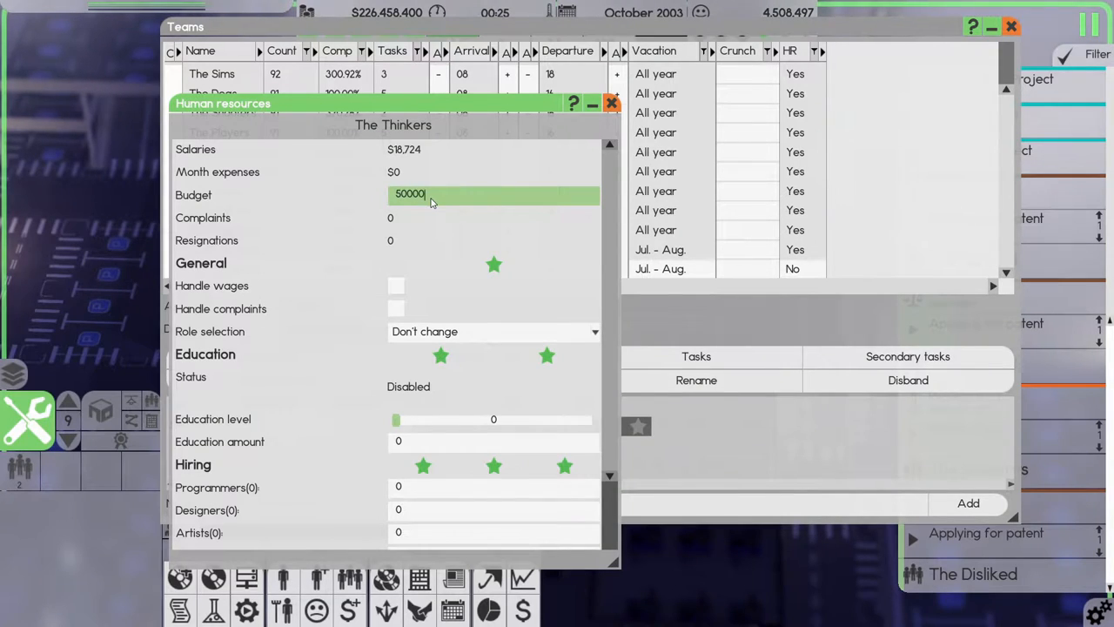
pyautogui.click(396, 309)
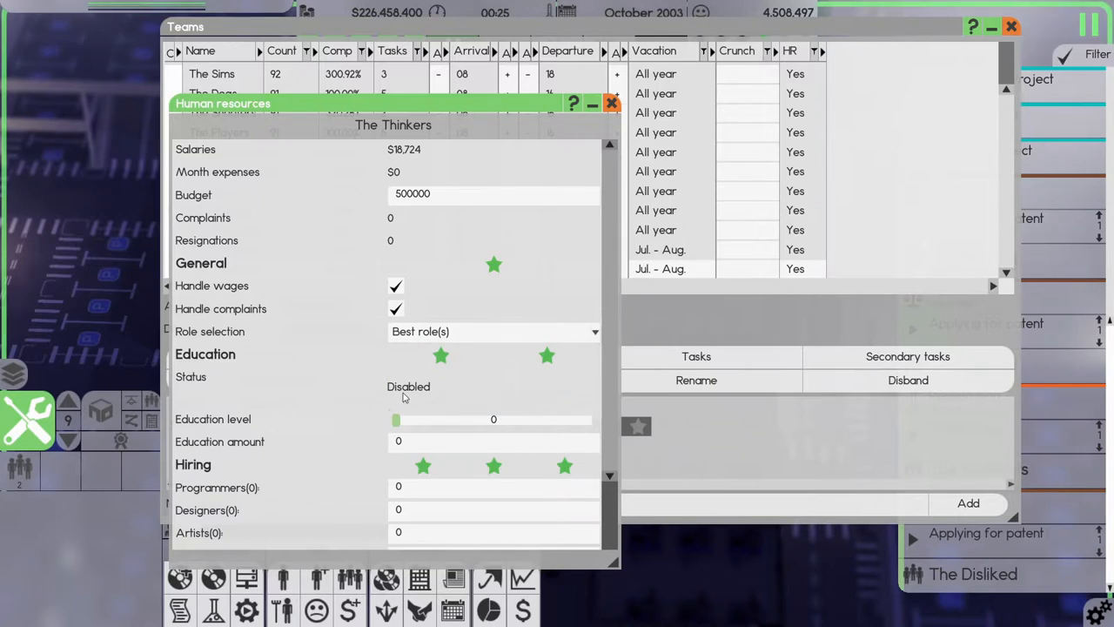
pyautogui.moveTo(396, 420); pyautogui.dragTo(493, 419)
pyautogui.write('2')
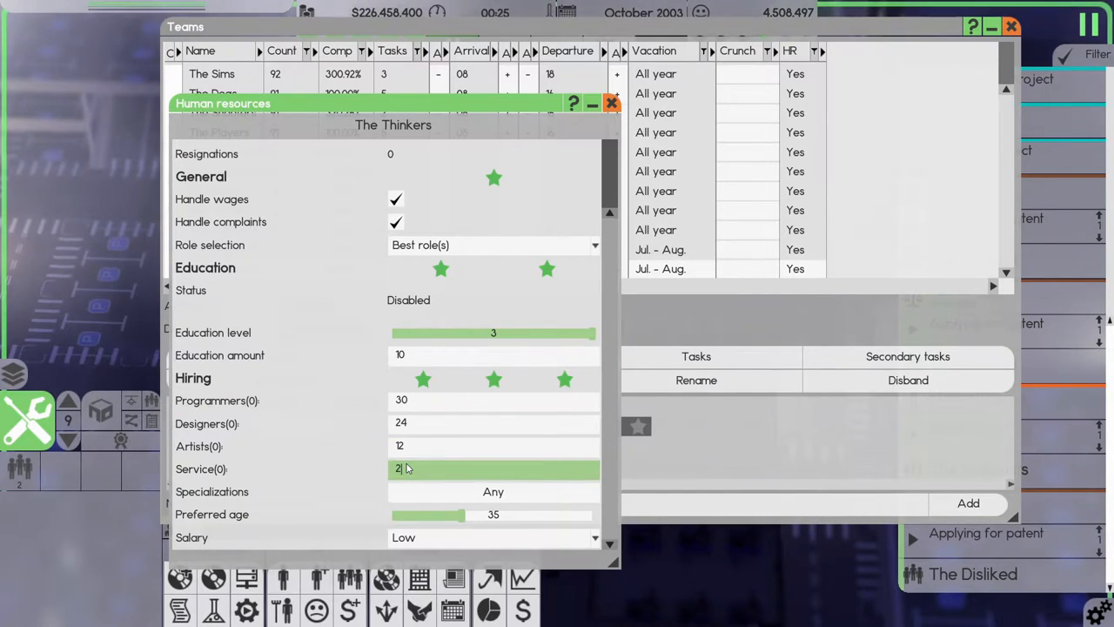
pyautogui.click(493, 491)
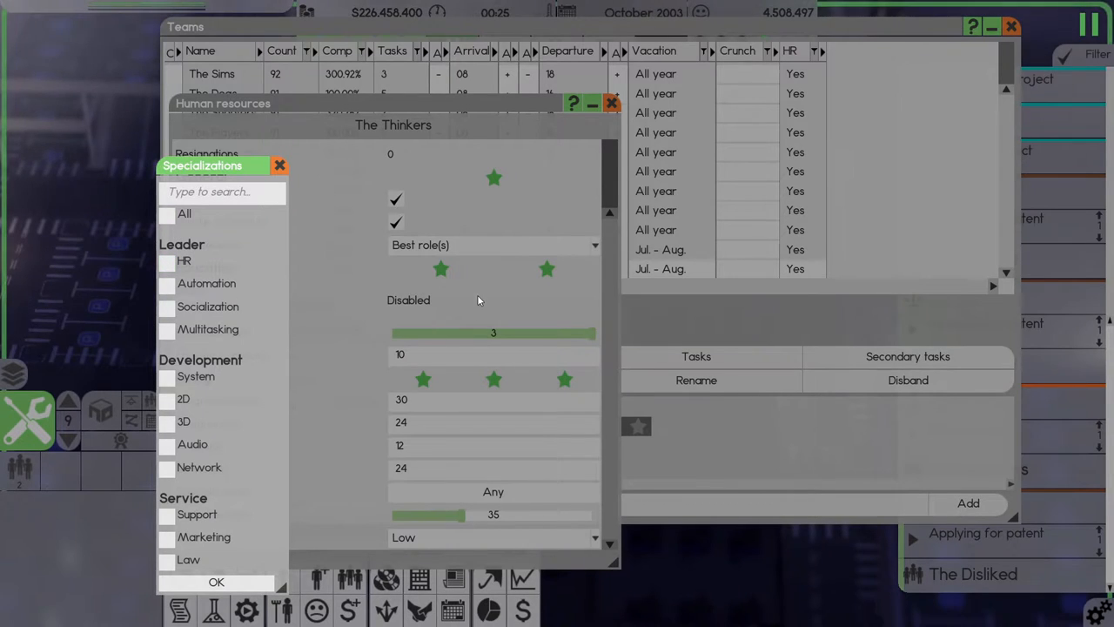
pyautogui.click(279, 166)
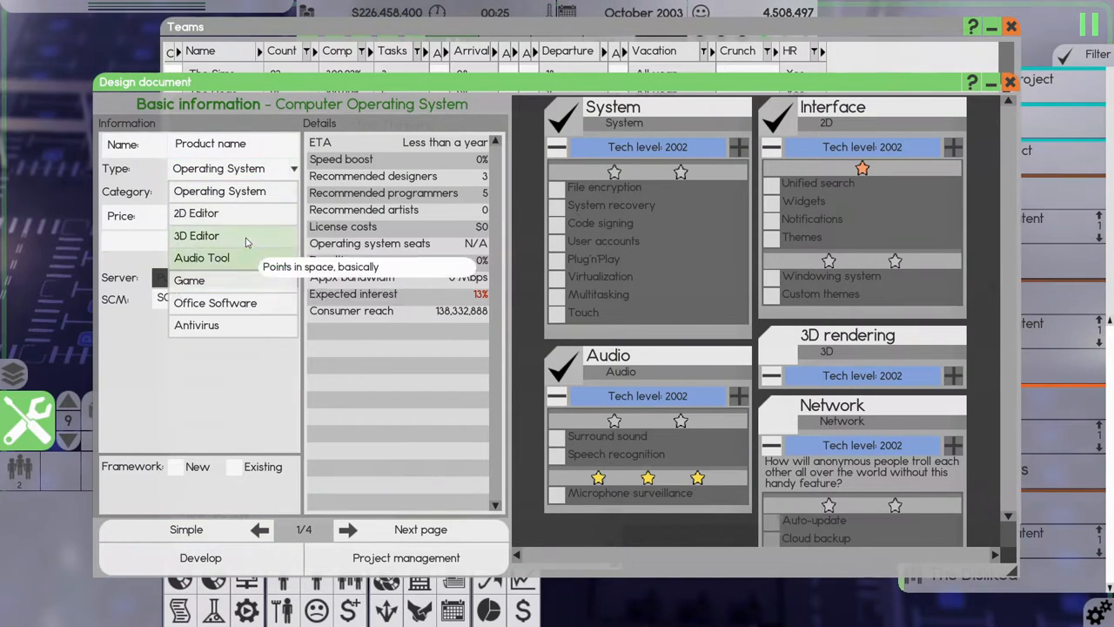
pyautogui.click(189, 279)
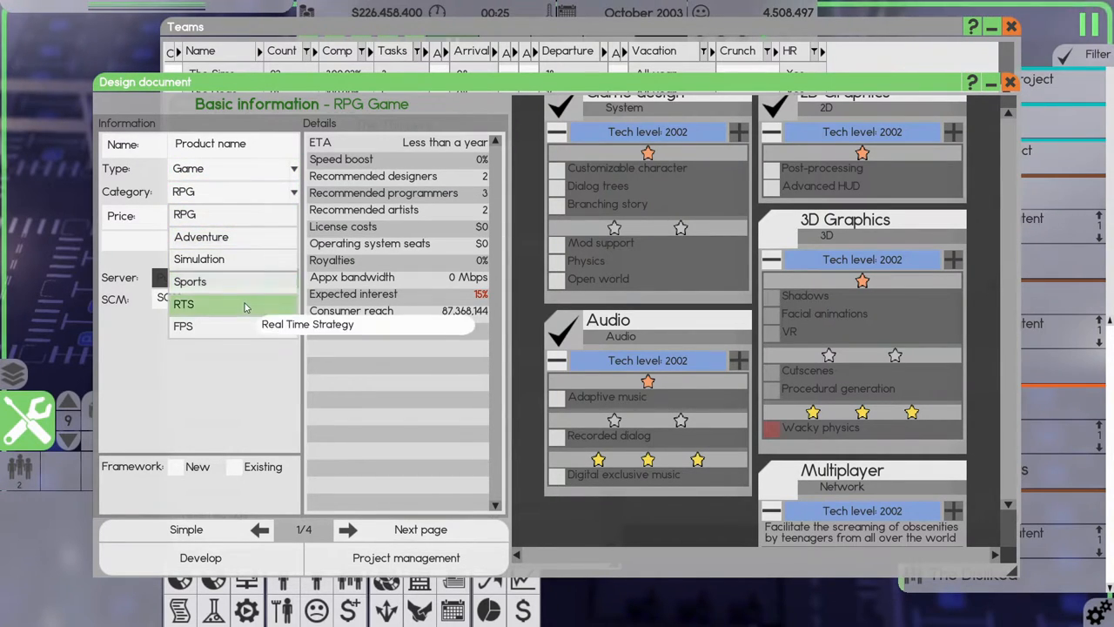
pyautogui.click(183, 304)
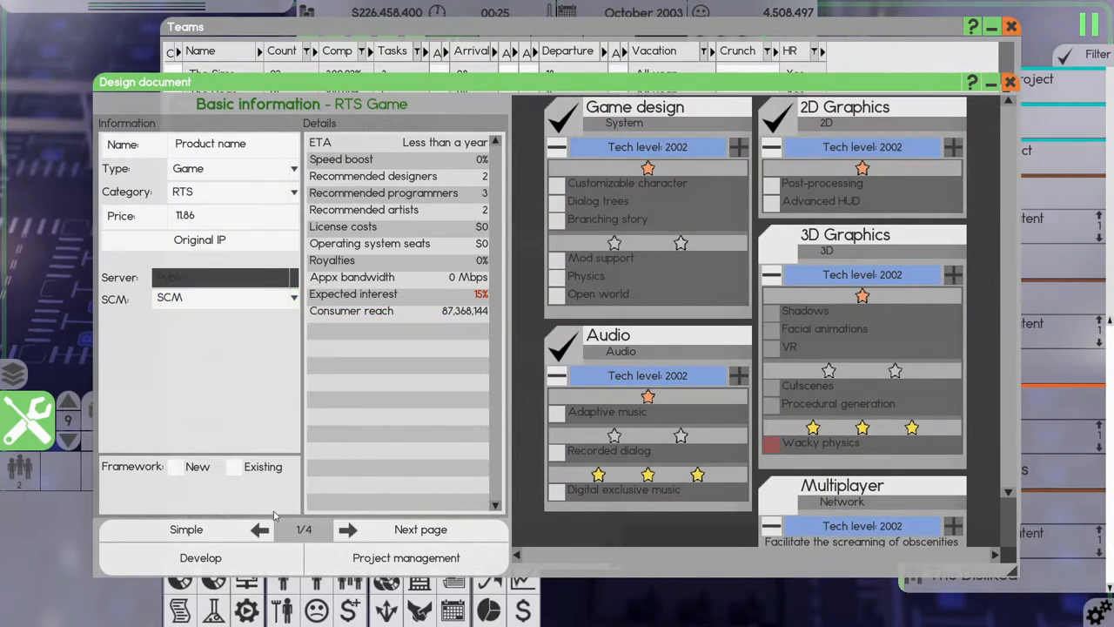
pyautogui.click(352, 529)
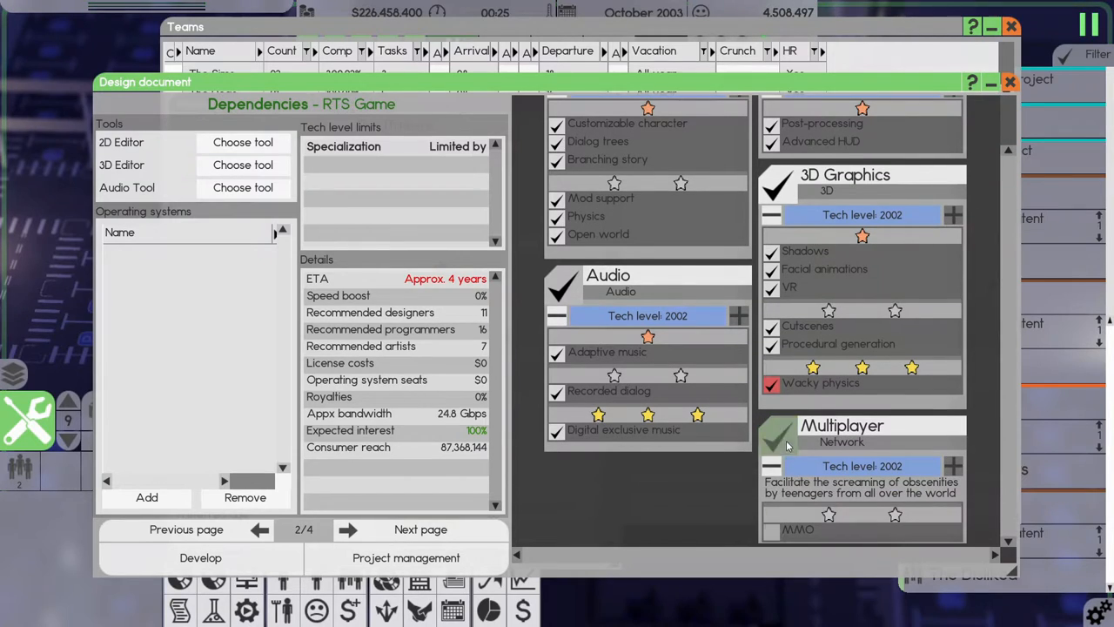
pyautogui.click(777, 433)
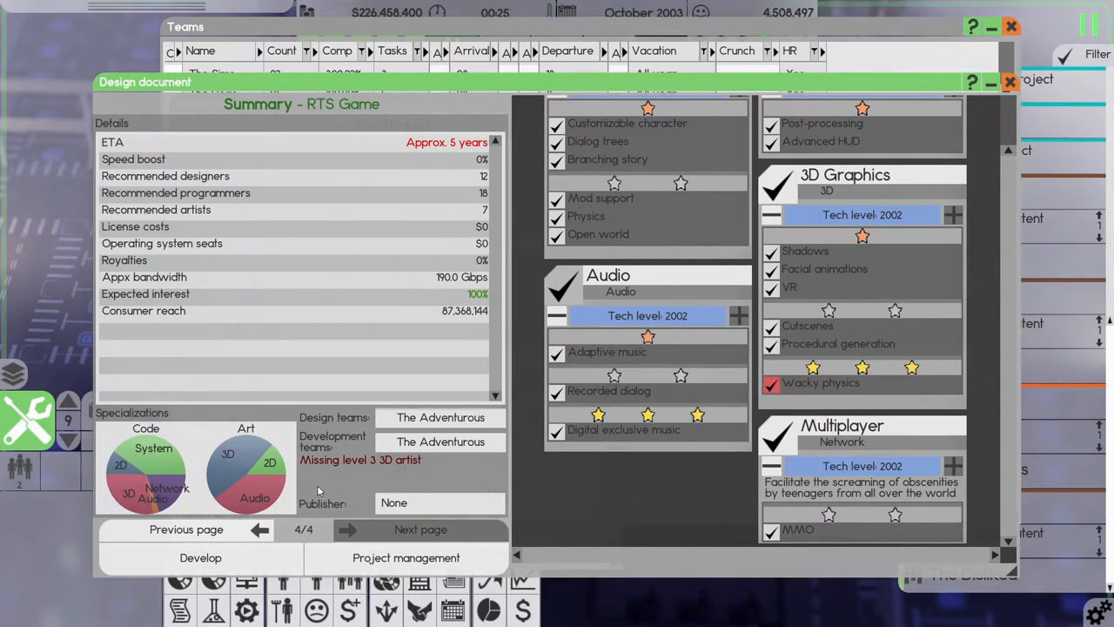
pyautogui.moveTo(130, 465)
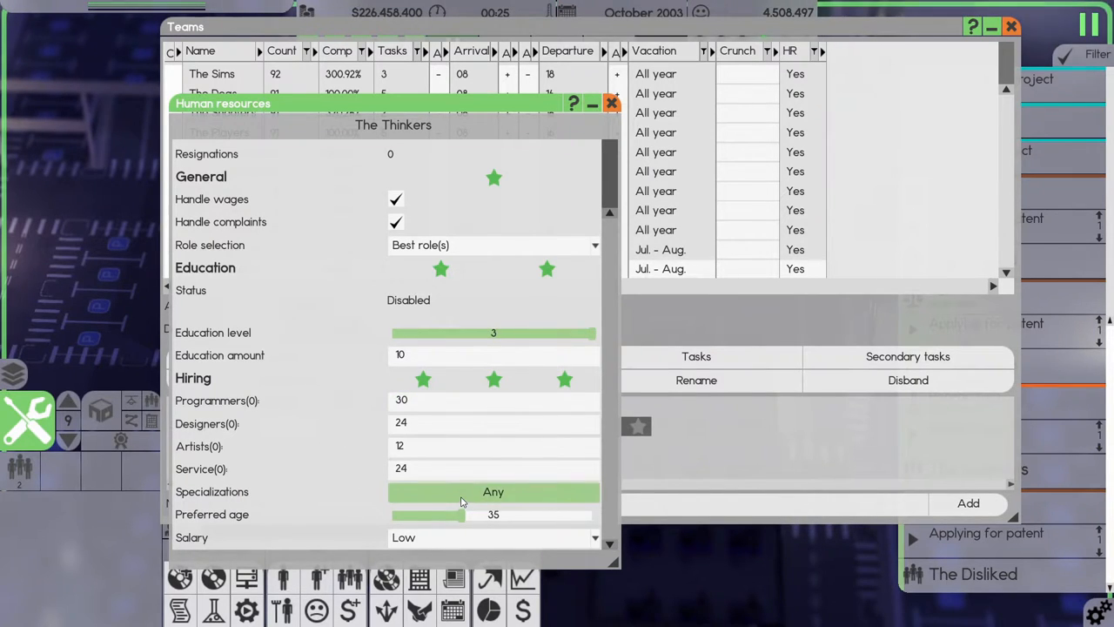
# Untick all specializations, add Marketing, and close The Thinkers' HR settings.
pyautogui.click(493, 491)
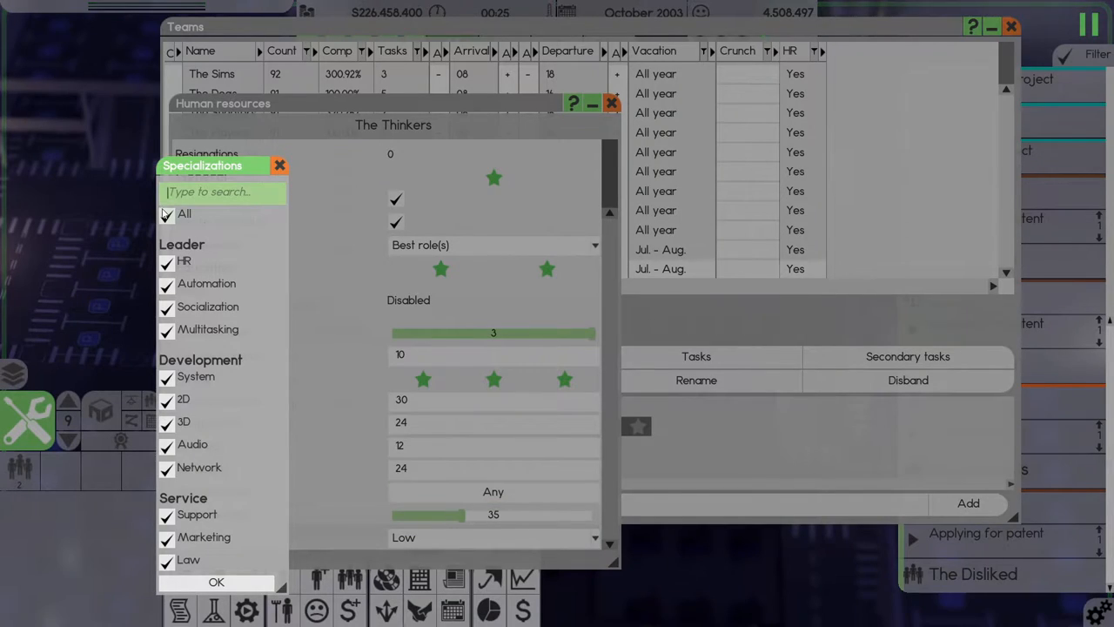
pyautogui.click(167, 214)
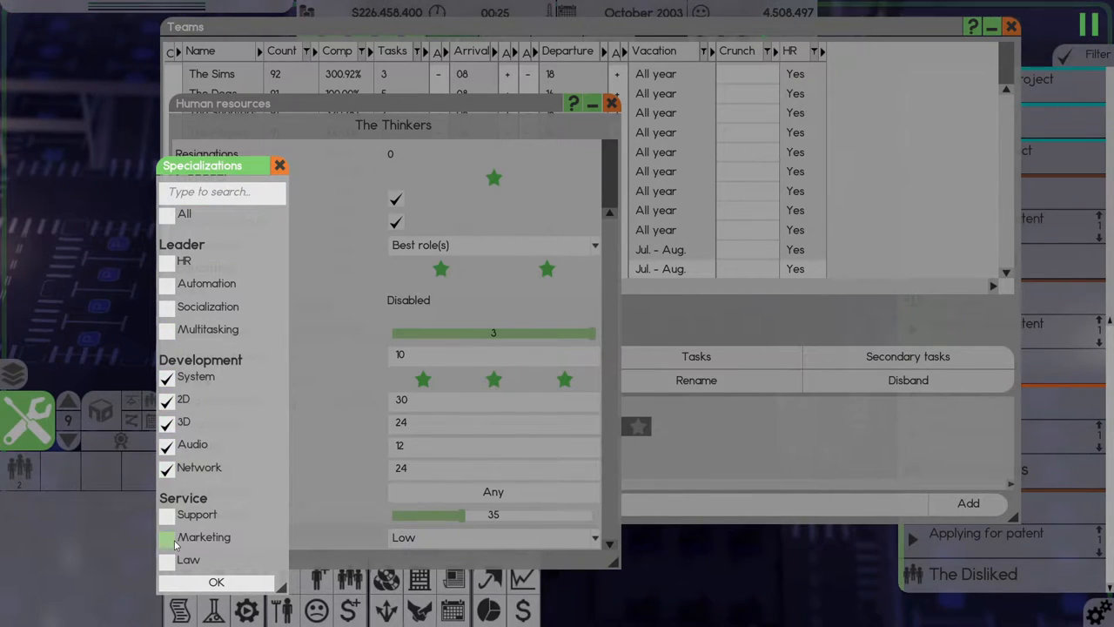
pyautogui.click(166, 514)
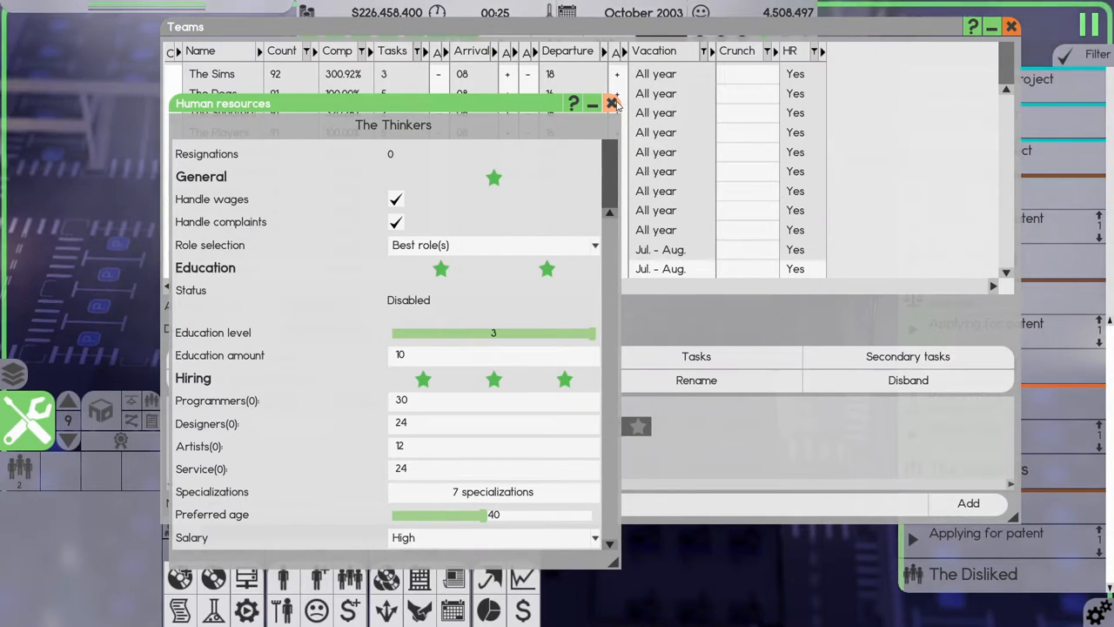
pyautogui.click(615, 102)
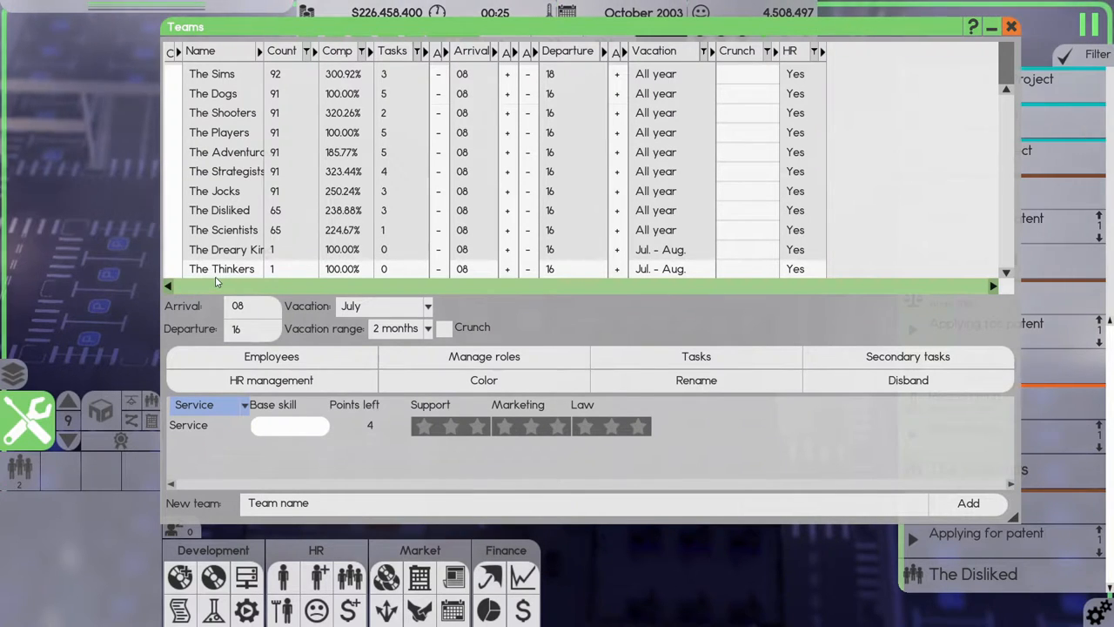
# In Project management, choose a project leader and assign teams through post-marketing.
pyautogui.click(1012, 27)
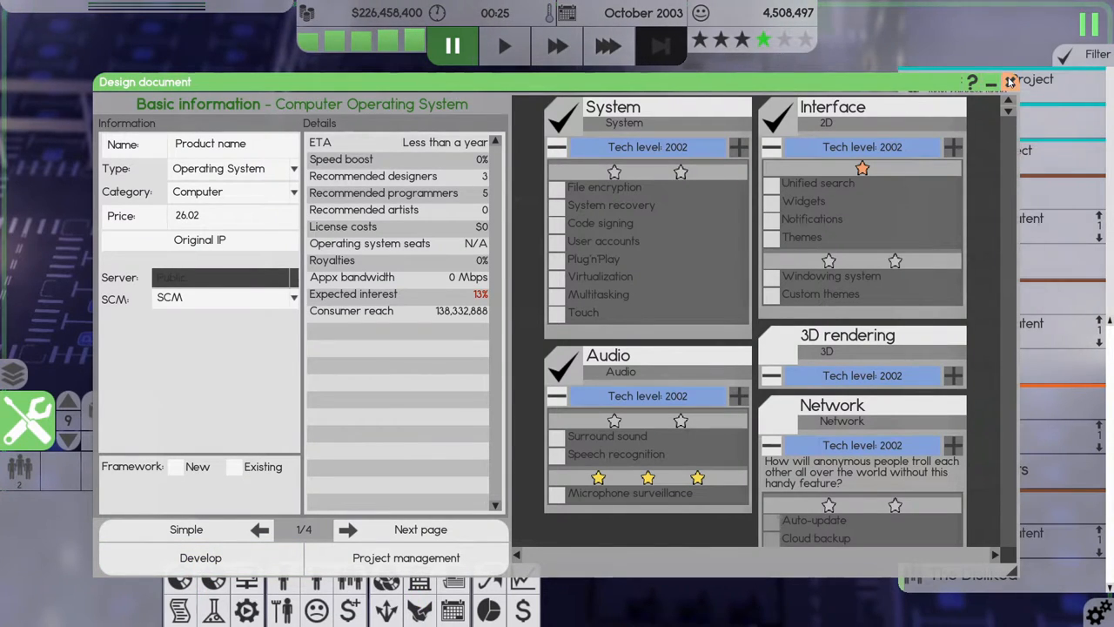
pyautogui.click(404, 557)
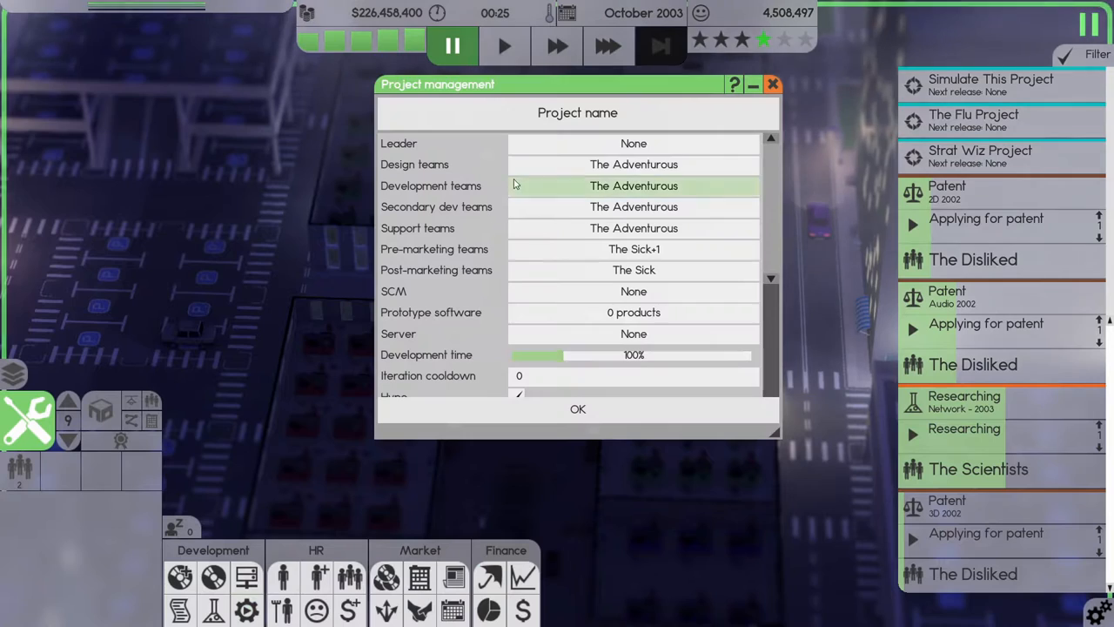
pyautogui.click(633, 143)
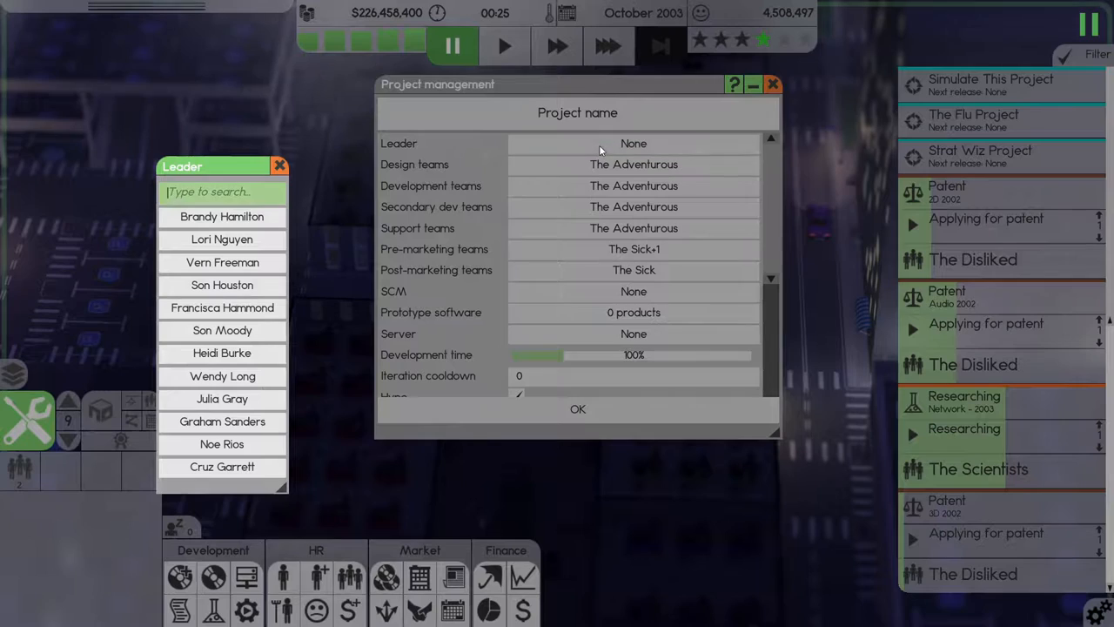
pyautogui.moveTo(222, 444)
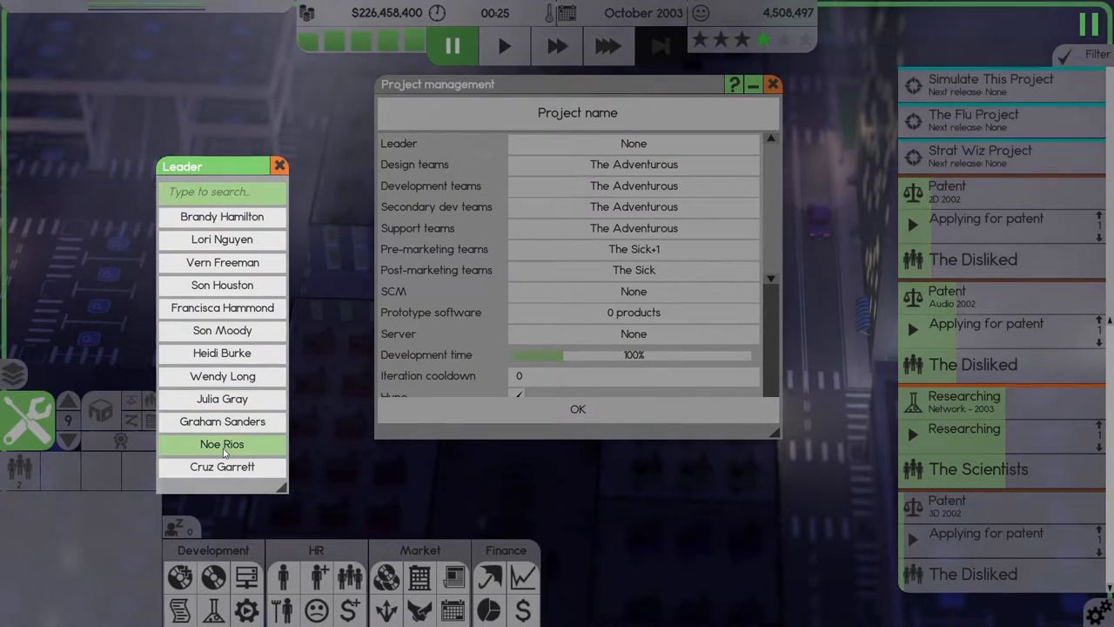
pyautogui.click(222, 444)
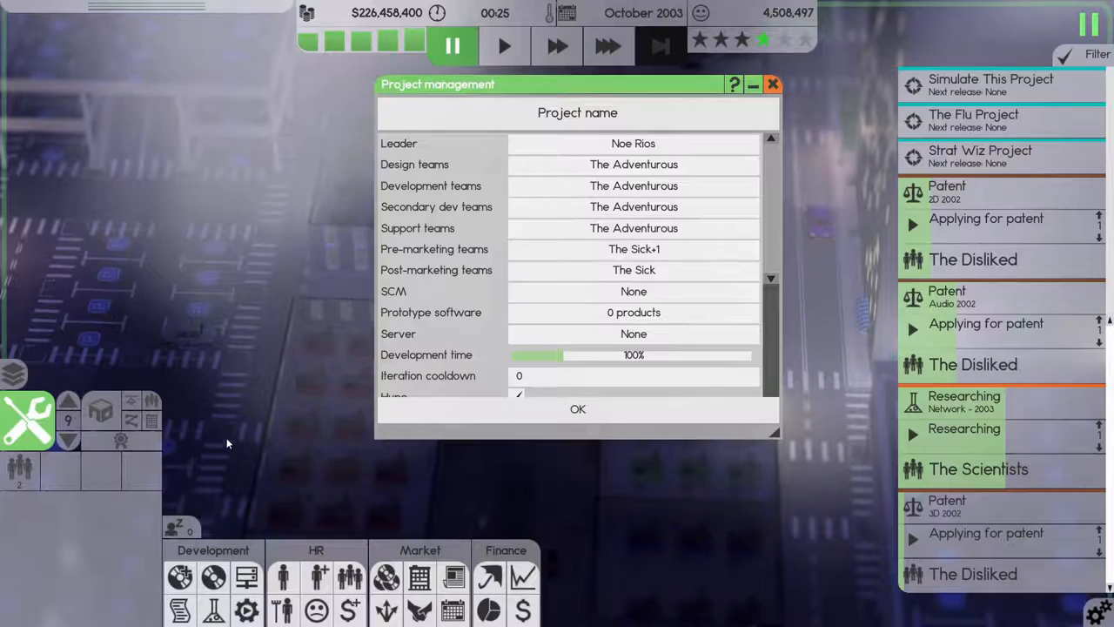
pyautogui.click(634, 165)
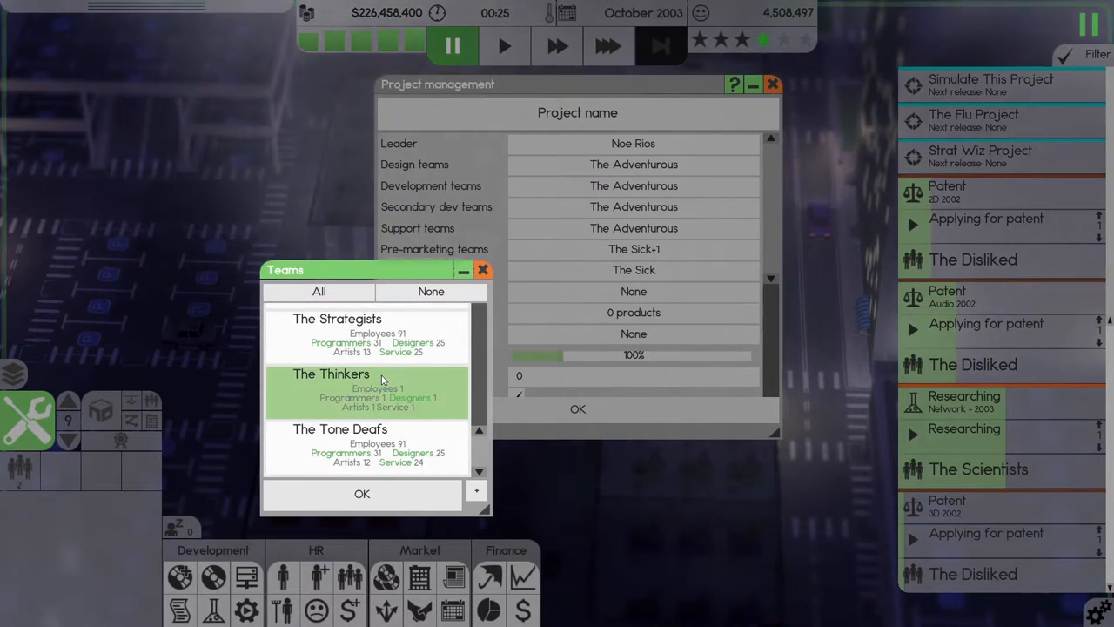
pyautogui.scroll(-3)
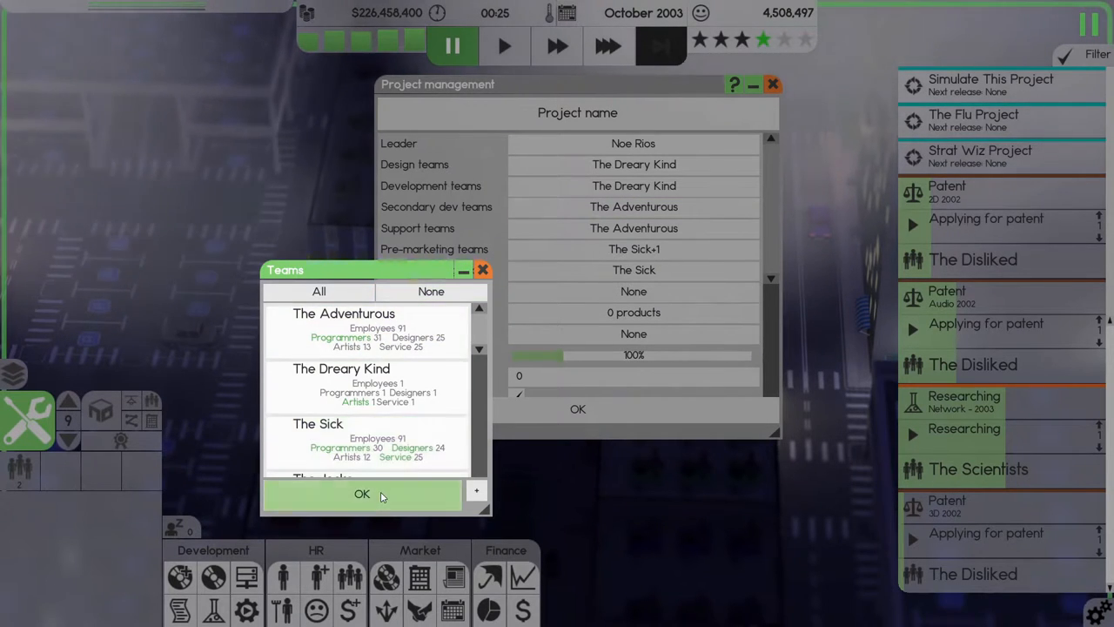
pyautogui.click(366, 329)
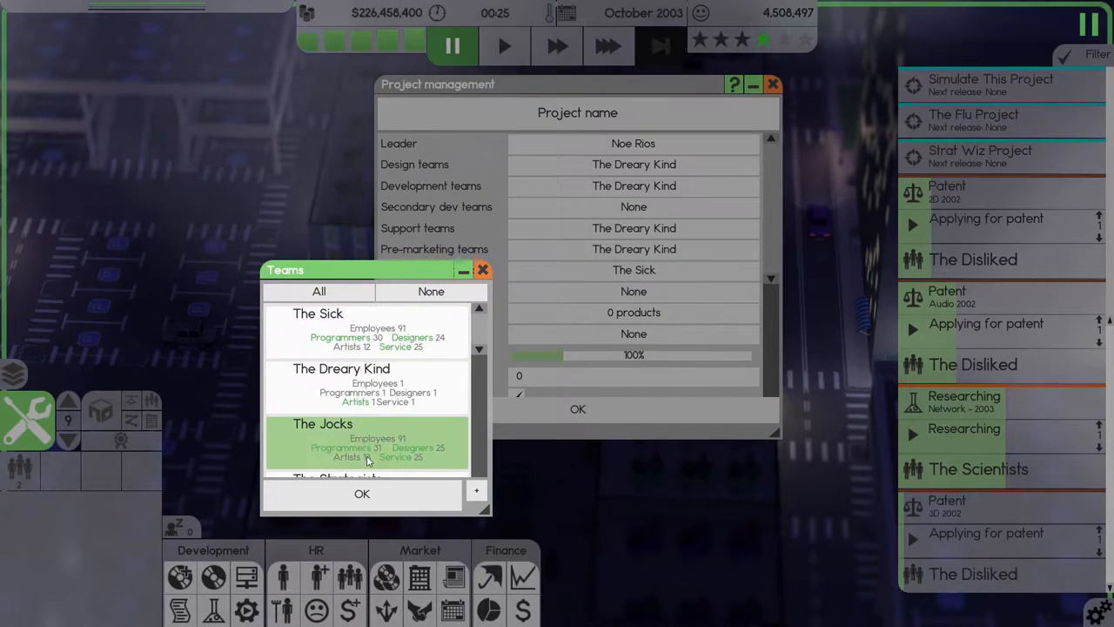
pyautogui.click(361, 494)
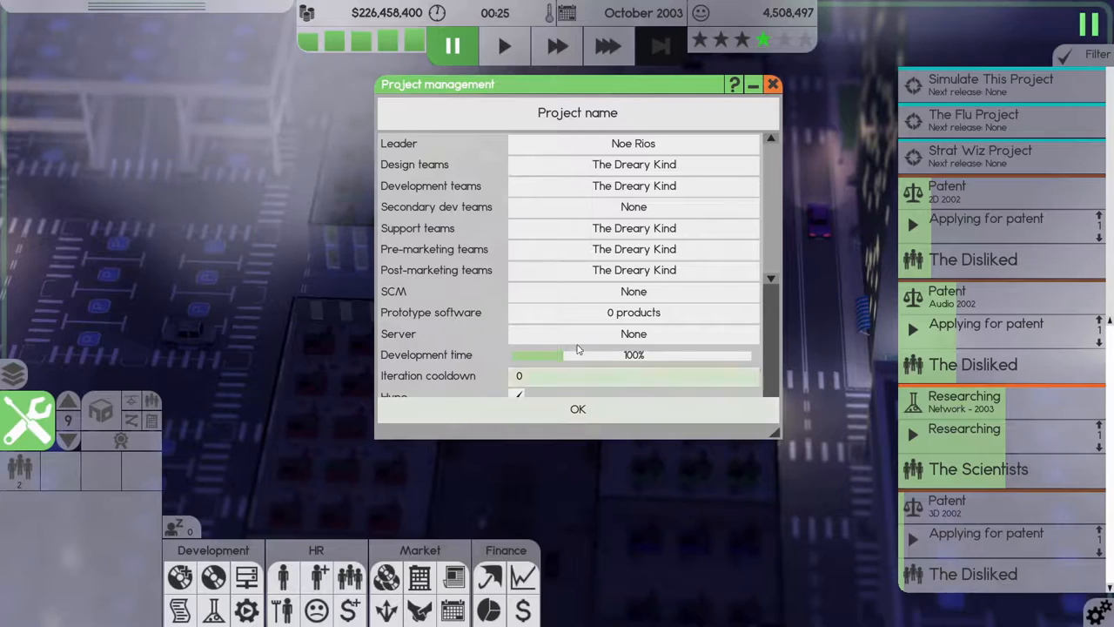
# Use SCM for source control, a Public server, and two print job copies.
pyautogui.click(633, 333)
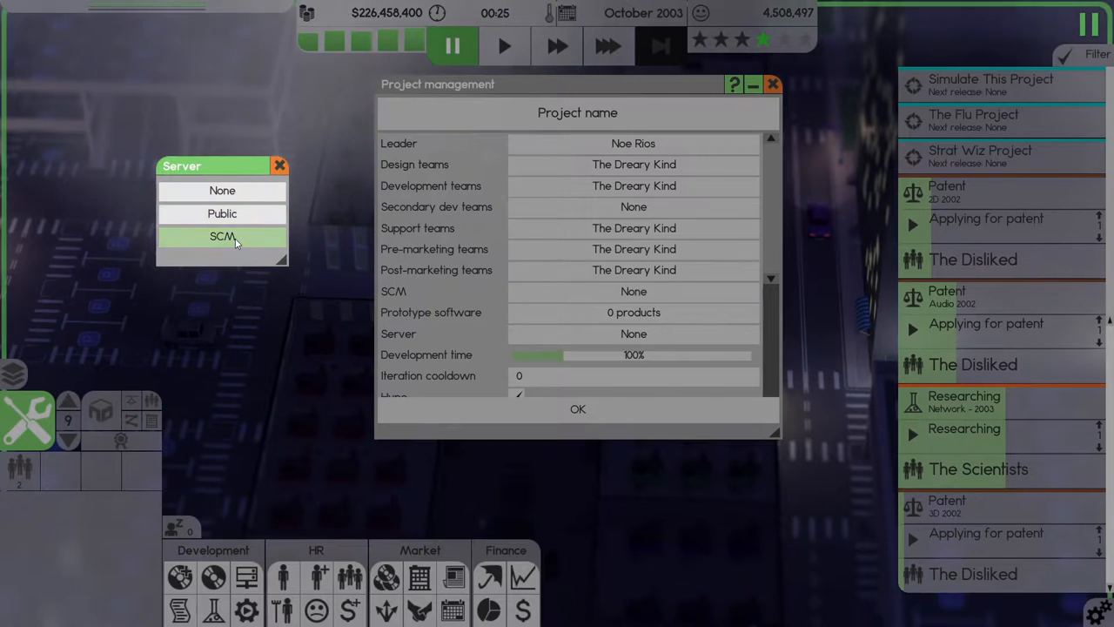
pyautogui.click(222, 236)
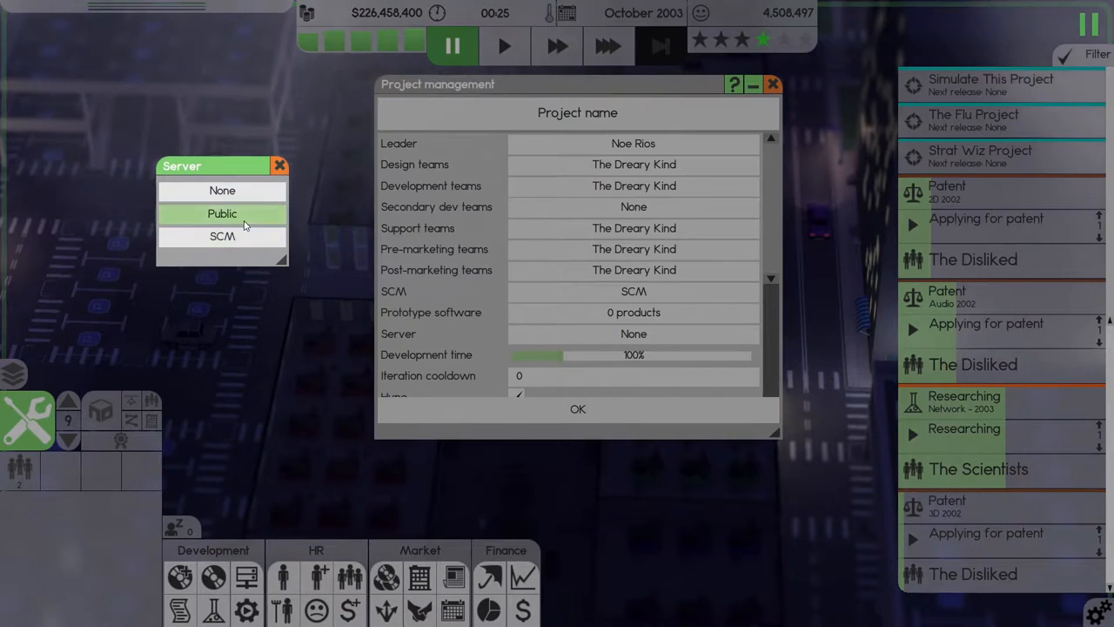
pyautogui.click(222, 213)
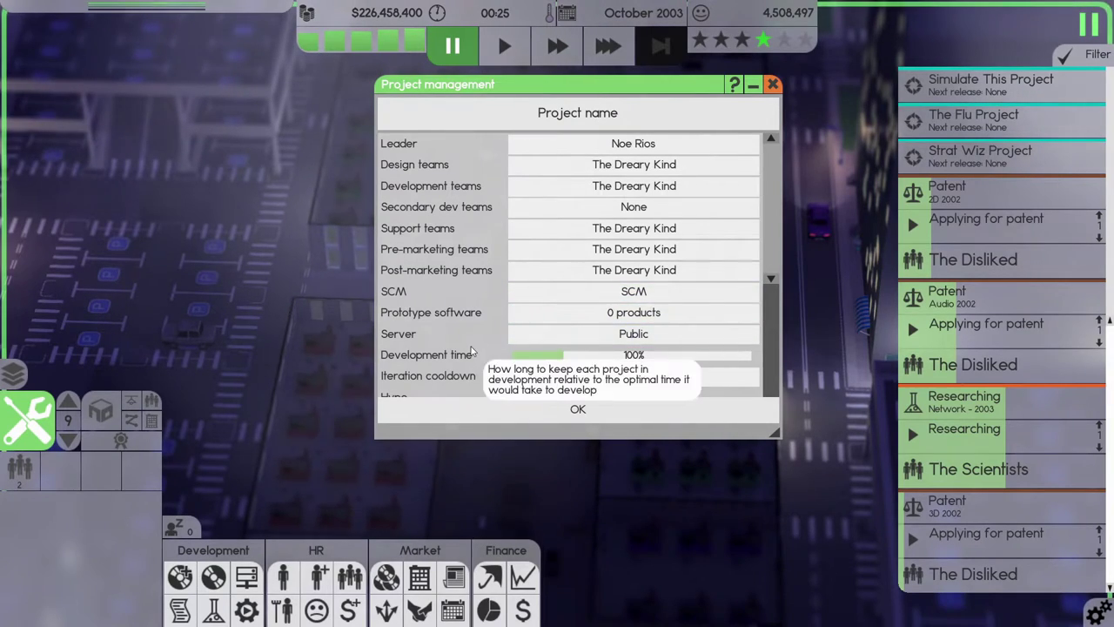
pyautogui.scroll(-3)
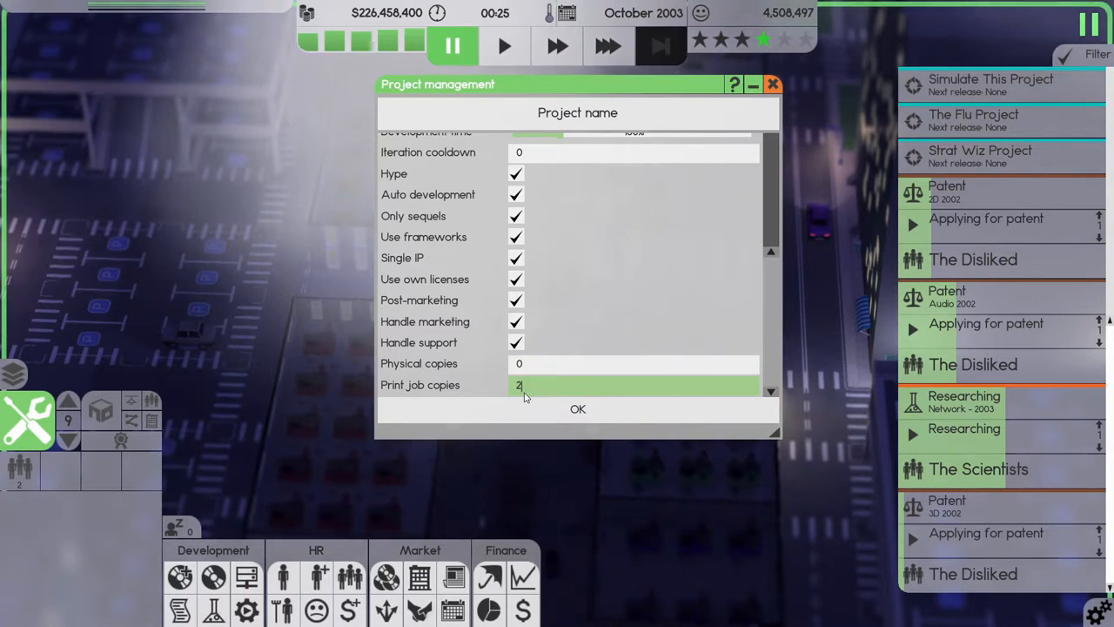
pyautogui.click(577, 409)
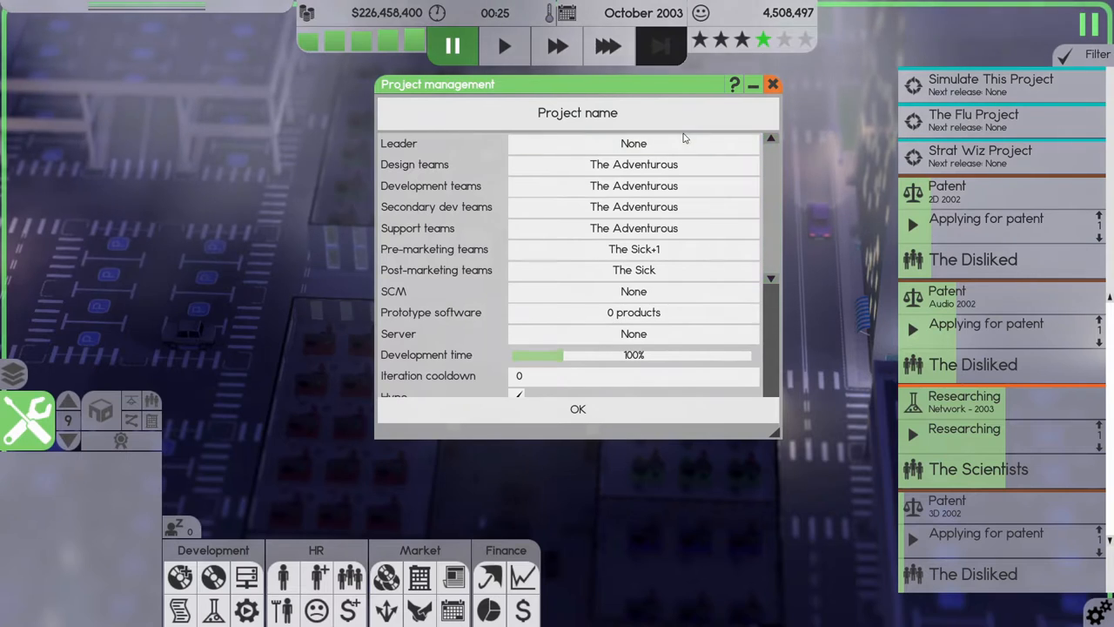
# Pick the project leader and make The Thinkers the support, pre- and post-marketing teams.
pyautogui.click(633, 143)
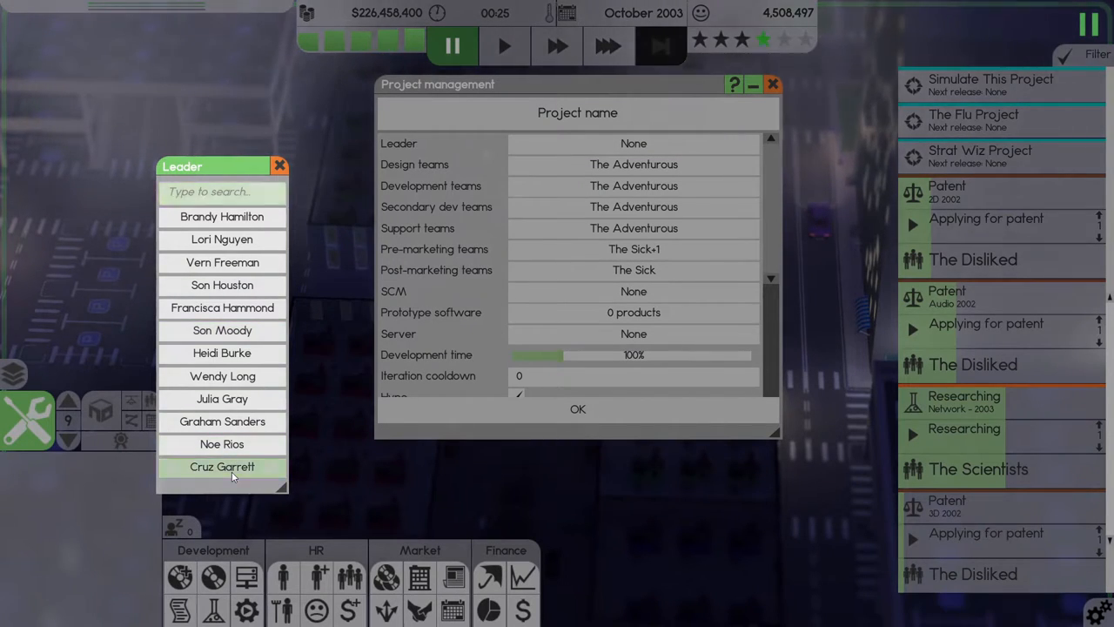
pyautogui.click(222, 467)
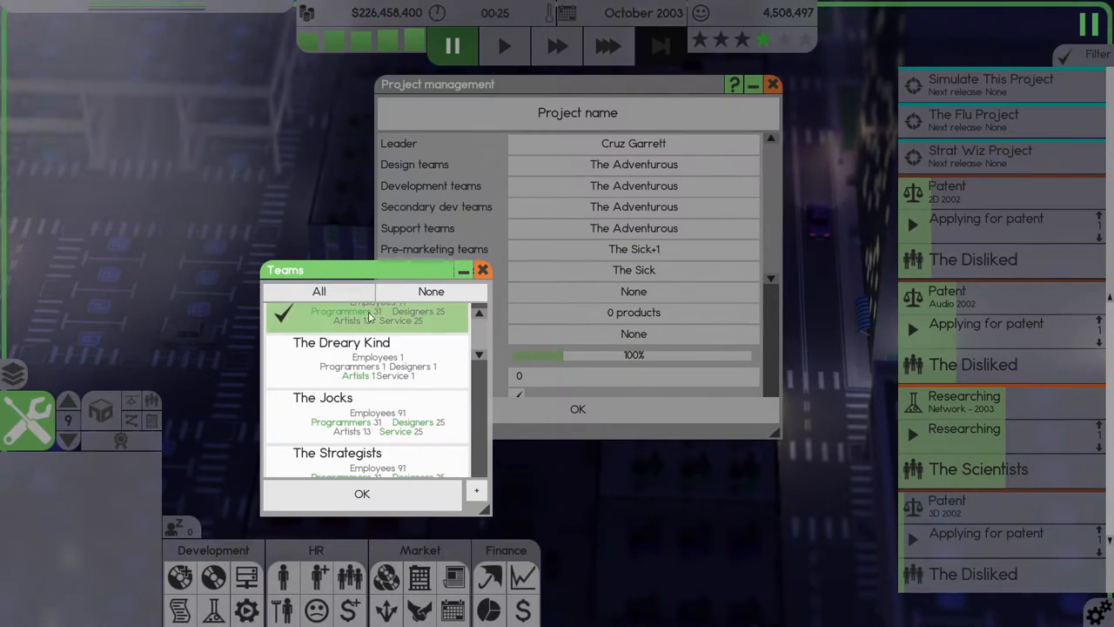
pyautogui.scroll(-3)
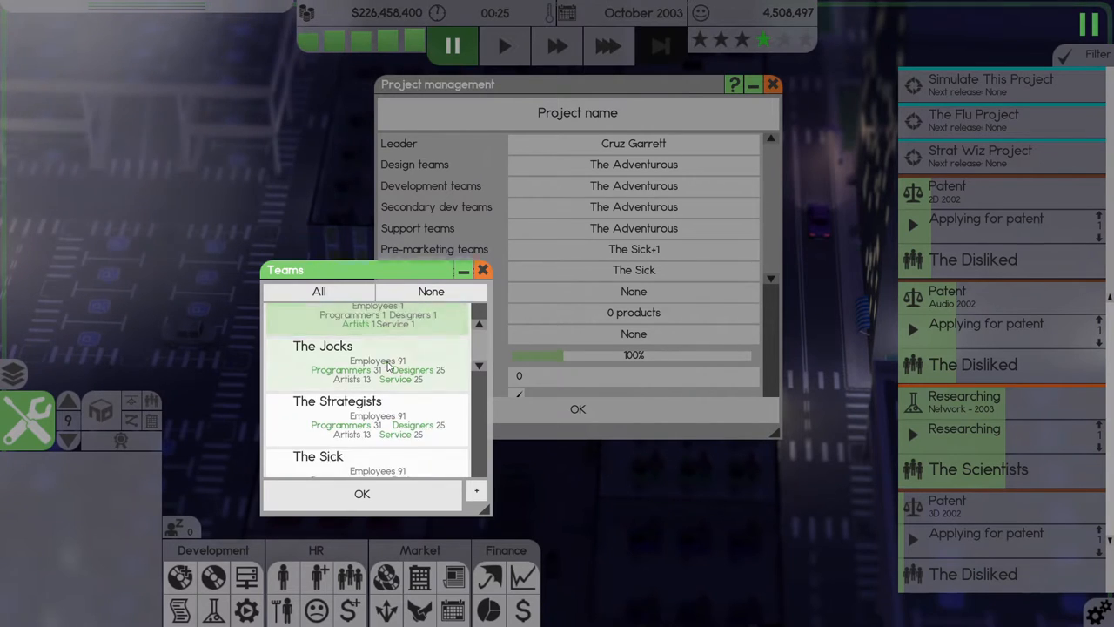
pyautogui.scroll(-3)
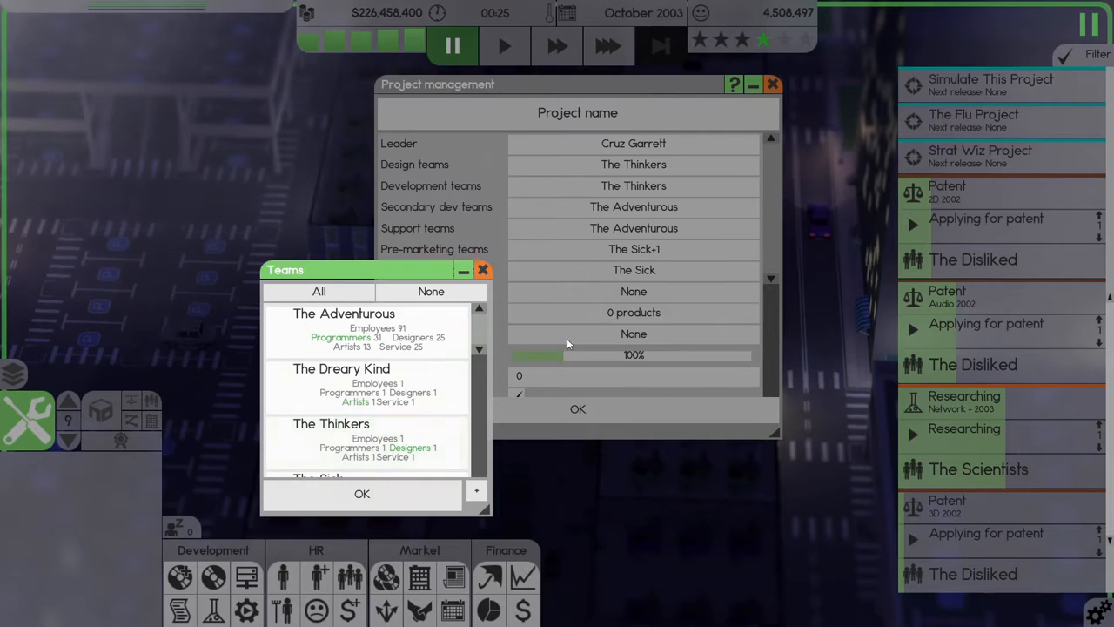
pyautogui.click(365, 331)
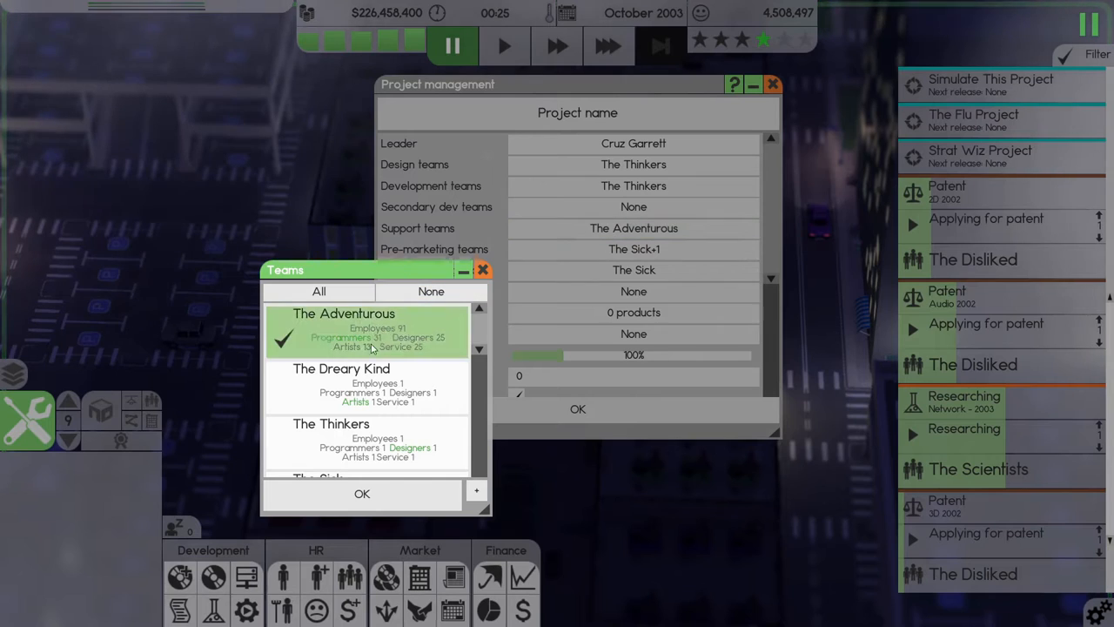
pyautogui.click(361, 493)
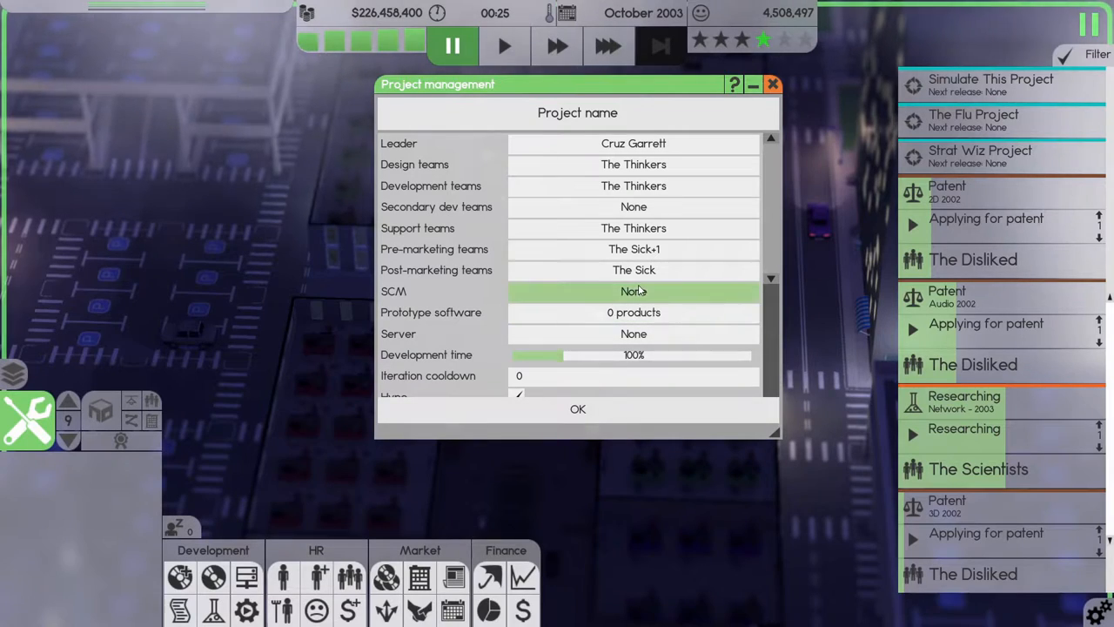
pyautogui.click(633, 291)
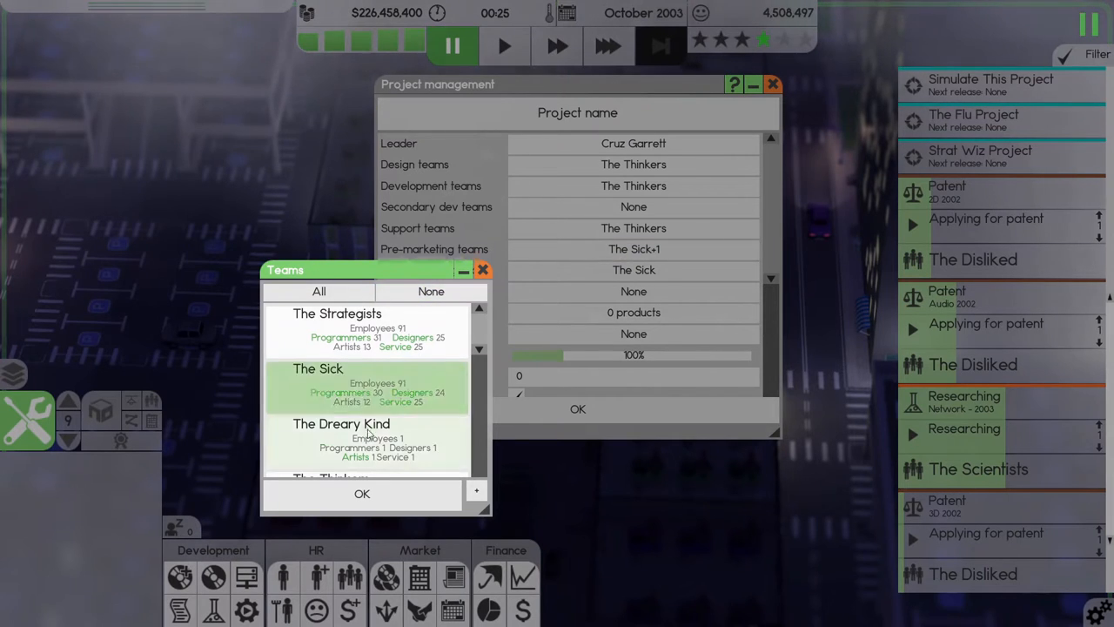
pyautogui.click(361, 494)
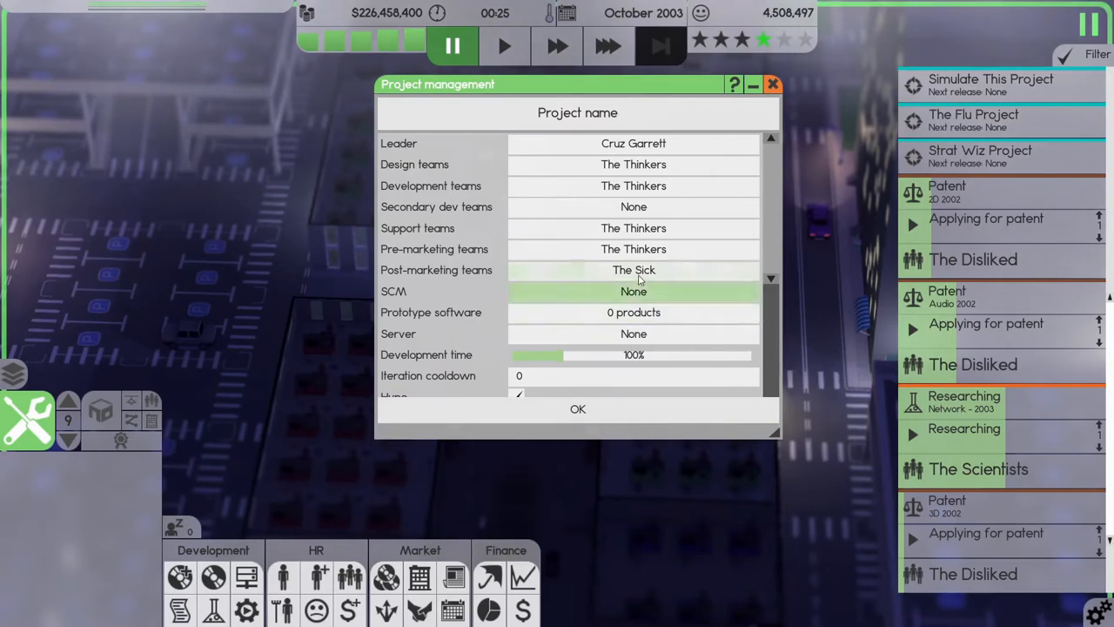
pyautogui.click(634, 270)
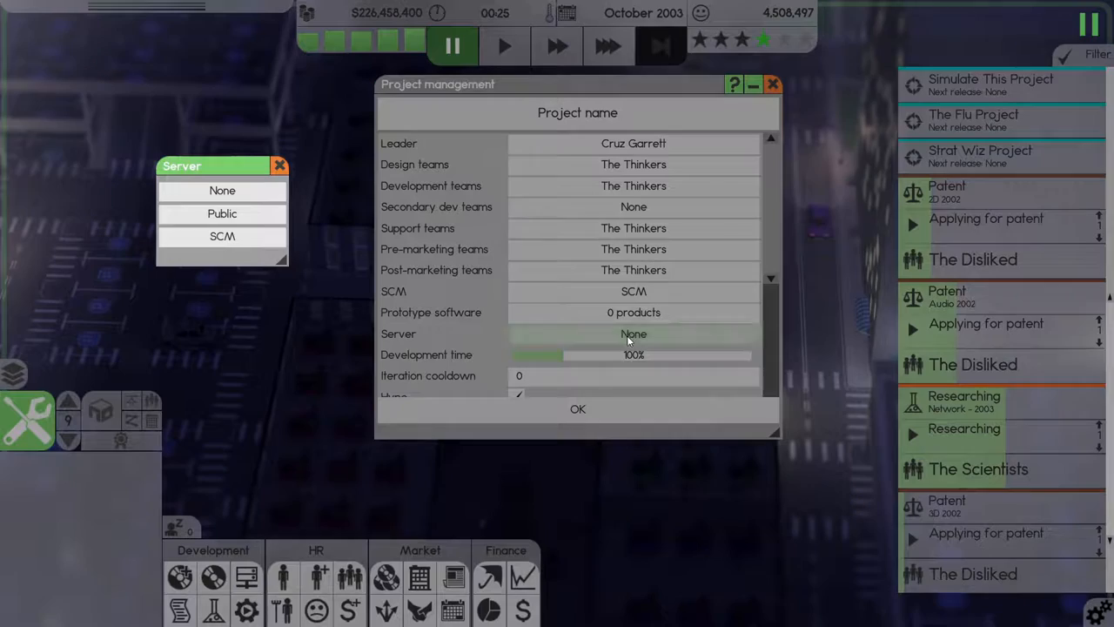
# Set the server to Public, print 25000 copies, and confirm the project settings.
pyautogui.click(222, 213)
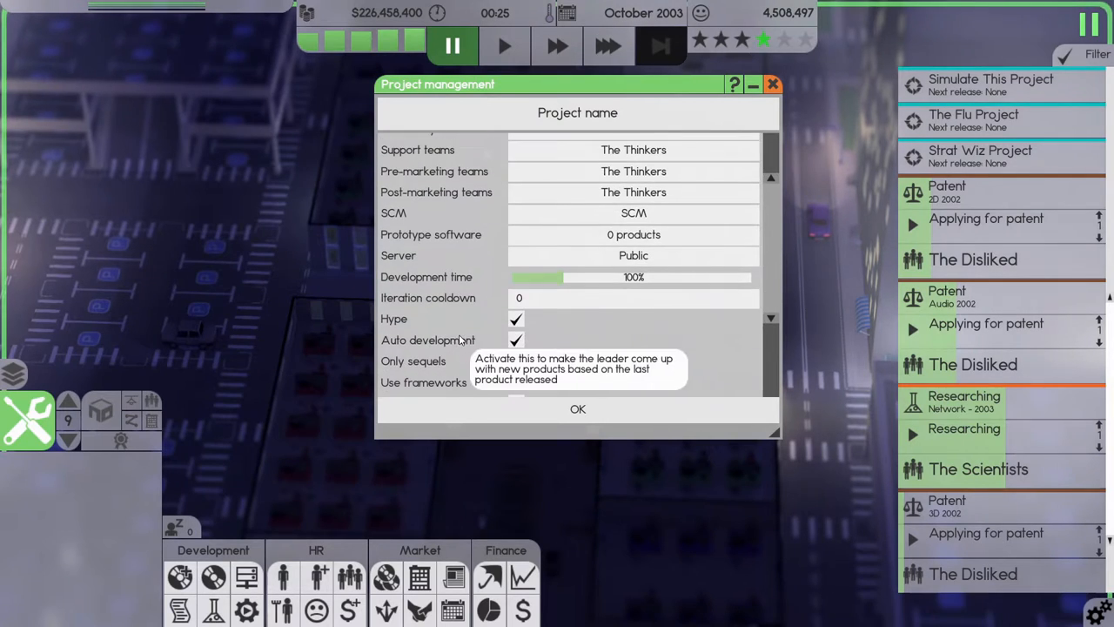
pyautogui.scroll(-3)
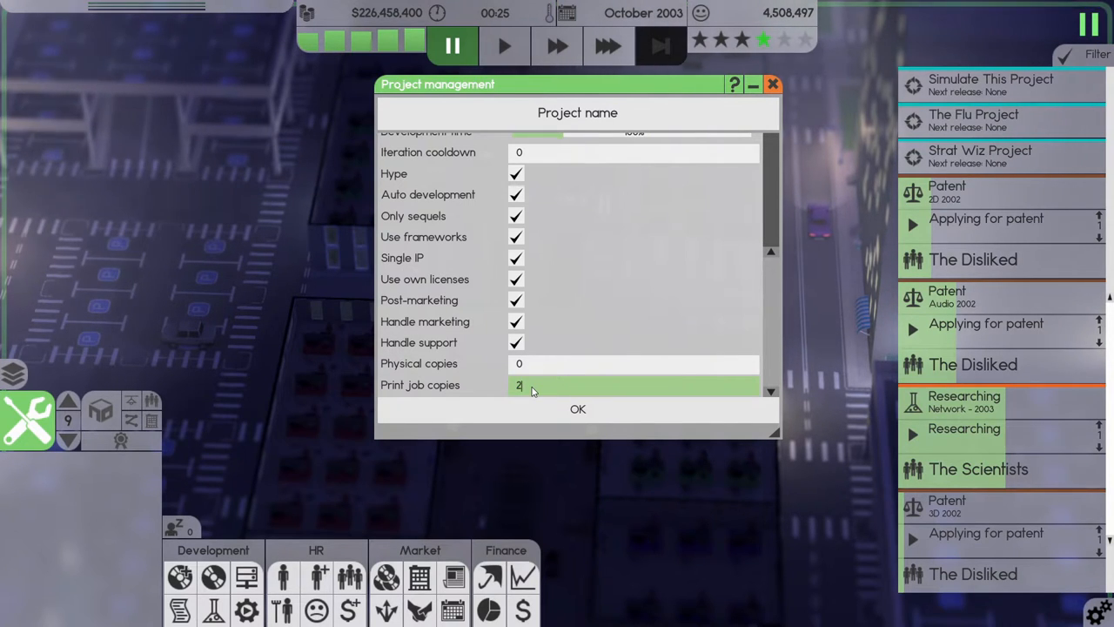
pyautogui.write('25000')
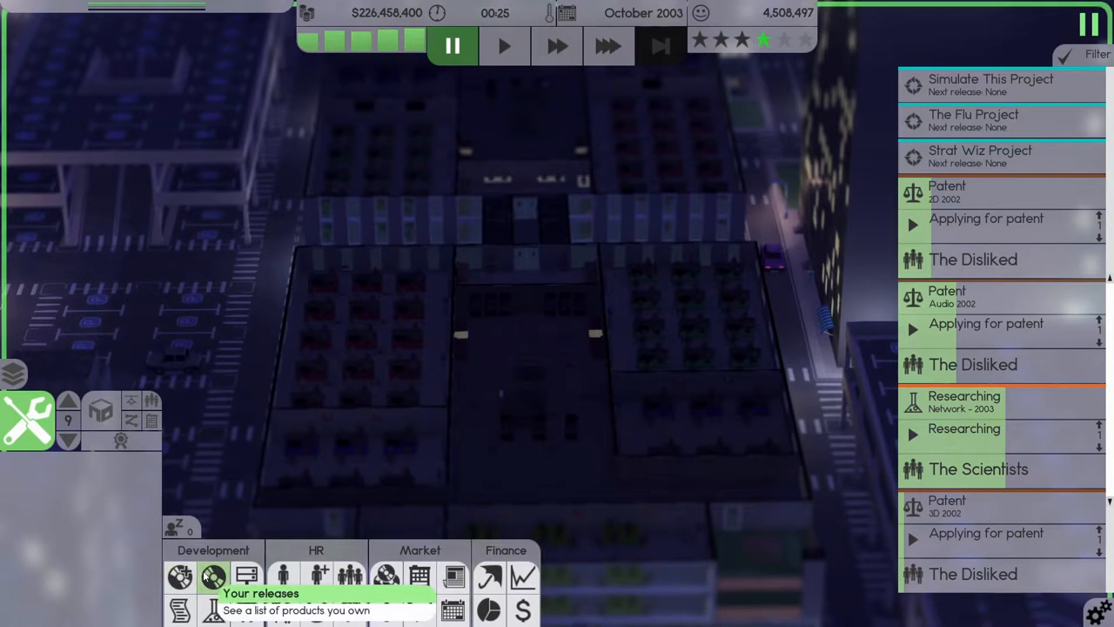
pyautogui.click(211, 578)
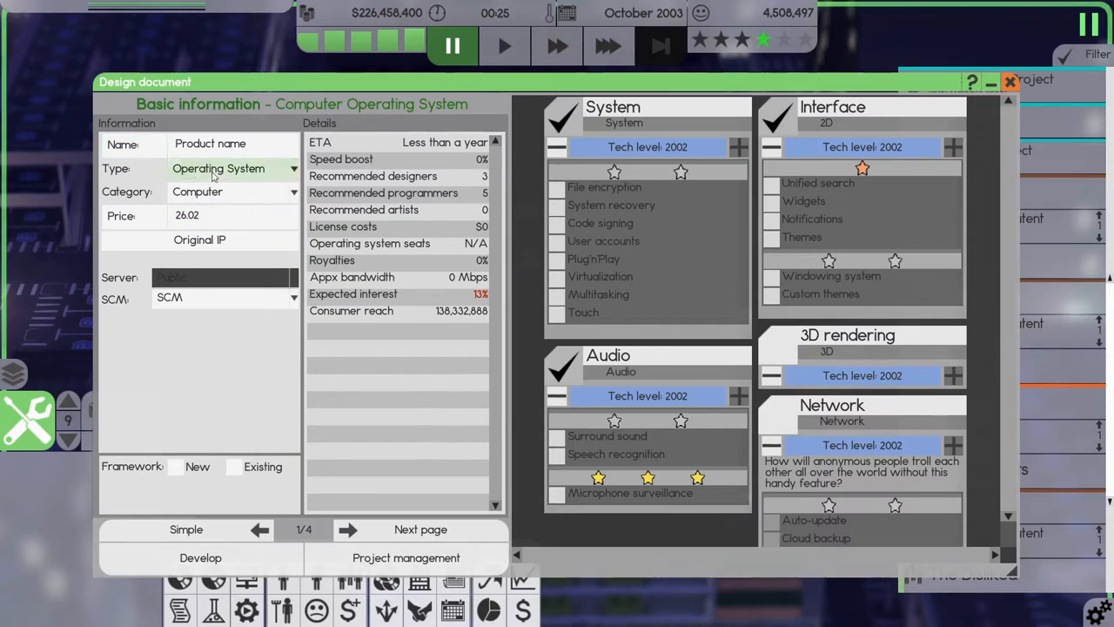
# Name the design Sleepy Work, price it 99.74, and enable all interface, audio and system features.
pyautogui.click(234, 143)
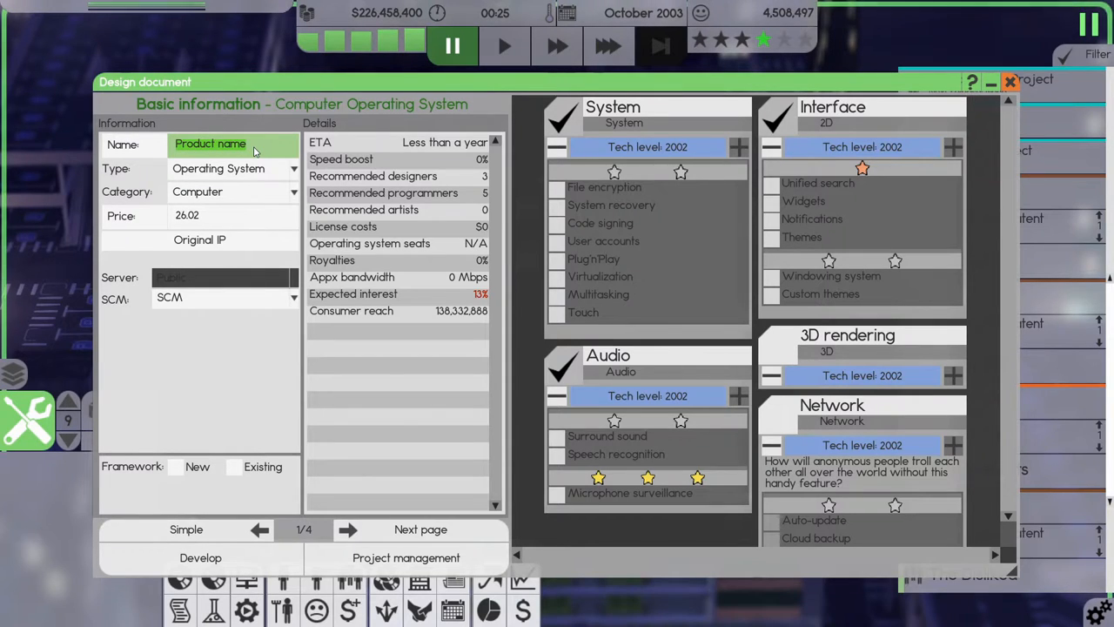
pyautogui.write('Sleepä')
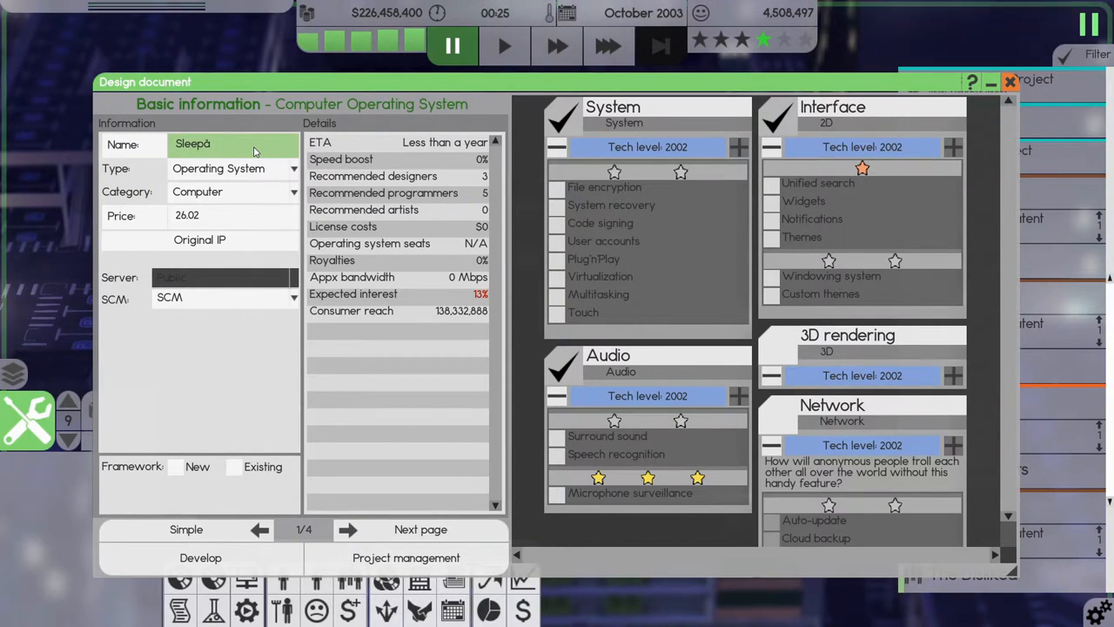
pyautogui.write('Sleepy Work')
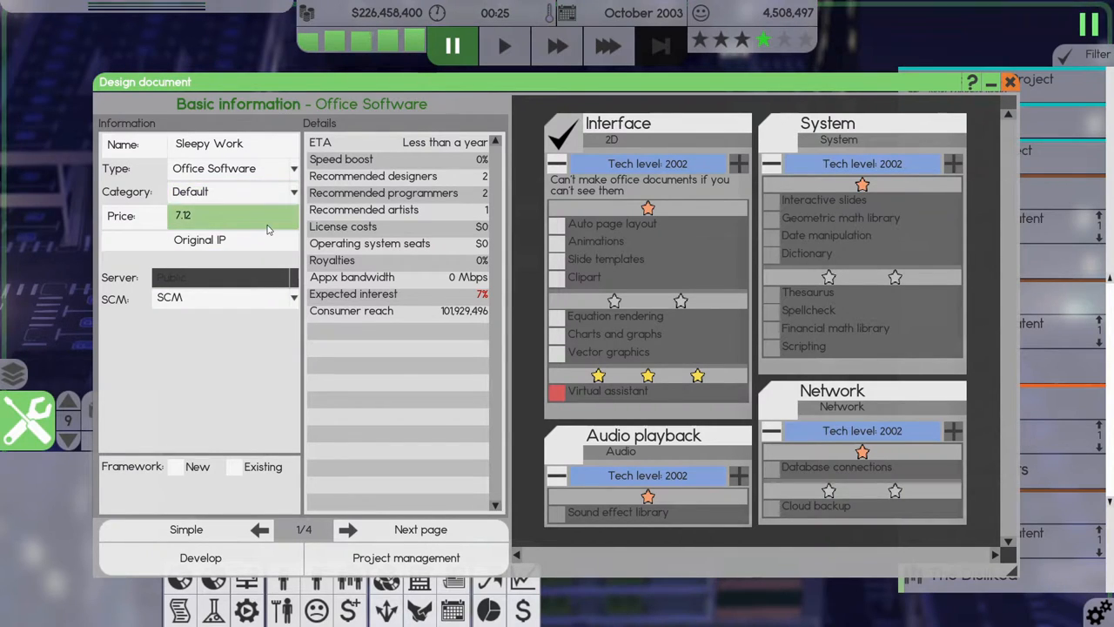
pyautogui.click(558, 224)
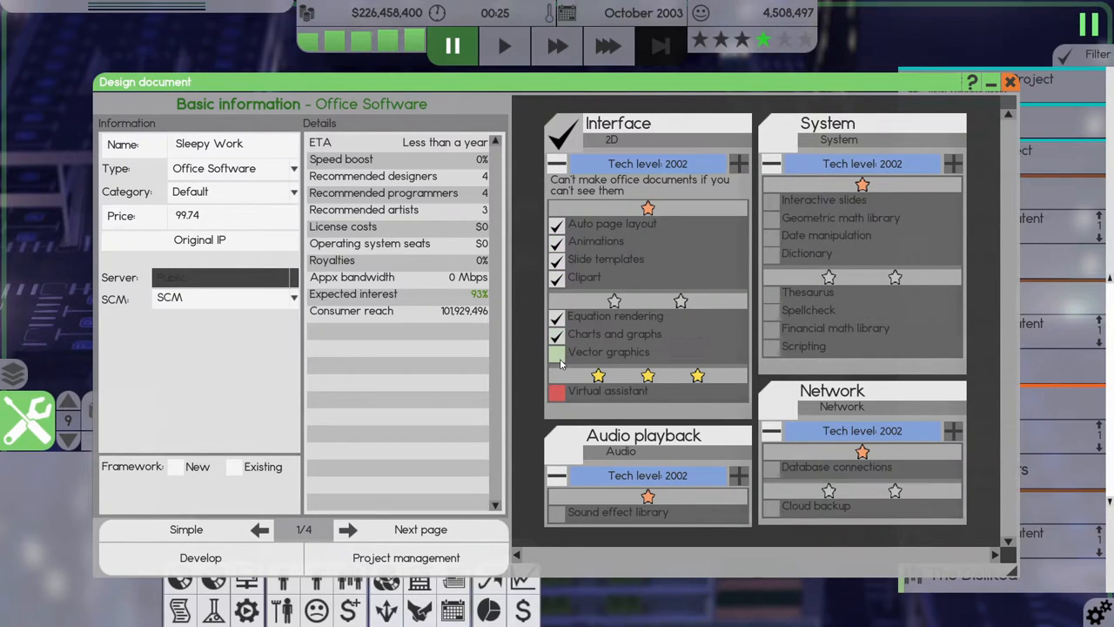
pyautogui.click(558, 353)
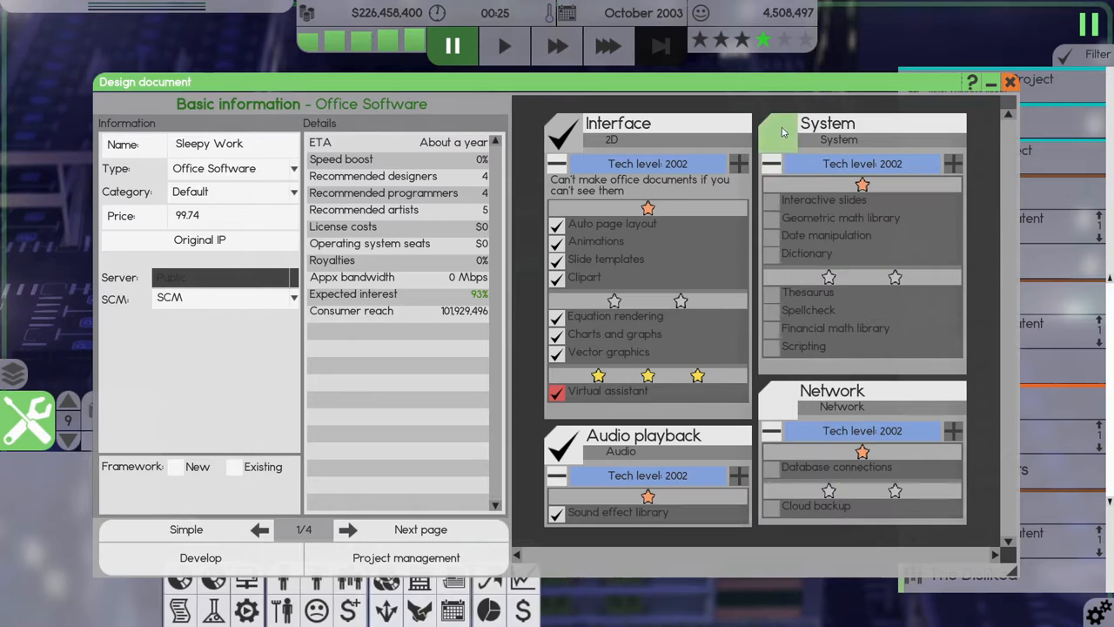
pyautogui.click(773, 130)
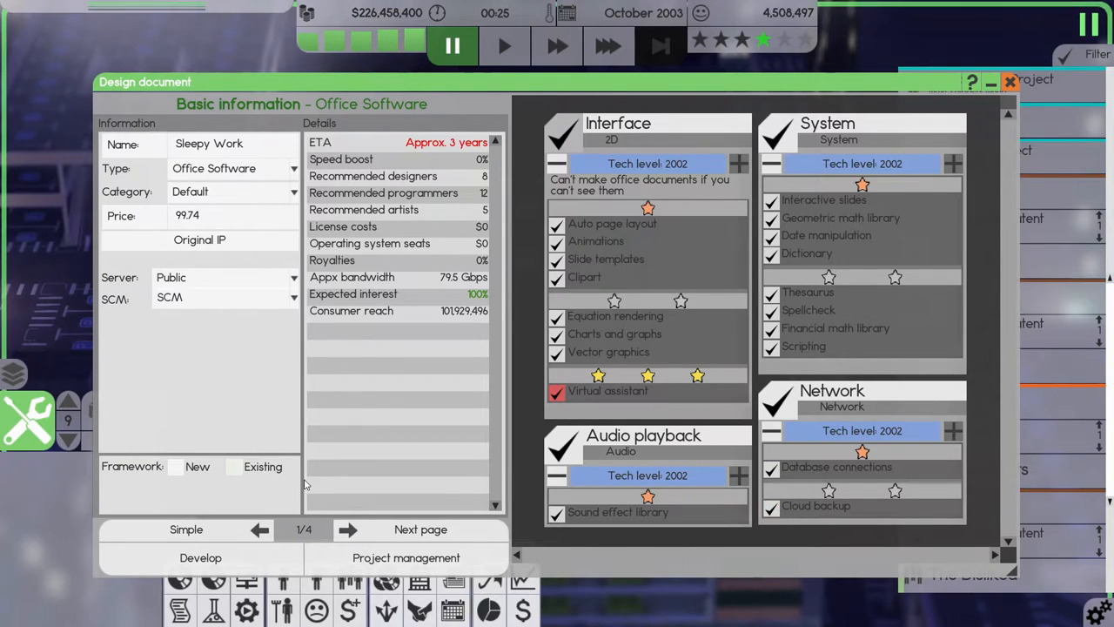
# Set Picture Imperfect 7 as the 2D editor and Tunes 7 as the audio tool.
pyautogui.click(418, 530)
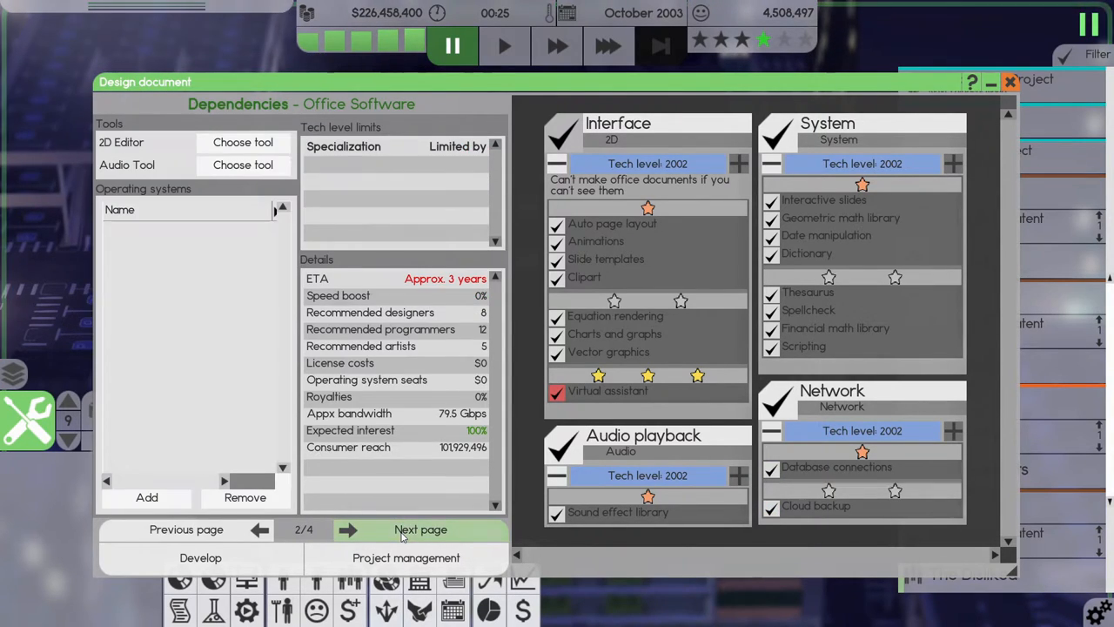
pyautogui.click(244, 142)
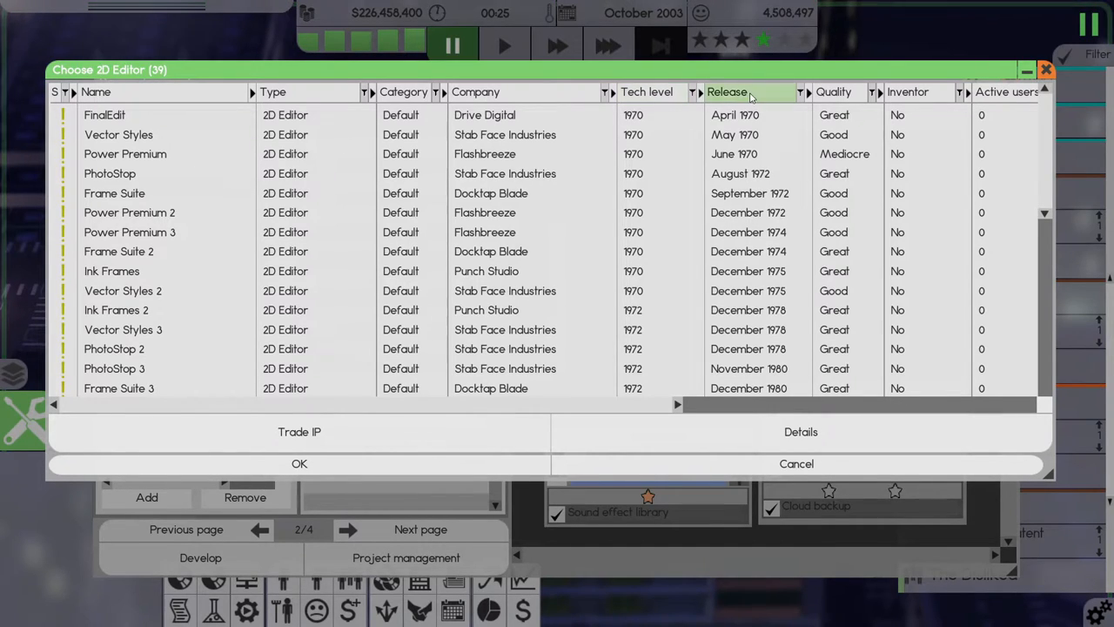
pyautogui.click(730, 91)
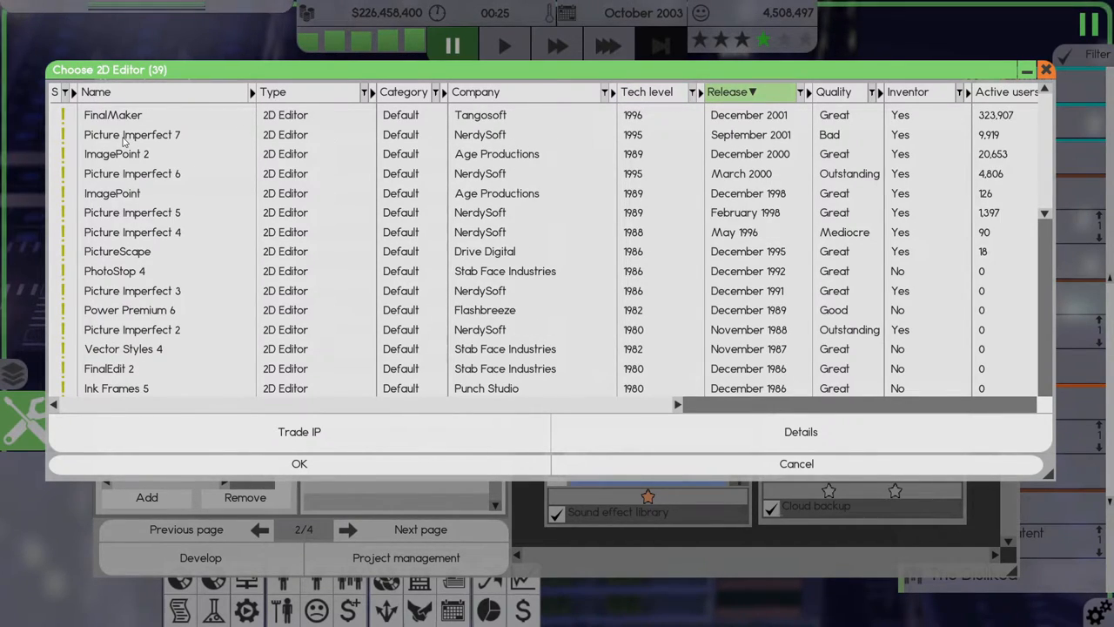
pyautogui.click(298, 463)
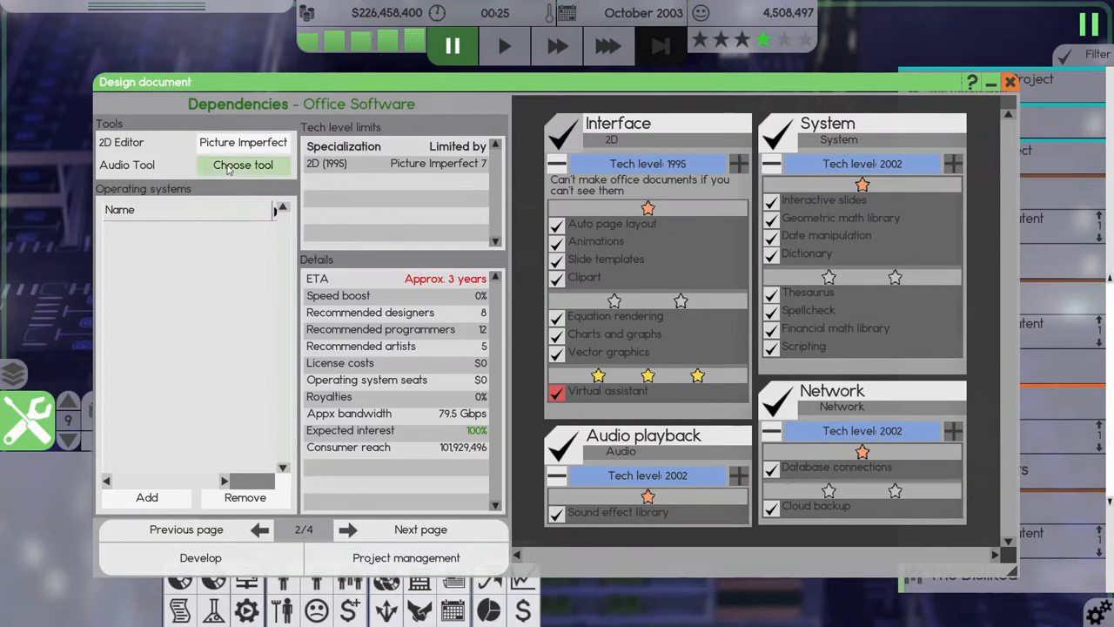
pyautogui.click(243, 165)
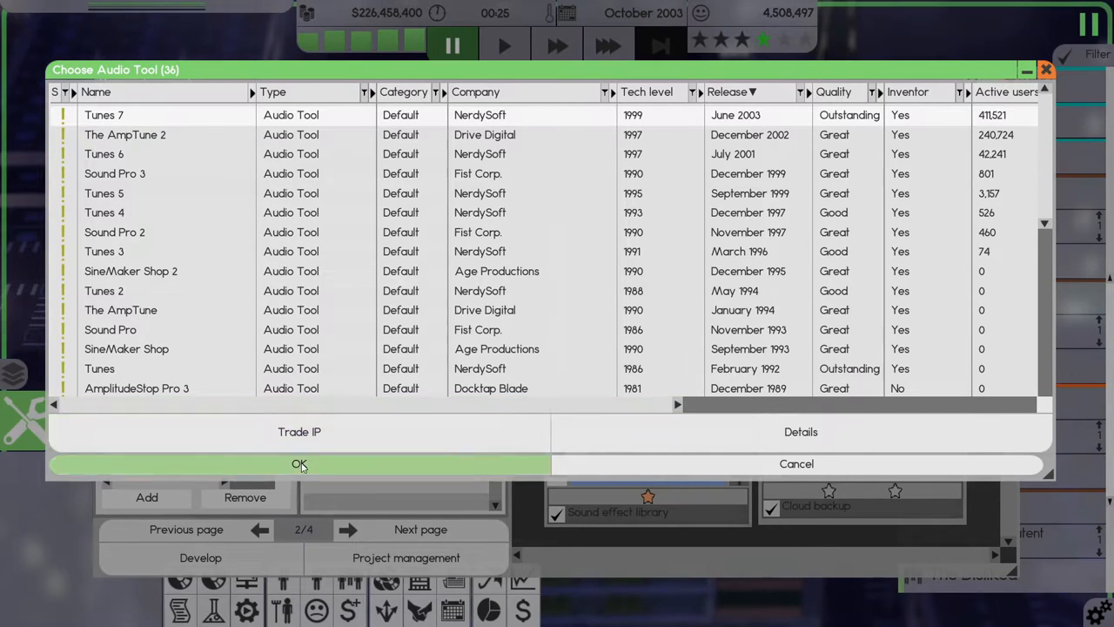
pyautogui.click(300, 464)
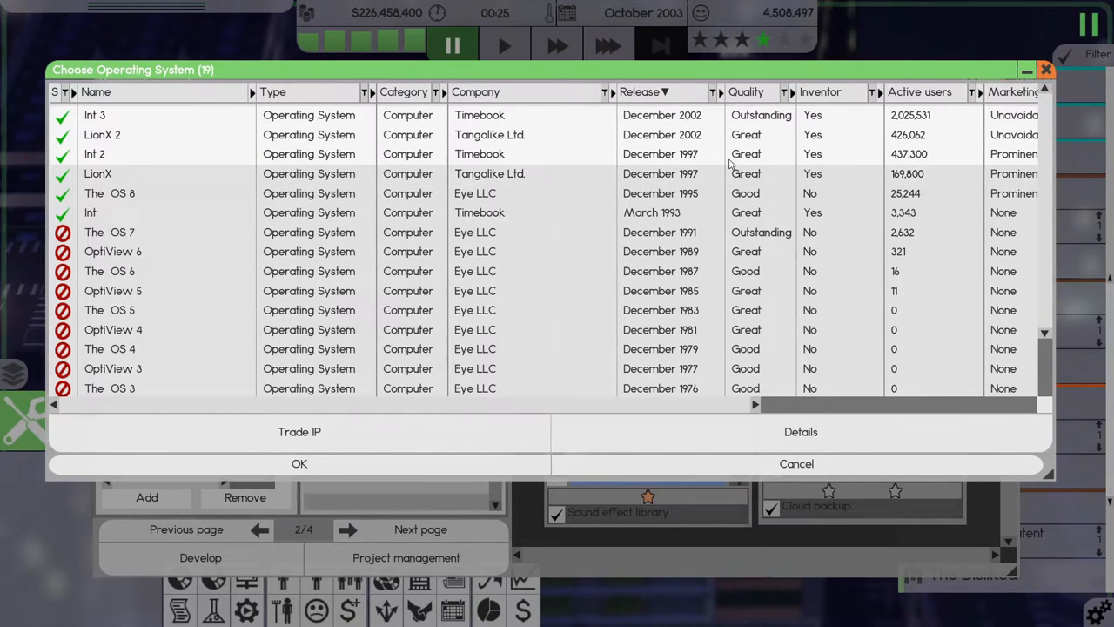
pyautogui.moveTo(827, 112)
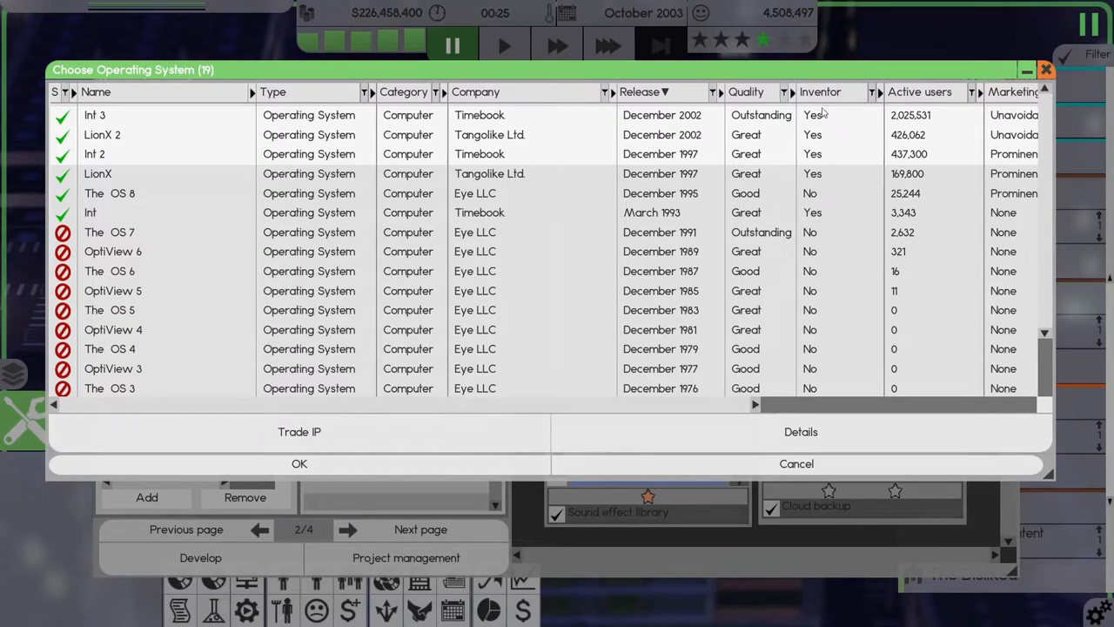
pyautogui.moveTo(300, 464)
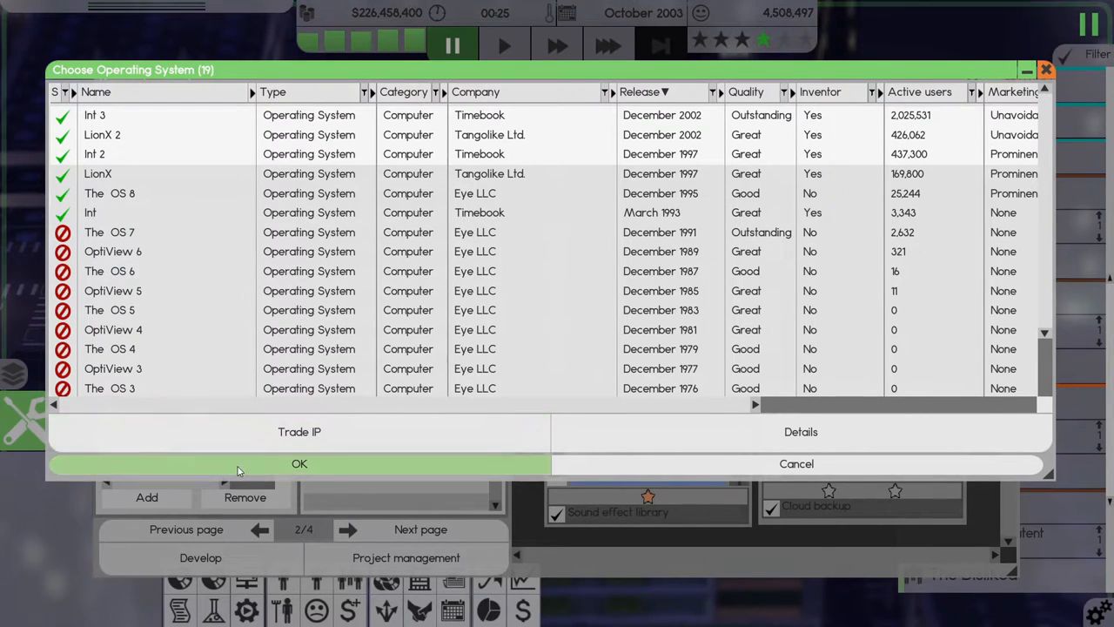
# Confirm operating systems, assign The Dreary Kind, and attach the design to project management, accepting the complexity warning.
pyautogui.click(299, 463)
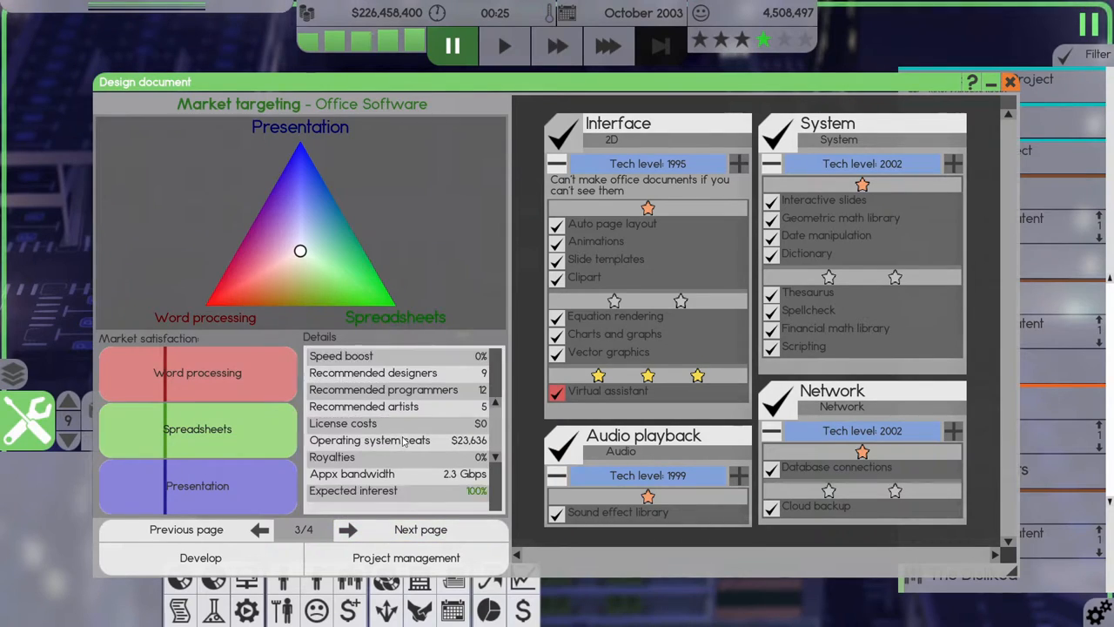
pyautogui.scroll(-3)
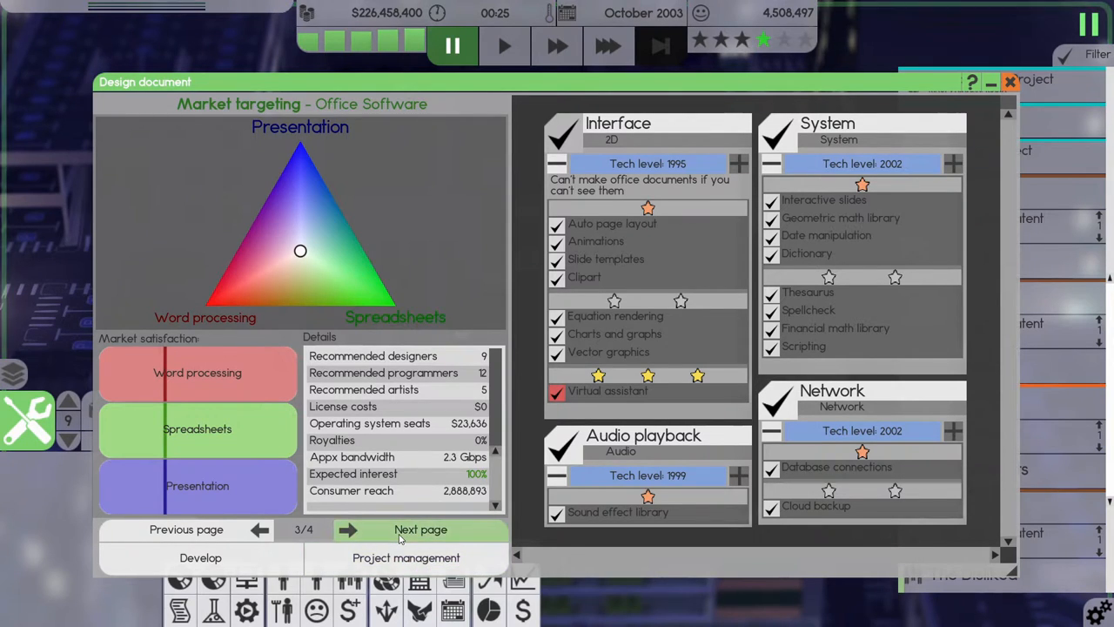
pyautogui.click(418, 529)
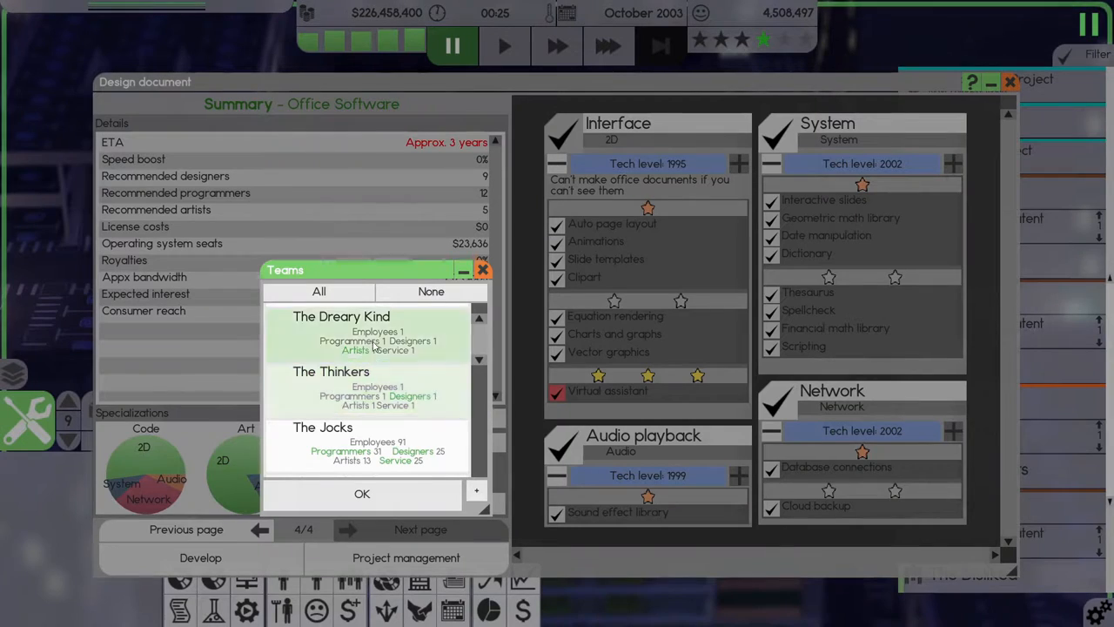
pyautogui.click(366, 333)
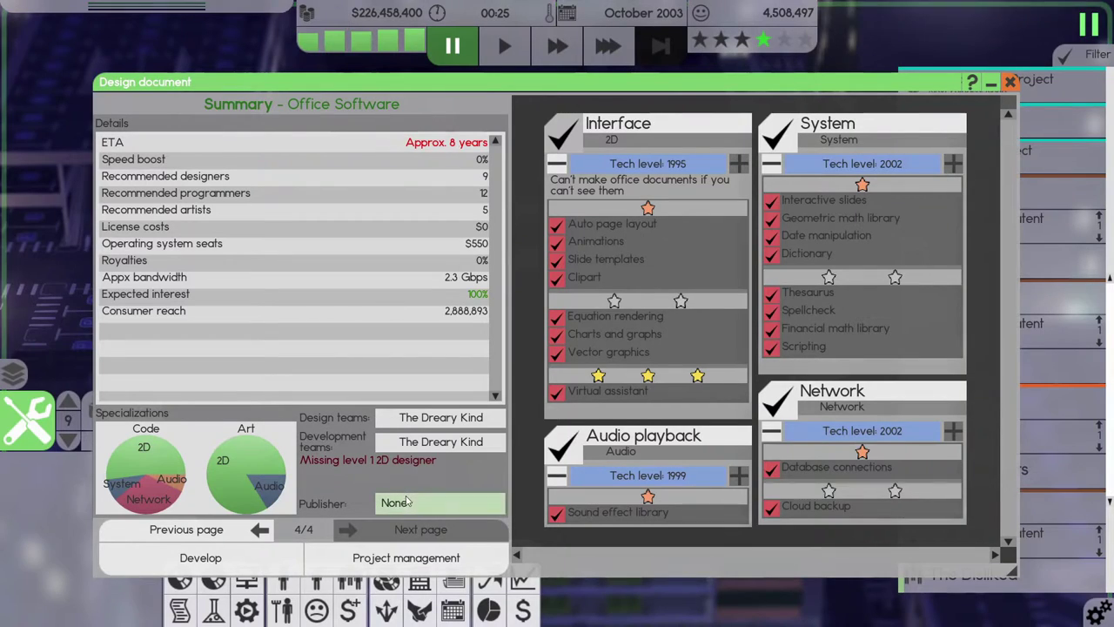
pyautogui.moveTo(398, 568)
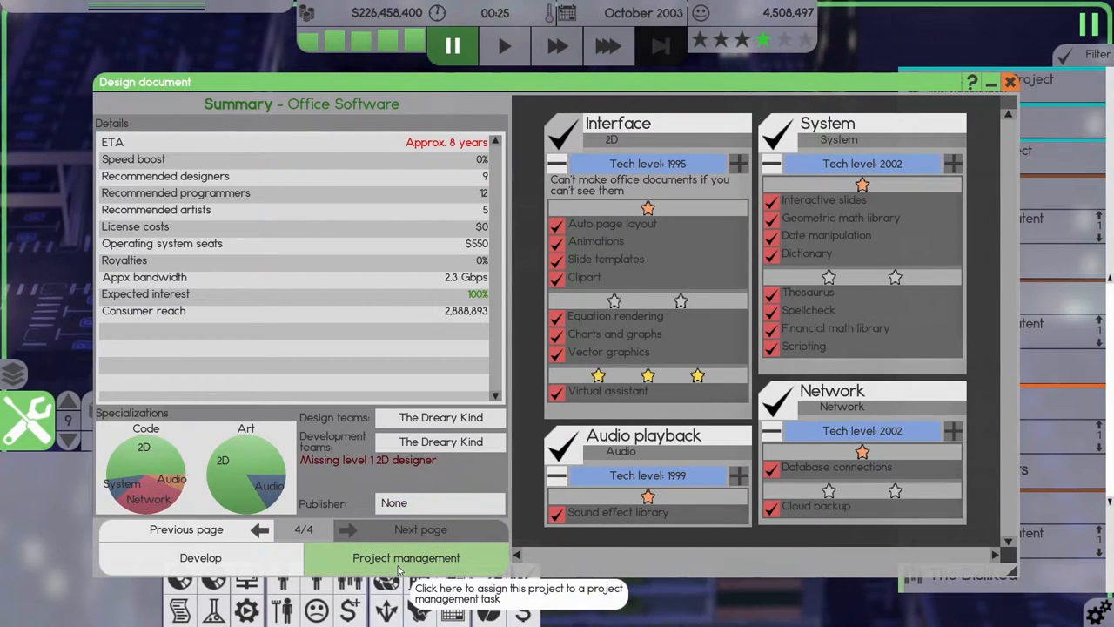
pyautogui.click(405, 558)
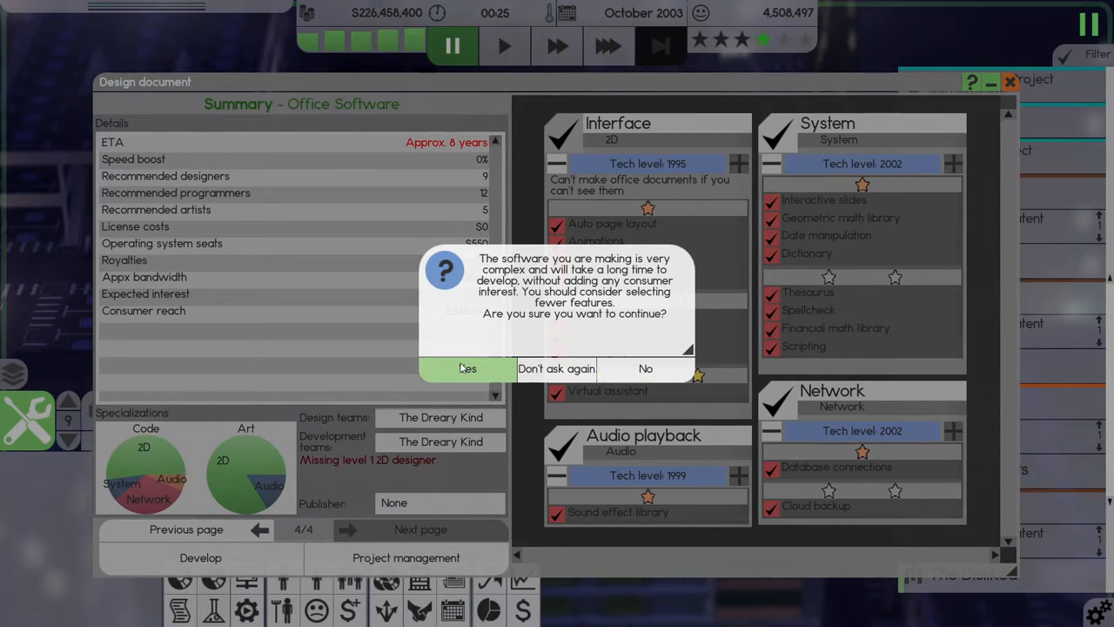
pyautogui.moveTo(467, 370)
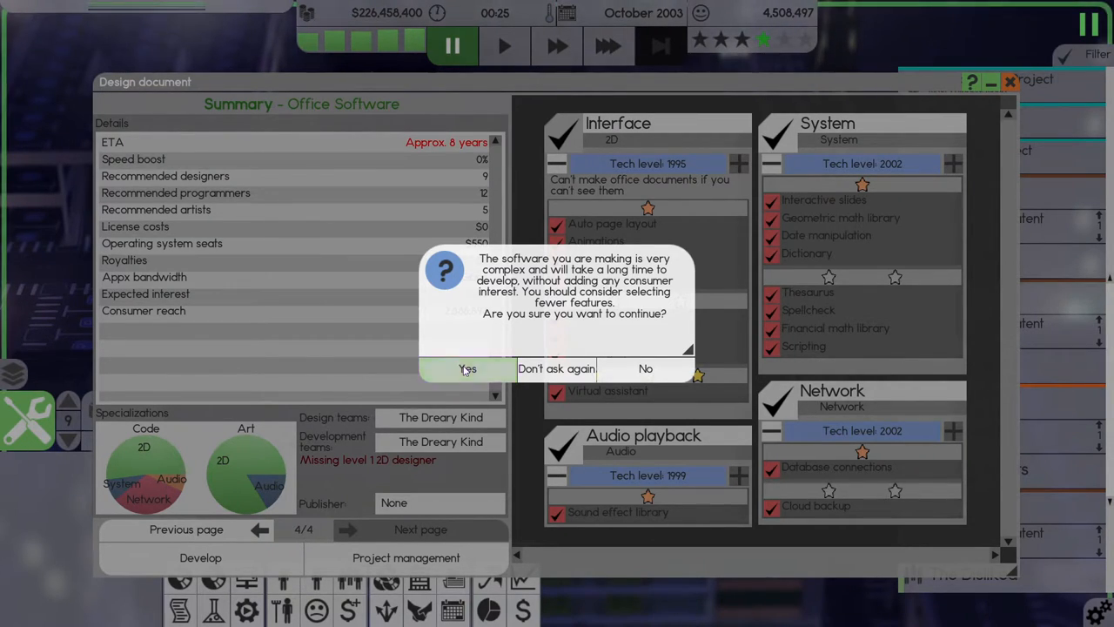
pyautogui.click(467, 369)
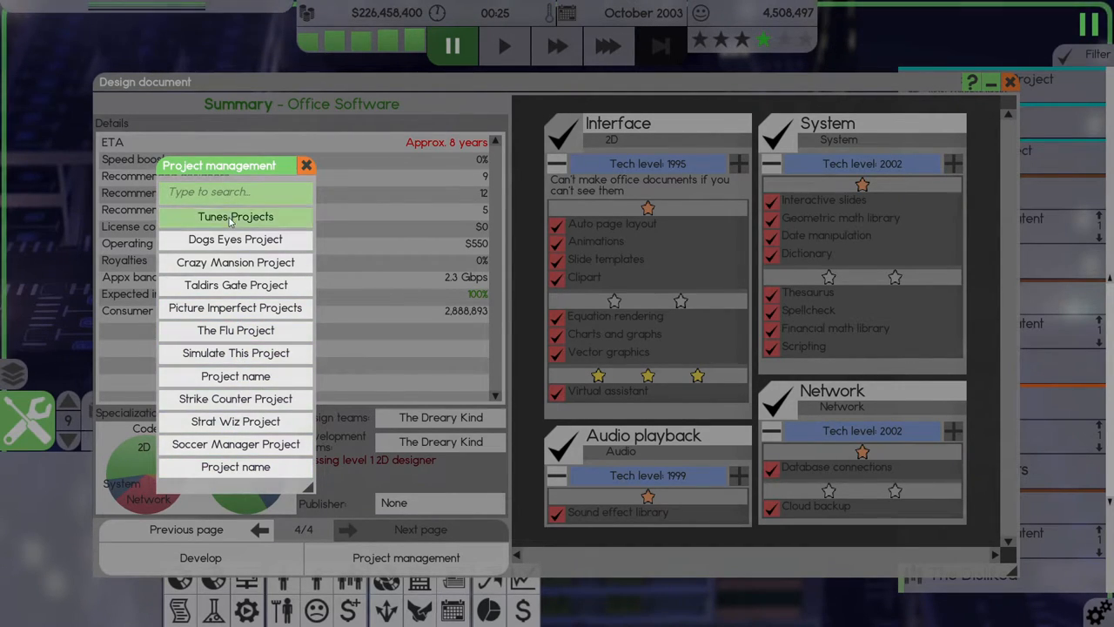
pyautogui.moveTo(235, 353)
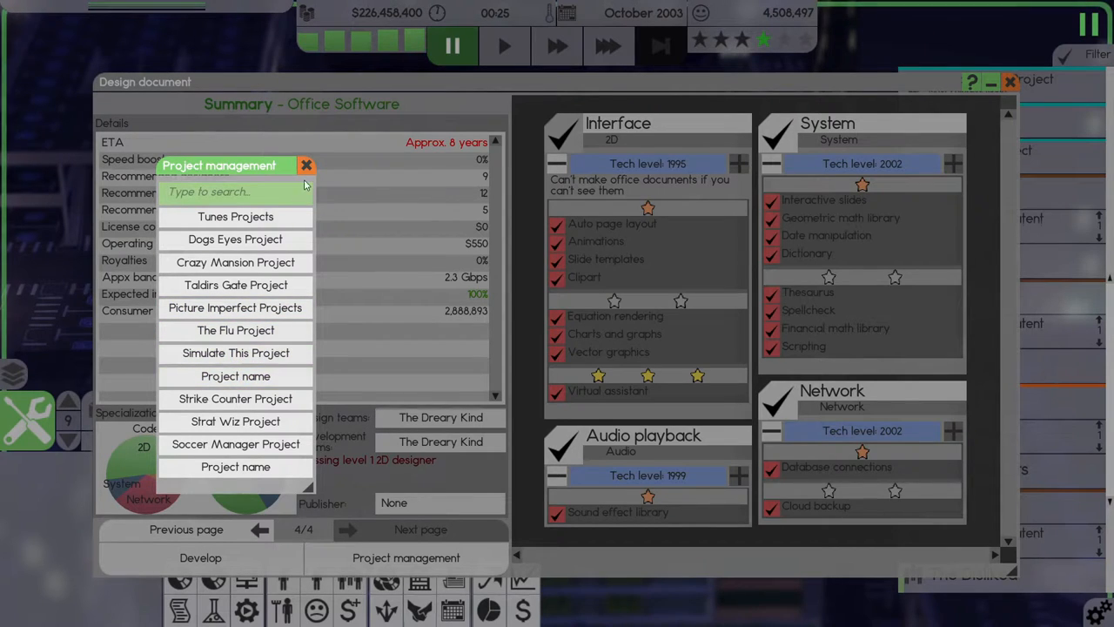
# Open the unnamed project task and rename it Sleepy Office Project.
pyautogui.click(305, 165)
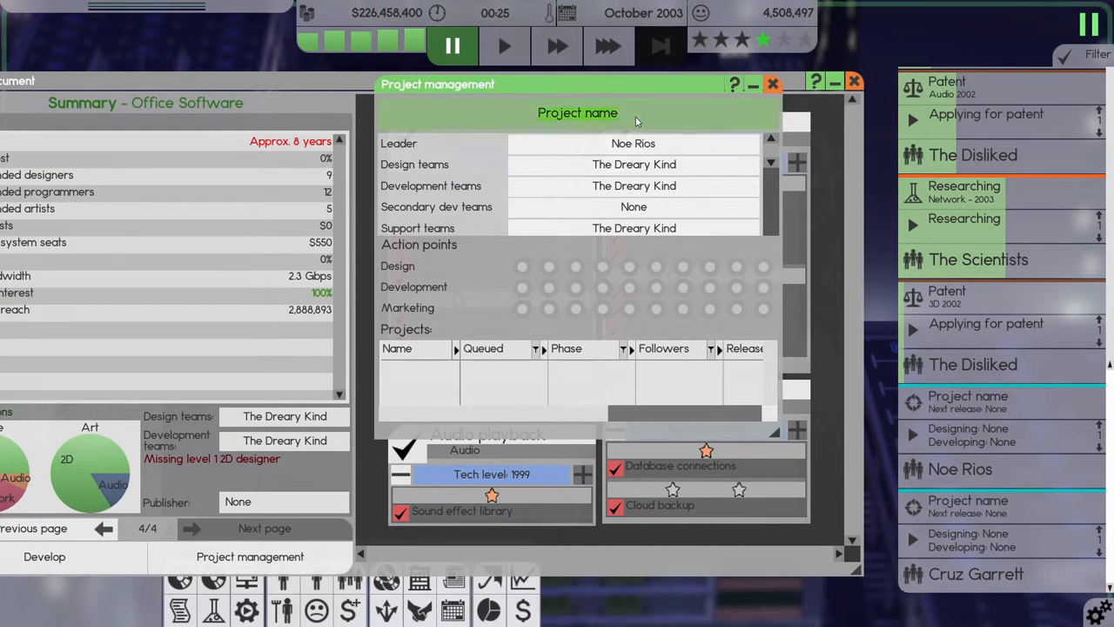
pyautogui.write('Sleepy O')
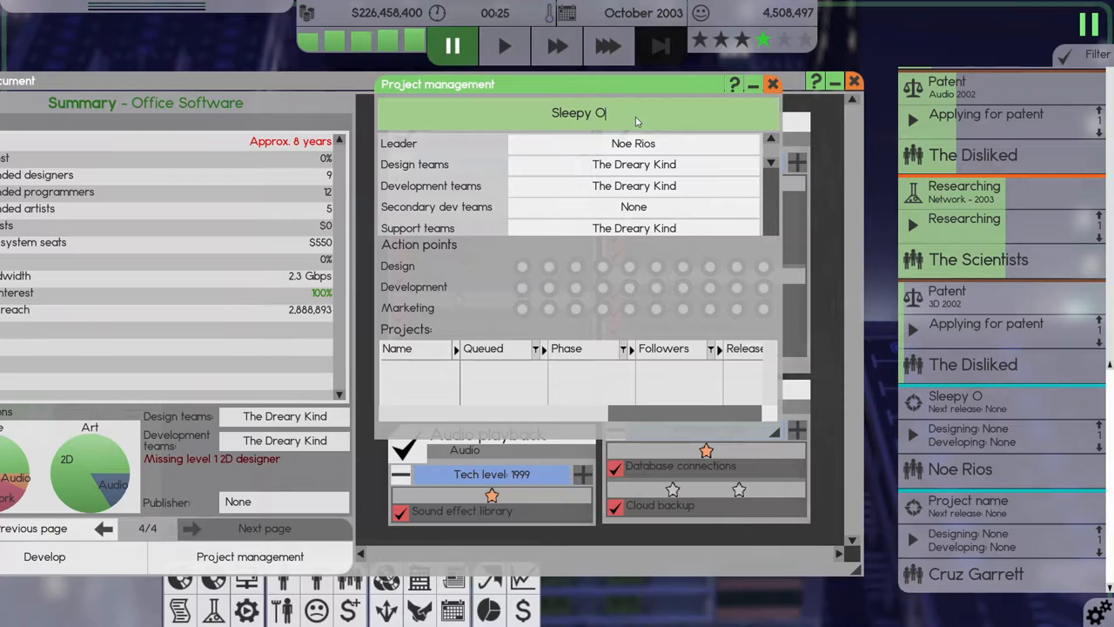
pyautogui.write('ffice Projet')
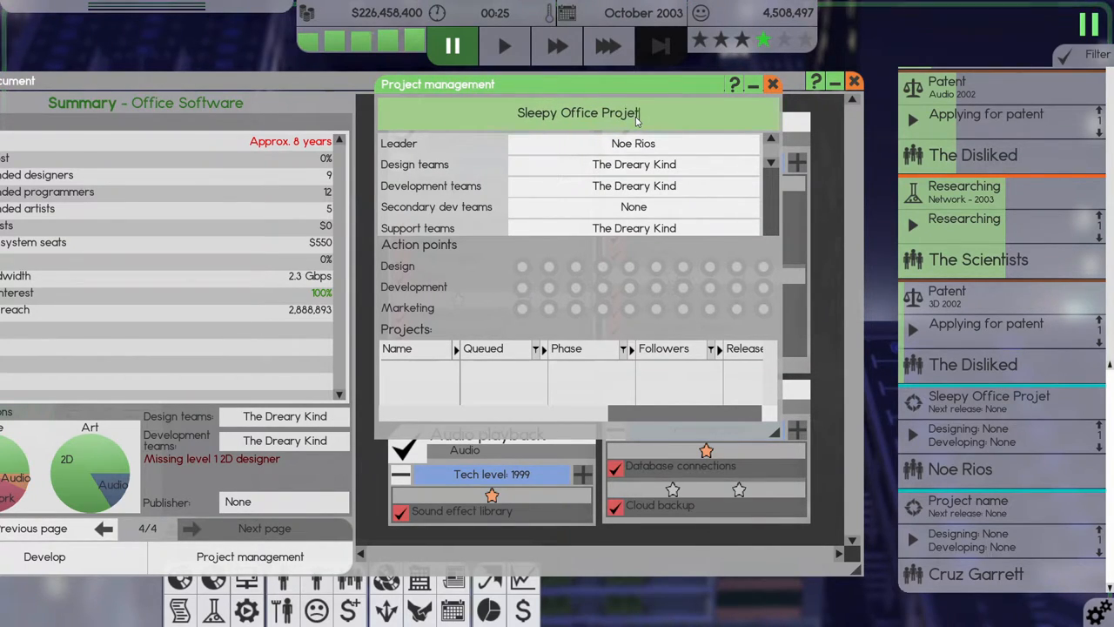
pyautogui.moveTo(632, 207)
pyautogui.write('c')
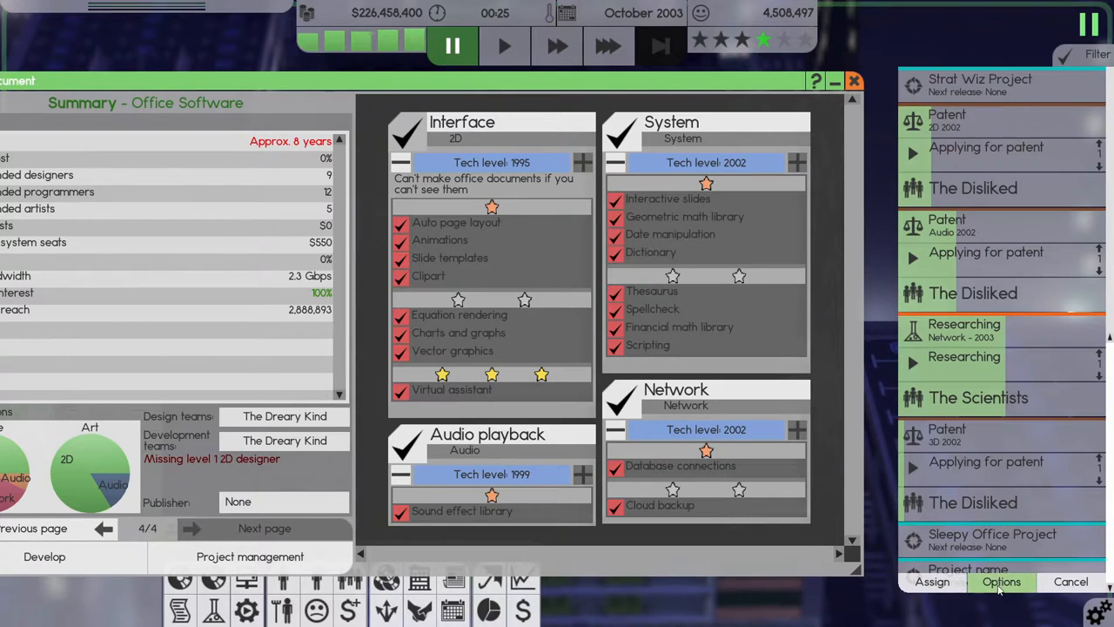
# Rename the remaining unnamed task to Panzer Colonel and close its details.
pyautogui.click(249, 557)
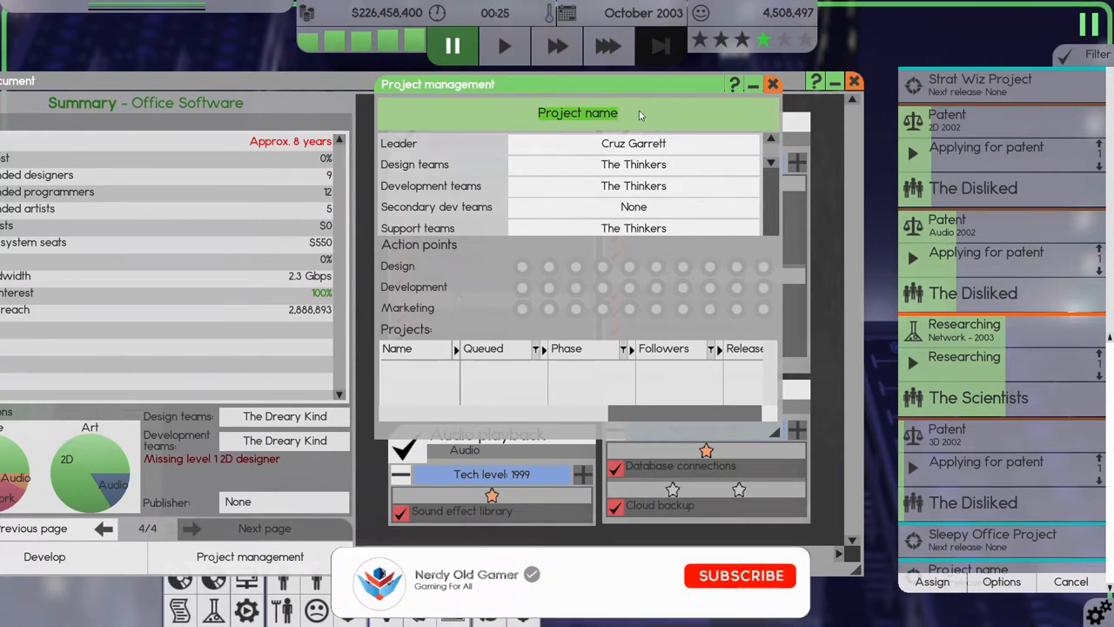
pyautogui.click(741, 576)
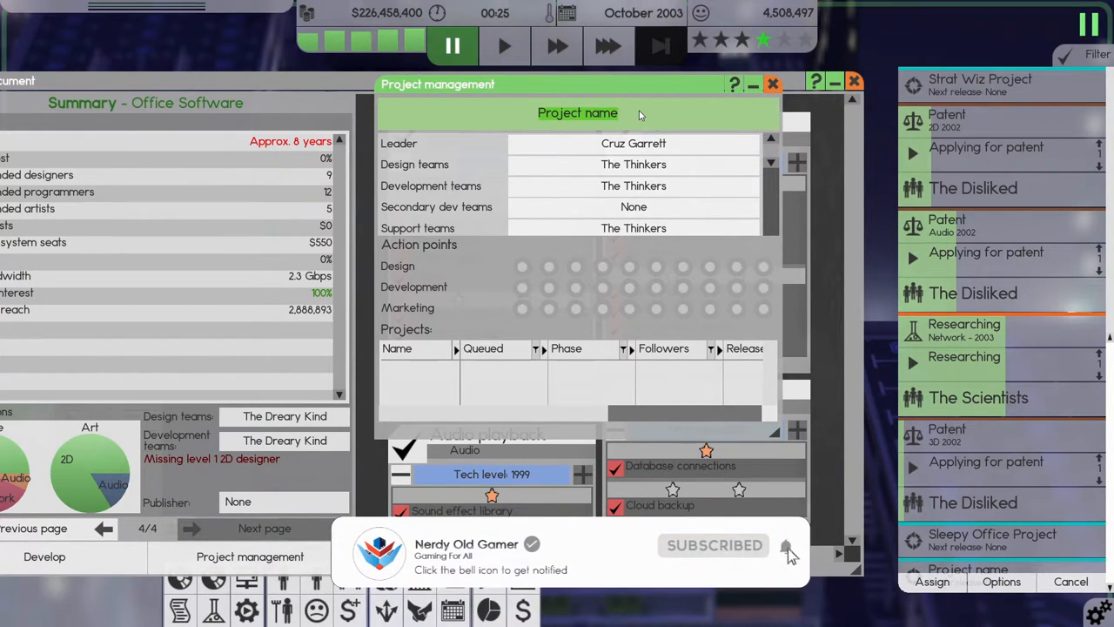
pyautogui.write('Panzer')
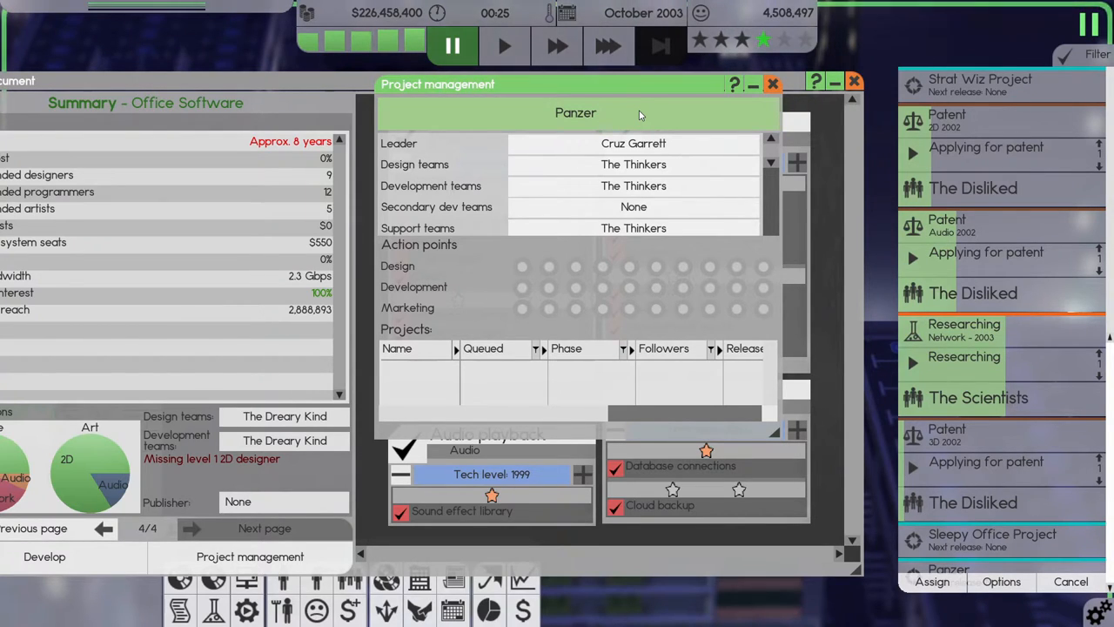
pyautogui.click(576, 114)
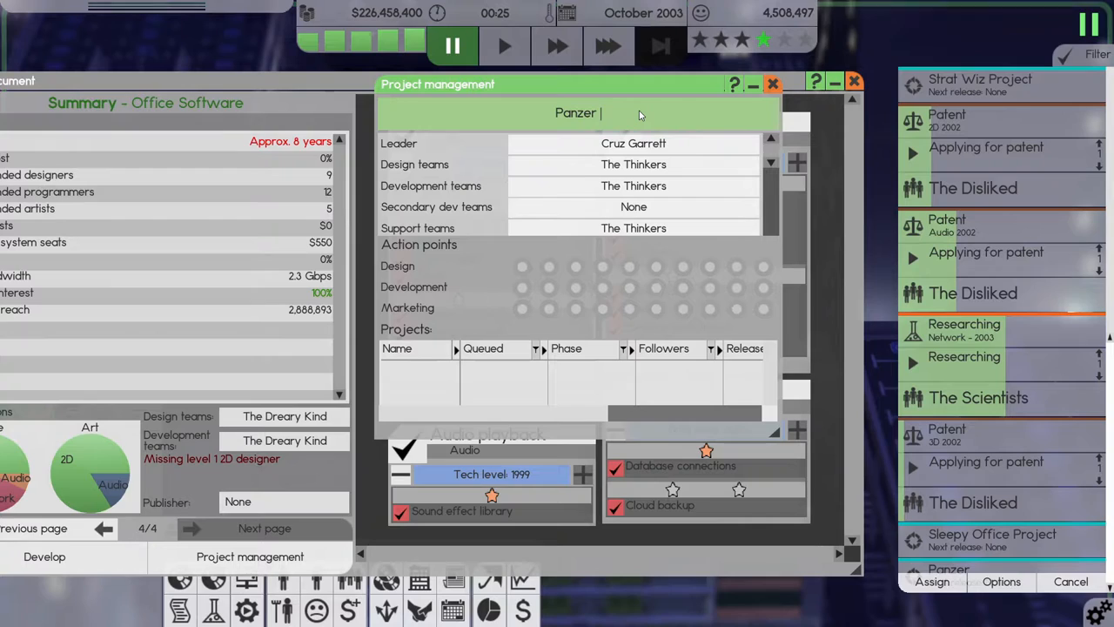
pyautogui.write('Colonel')
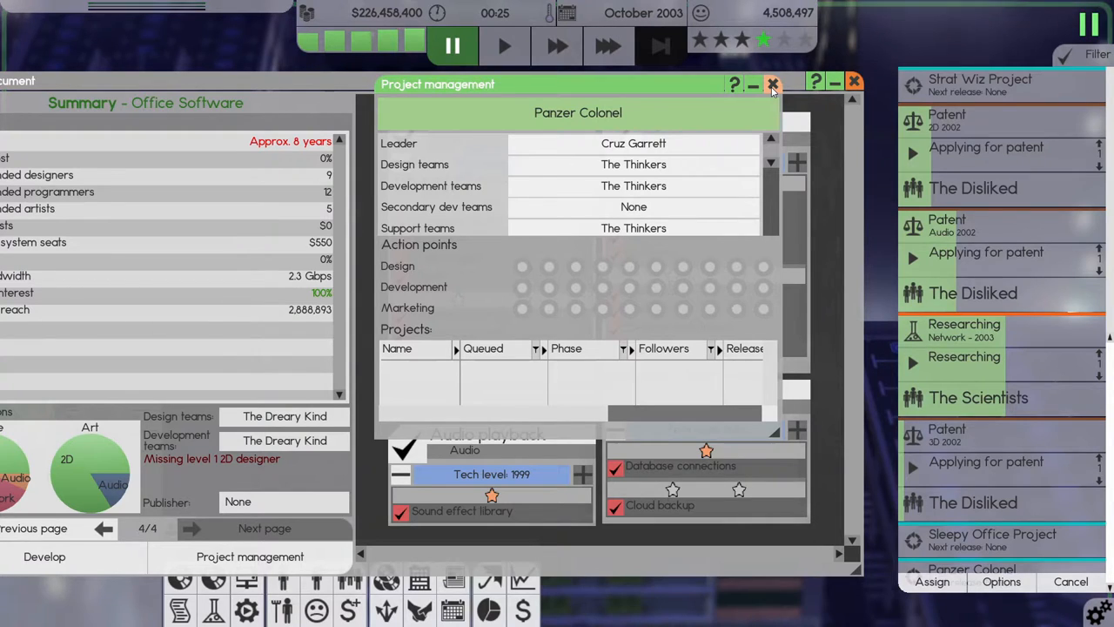
pyautogui.click(770, 165)
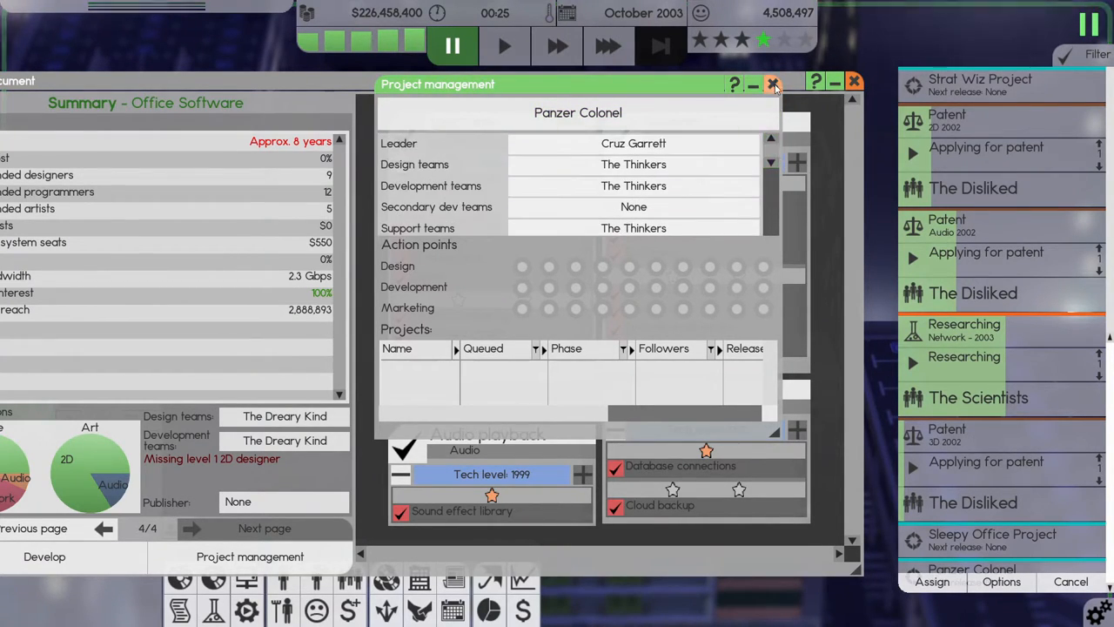
# Page back through the office software design and review its project management task list.
pyautogui.click(774, 83)
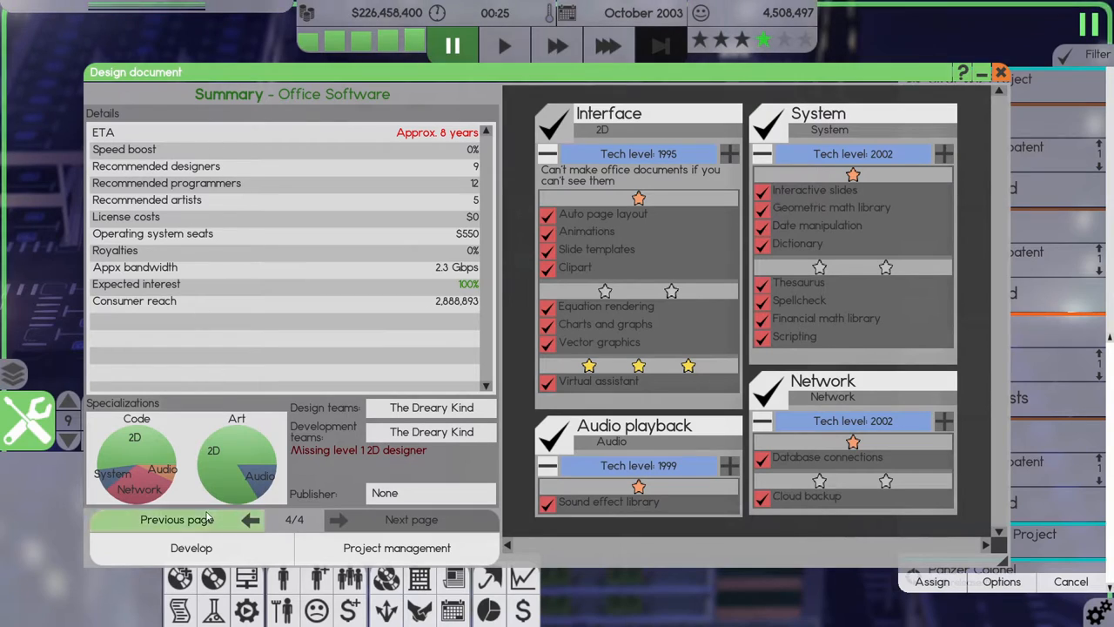
pyautogui.click(177, 520)
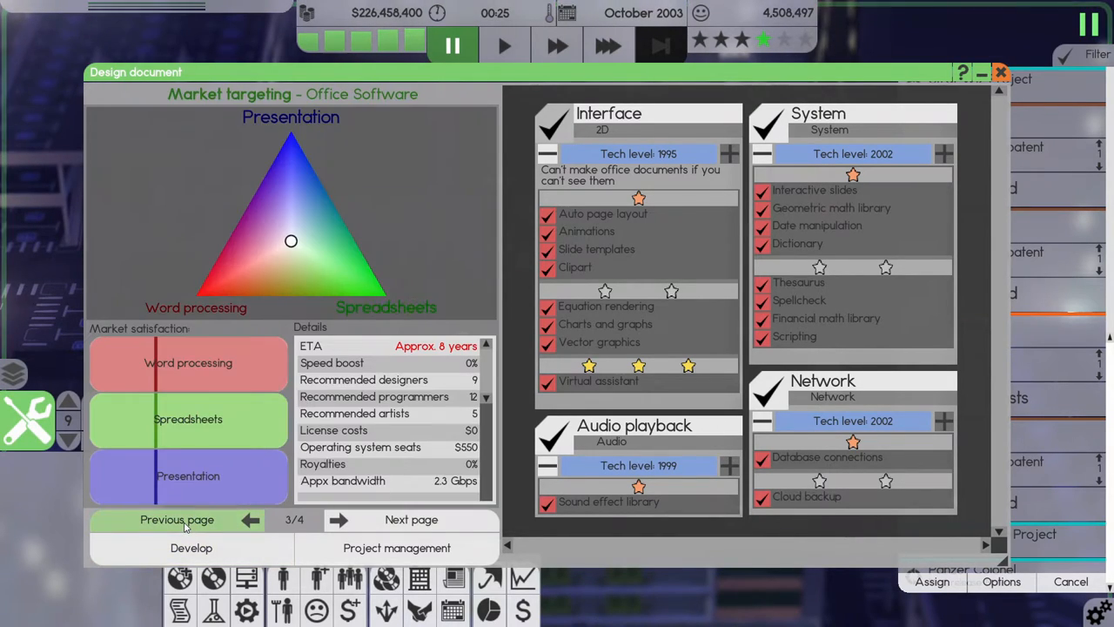
pyautogui.click(177, 519)
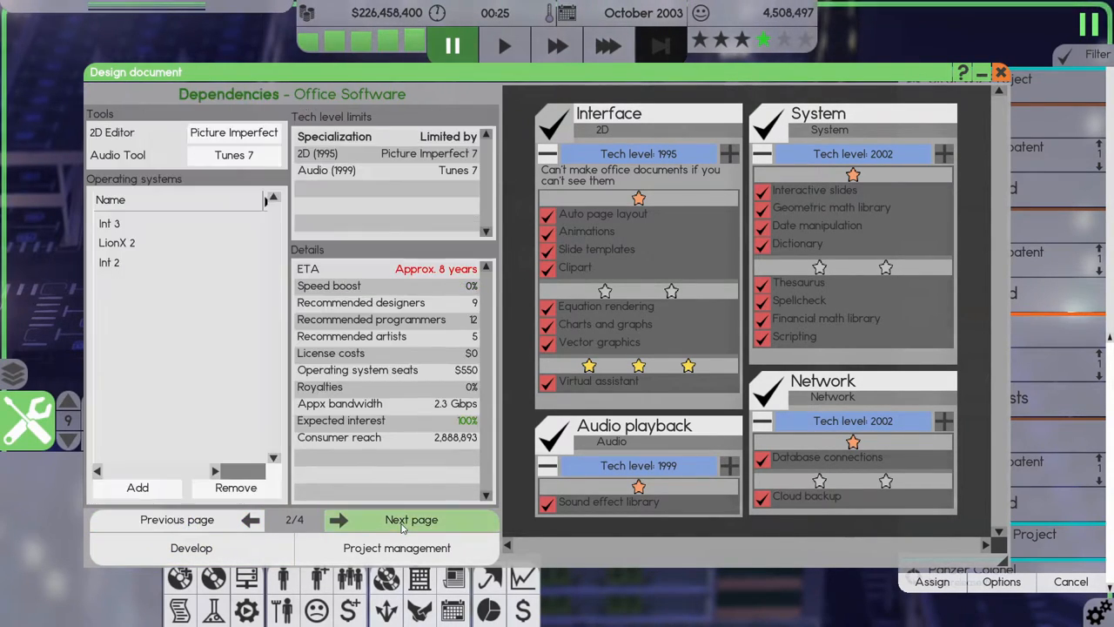
pyautogui.click(410, 519)
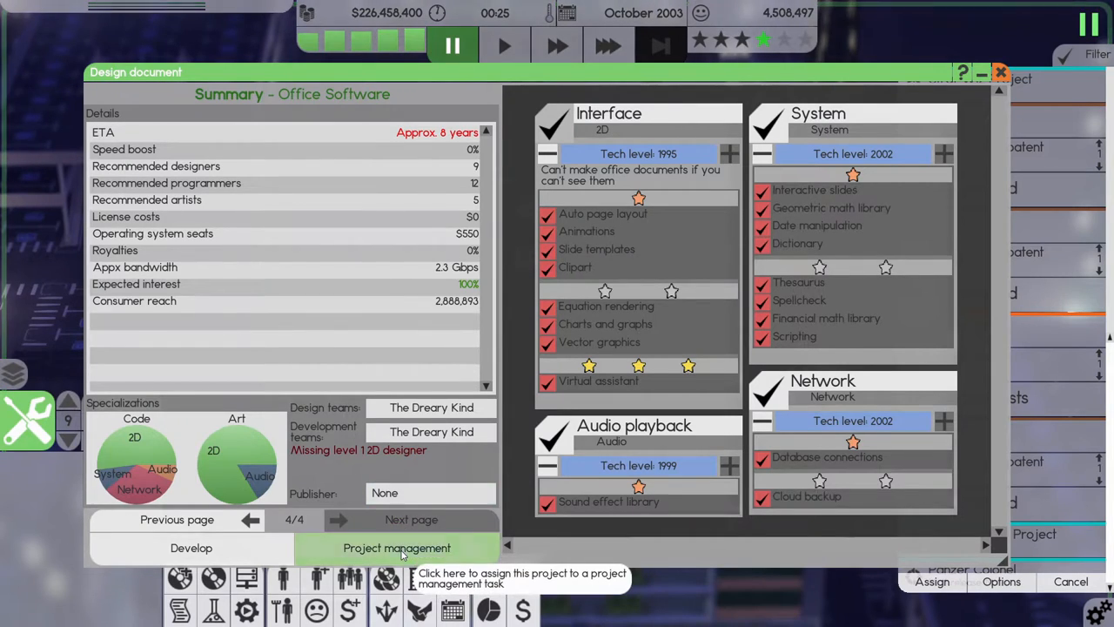
pyautogui.click(395, 548)
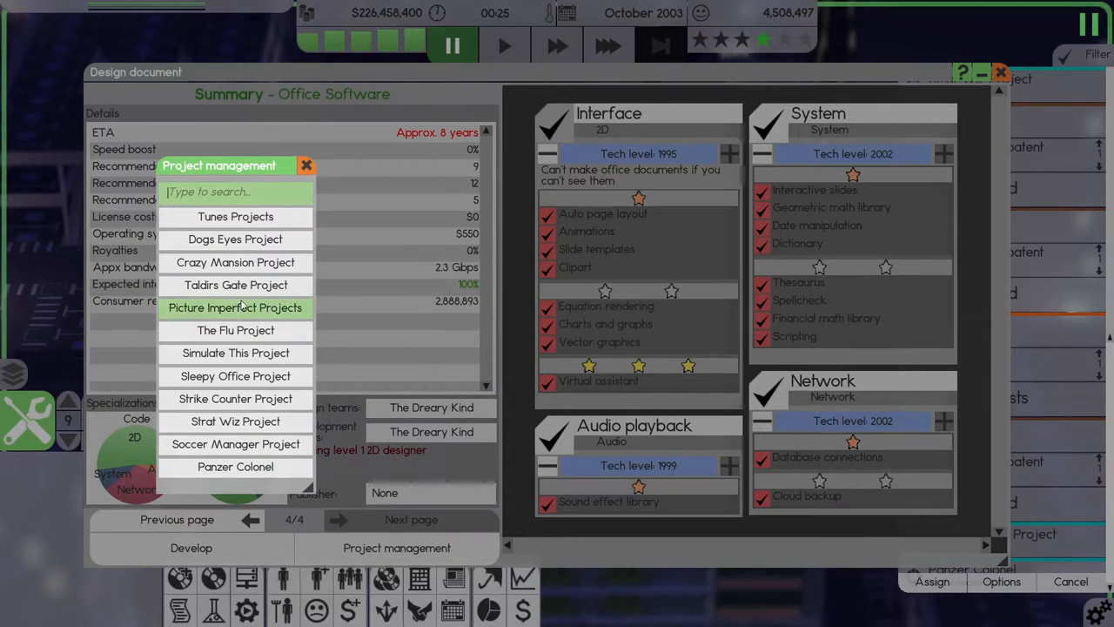
pyautogui.moveTo(235, 330)
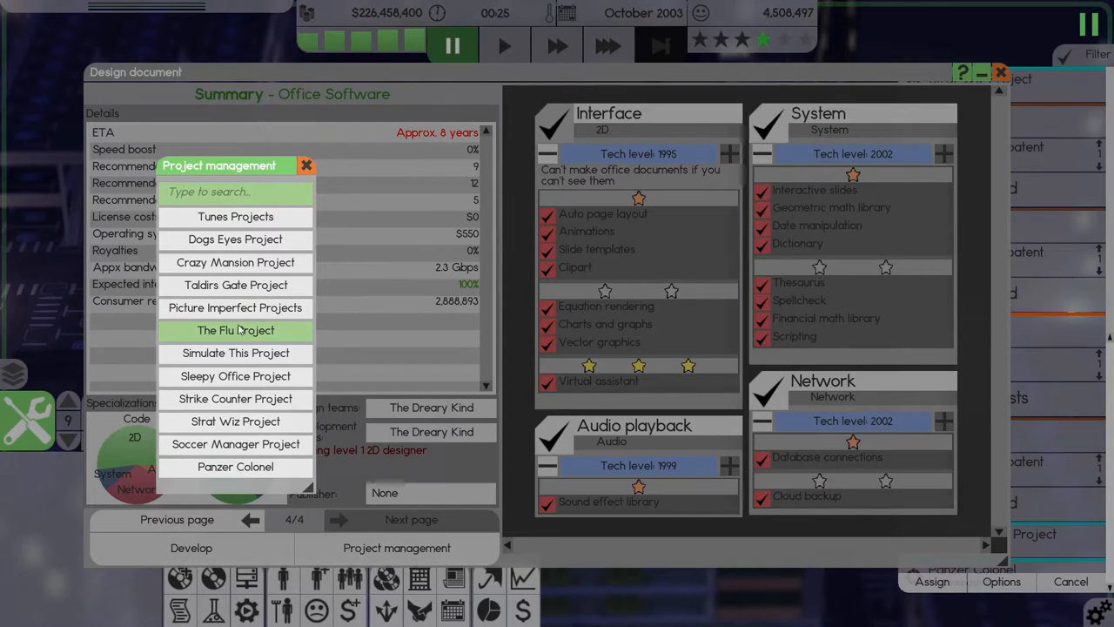
pyautogui.moveTo(235, 399)
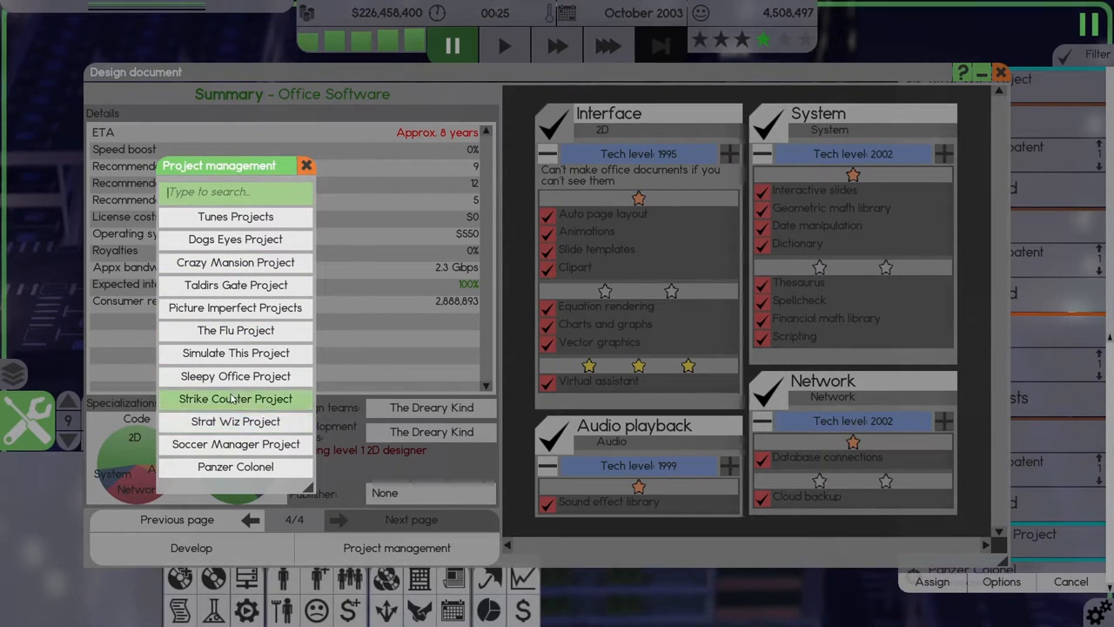
pyautogui.moveTo(235, 262)
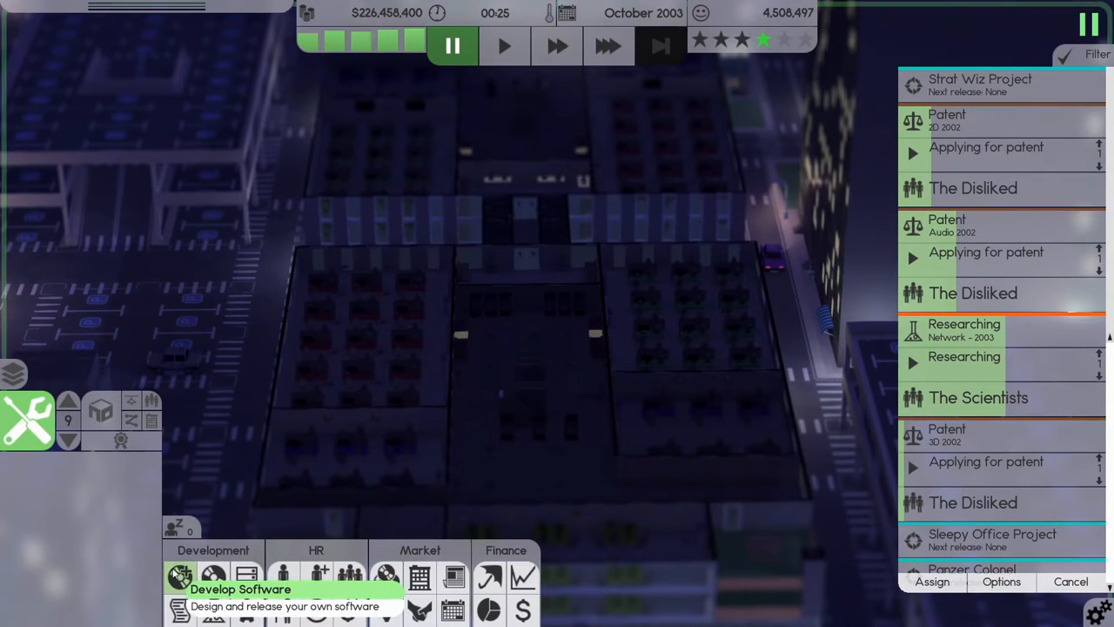
# Create a new software design named Panzer Colonel with type Game and category RTS.
pyautogui.click(179, 573)
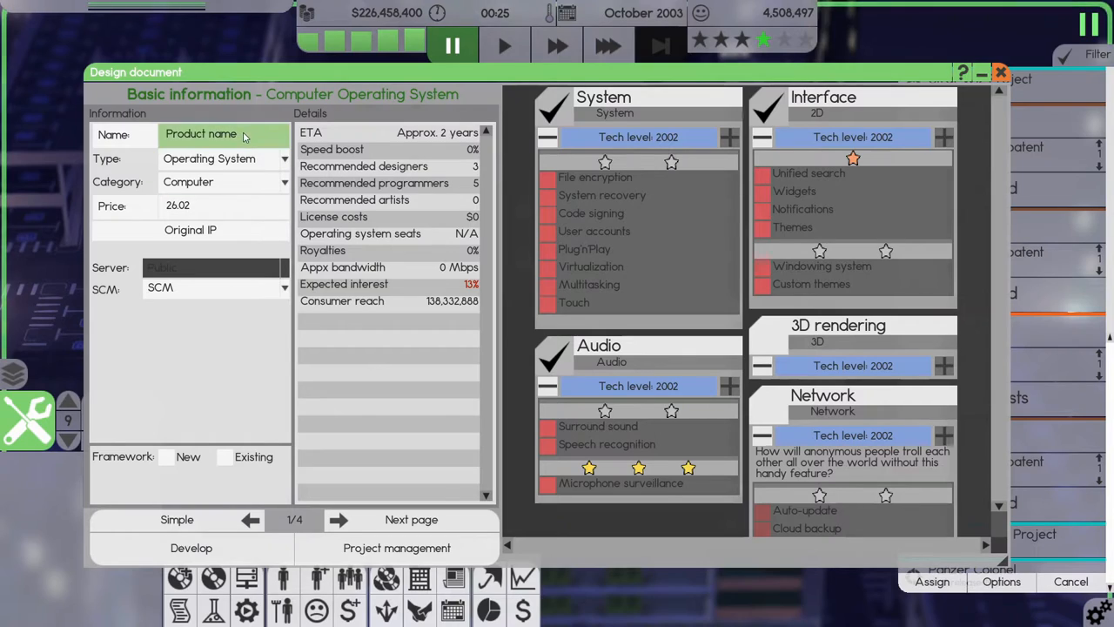
pyautogui.write('Pl')
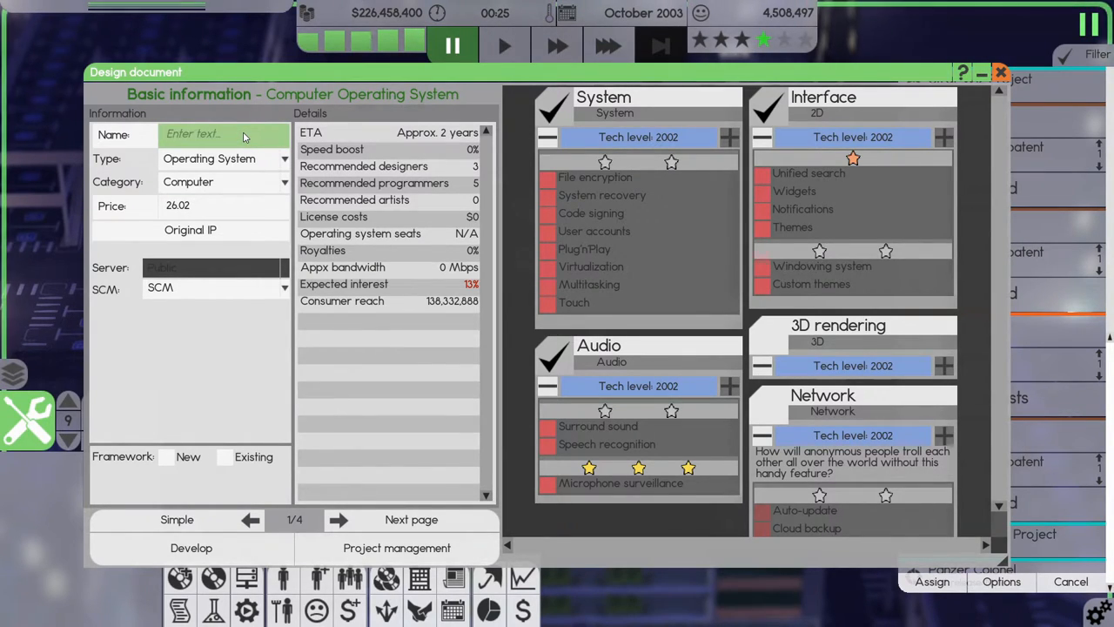
pyautogui.write('Panzer C')
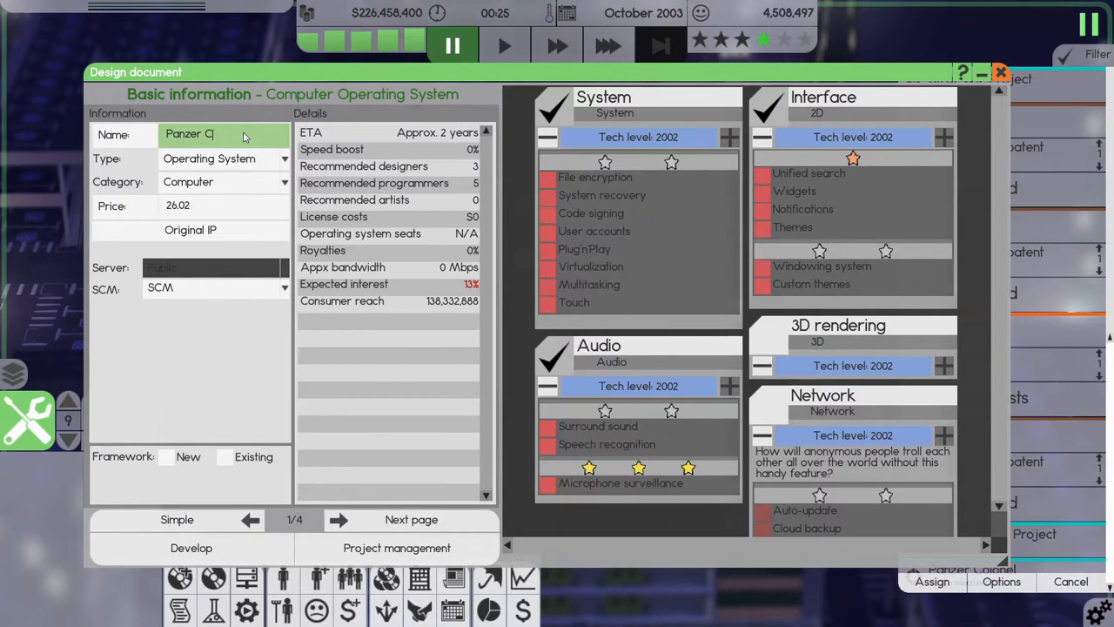
pyautogui.write('olonel')
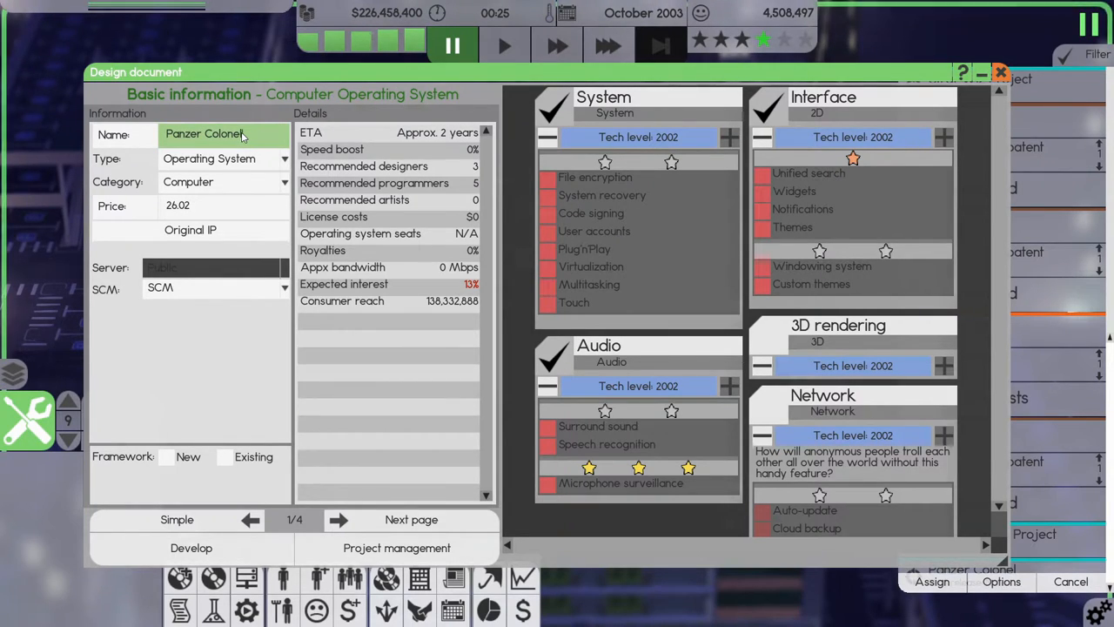
pyautogui.click(224, 158)
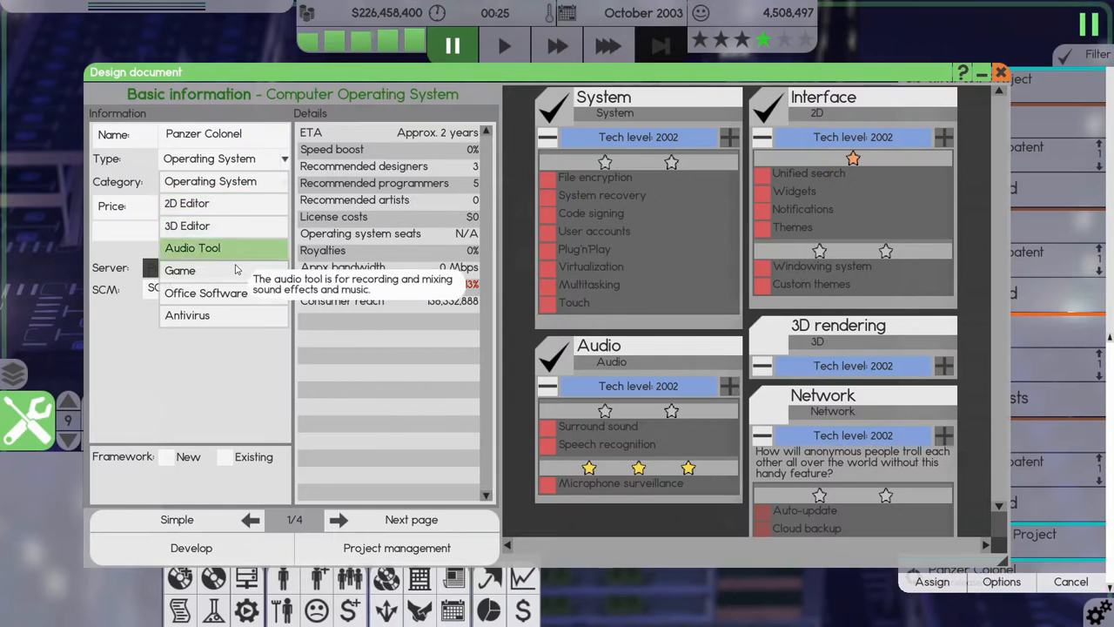
pyautogui.click(179, 269)
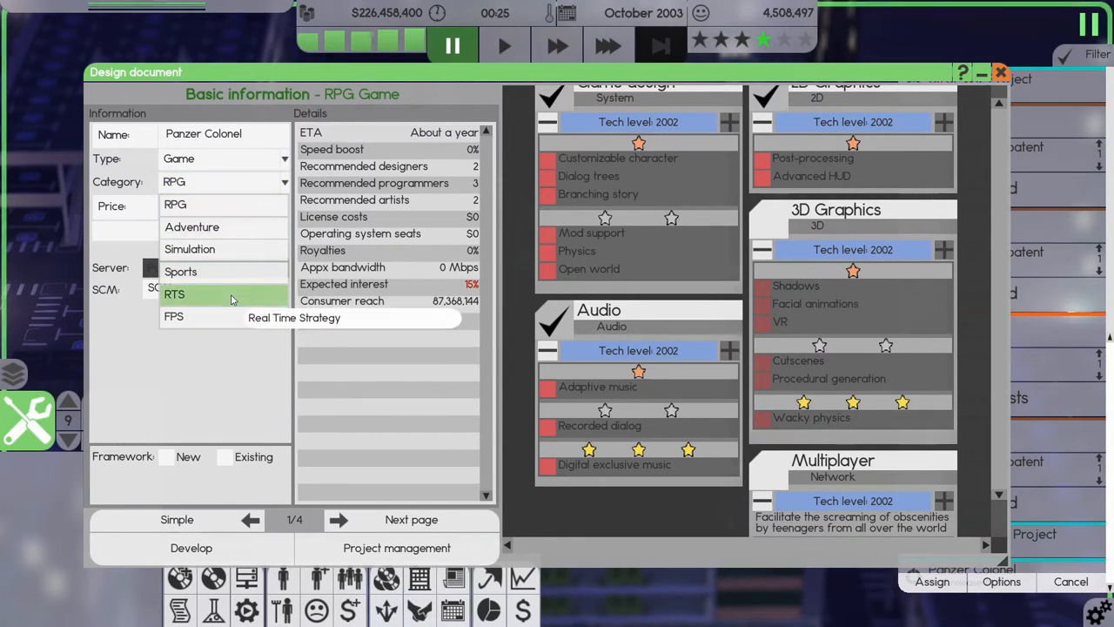
pyautogui.click(174, 293)
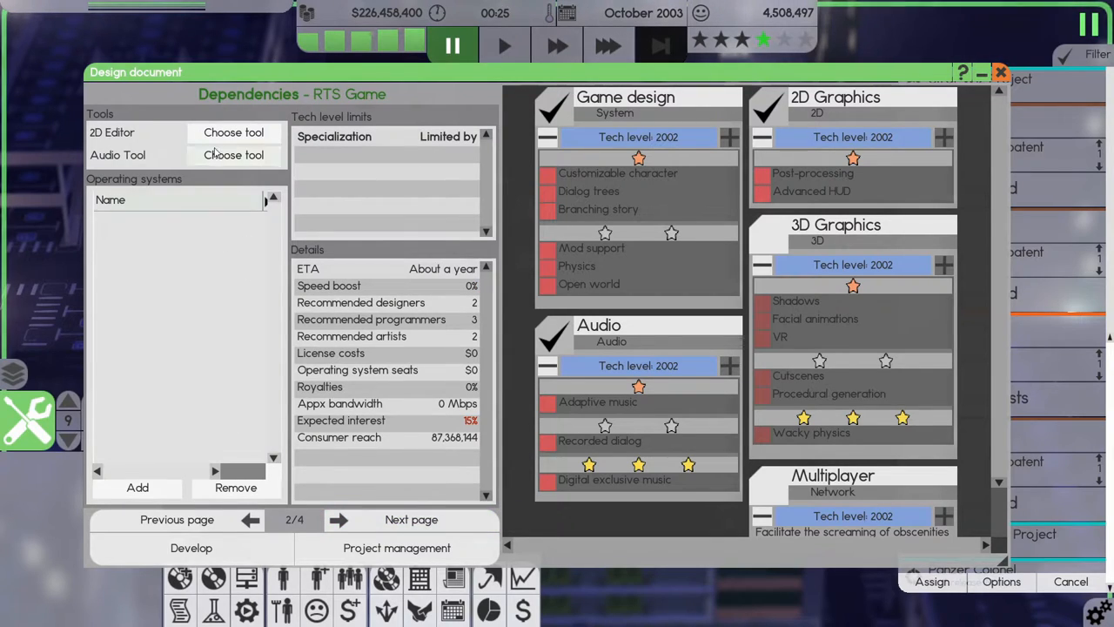
# Tick Panzer Colonel's MMO, procedural generation and 3D Graphics feature checkboxes.
pyautogui.click(233, 131)
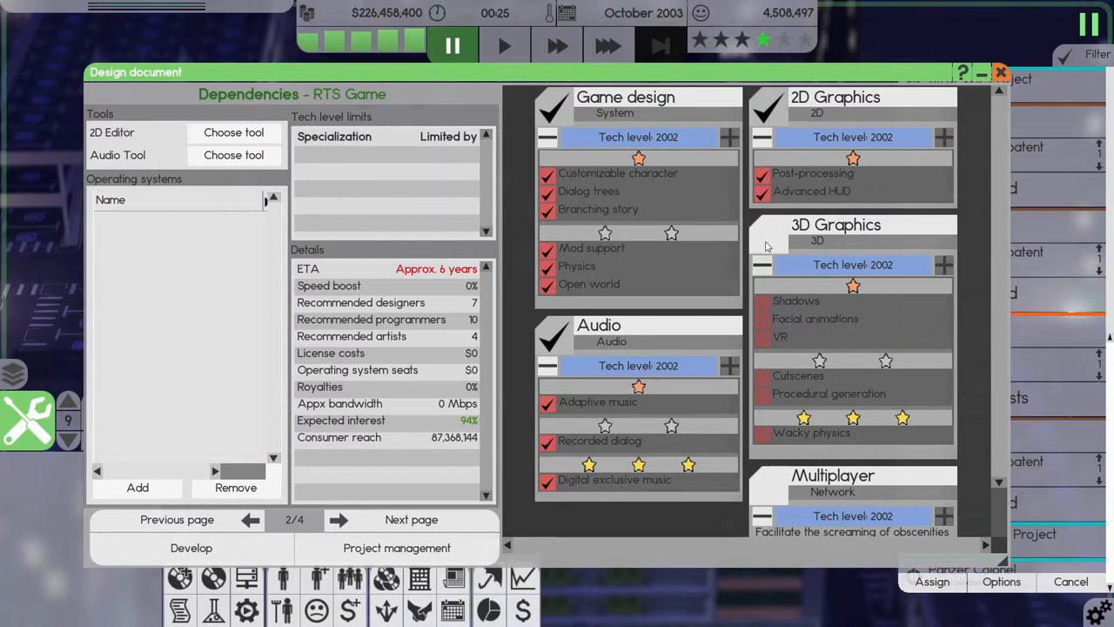
pyautogui.click(767, 242)
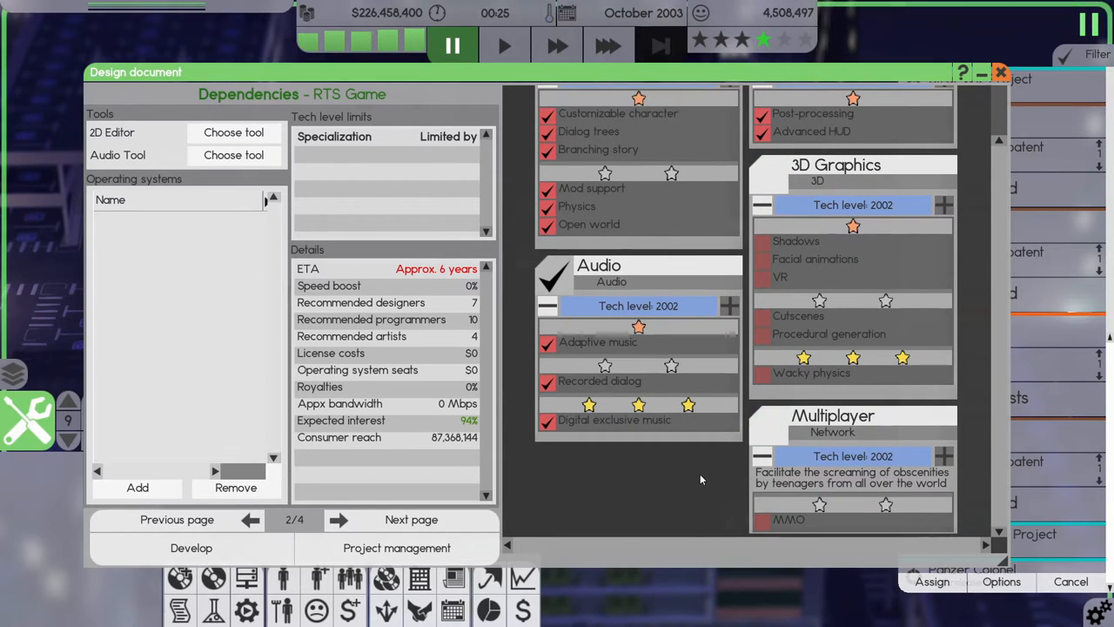
pyautogui.click(764, 520)
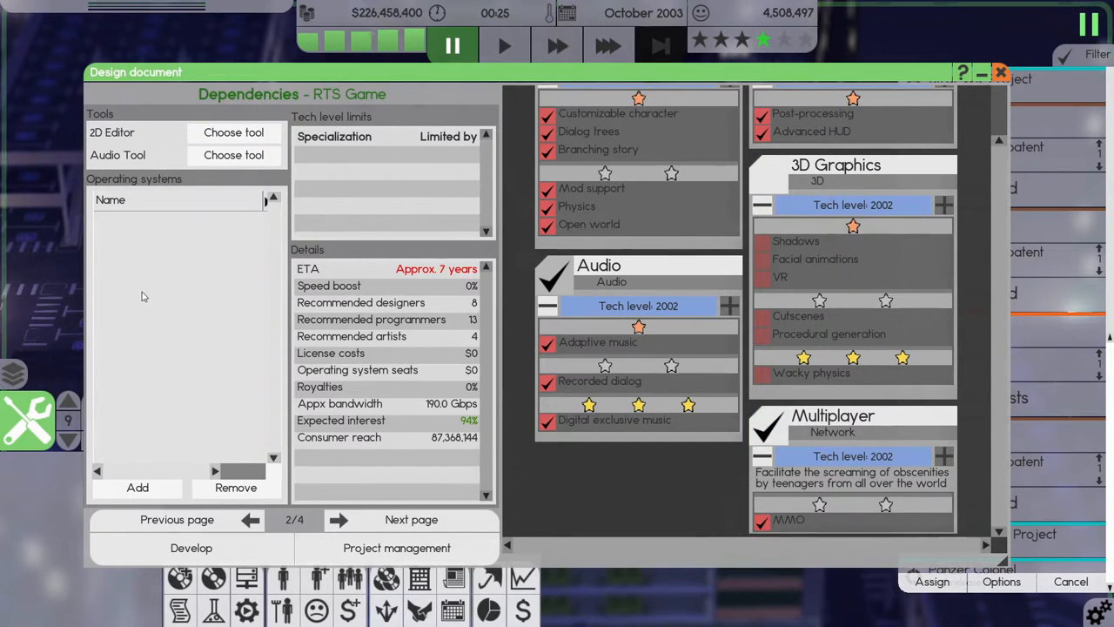
pyautogui.moveTo(409, 520)
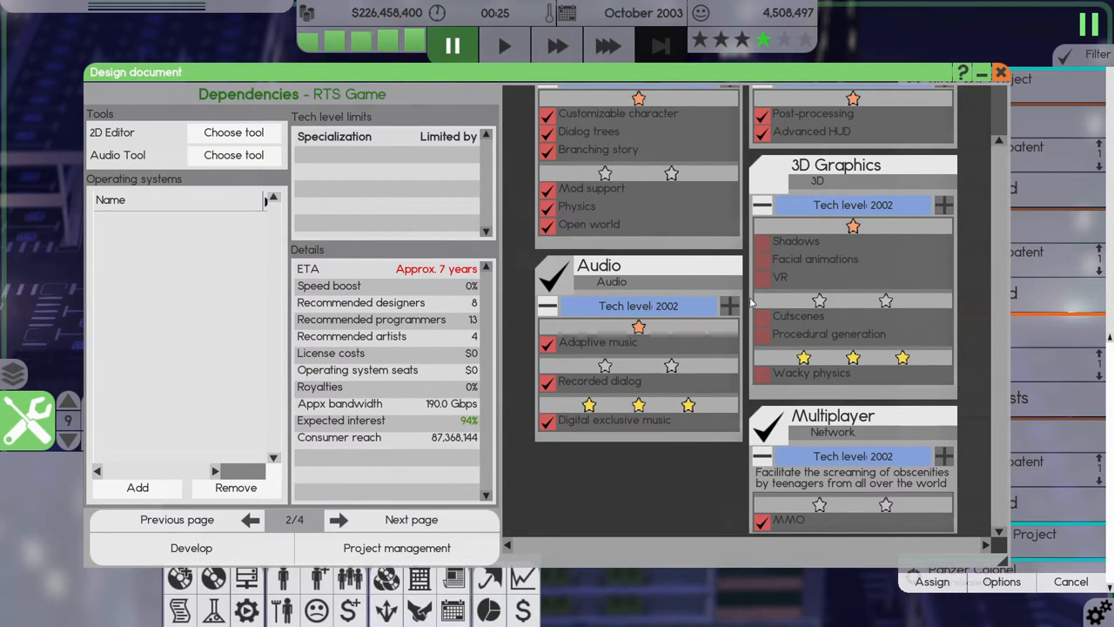
pyautogui.moveTo(786, 336)
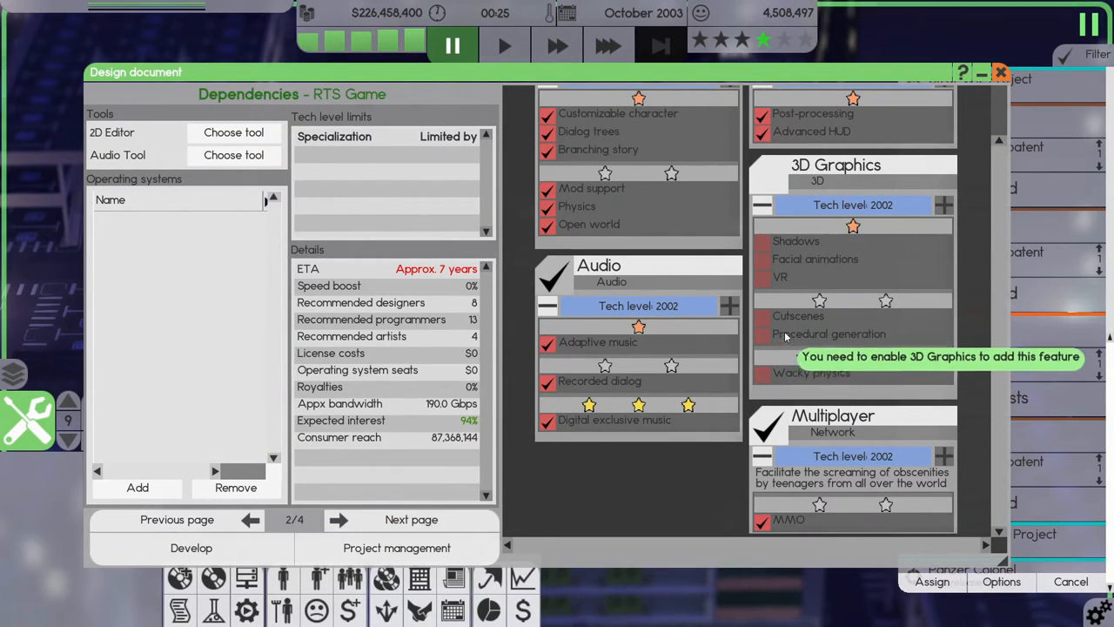
pyautogui.click(766, 171)
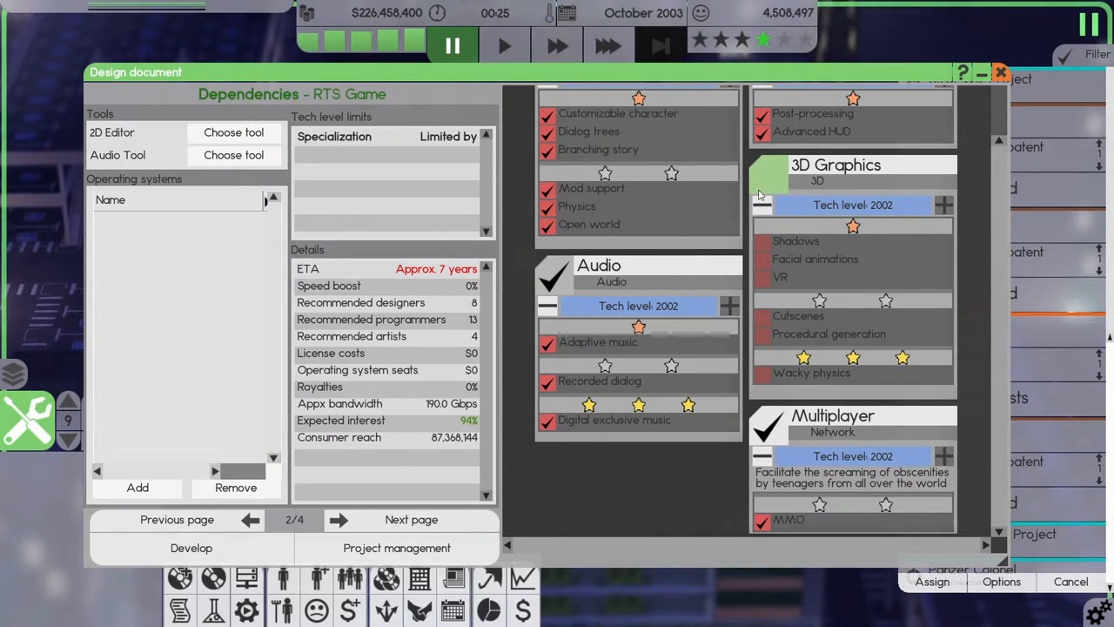
pyautogui.click(769, 181)
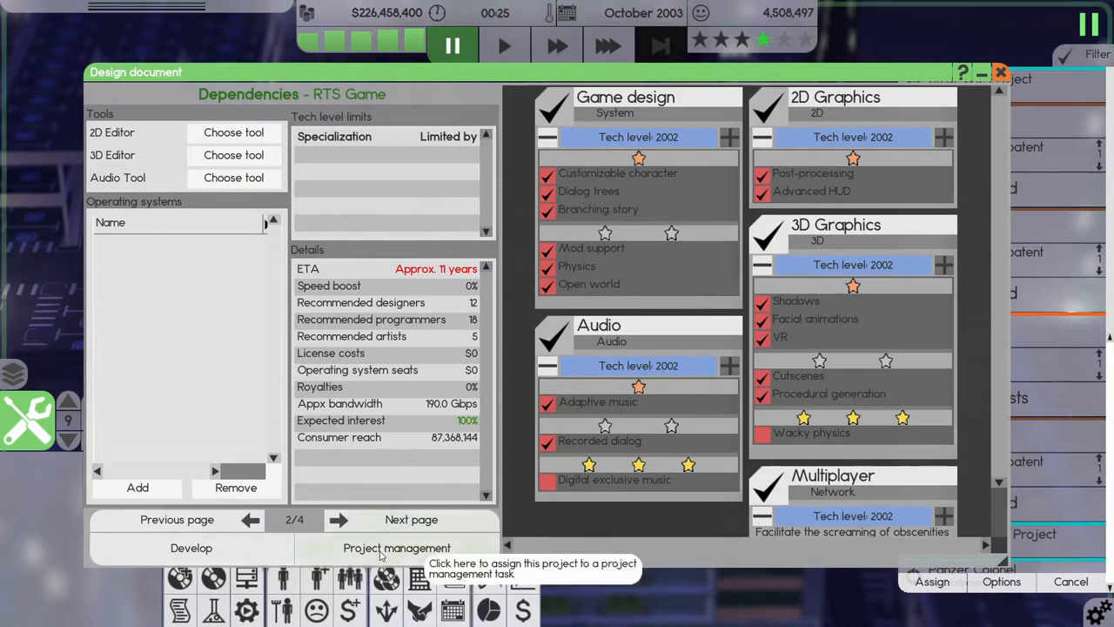
pyautogui.moveTo(169, 295)
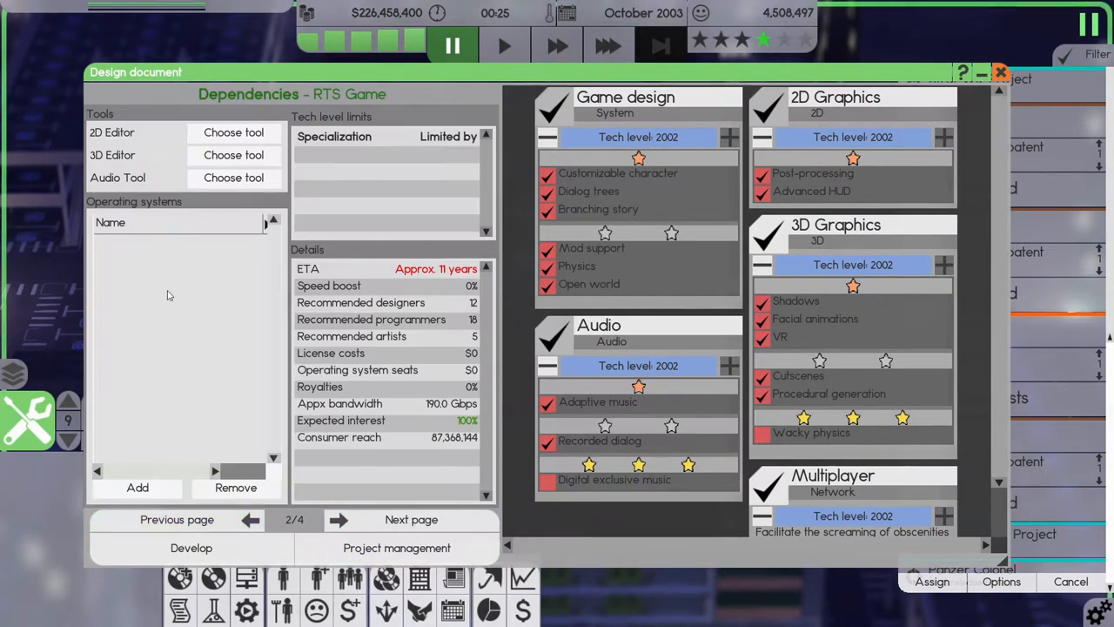
# Choose Picture Imperfect 7, Dogs Eyes 2 and Tunes 7 as tools, then confirm operating systems.
pyautogui.click(233, 131)
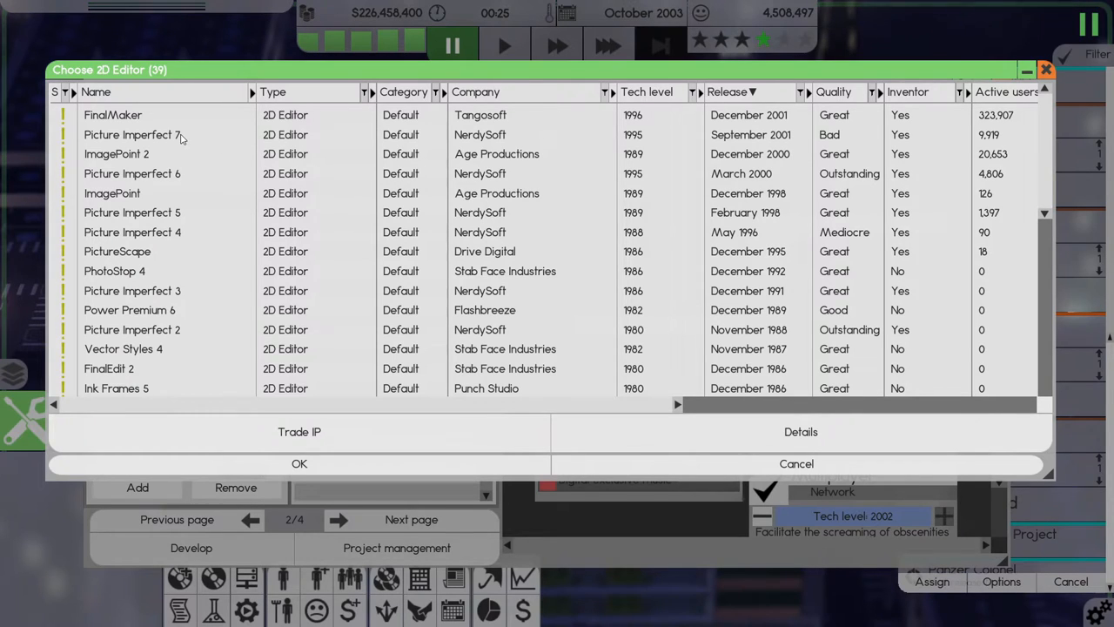
pyautogui.click(299, 463)
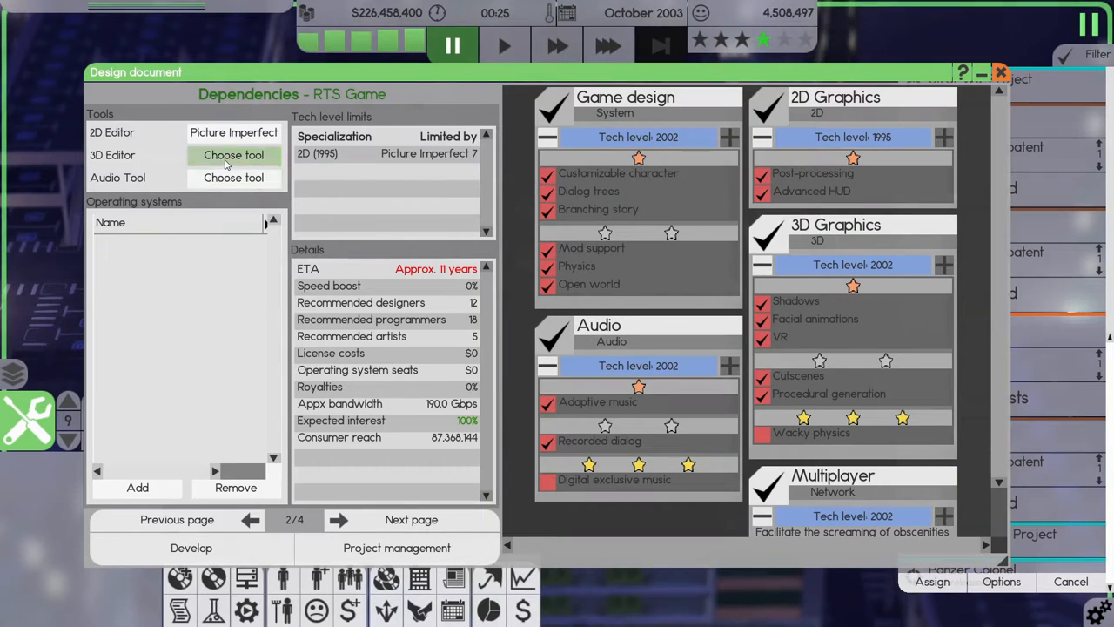
pyautogui.click(233, 155)
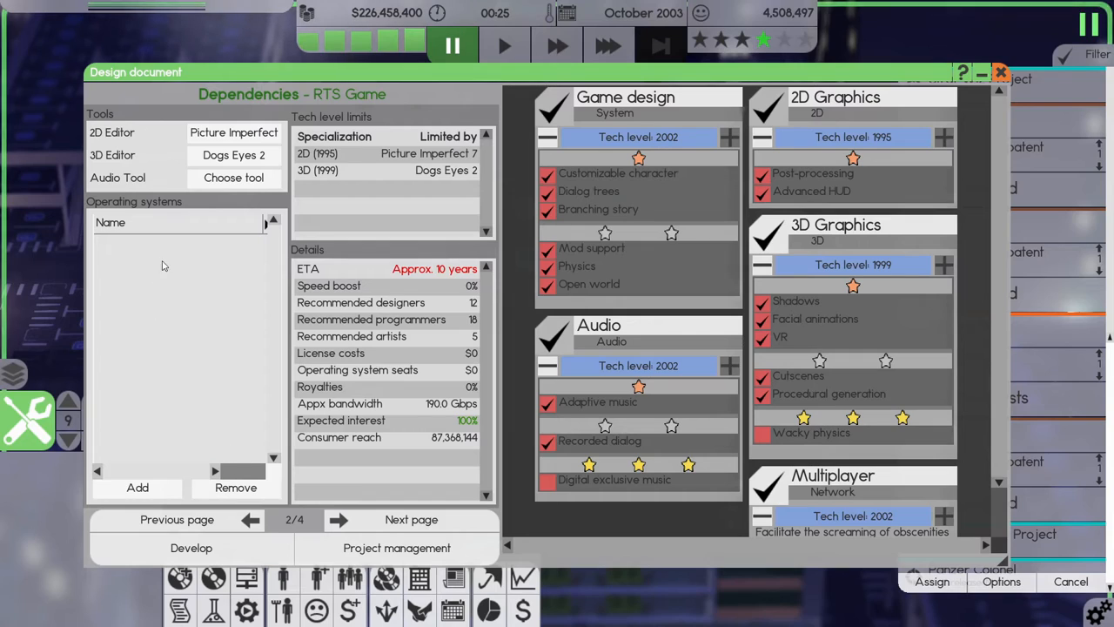
pyautogui.click(234, 178)
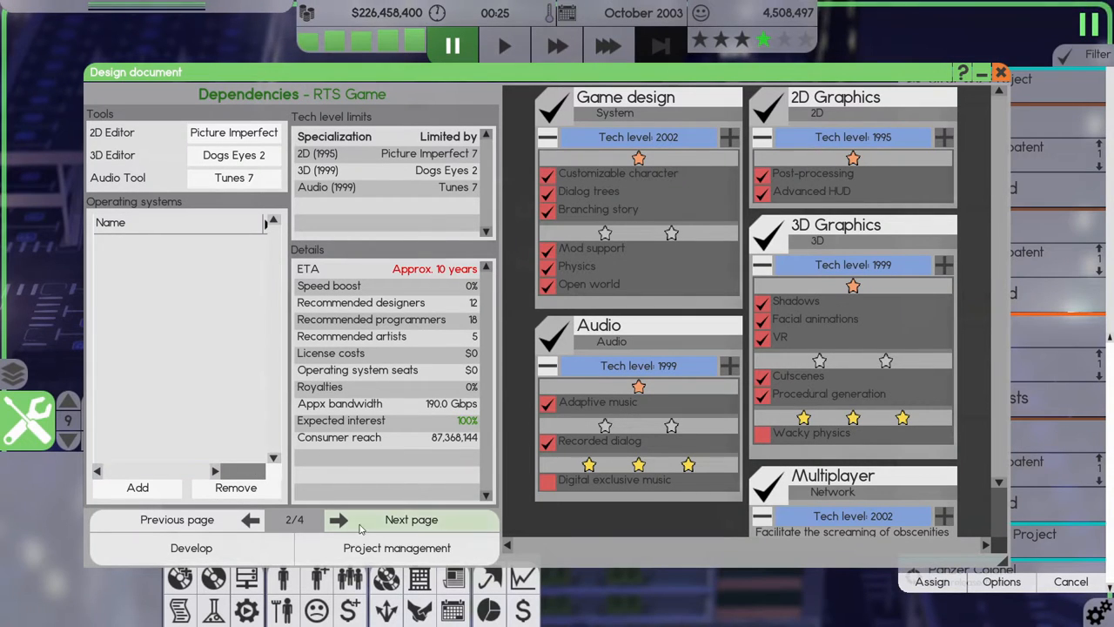
pyautogui.click(410, 520)
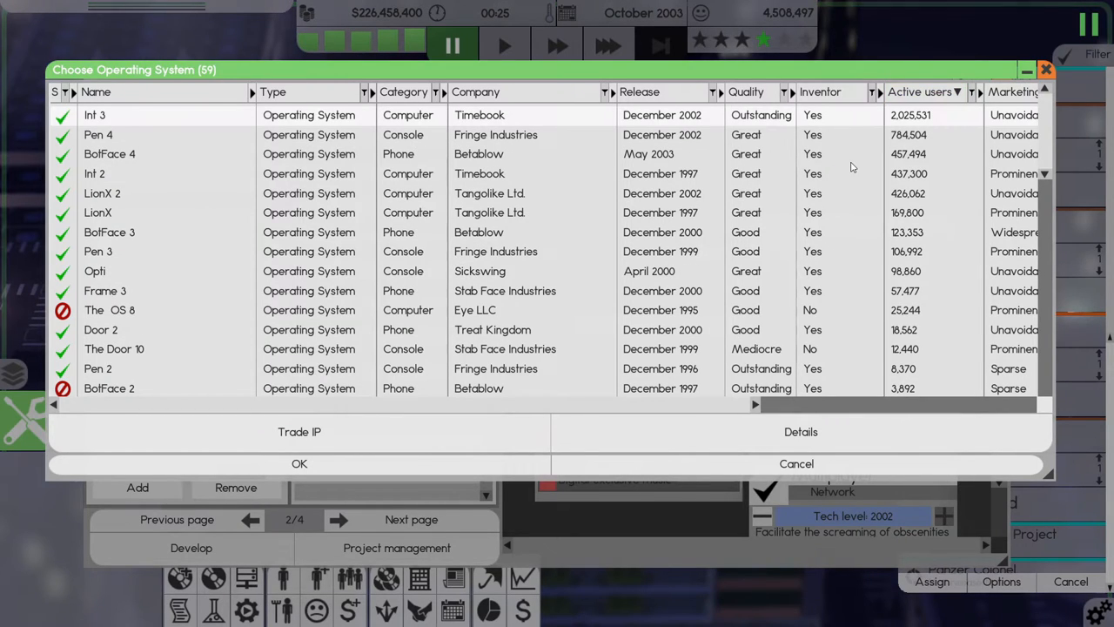
pyautogui.moveTo(299, 464)
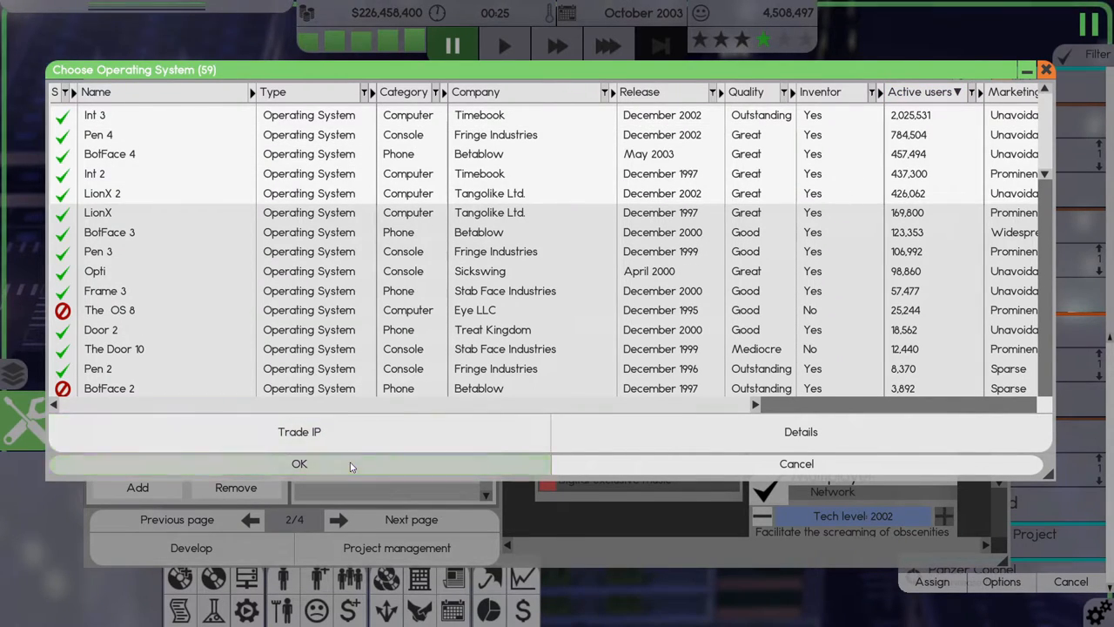
pyautogui.click(298, 463)
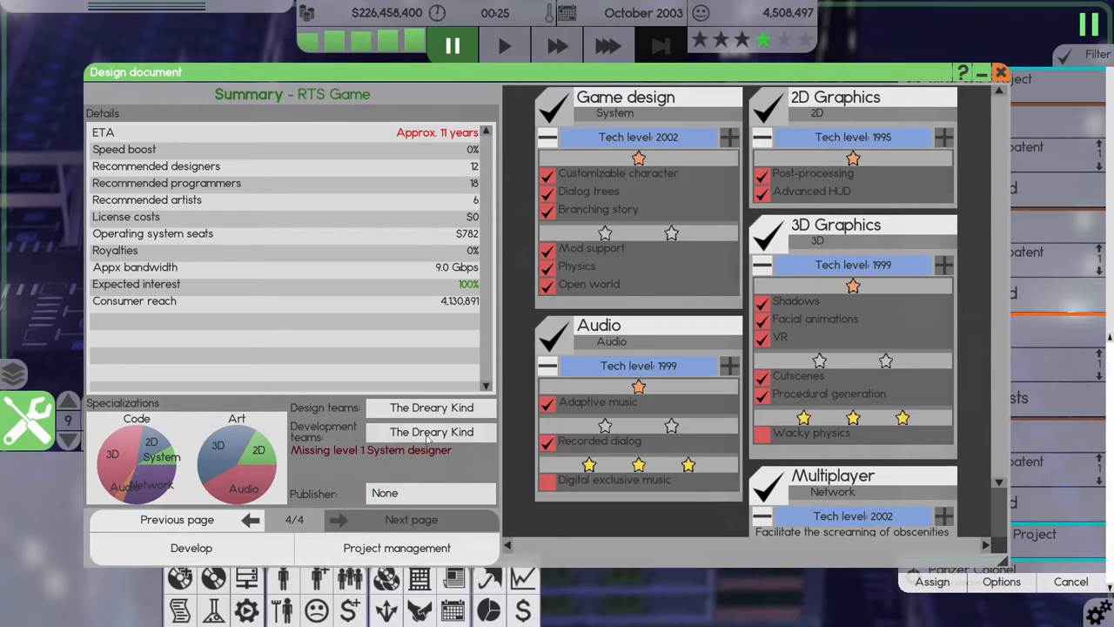
# Assign The Thinkers as the team and send Panzer Colonel to project management, accepting the complexity warning.
pyautogui.click(430, 432)
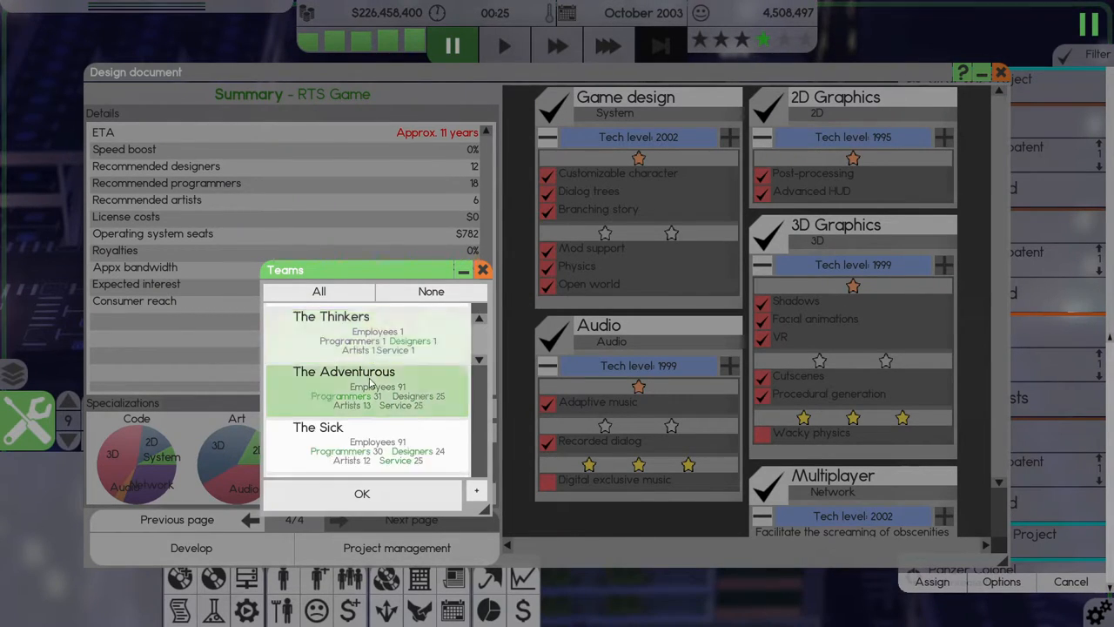
pyautogui.scroll(-3)
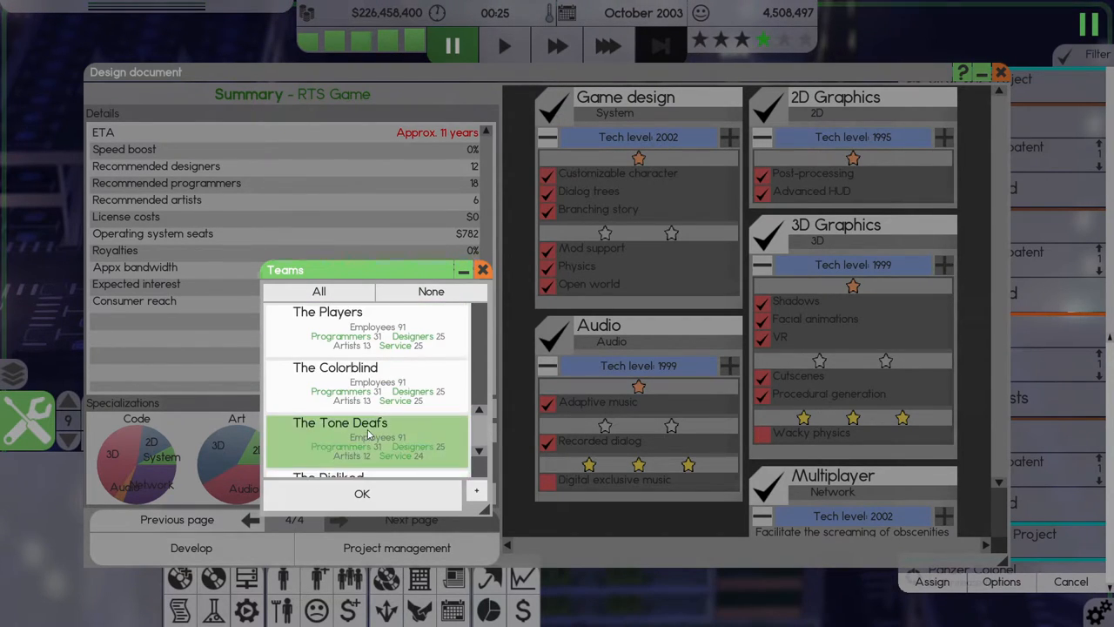
pyautogui.scroll(-3)
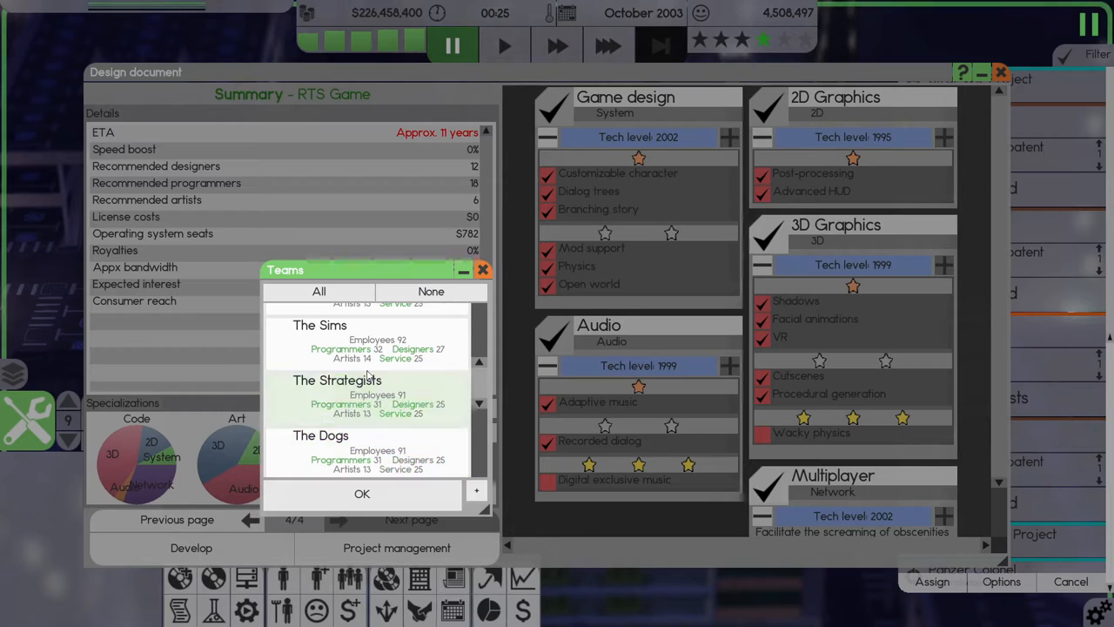
pyautogui.scroll(-3)
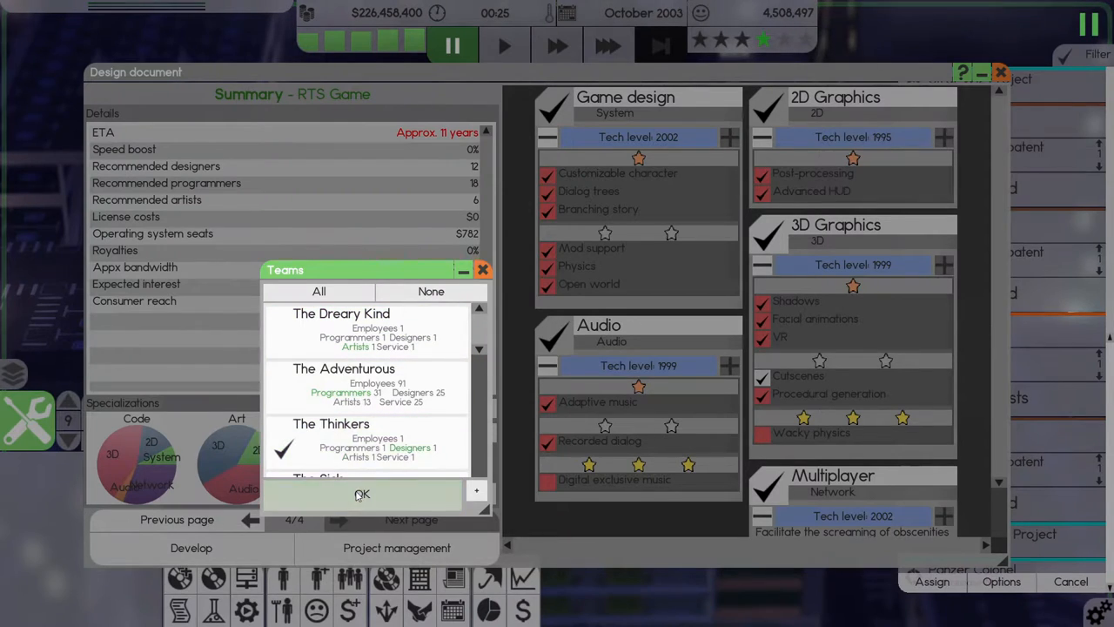
pyautogui.click(362, 494)
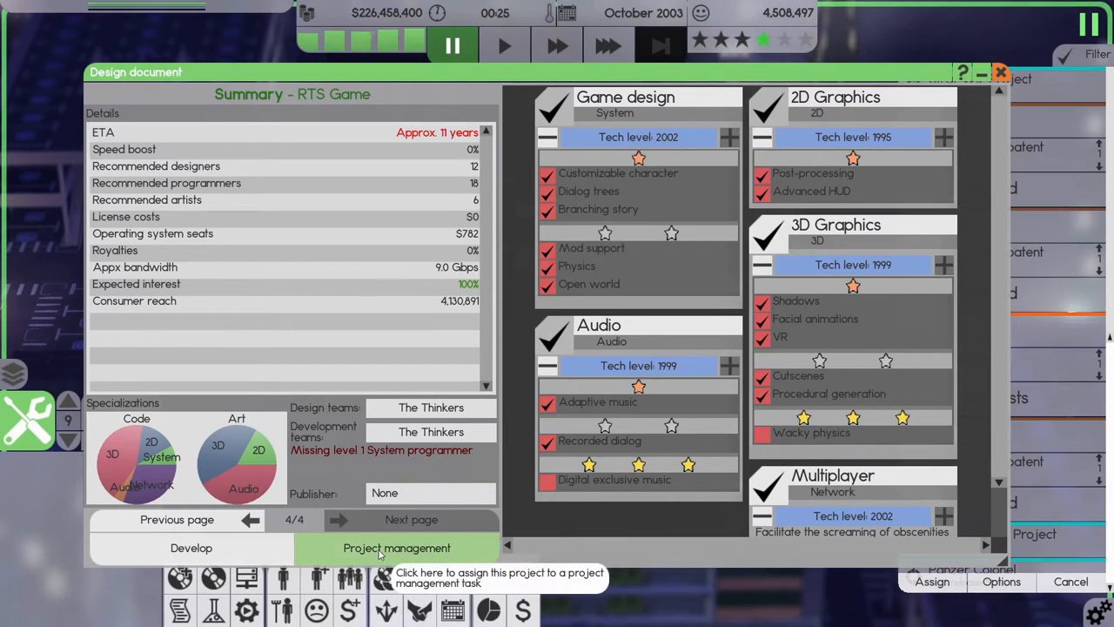
pyautogui.click(397, 548)
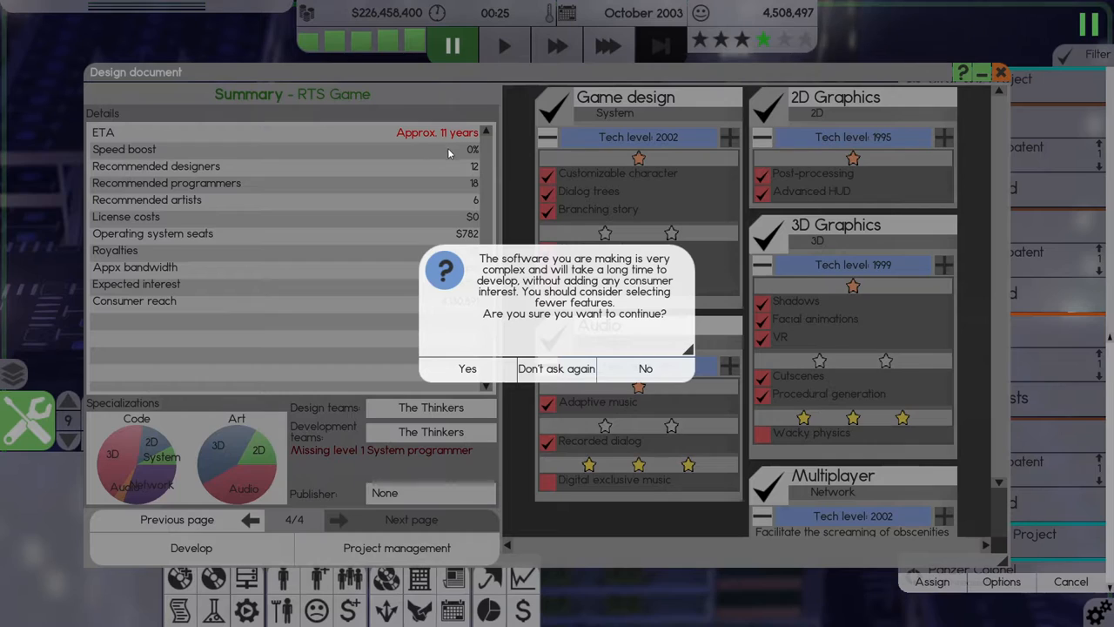
pyautogui.click(467, 368)
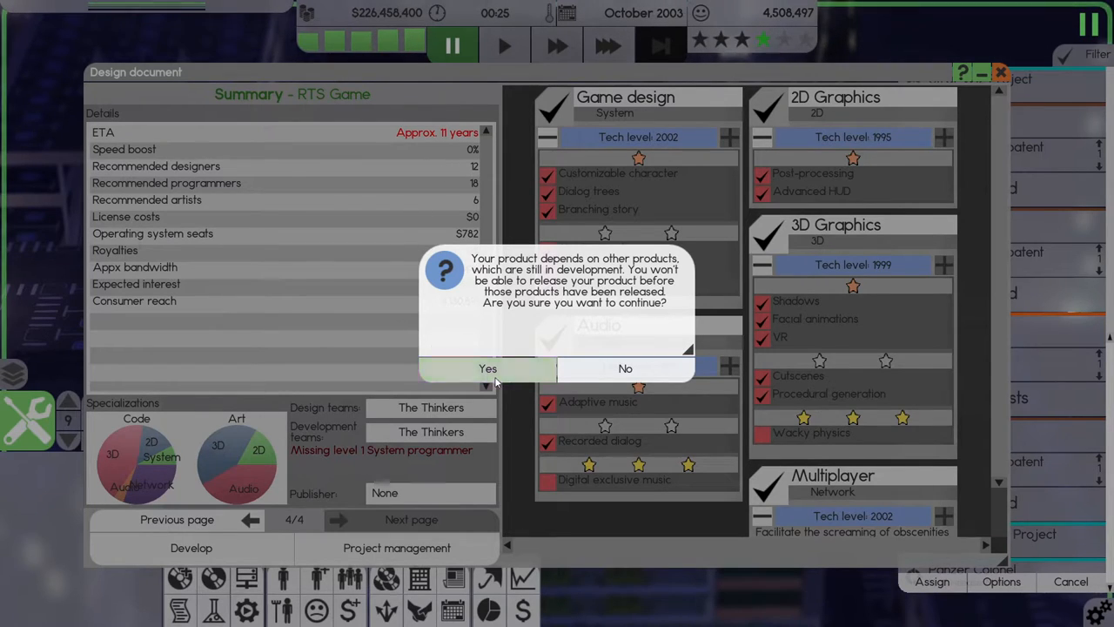
# Accept the dependency warning and rename the new project to Panzer Colonel Project.
pyautogui.click(487, 368)
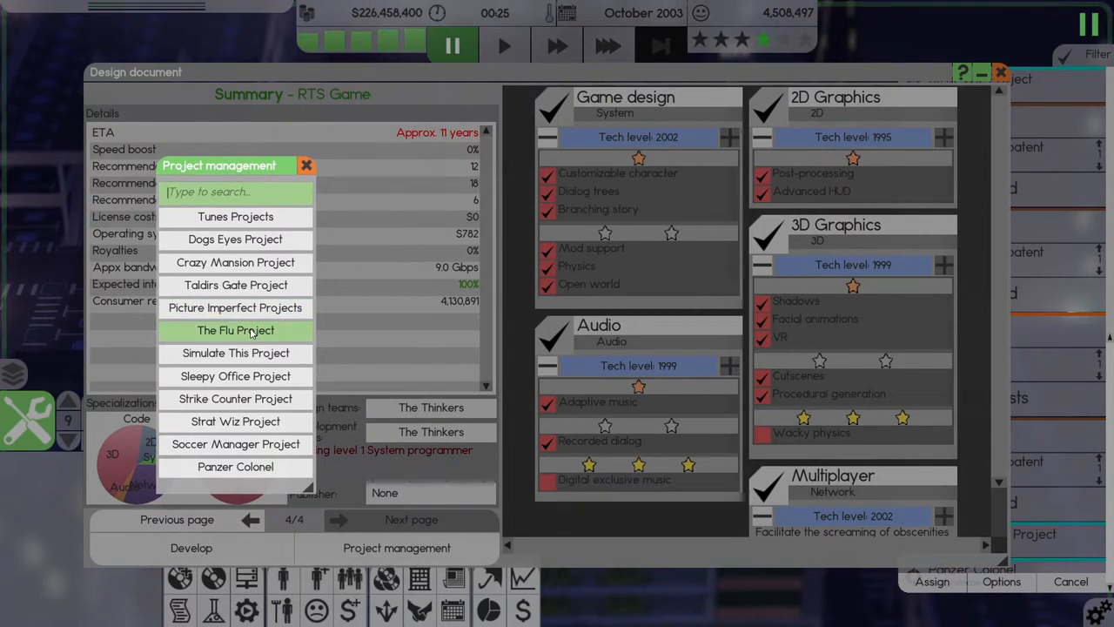
pyautogui.moveTo(235, 398)
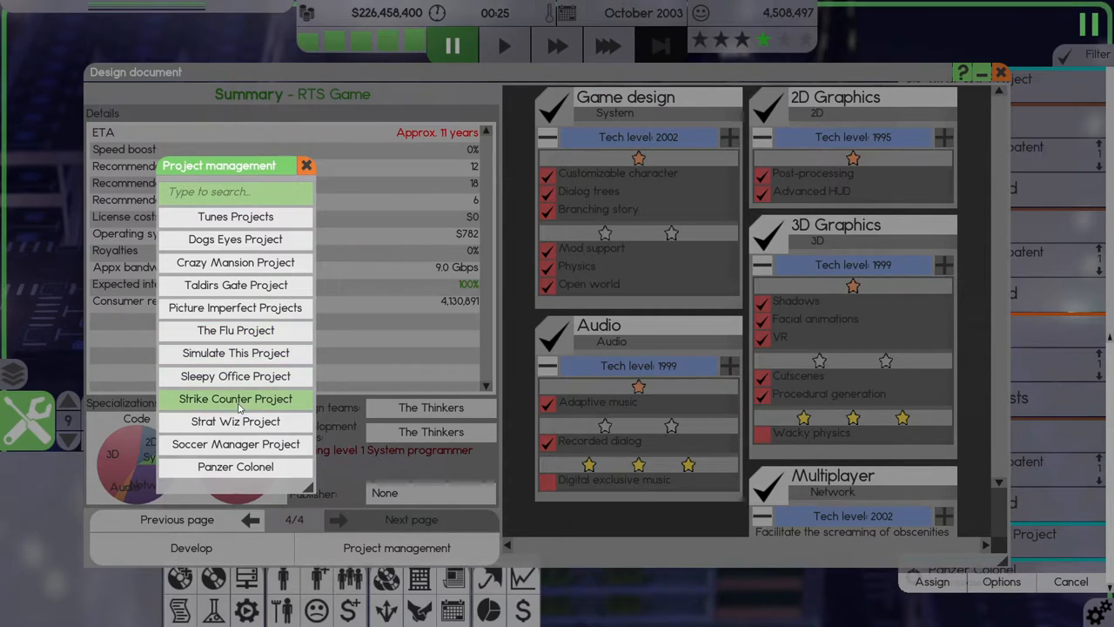
pyautogui.moveTo(235, 239)
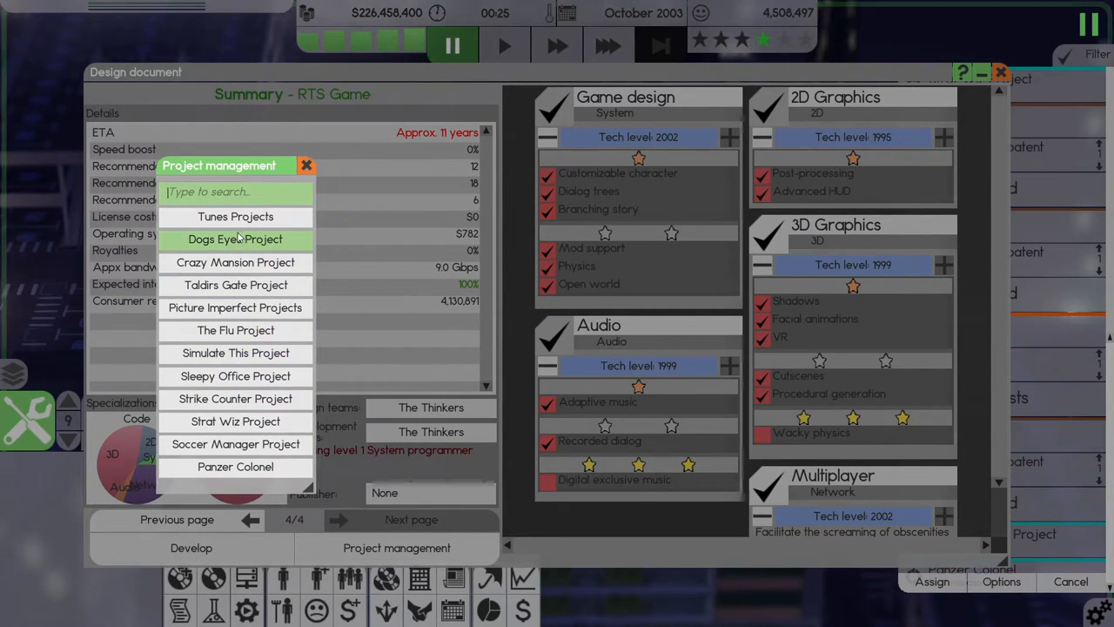
pyautogui.moveTo(235, 466)
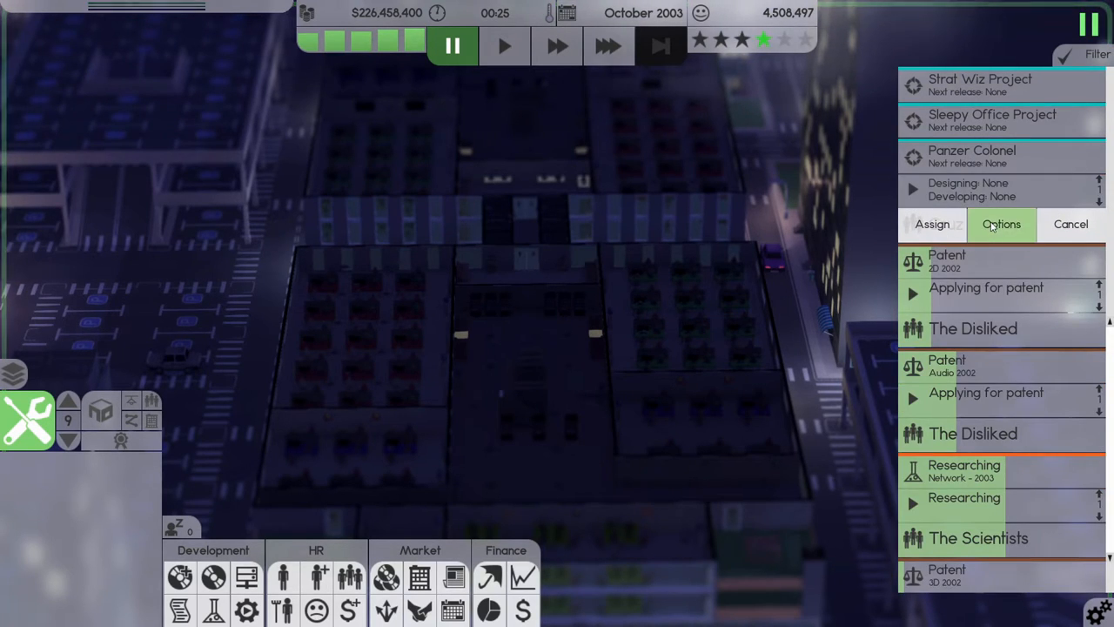
pyautogui.click(1002, 224)
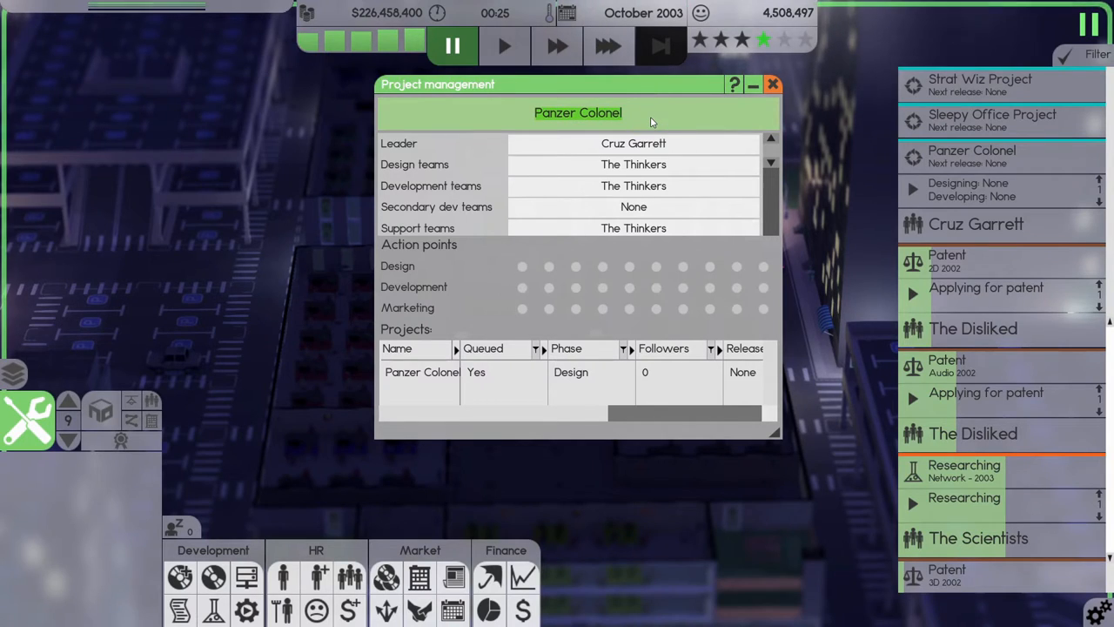
pyautogui.write('Project')
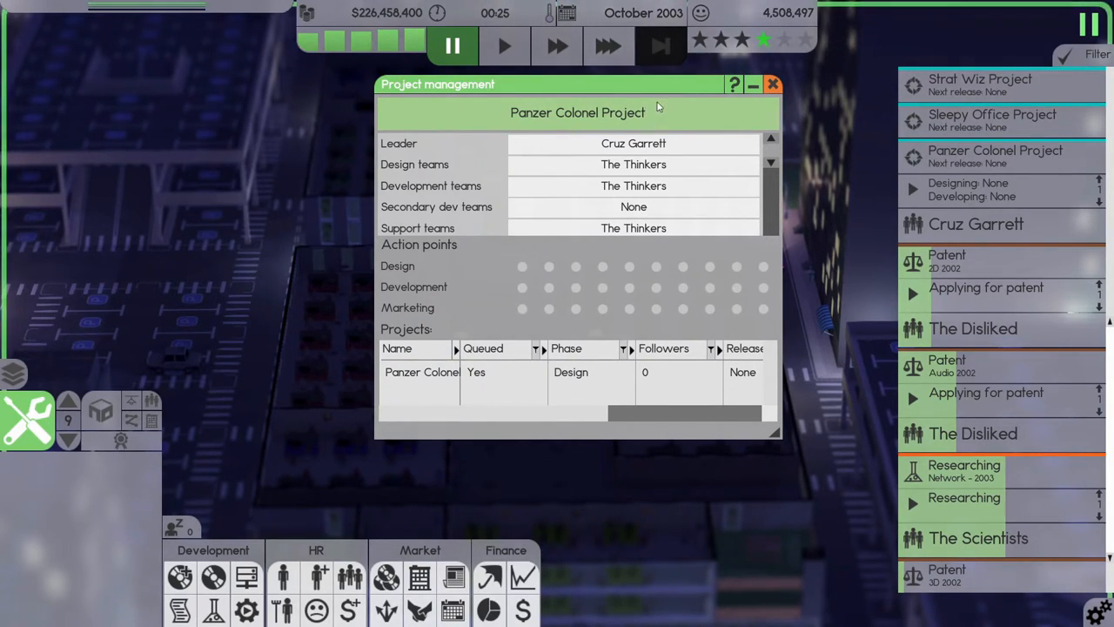
pyautogui.click(782, 84)
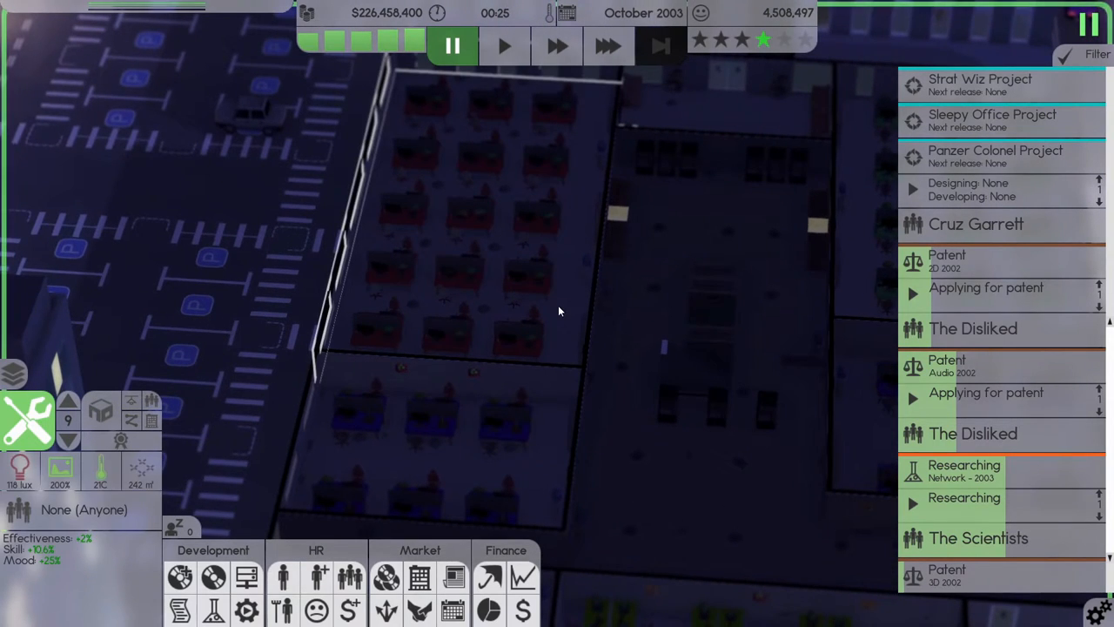
# Assign selected office rooms to The Thinkers and The Dreary Kind, then open room usage limits.
pyautogui.click(556, 47)
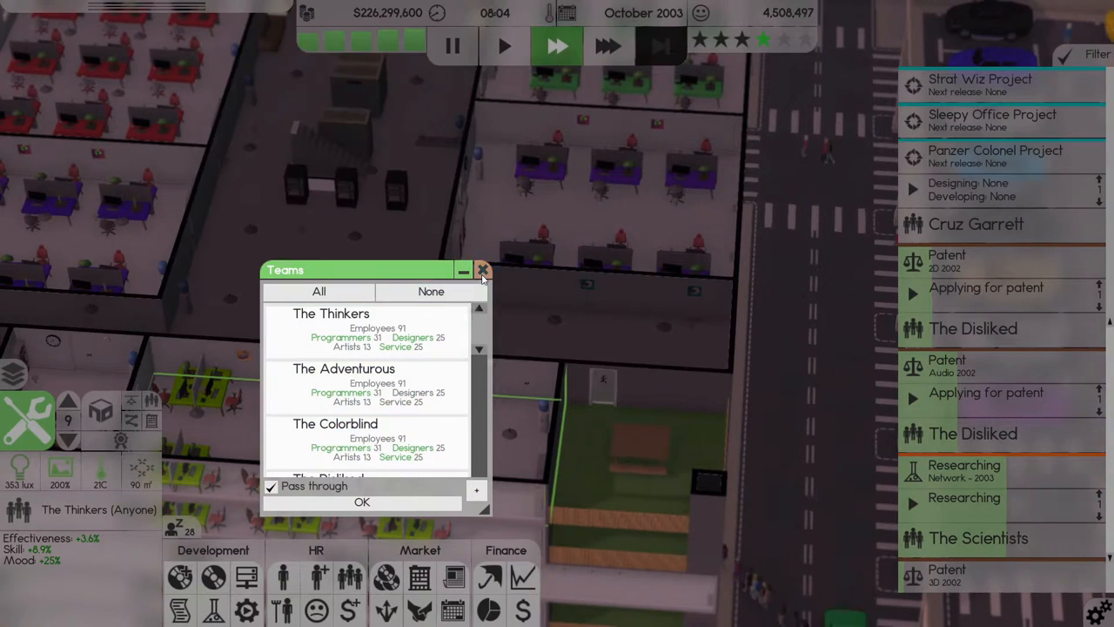
pyautogui.click(481, 270)
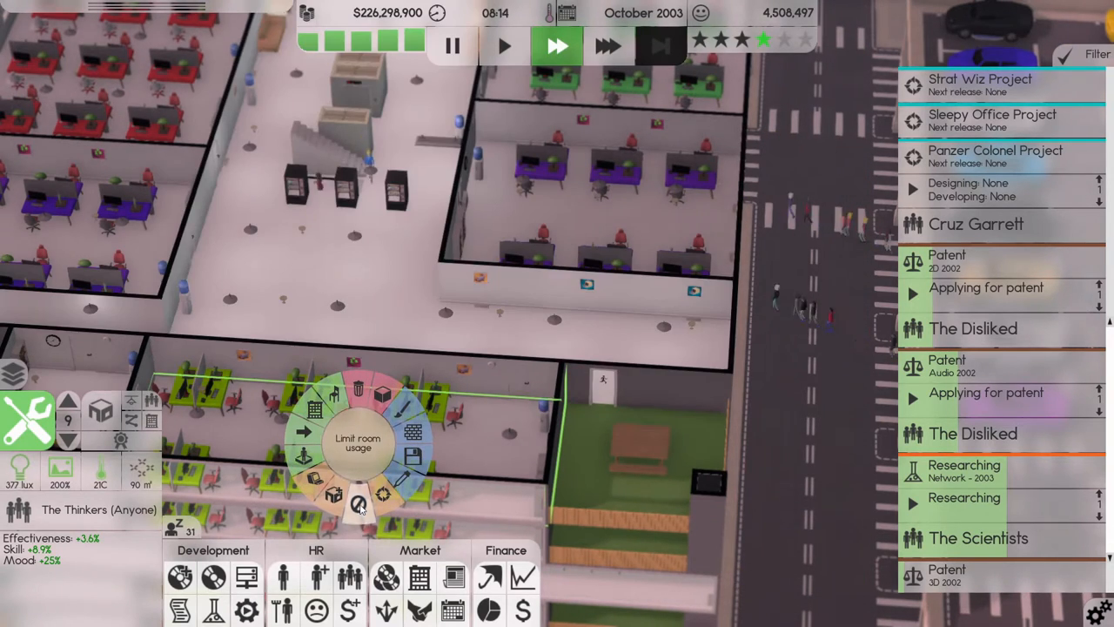
pyautogui.click(360, 505)
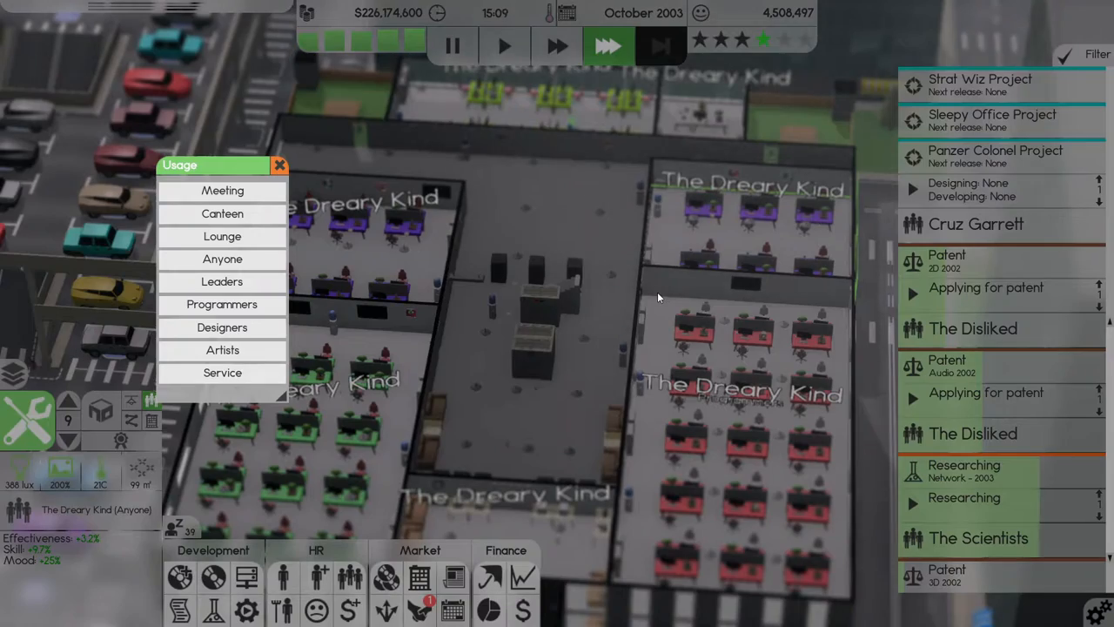
# Set The Thinkers' small room usage to Lounge.
pyautogui.click(222, 349)
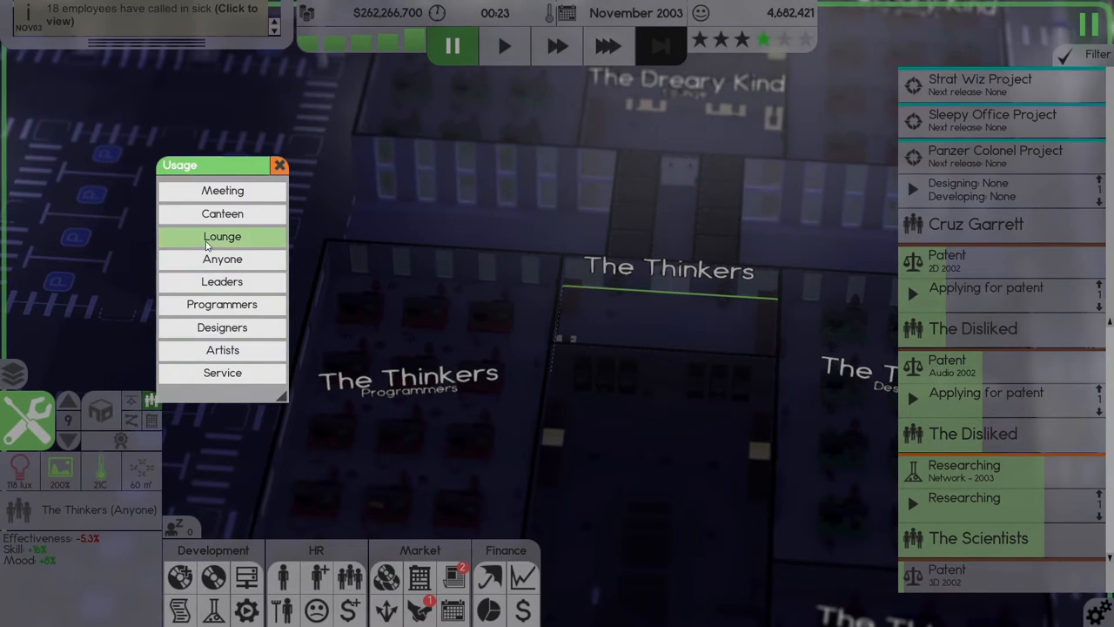
pyautogui.click(222, 236)
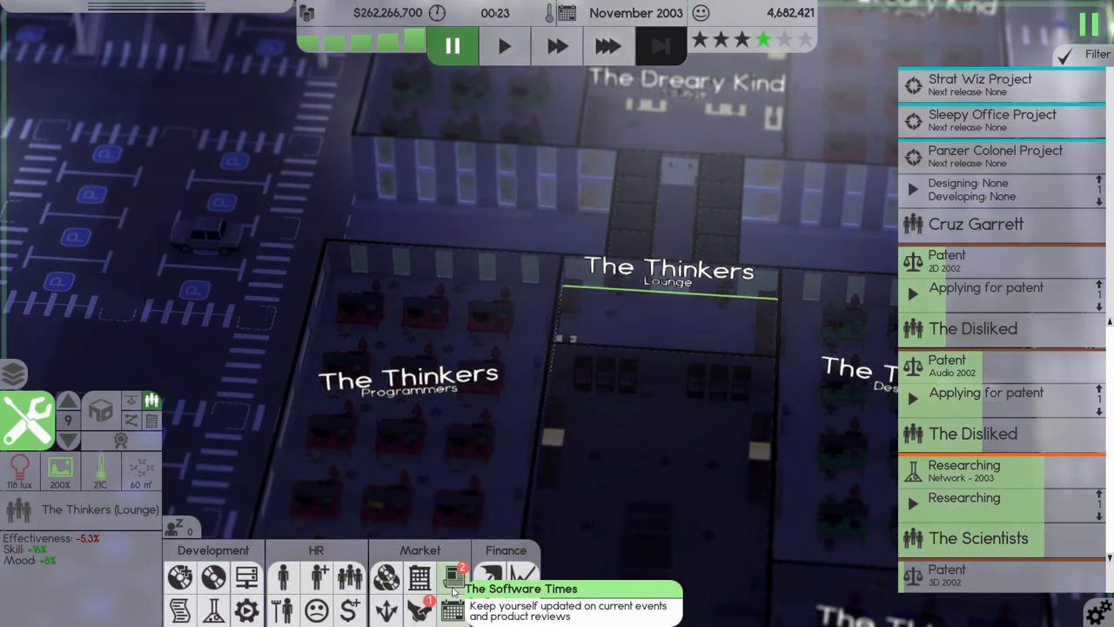
pyautogui.click(451, 580)
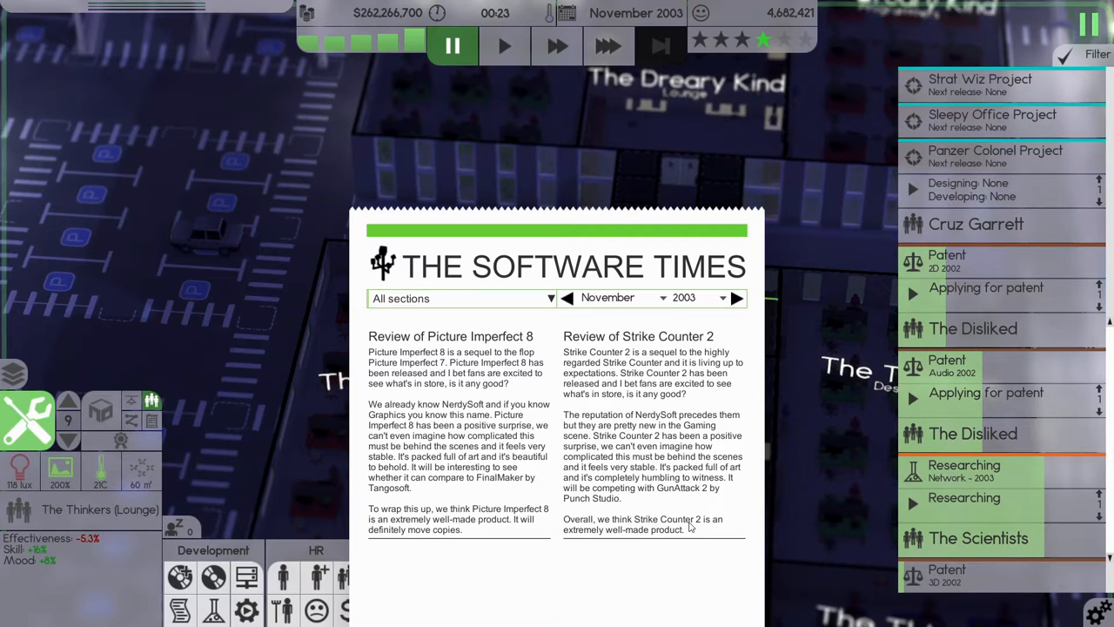
pyautogui.moveTo(722, 502)
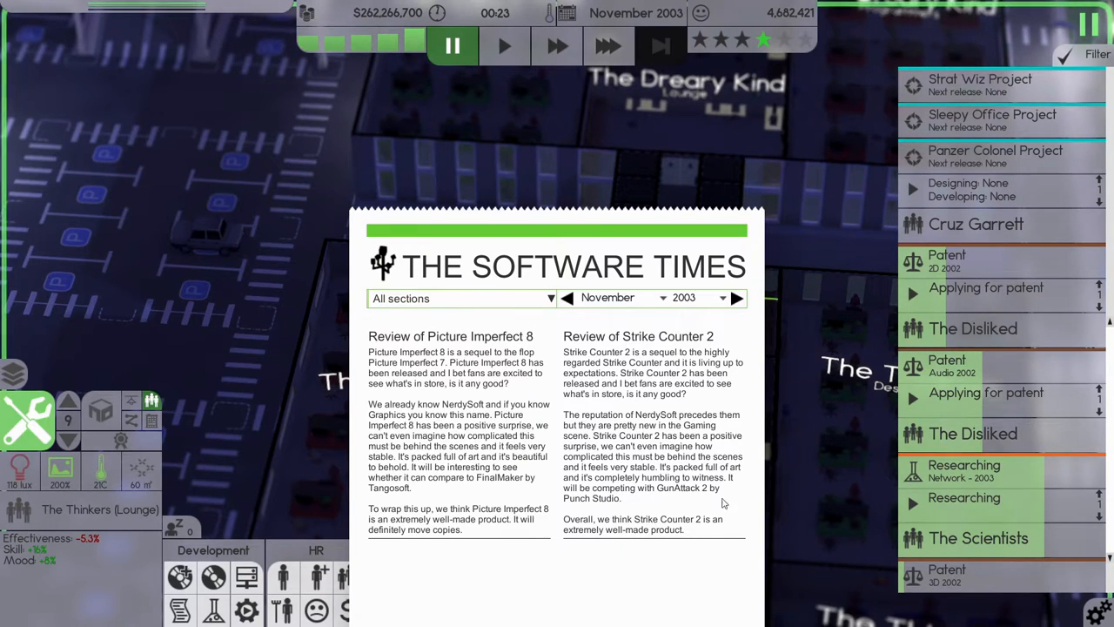
pyautogui.moveTo(786, 540)
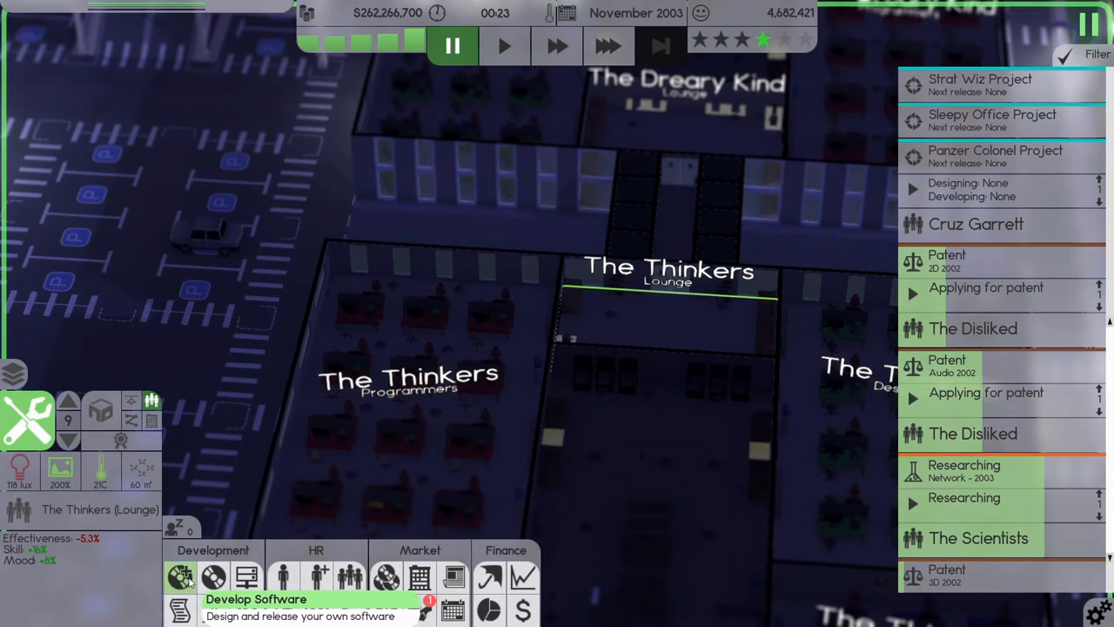
# Open My Releases and scroll the 32-product table toward the stock columns.
pyautogui.click(180, 573)
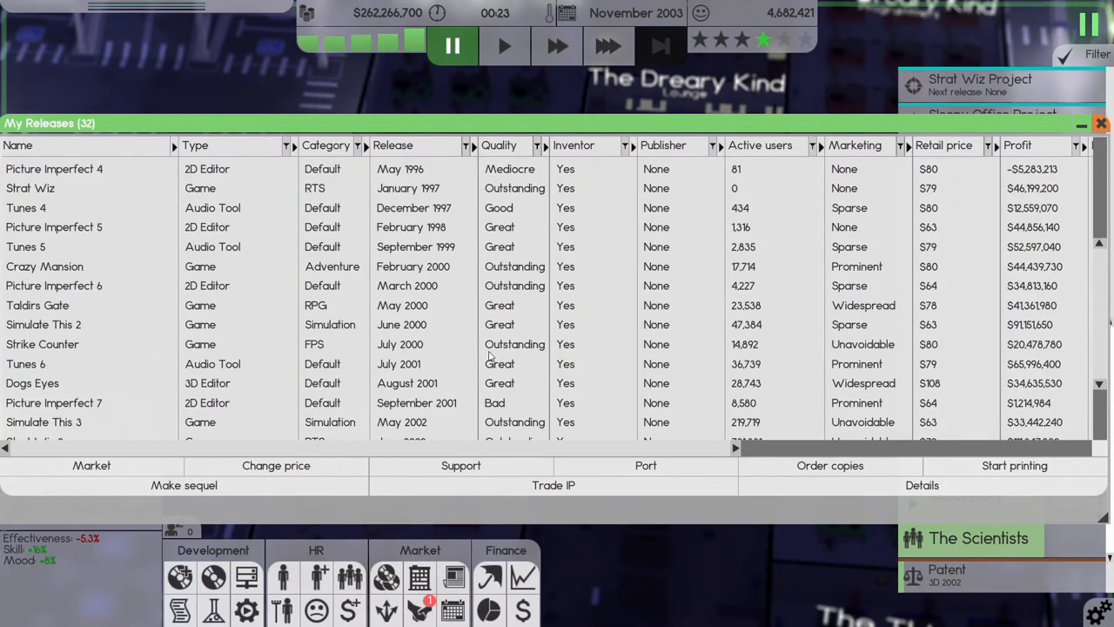
pyautogui.scroll(-3)
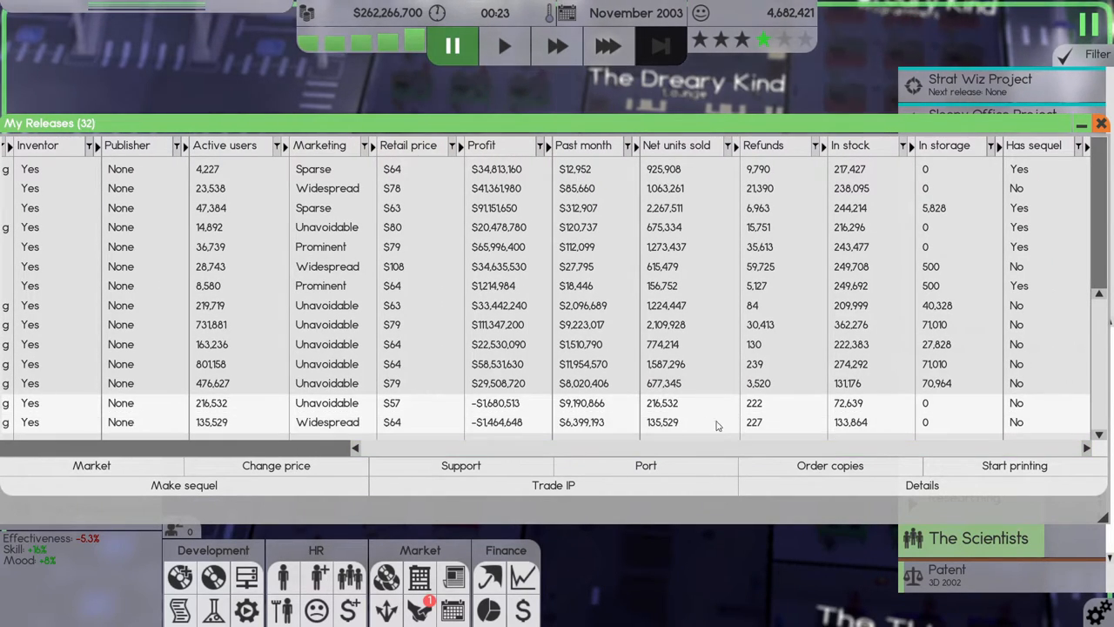
# Start a print run for the chosen release with a 25000 stock limit.
pyautogui.click(1014, 465)
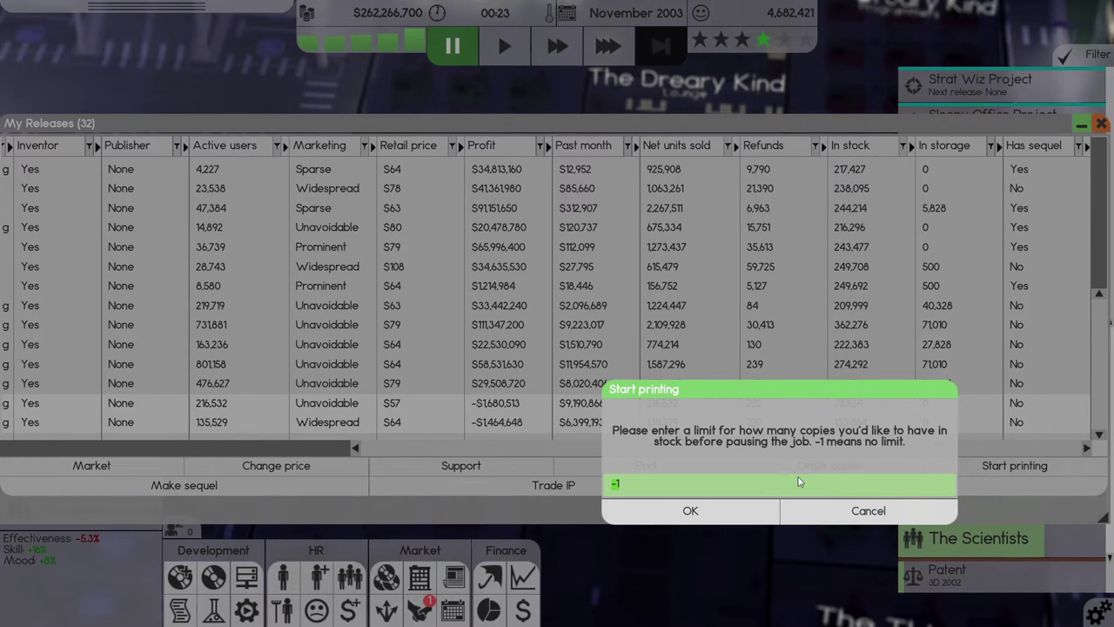
pyautogui.write('25000')
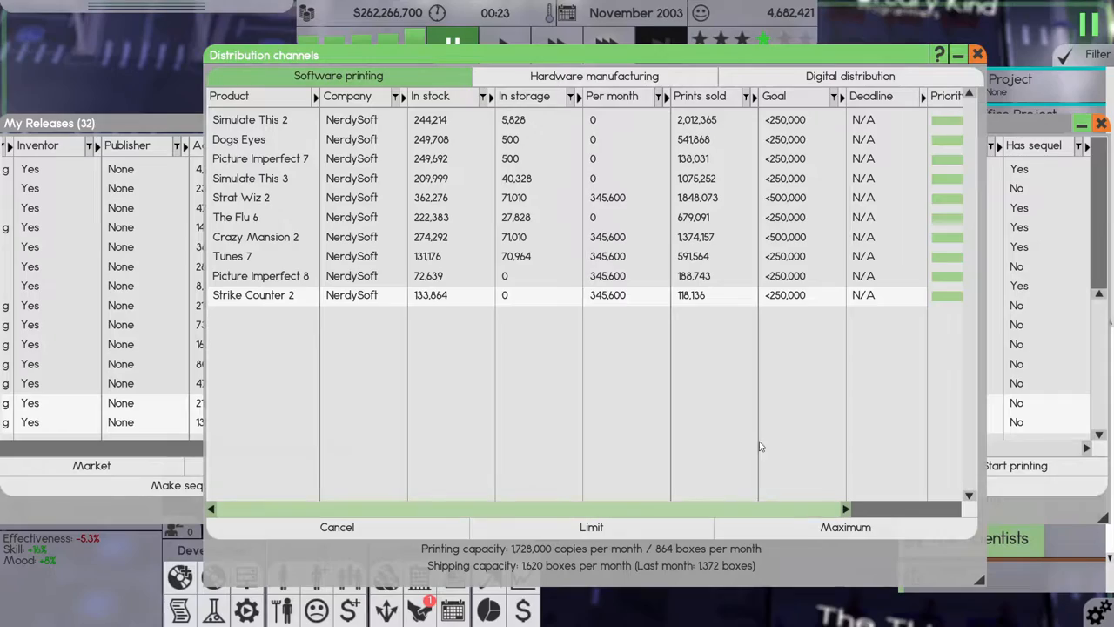
pyautogui.moveTo(459, 365)
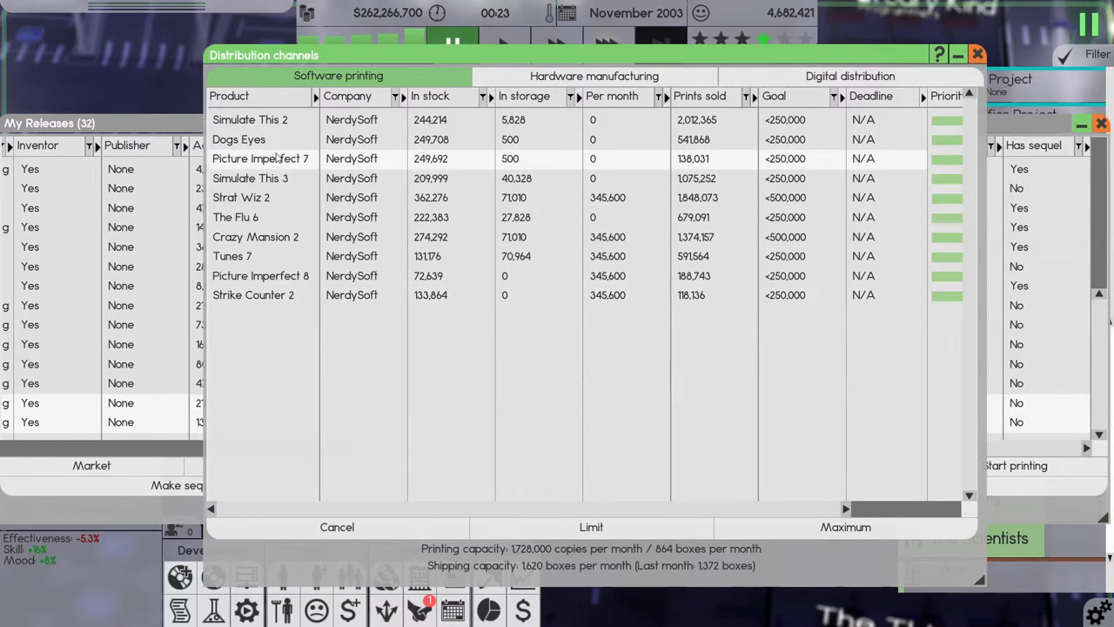
pyautogui.moveTo(617, 171)
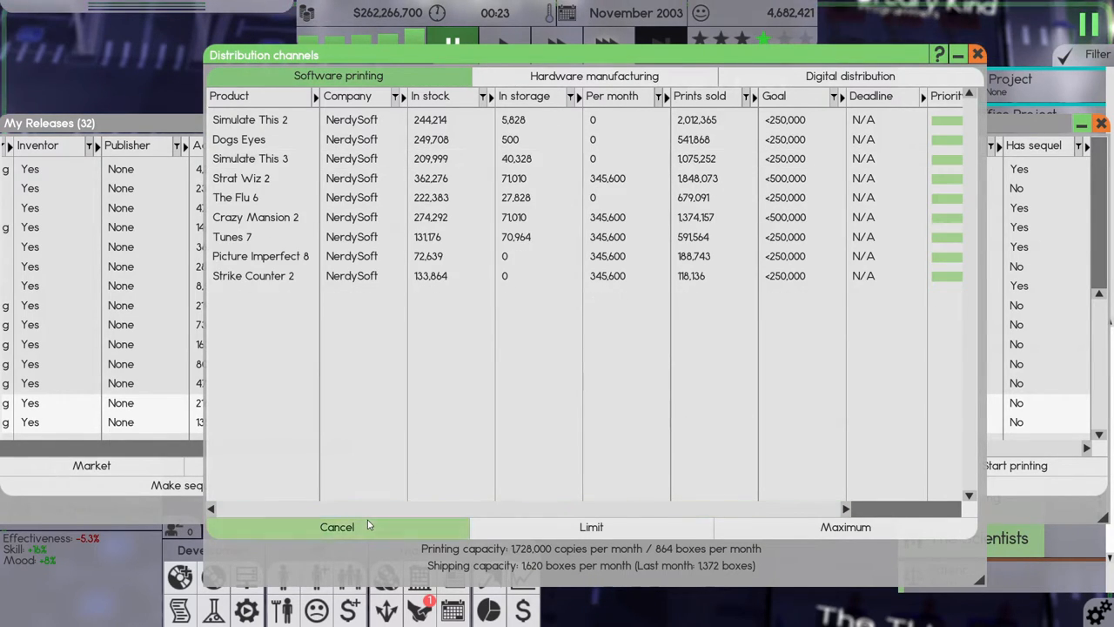
pyautogui.moveTo(254, 276)
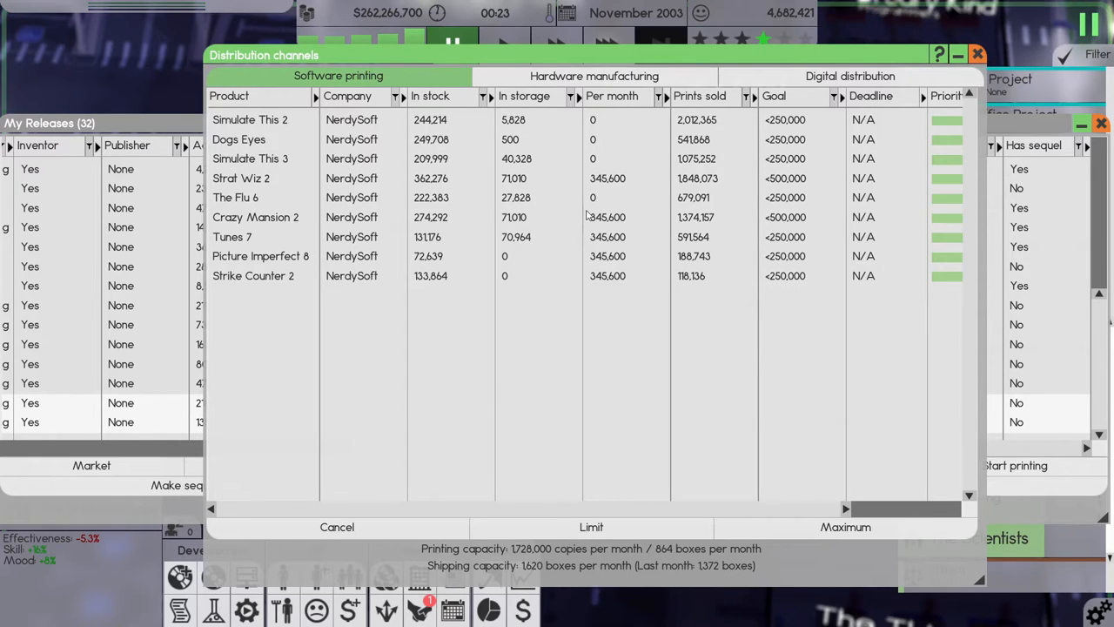
pyautogui.moveTo(280, 262)
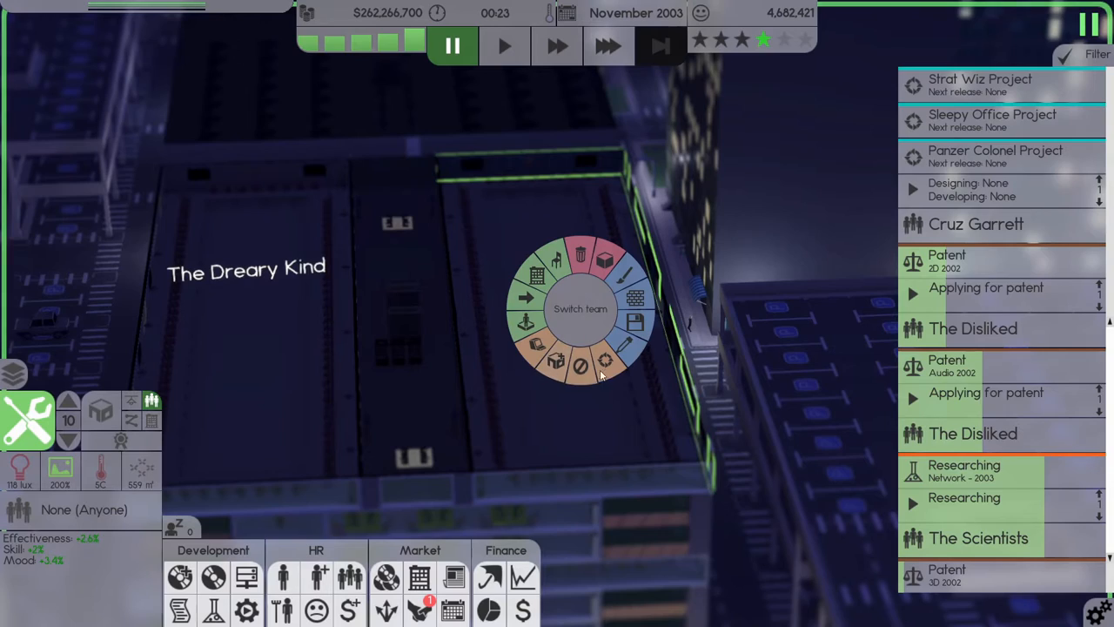
# Assign the office rooms to The Thinkers, switch floors, and open the Finances sheet.
pyautogui.click(580, 308)
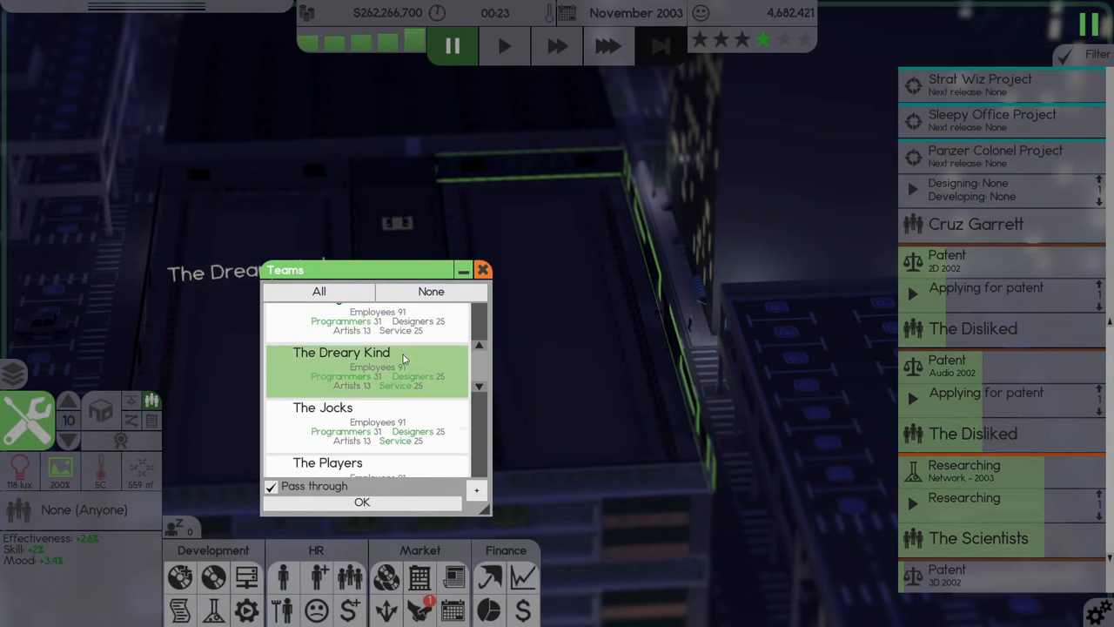
pyautogui.scroll(-3)
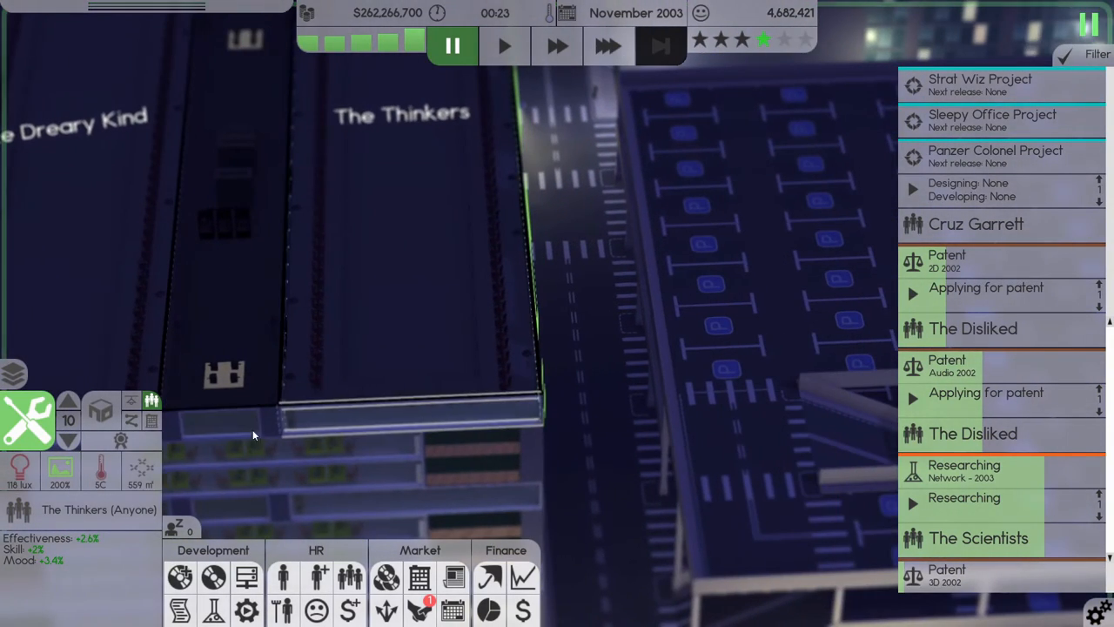
pyautogui.click(69, 440)
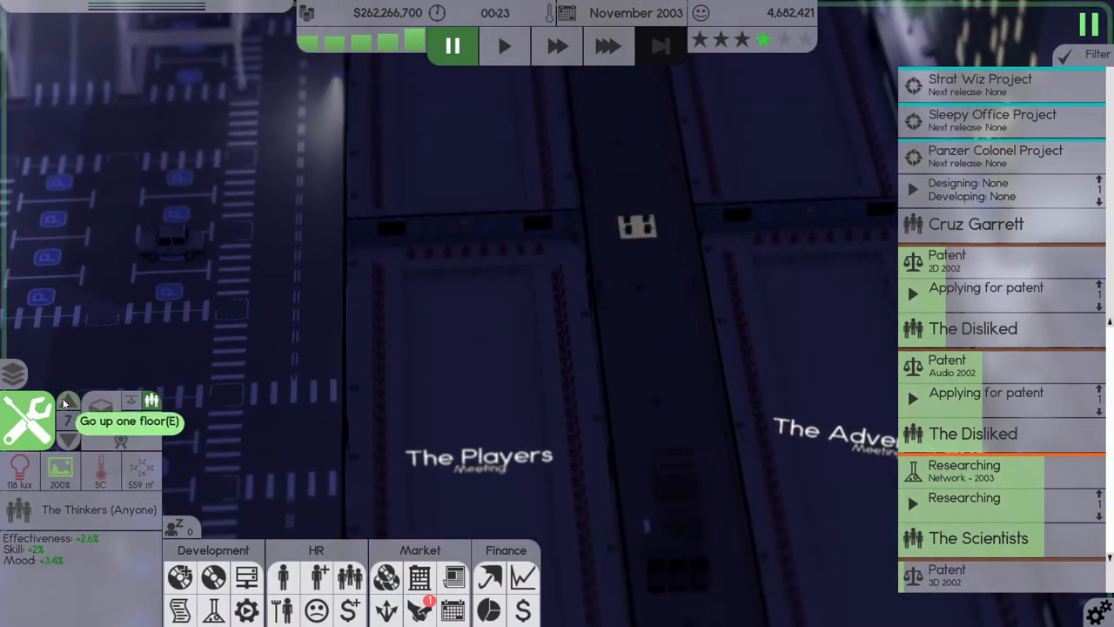
pyautogui.click(68, 404)
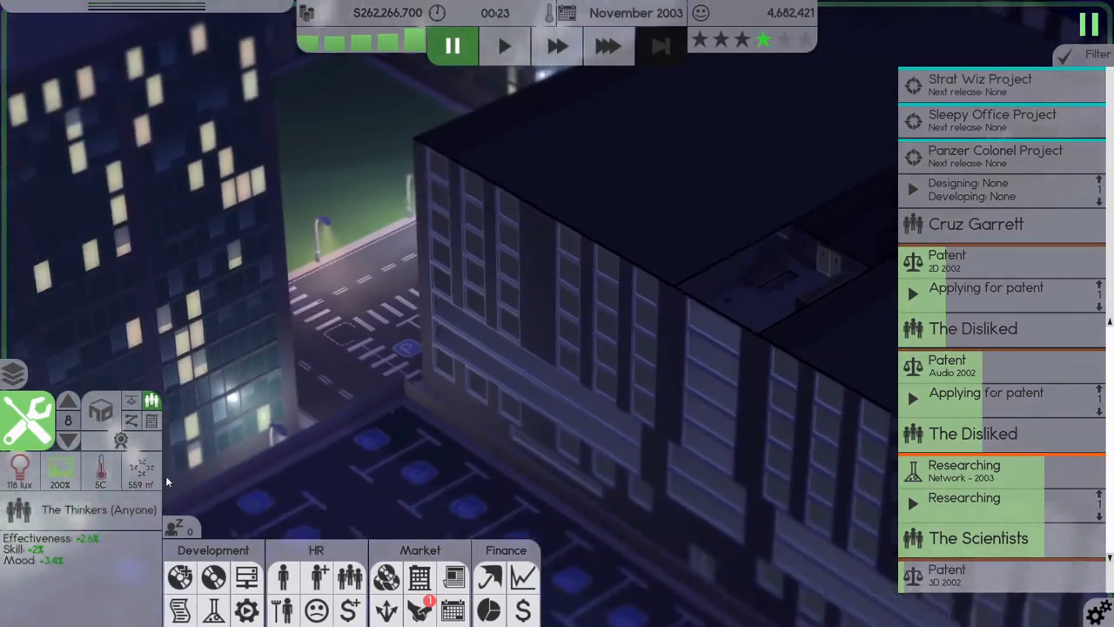
pyautogui.click(607, 46)
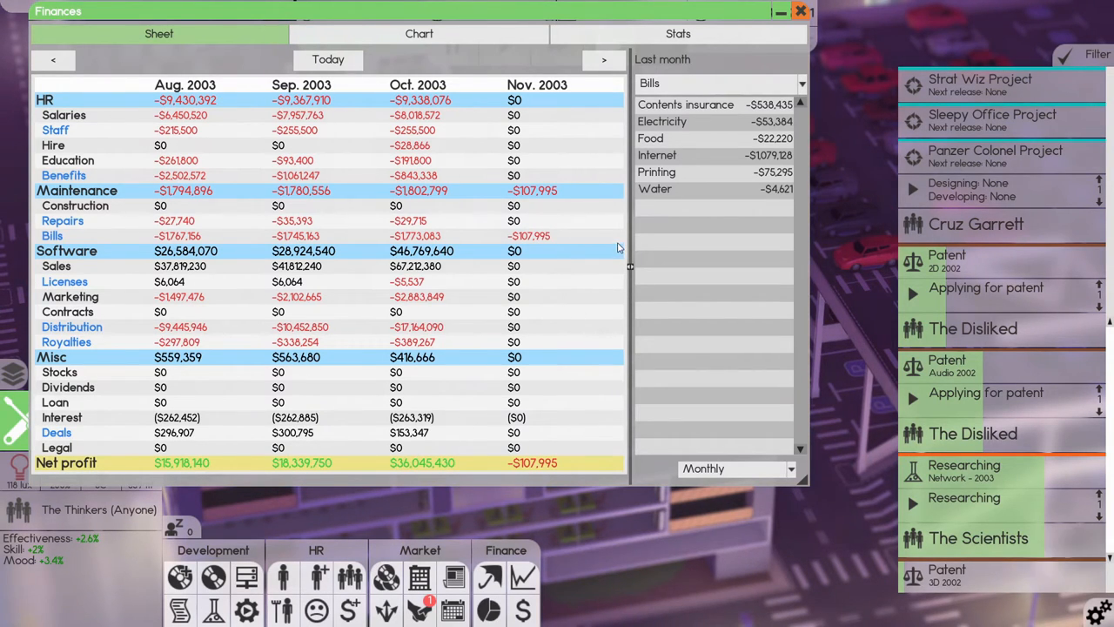
# Open My Releases and scroll through the 32 products' sales and storage columns.
pyautogui.click(799, 12)
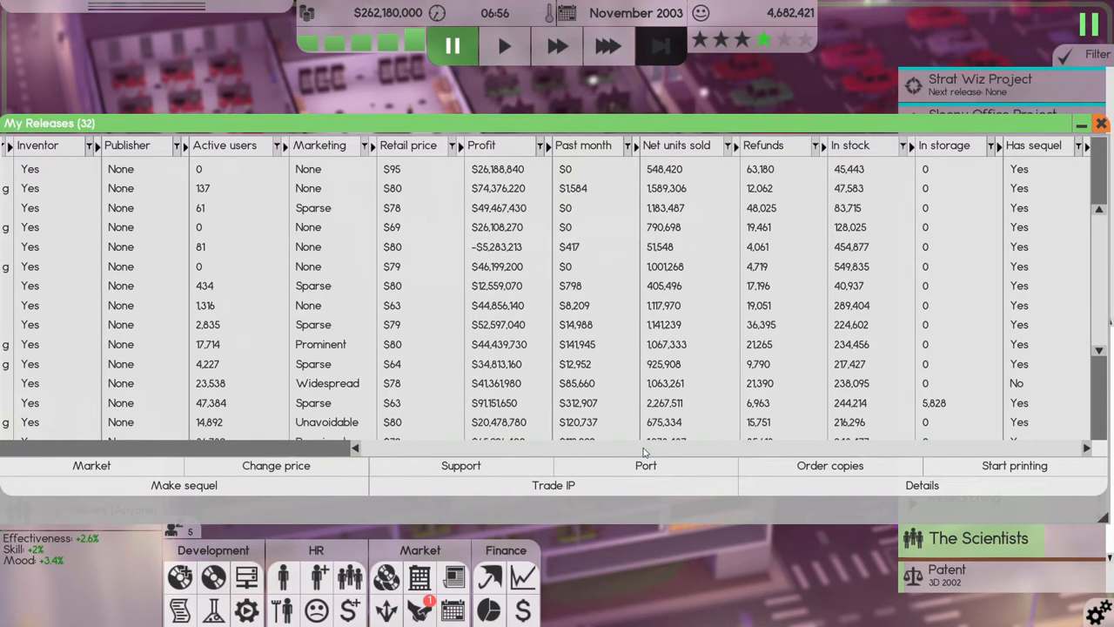
pyautogui.scroll(-3)
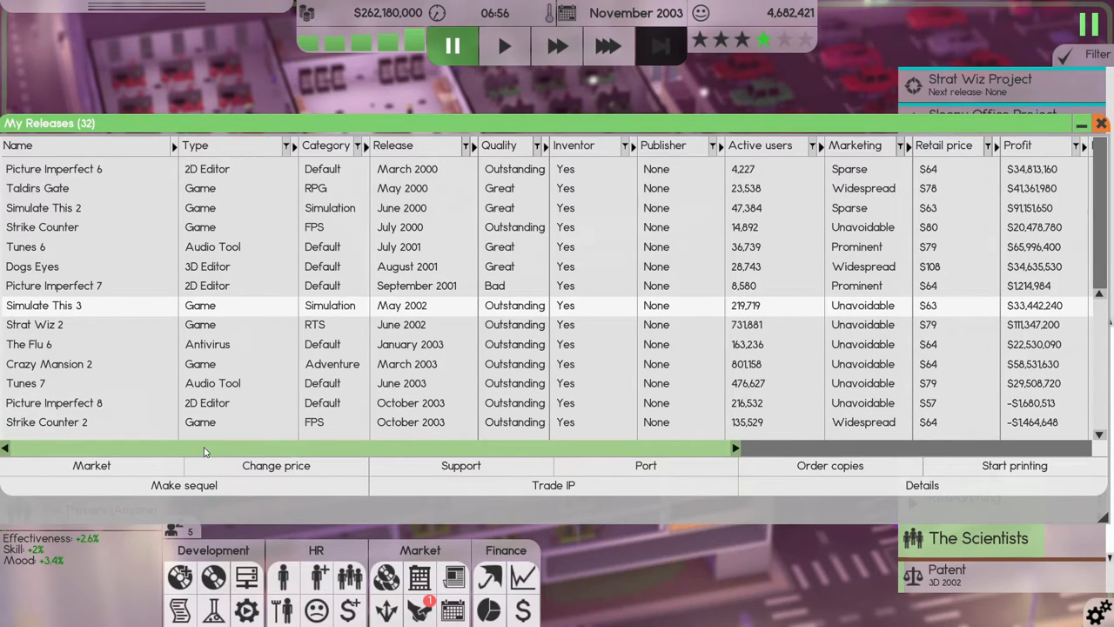
pyautogui.hscroll(3)
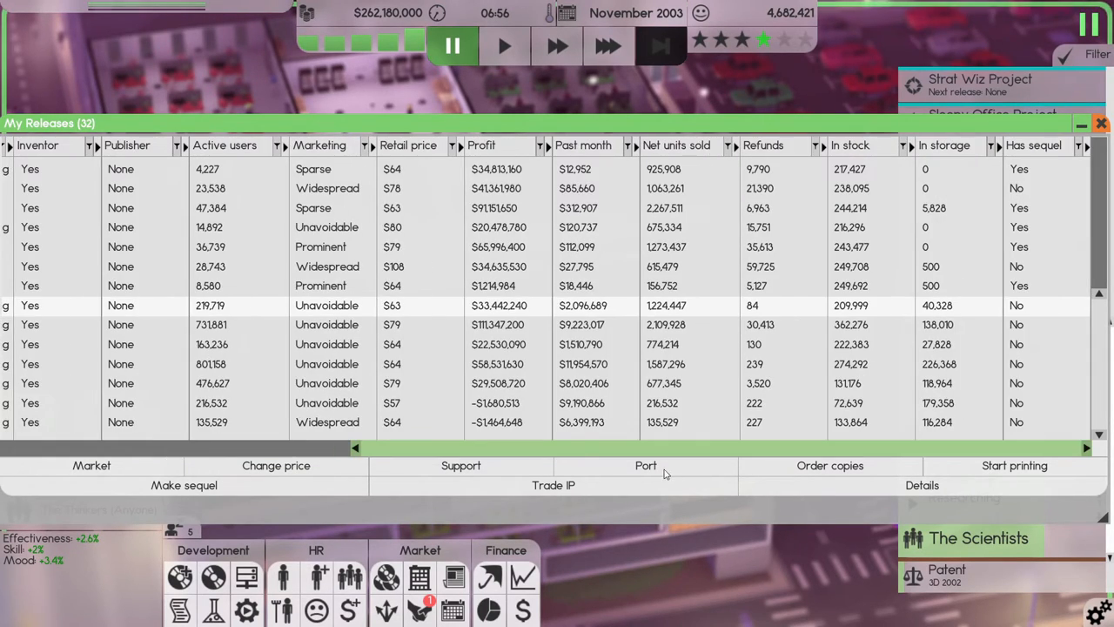
pyautogui.moveTo(687, 475)
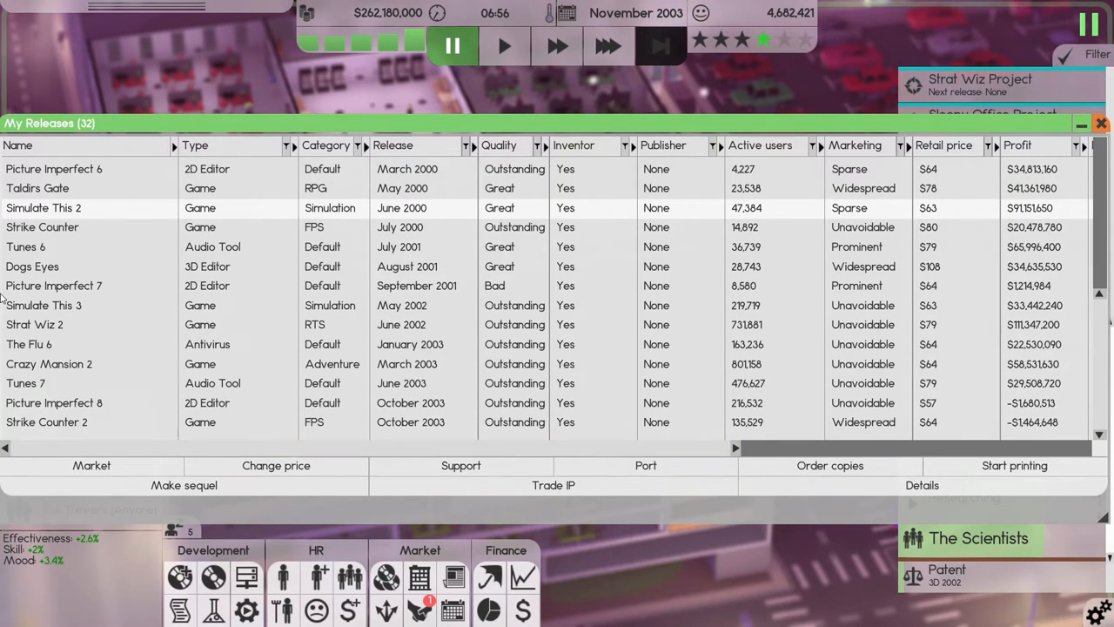
pyautogui.moveTo(646, 466)
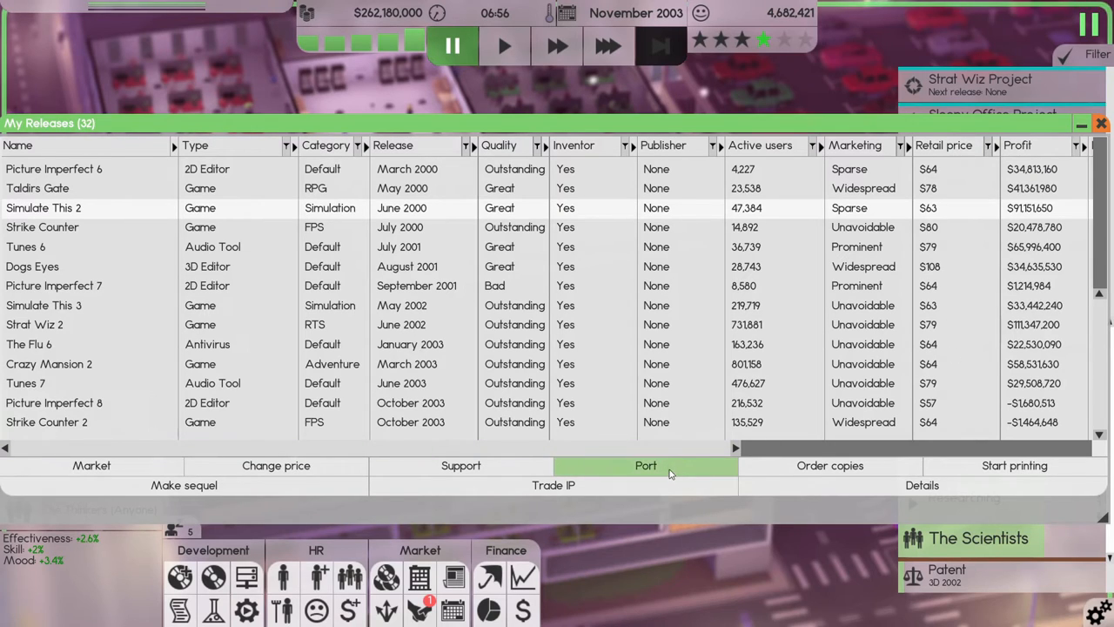
pyautogui.hscroll(3)
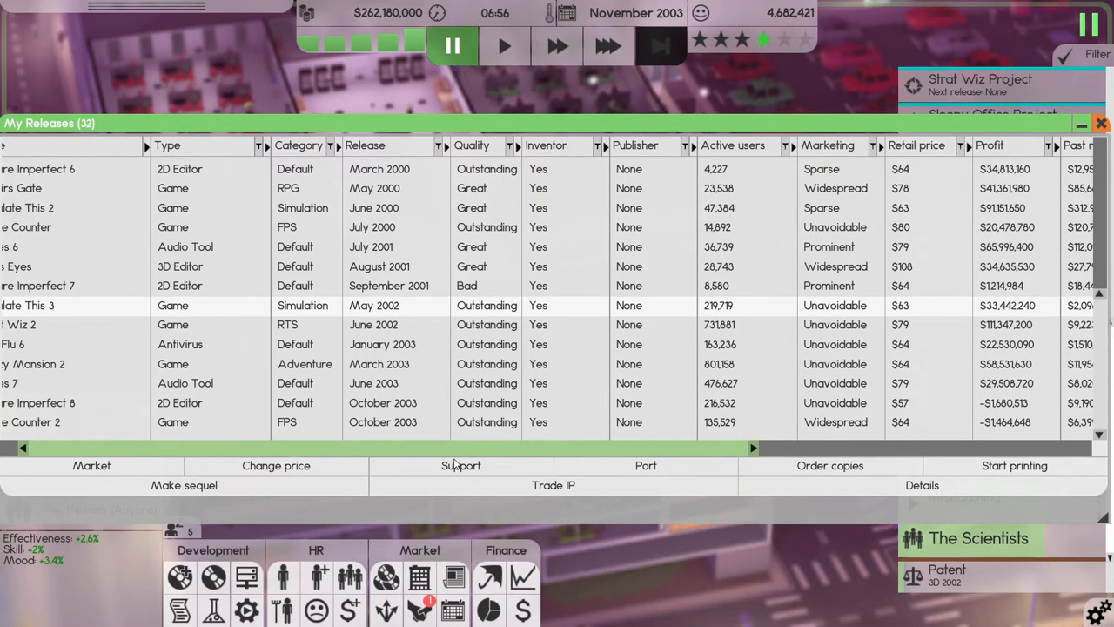
pyautogui.hscroll(3)
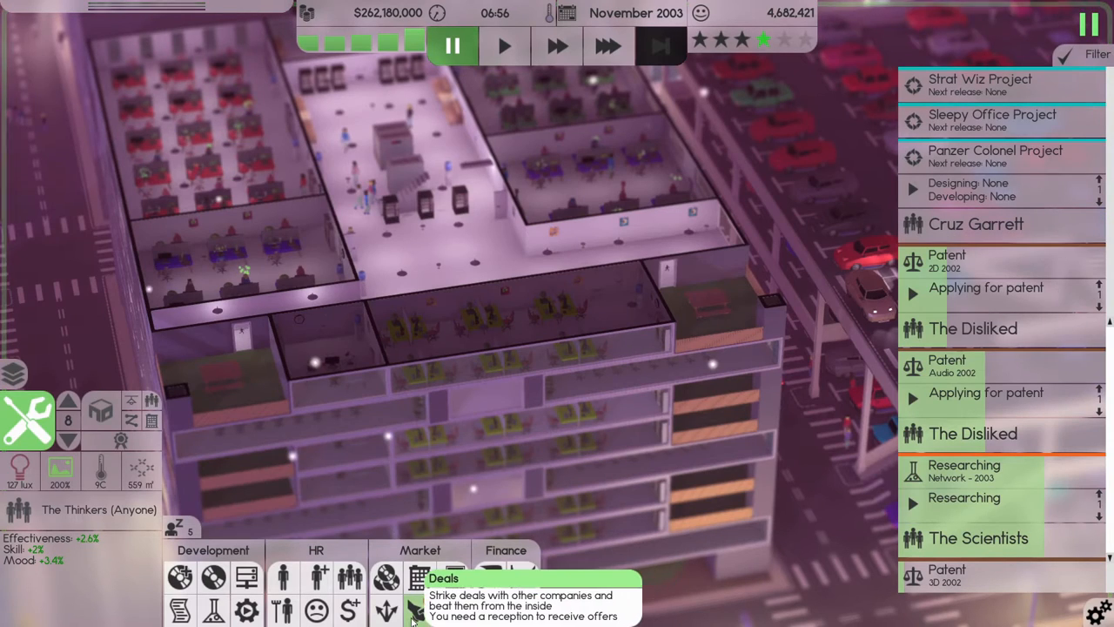
# Open the Deals list, sort offers by Description, and scroll through them.
pyautogui.click(412, 610)
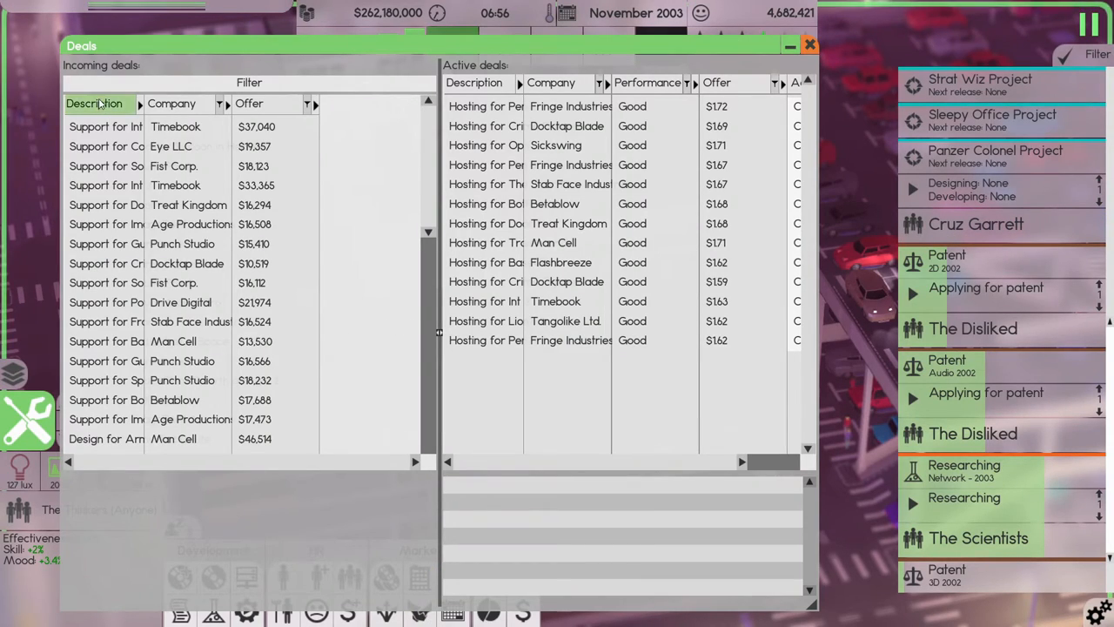
pyautogui.click(94, 104)
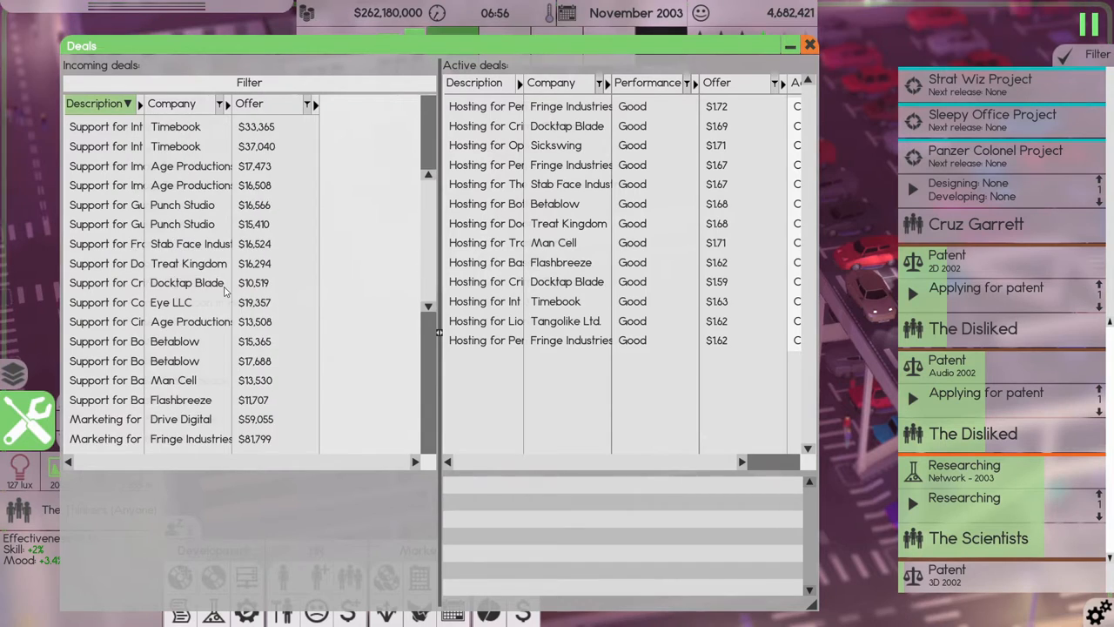
pyautogui.scroll(-3)
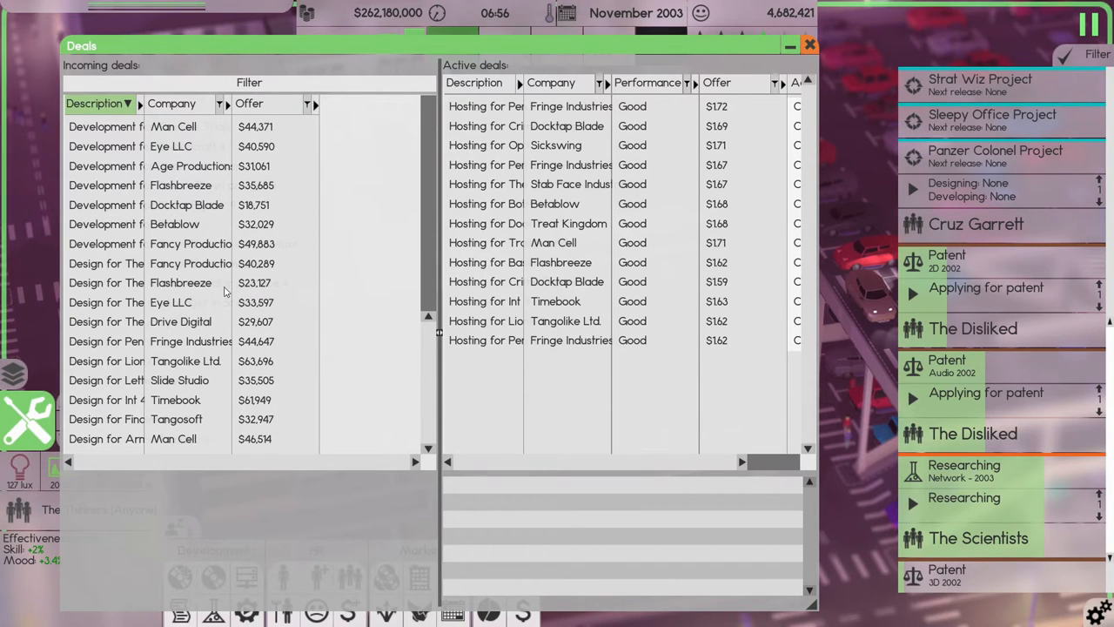
pyautogui.scroll(-3)
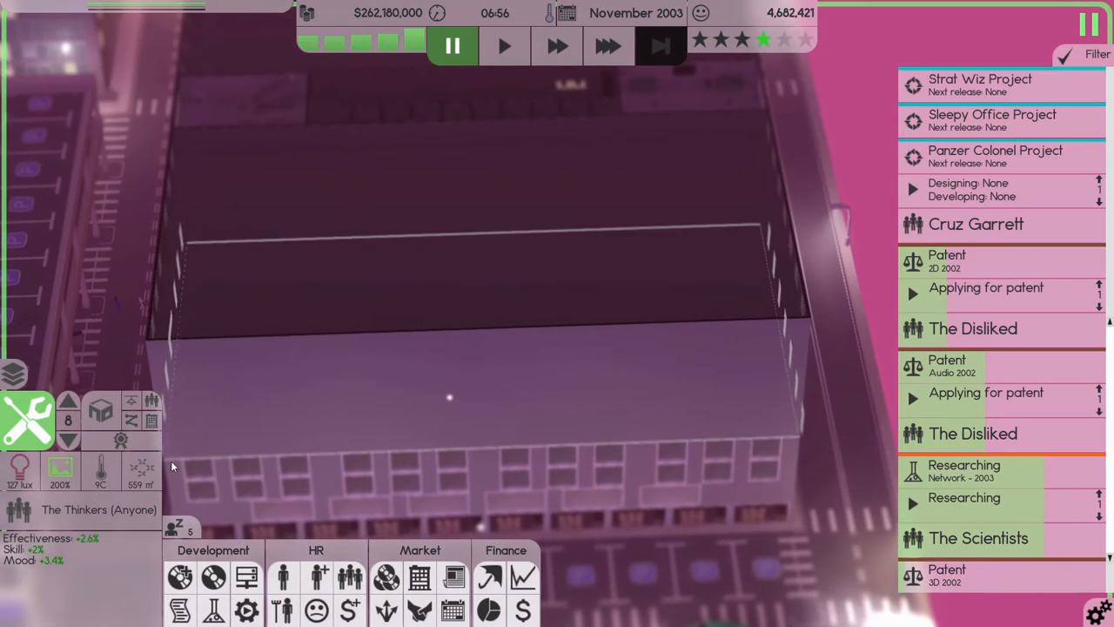
pyautogui.click(69, 441)
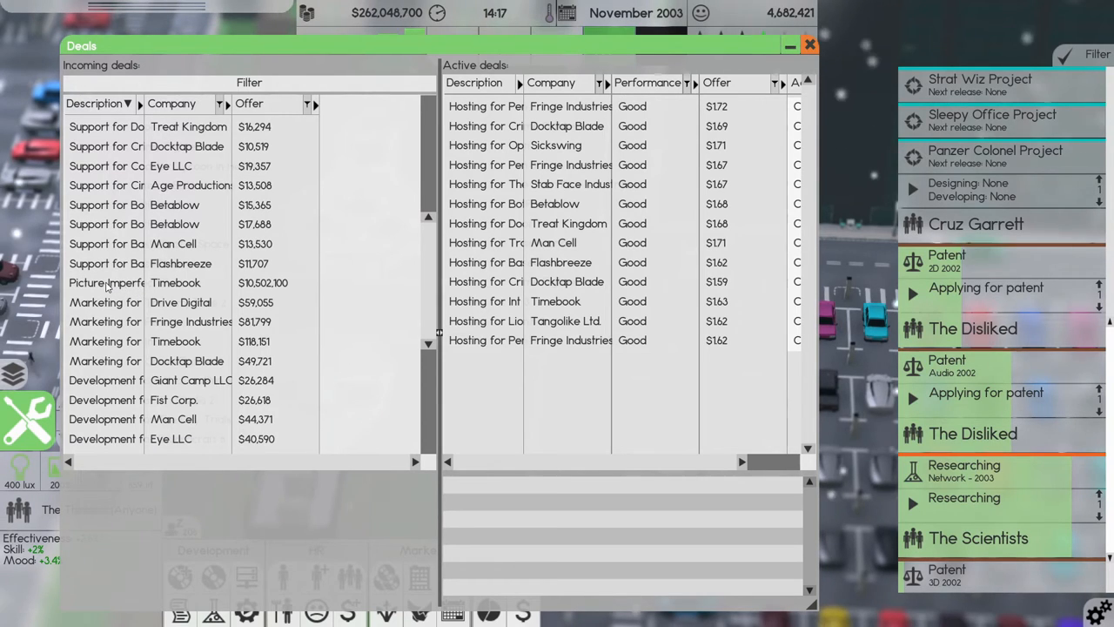
# Select Timebook's $10,502,100 offer, browse the remaining offers, and close Deals.
pyautogui.click(106, 282)
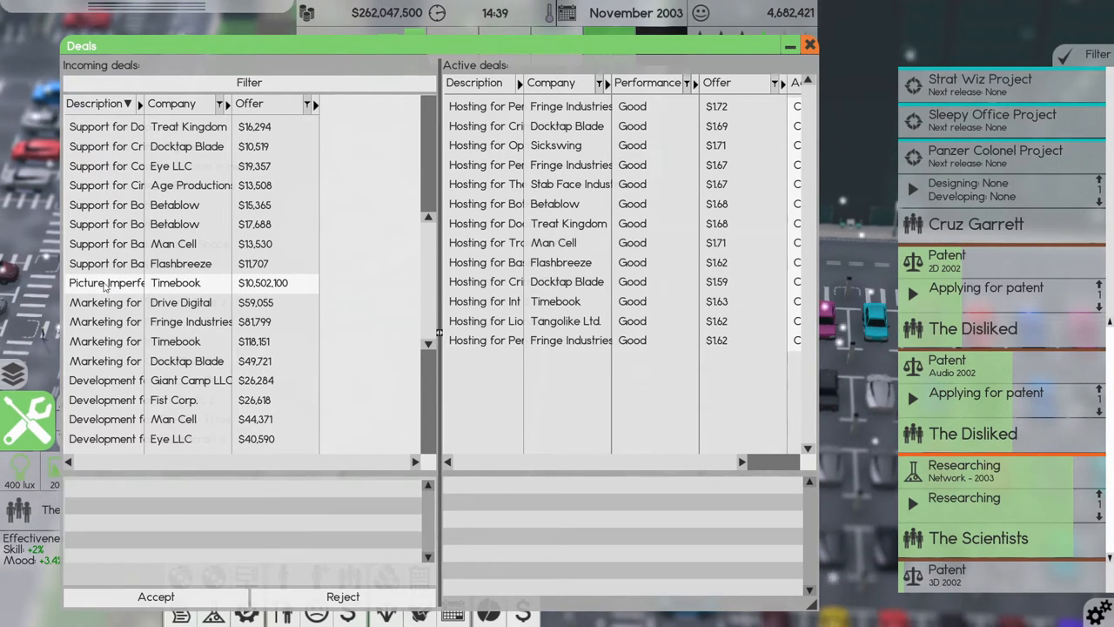
pyautogui.scroll(-3)
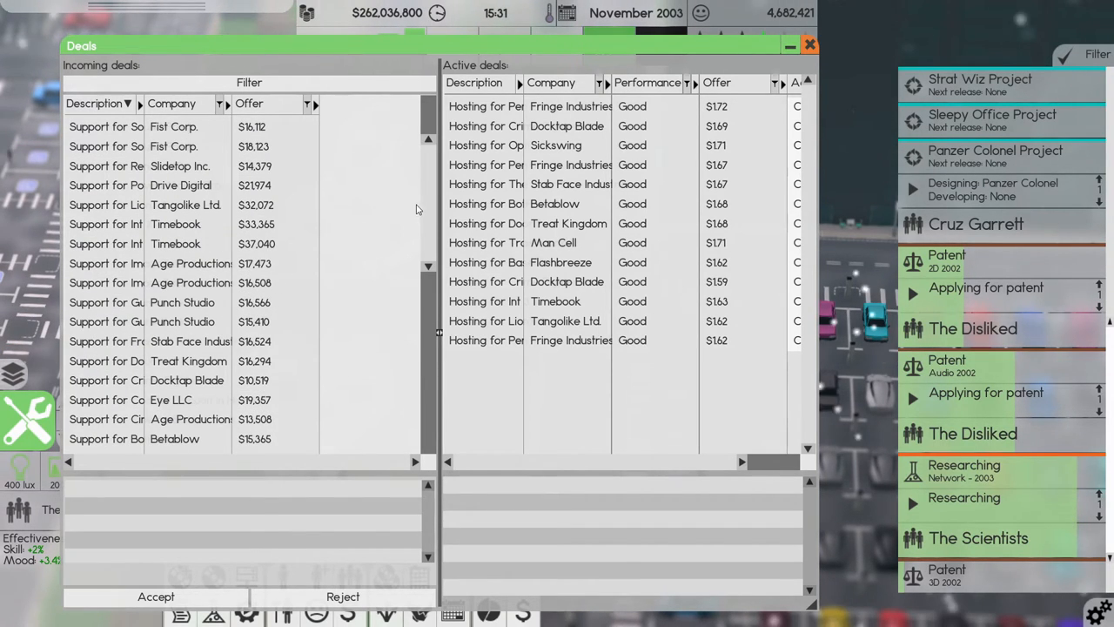
pyautogui.scroll(-3)
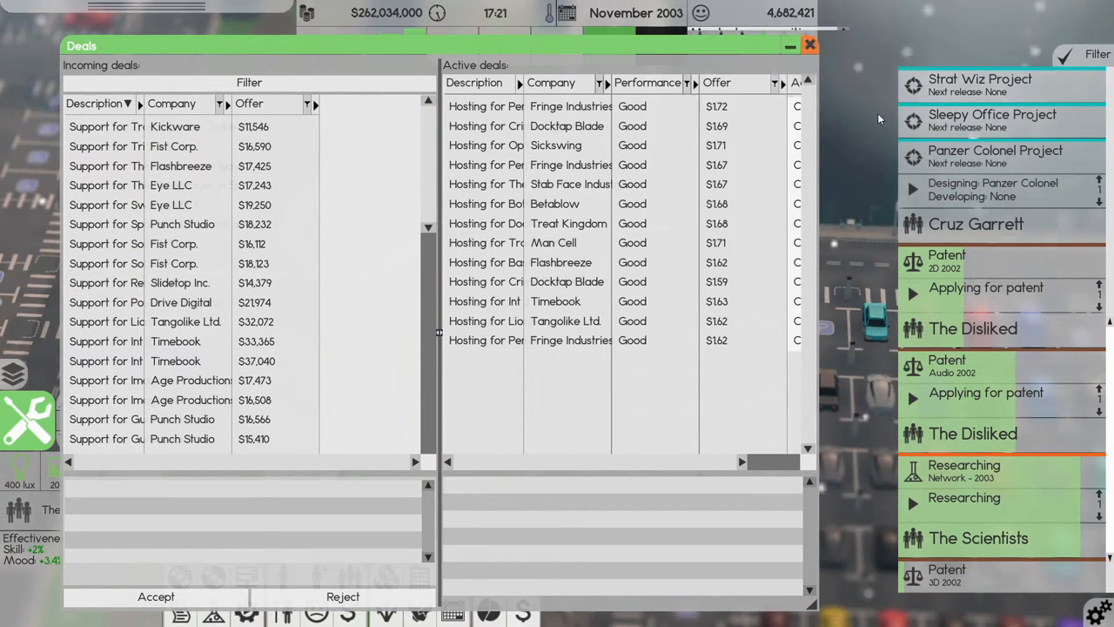
pyautogui.click(810, 43)
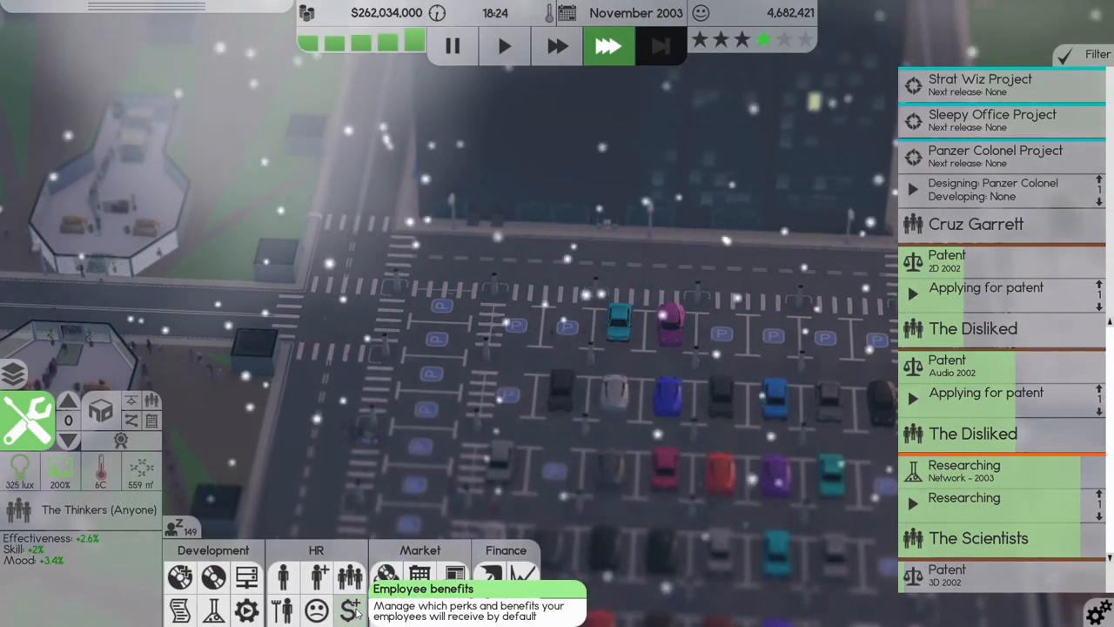
# In Employee benefits, raise Severance pay from 50% to 75% per termination.
pyautogui.click(351, 608)
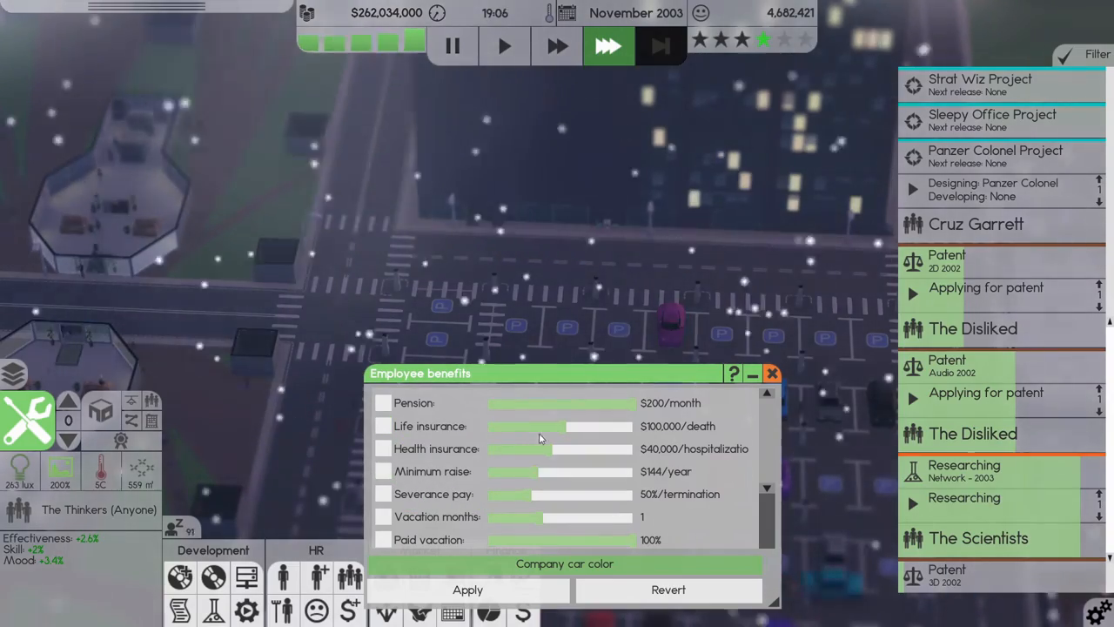
pyautogui.scroll(-3)
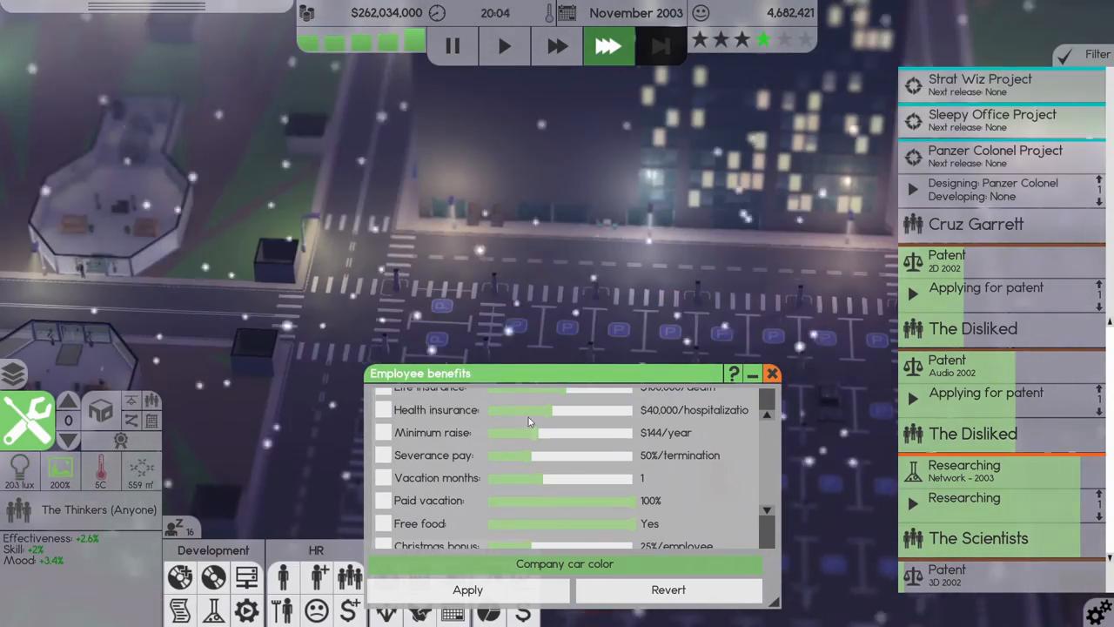
pyautogui.moveTo(450, 445)
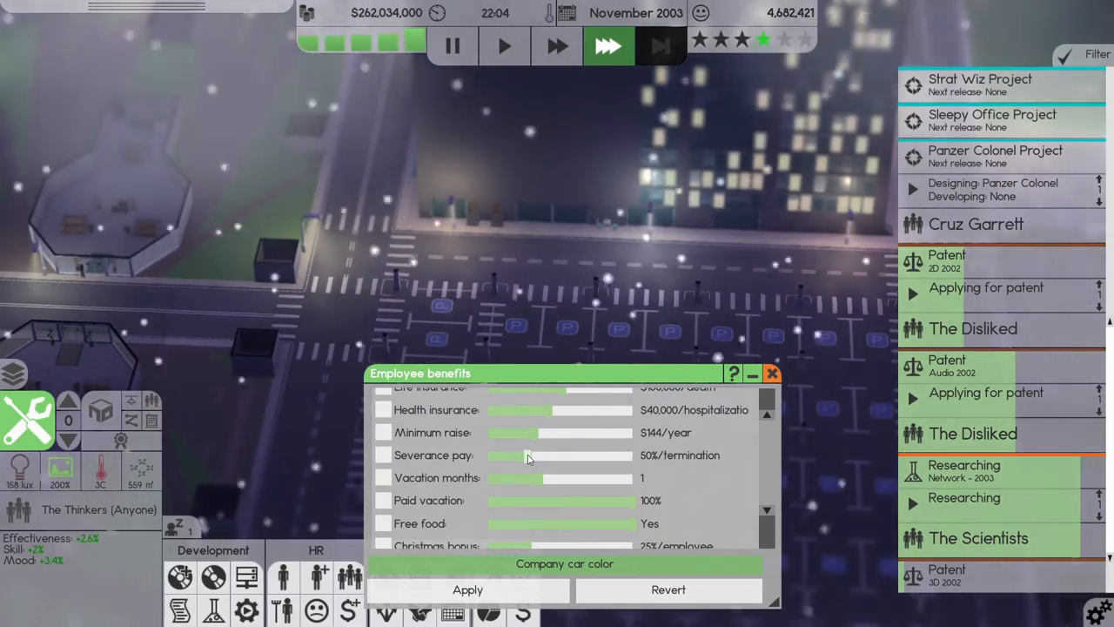
pyautogui.moveTo(527, 456); pyautogui.dragTo(542, 455)
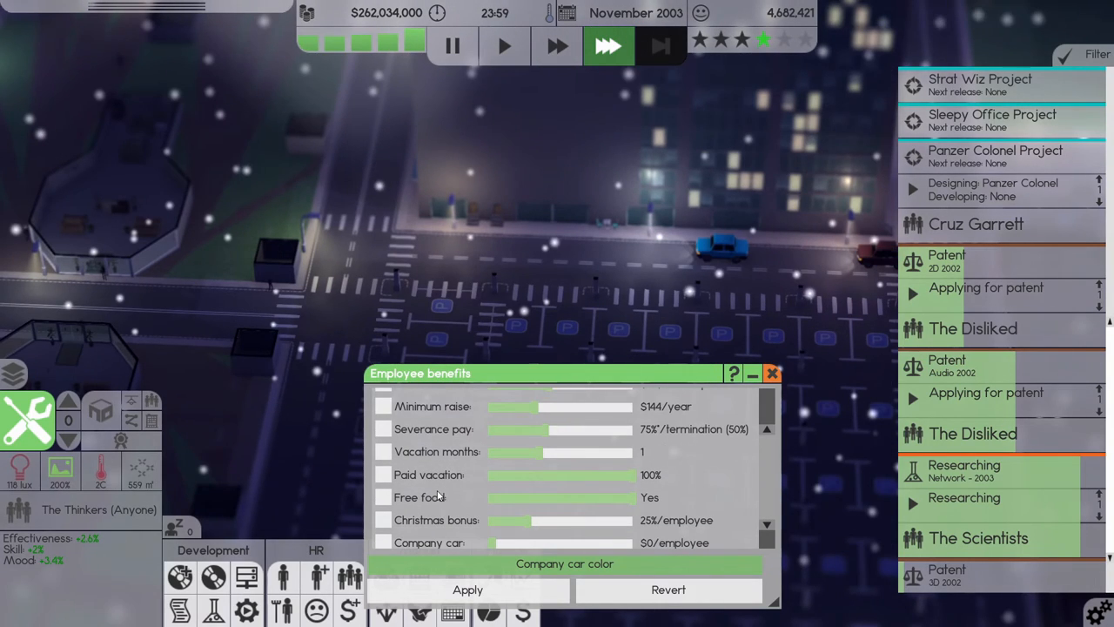
pyautogui.moveTo(507, 460)
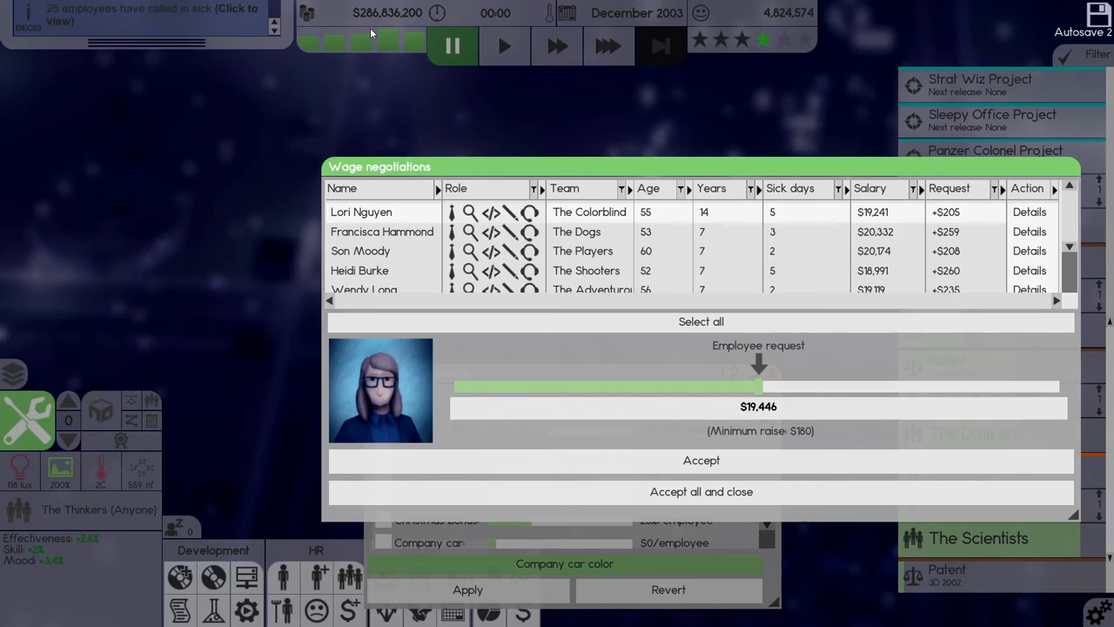
pyautogui.moveTo(701, 461)
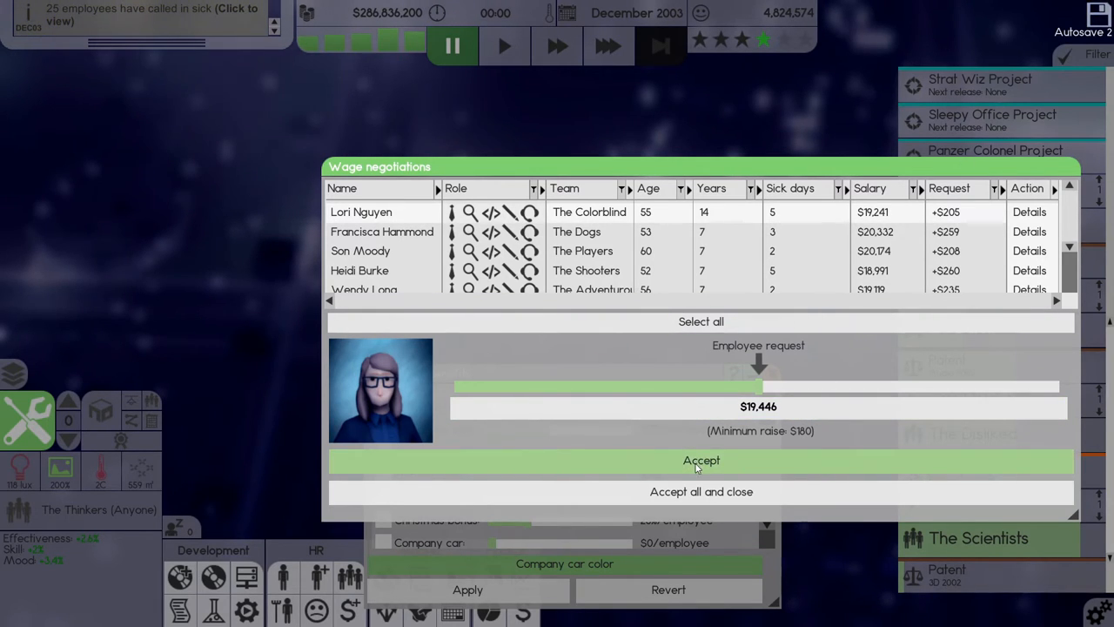
# Accept all December 2003 wage demands, prompting confirmation of the $413 average raise.
pyautogui.click(701, 492)
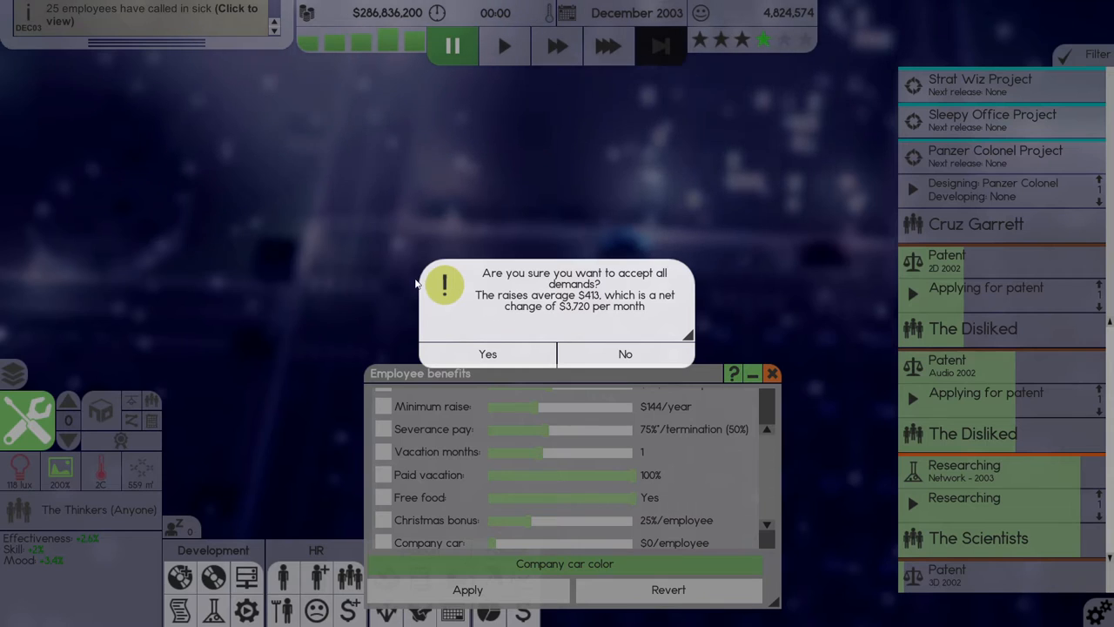
pyautogui.moveTo(488, 355)
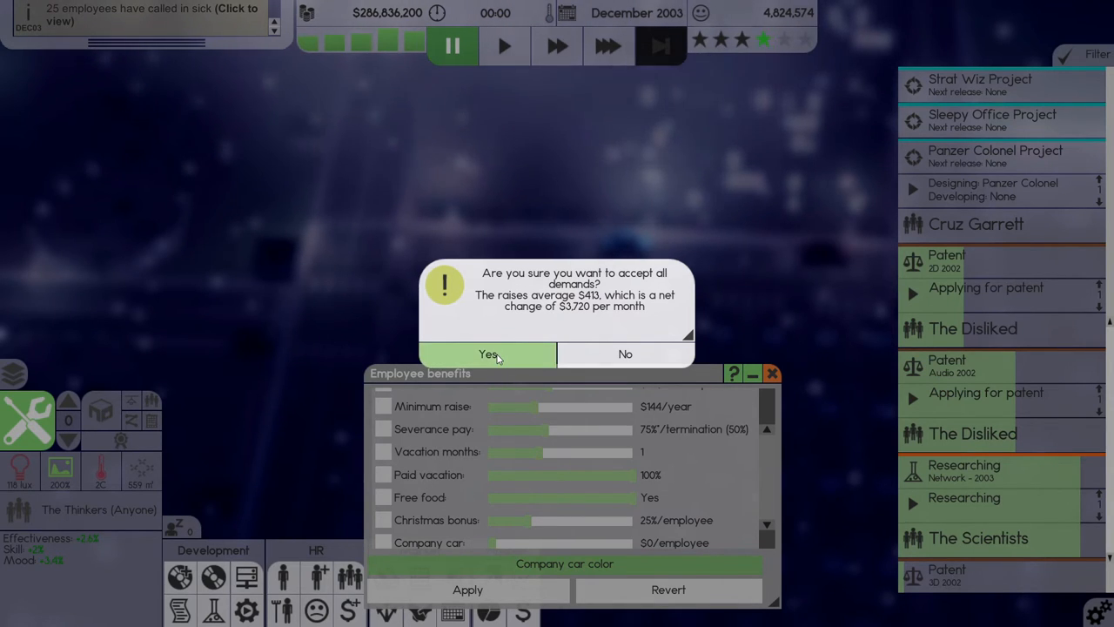
# Confirm the raises, then set Christmas bonus to 50% and company car to $4,000.
pyautogui.click(487, 354)
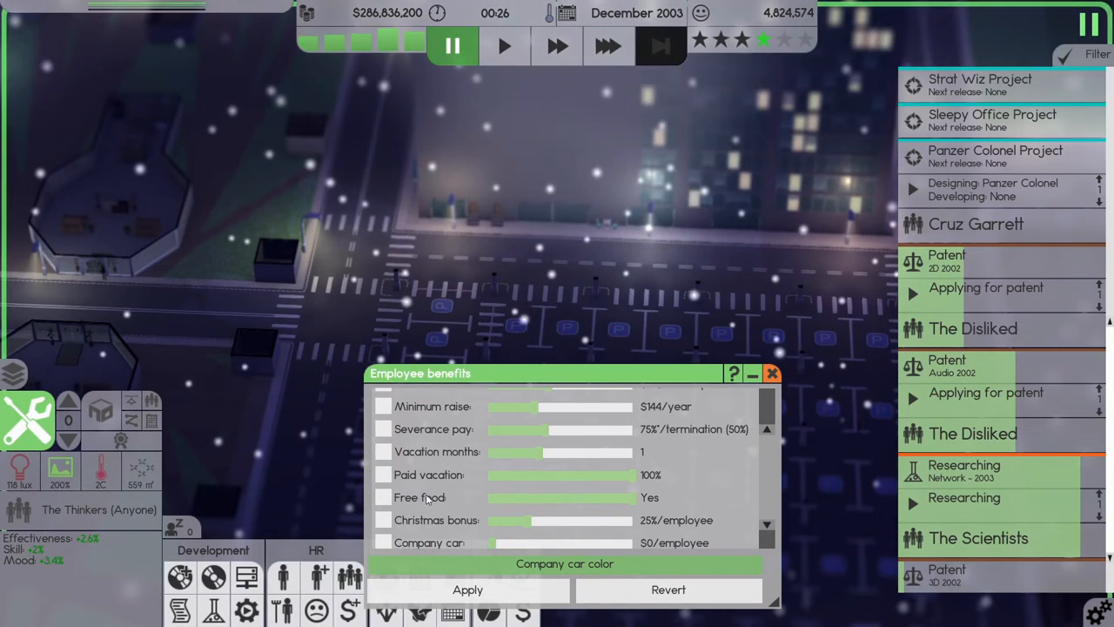
pyautogui.scroll(-3)
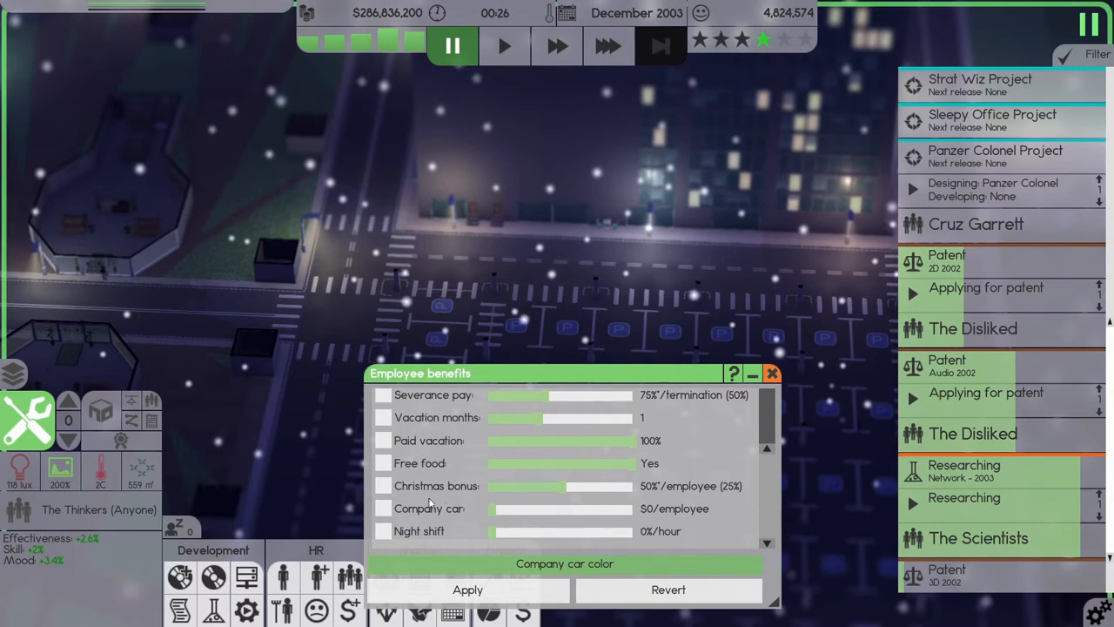
pyautogui.moveTo(492, 509); pyautogui.dragTo(562, 508)
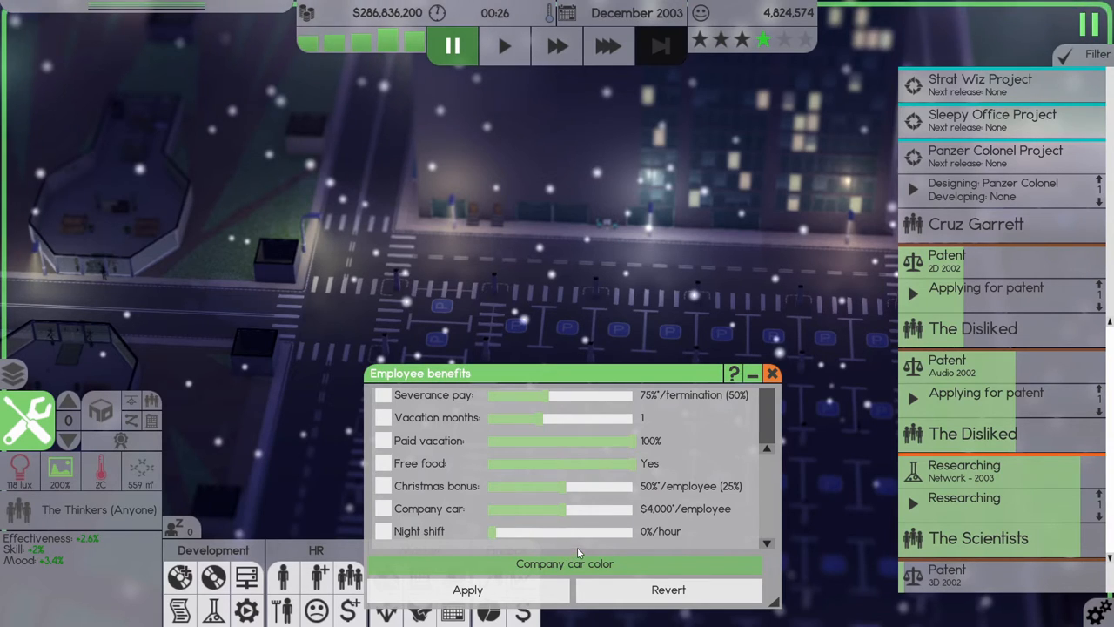
pyautogui.moveTo(459, 496)
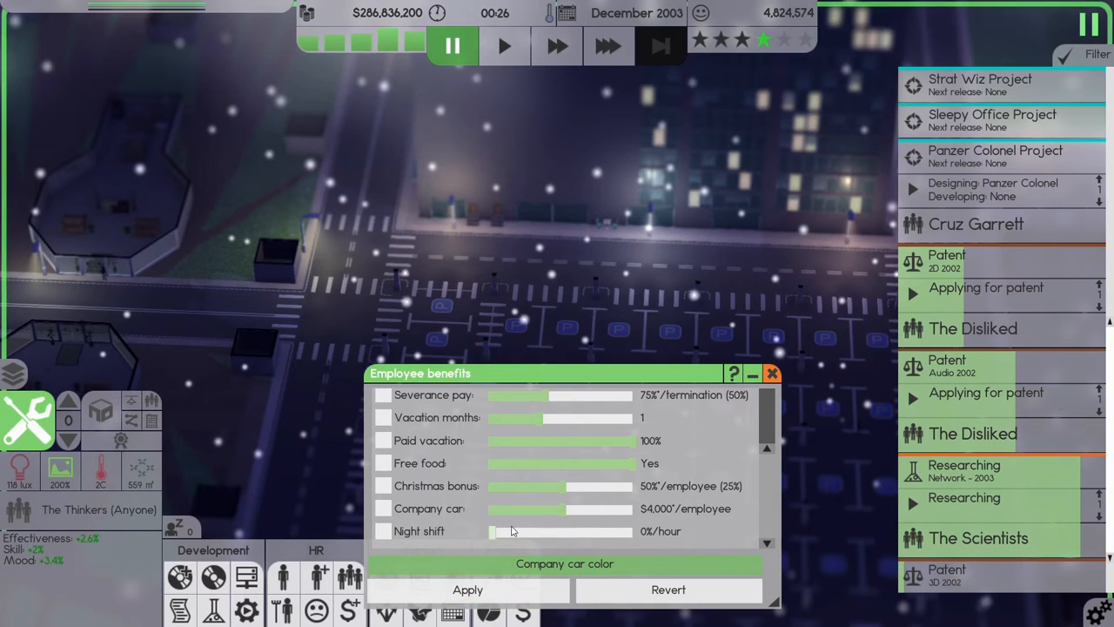
pyautogui.moveTo(494, 531); pyautogui.dragTo(546, 531)
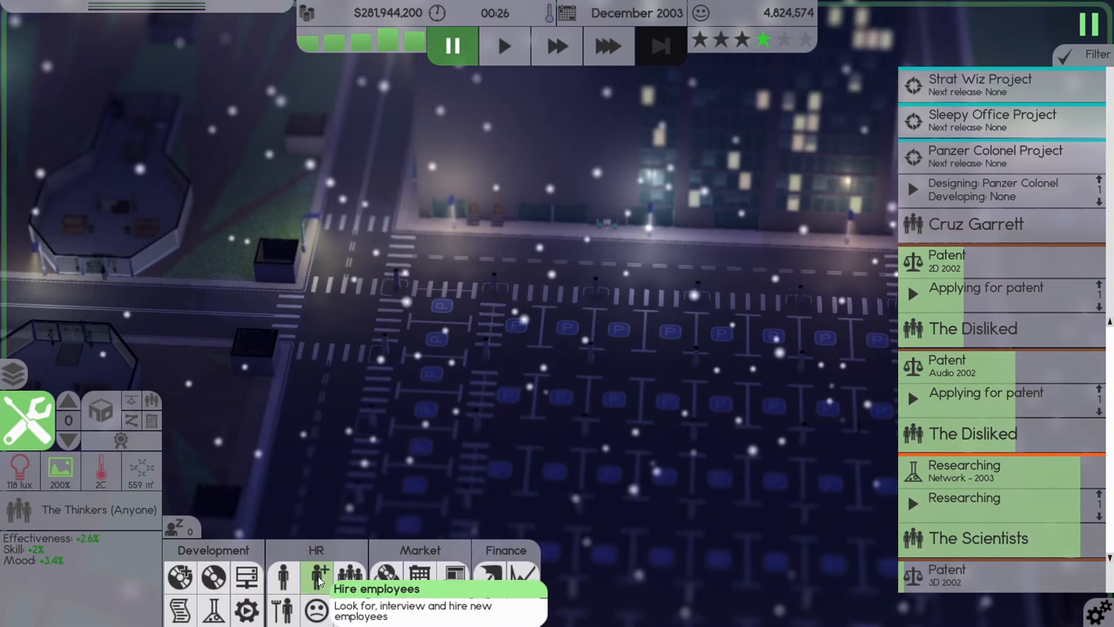
pyautogui.moveTo(318, 609)
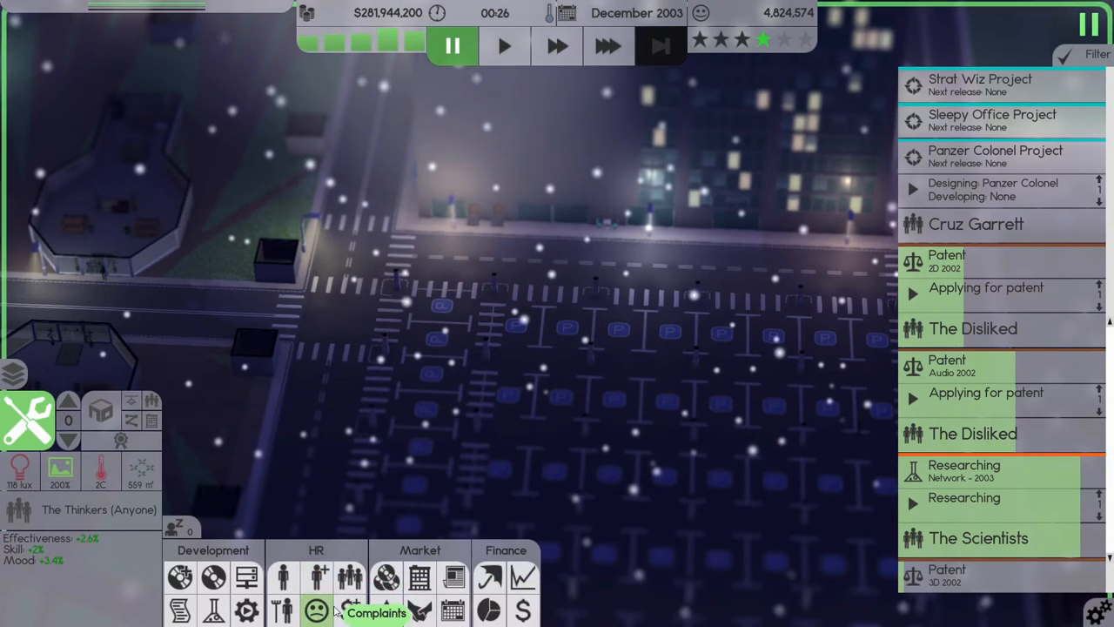
pyautogui.moveTo(420, 575)
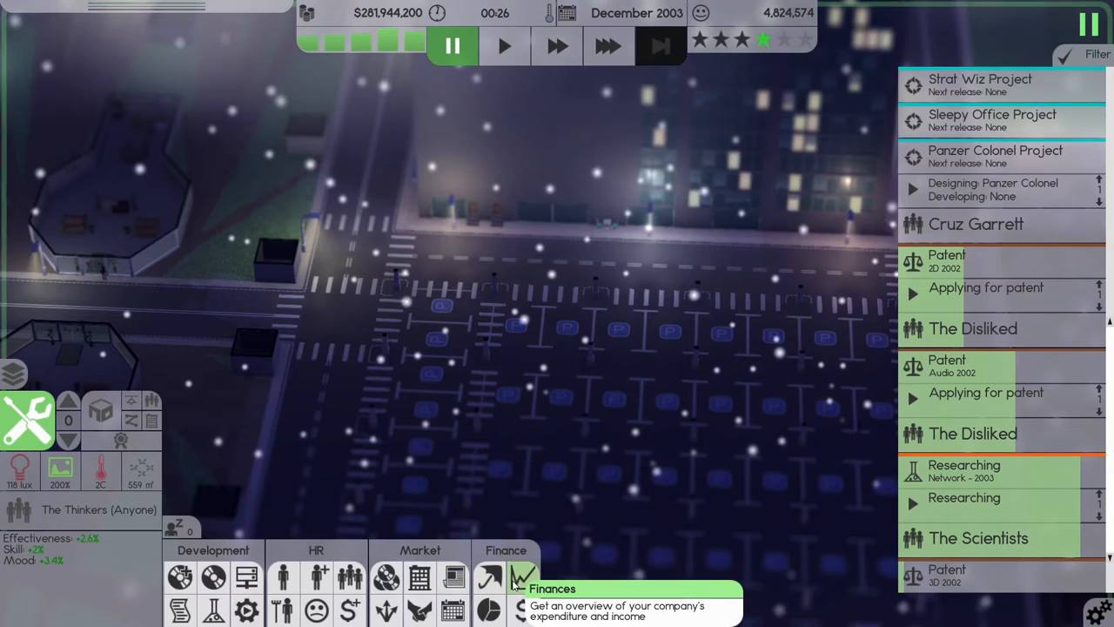
pyautogui.click(518, 576)
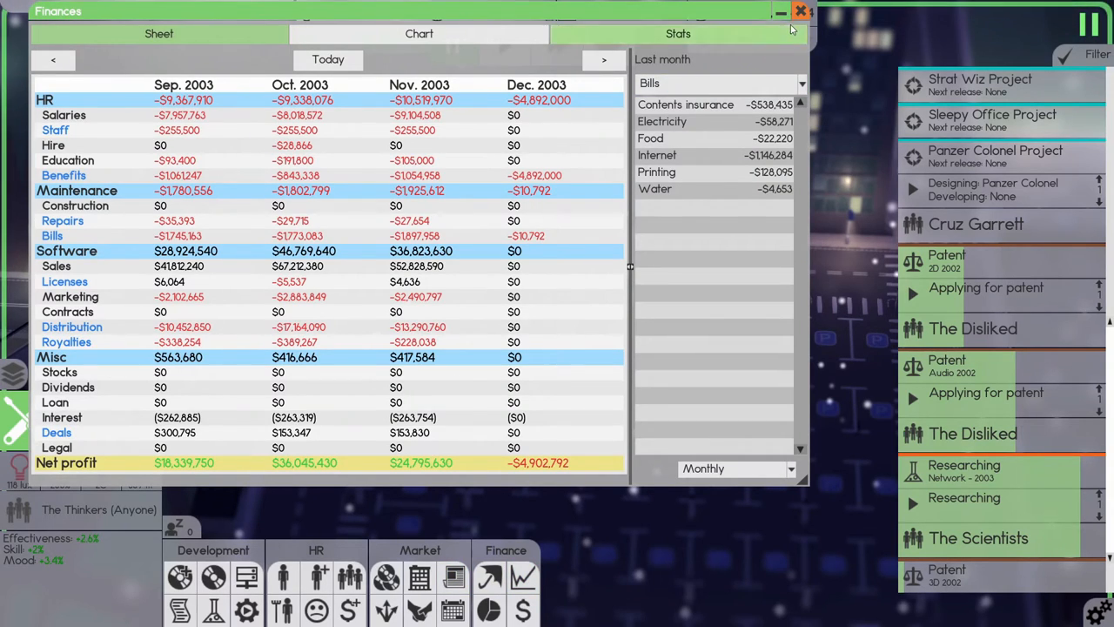
pyautogui.click(799, 10)
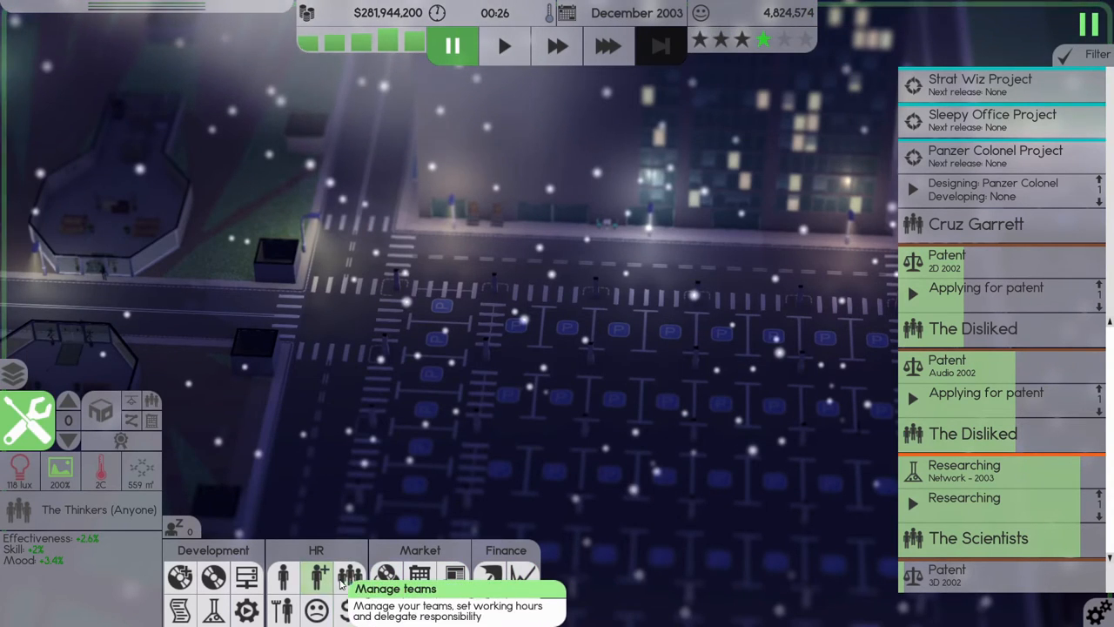
pyautogui.moveTo(349, 605)
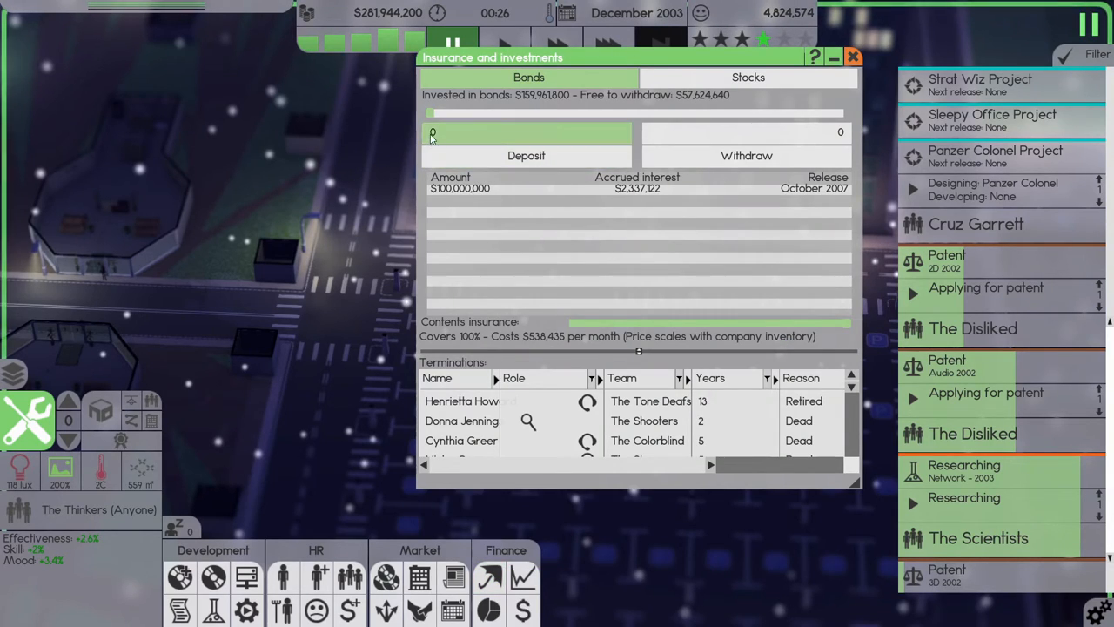
# Set the bond amount slider to 100,000,000 and deposit it.
pyautogui.moveTo(431, 113); pyautogui.dragTo(675, 113)
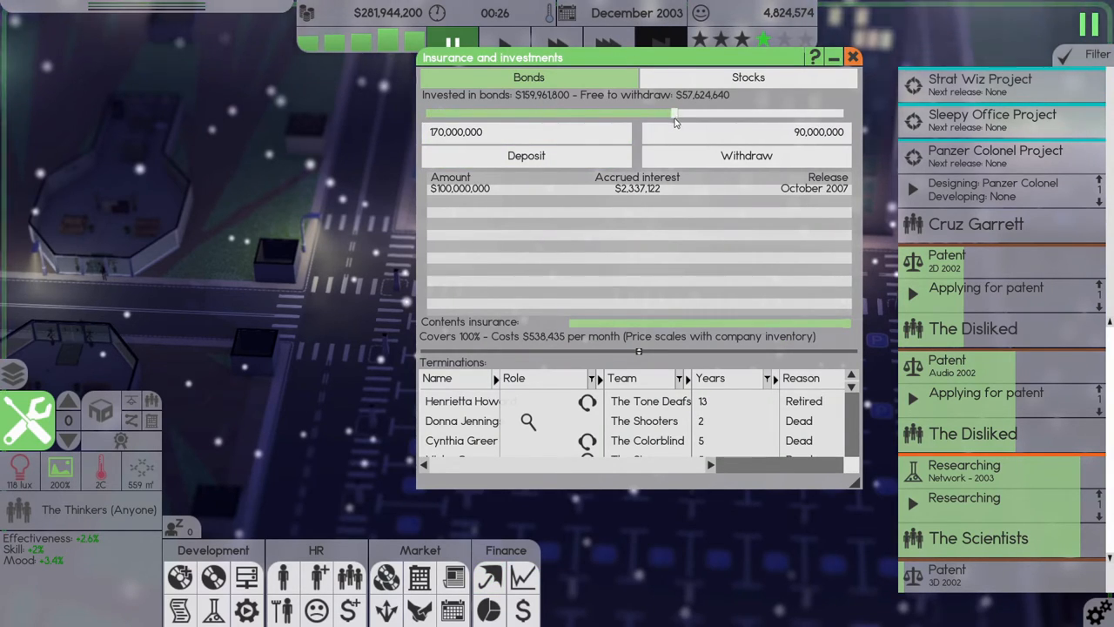
pyautogui.moveTo(675, 113); pyautogui.dragTo(579, 113)
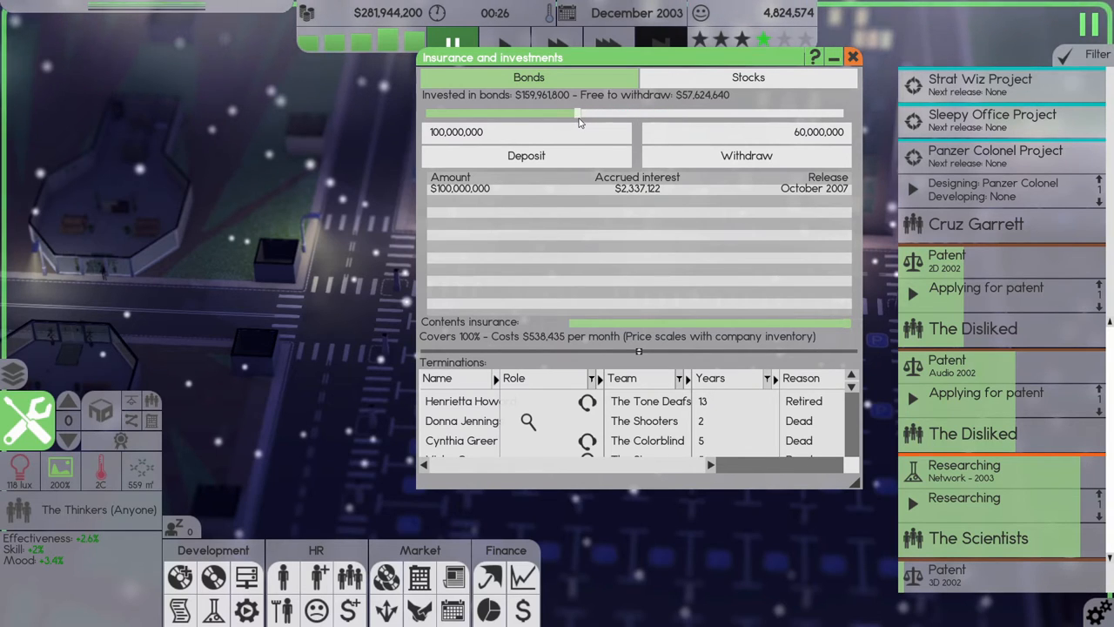
pyautogui.click(526, 155)
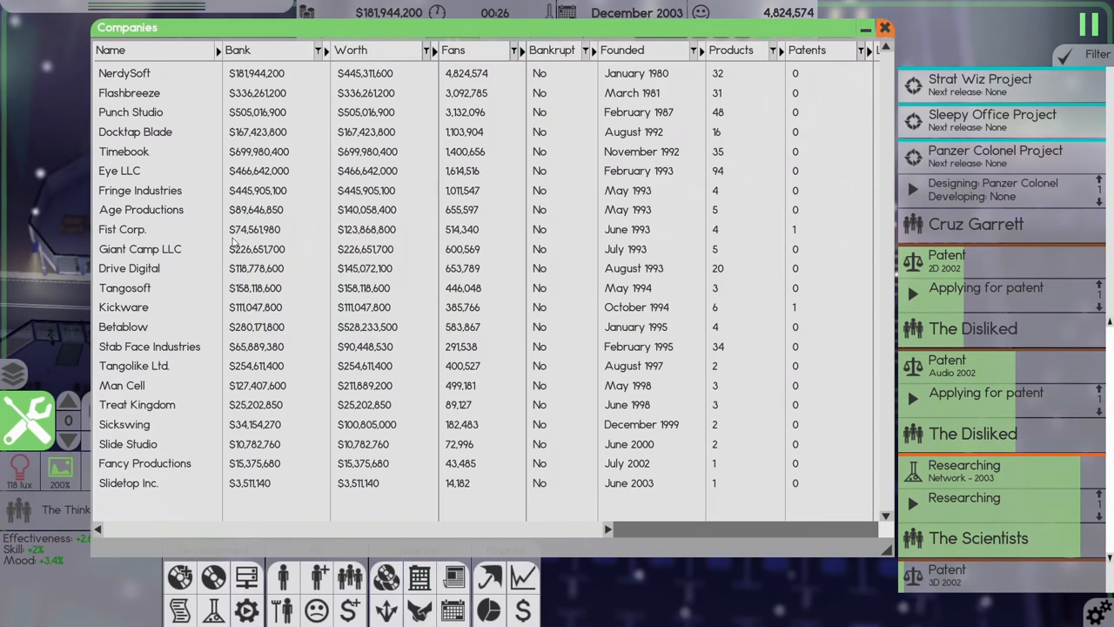
# Sort competitors by Worth, showing Timebook first, then close the Companies list.
pyautogui.click(350, 49)
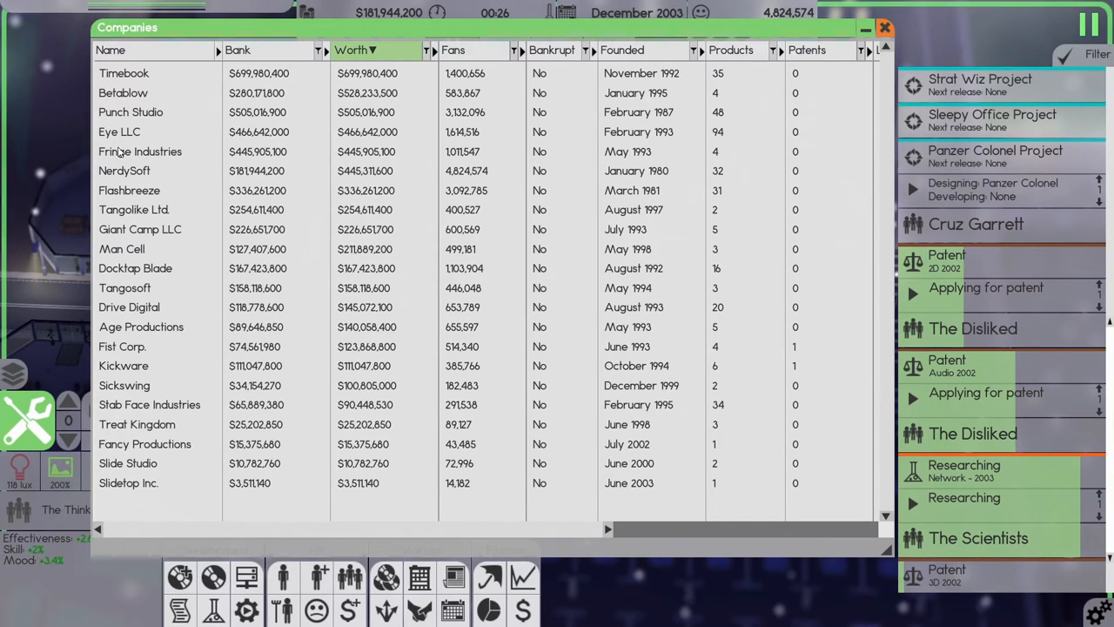
pyautogui.moveTo(490, 120)
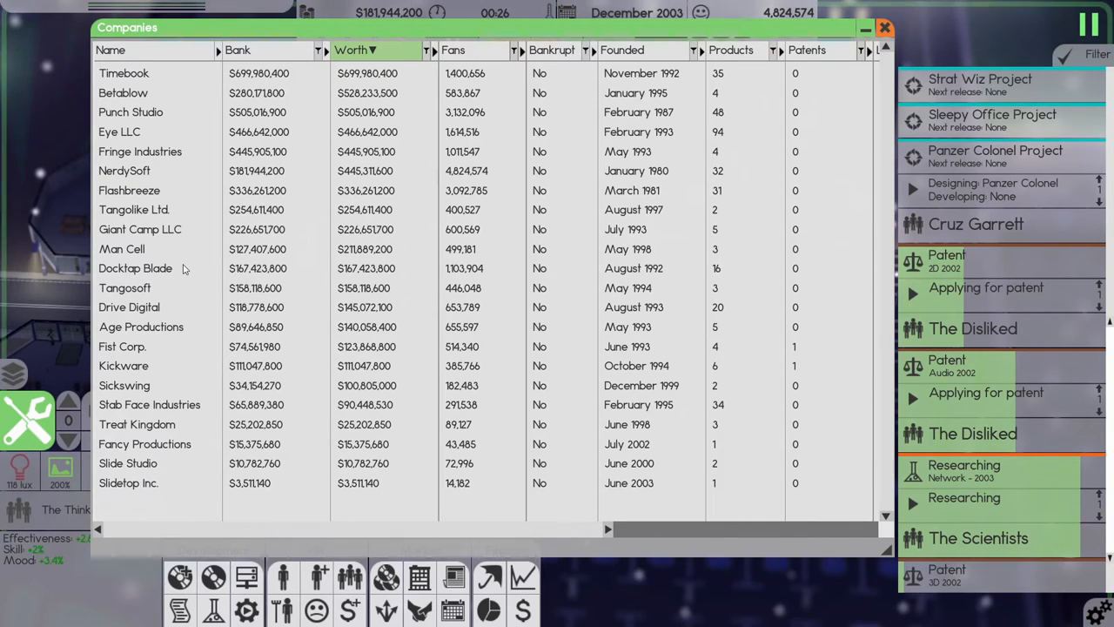
pyautogui.moveTo(655, 449)
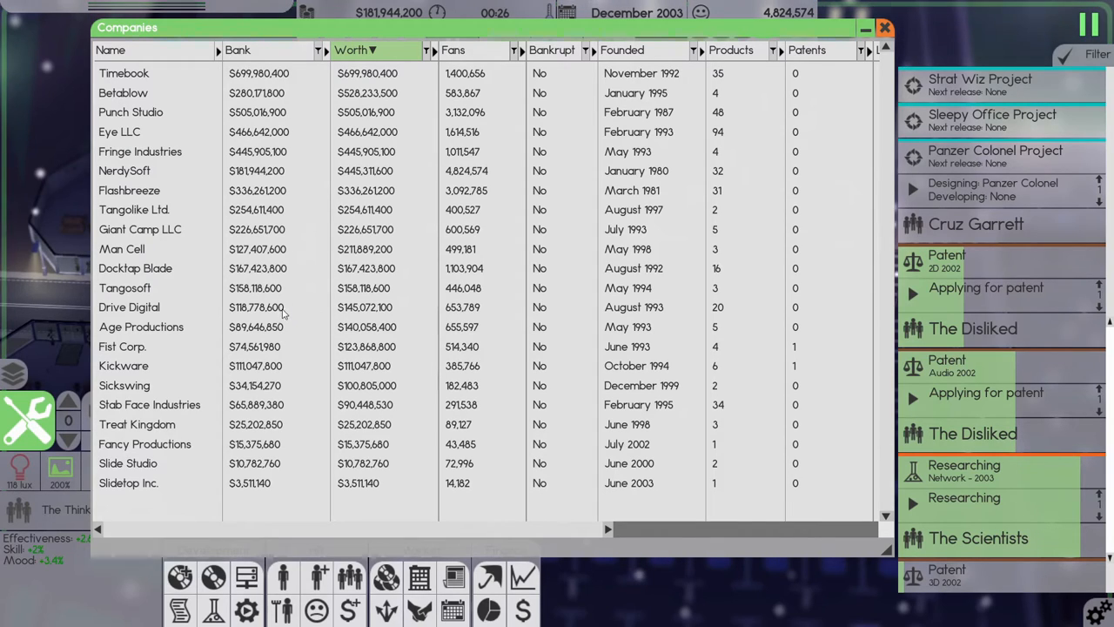
pyautogui.moveTo(172, 184)
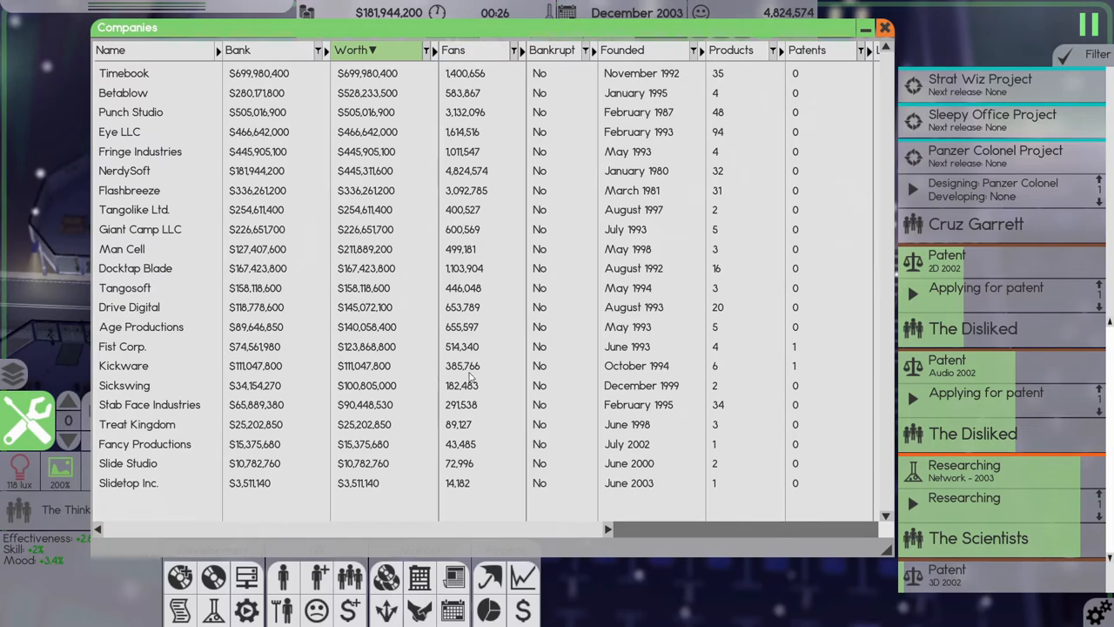
pyautogui.moveTo(53, 277)
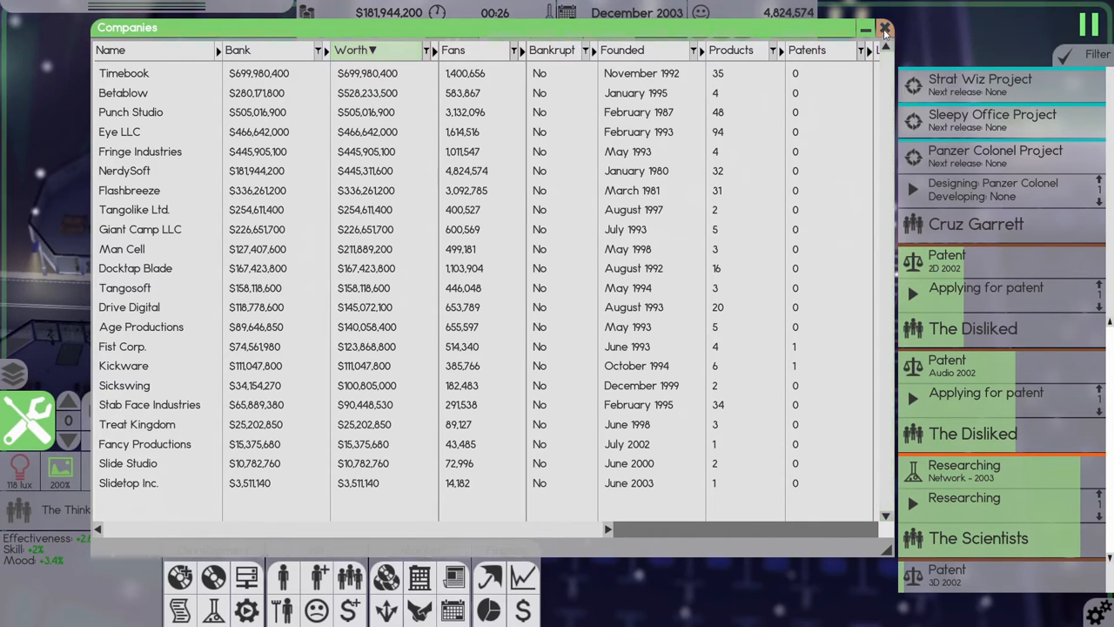
pyautogui.click(883, 27)
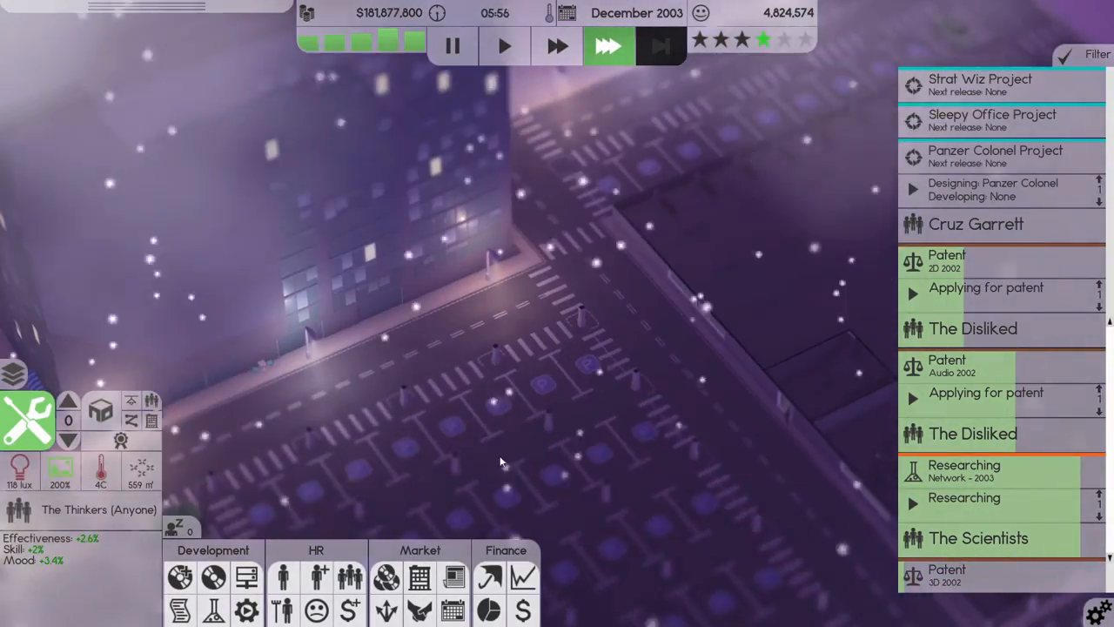
pyautogui.moveTo(33, 423)
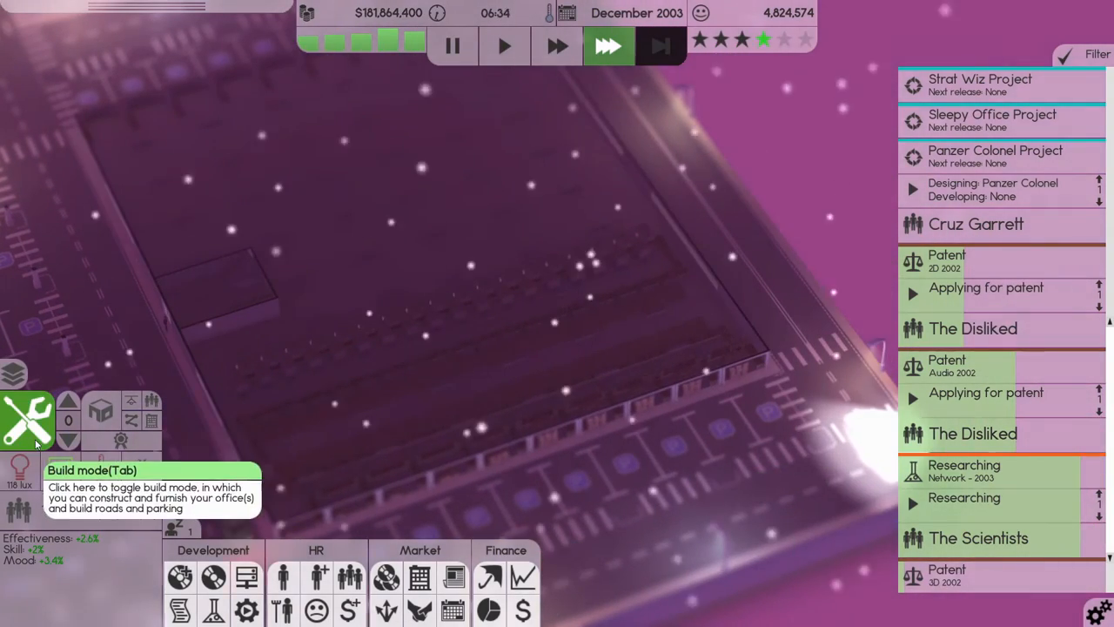
# Raise the view to floor 1 to show the staffed office desks.
pyautogui.click(69, 409)
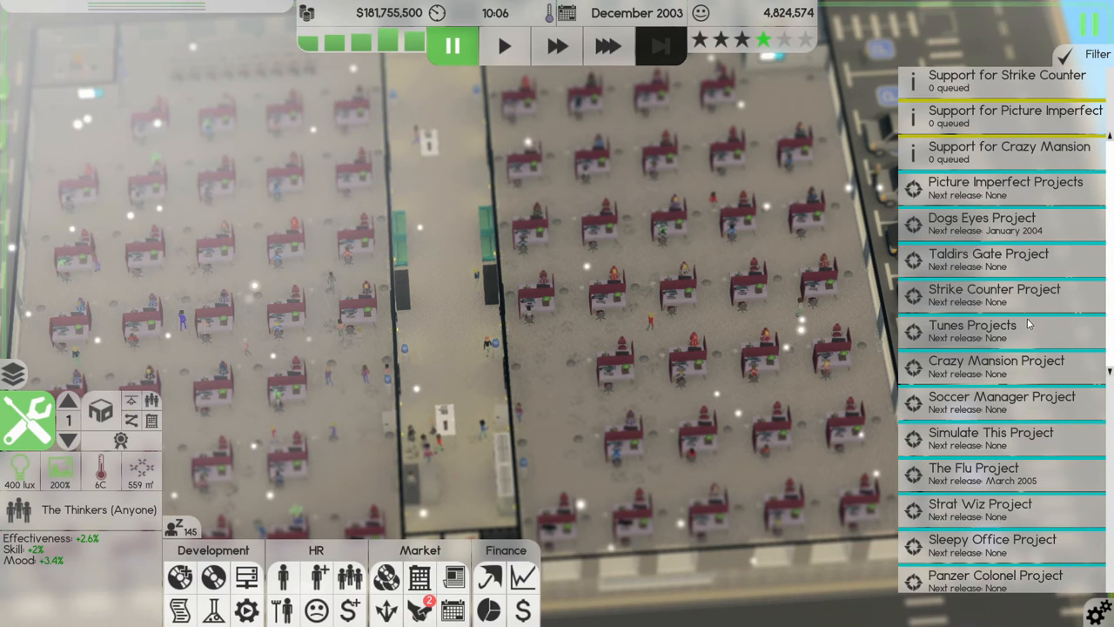
pyautogui.moveTo(995, 289)
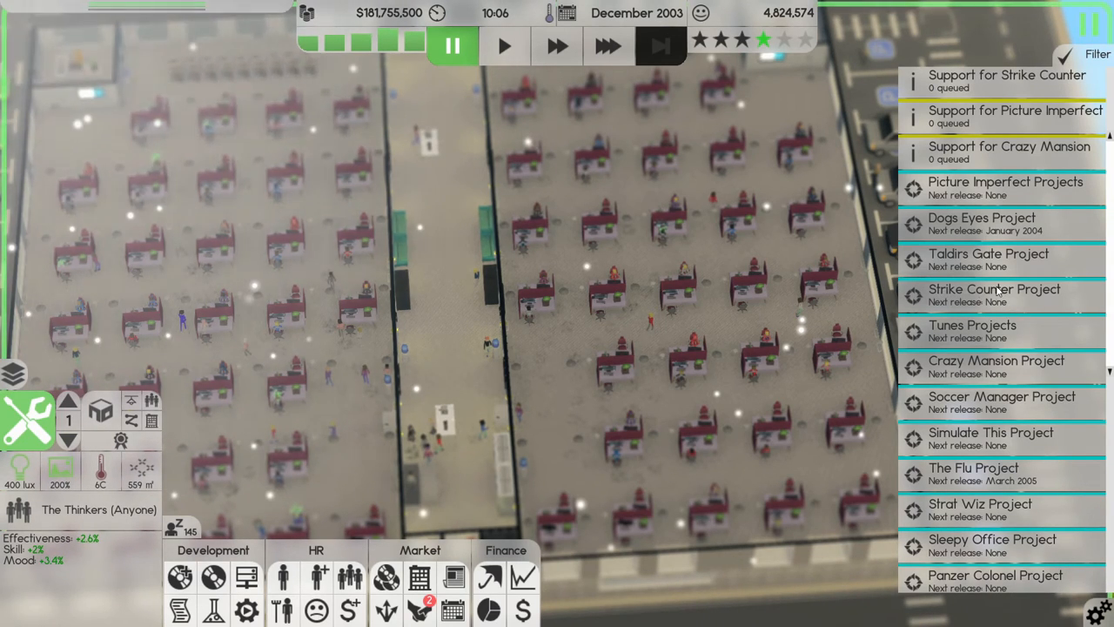
pyautogui.moveTo(957, 257)
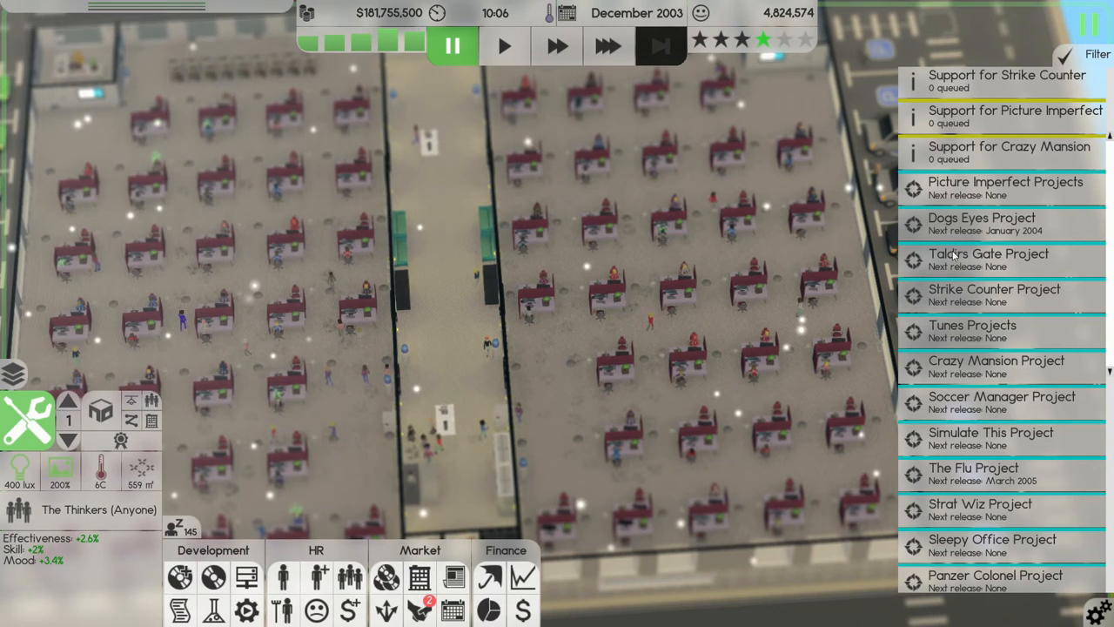
pyautogui.moveTo(967, 189)
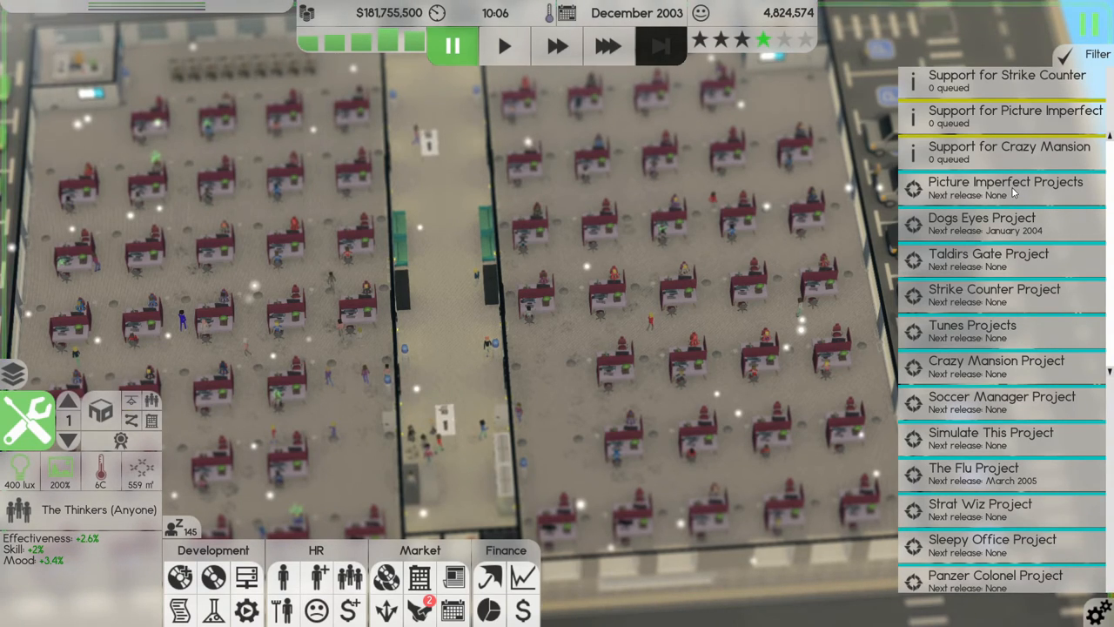
pyautogui.moveTo(963, 329)
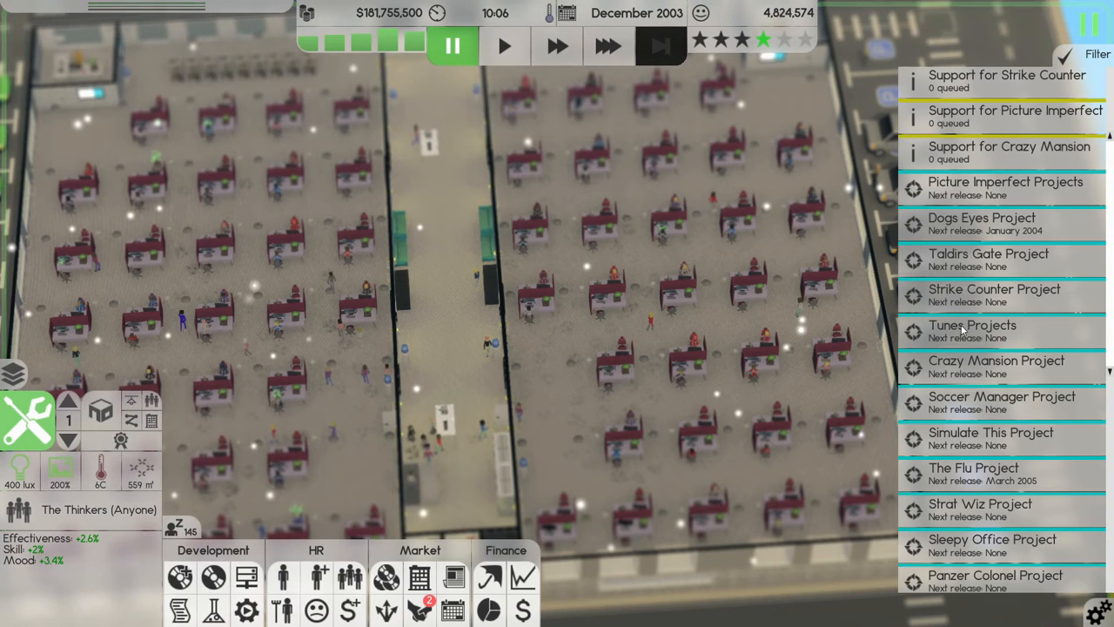
pyautogui.moveTo(966, 292)
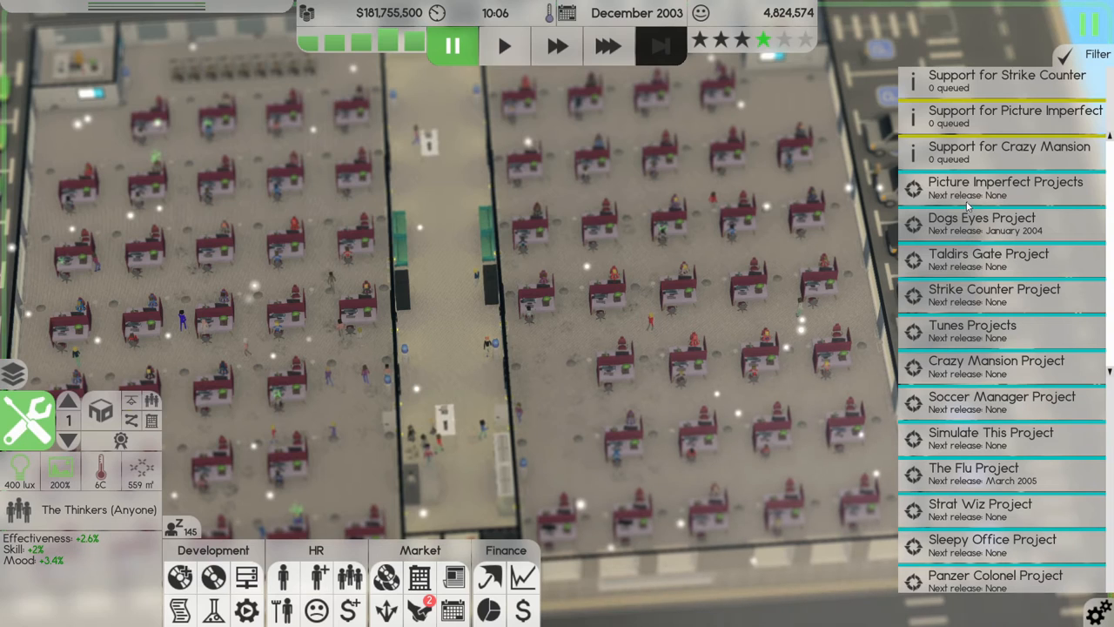
pyautogui.moveTo(972, 287)
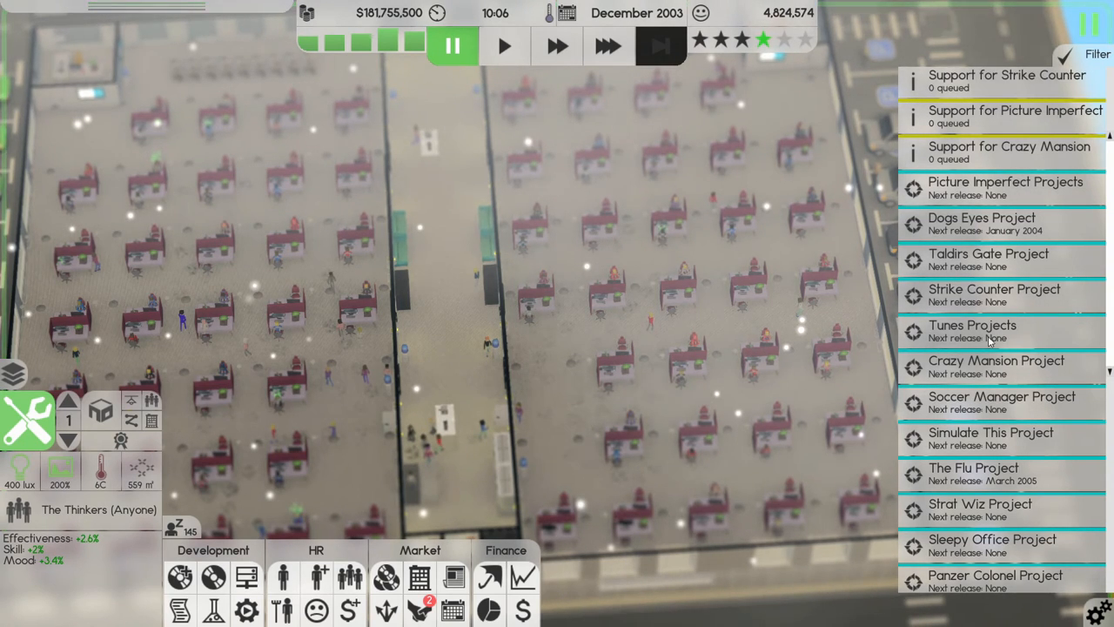
pyautogui.scroll(-3)
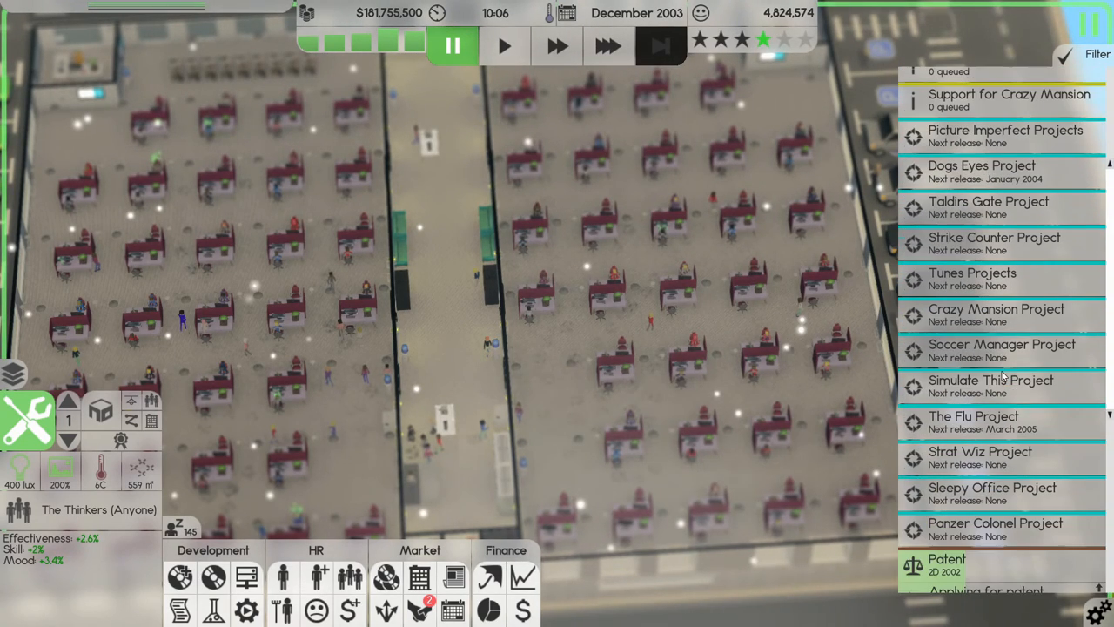
pyautogui.scroll(-3)
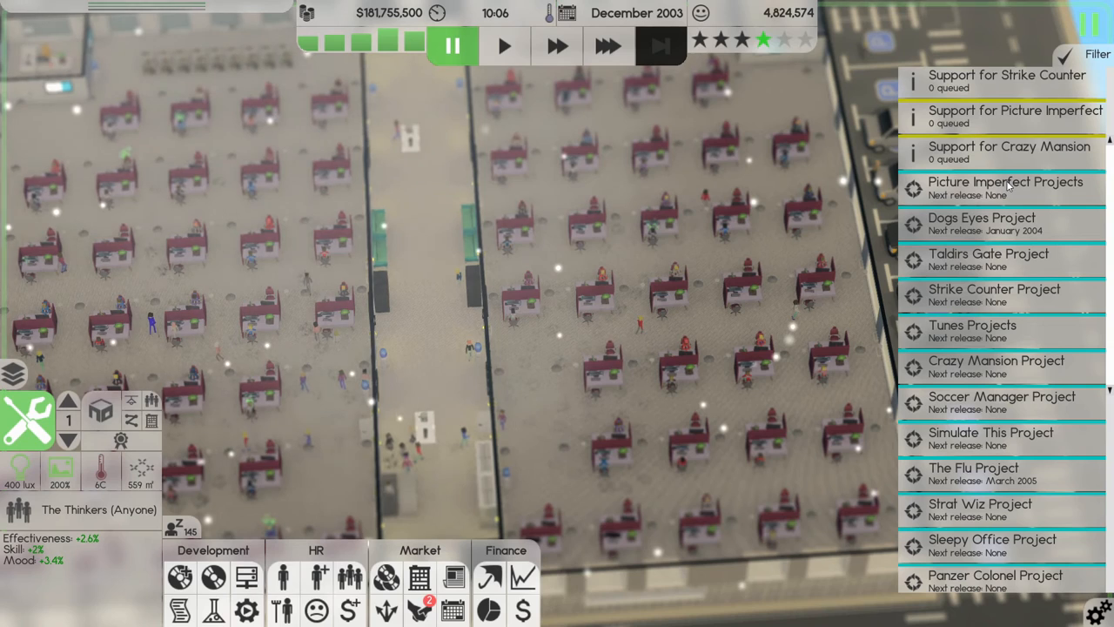
pyautogui.moveTo(975, 224)
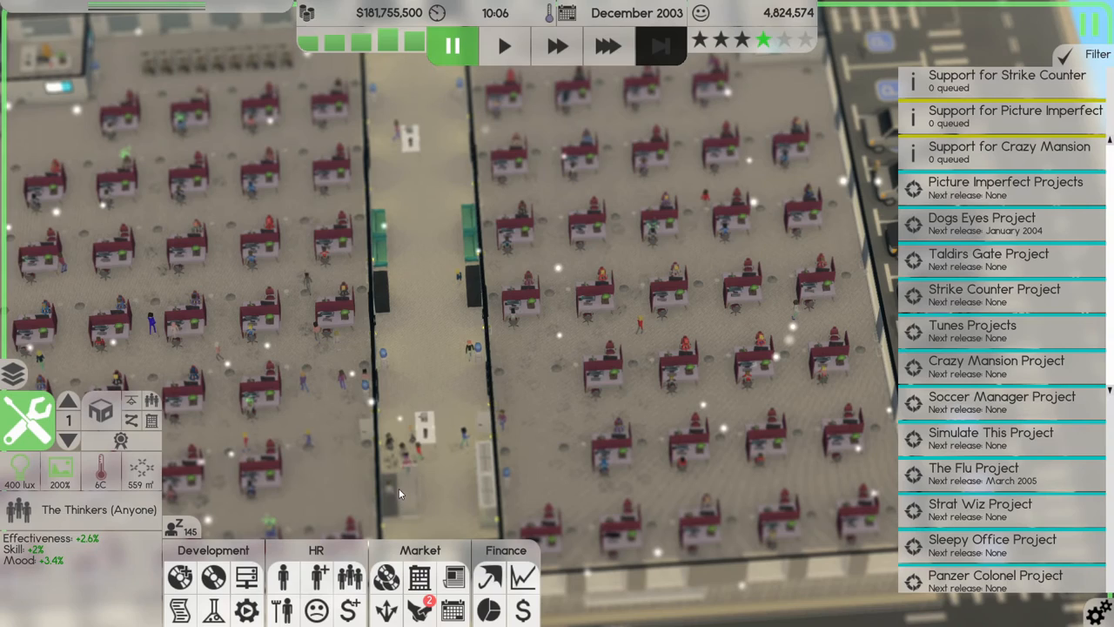
pyautogui.moveTo(395, 499)
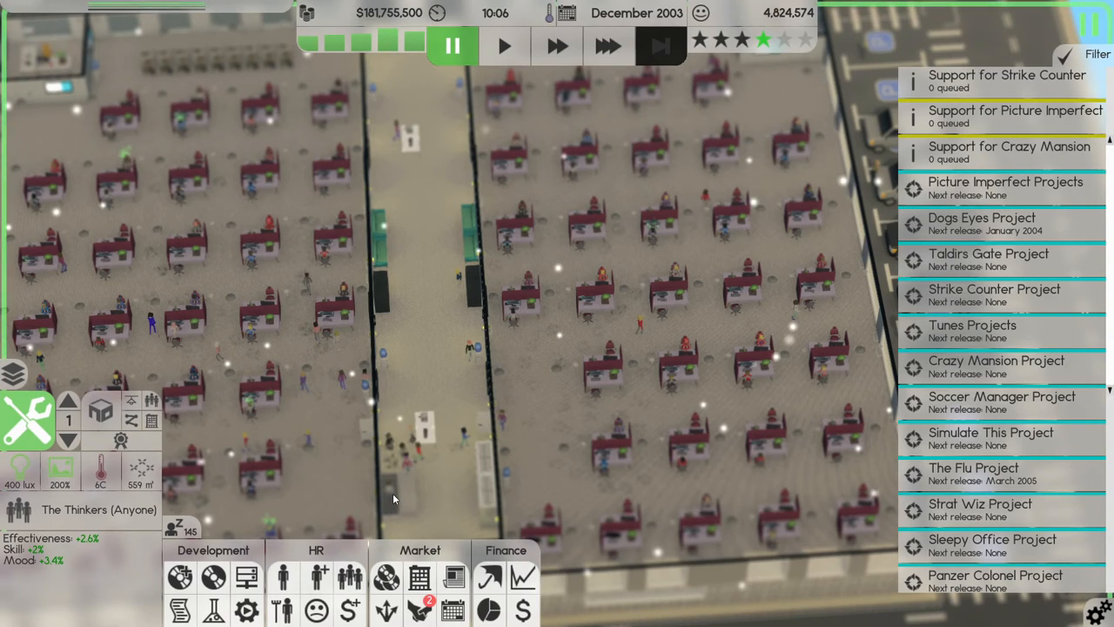
pyautogui.moveTo(750, 614)
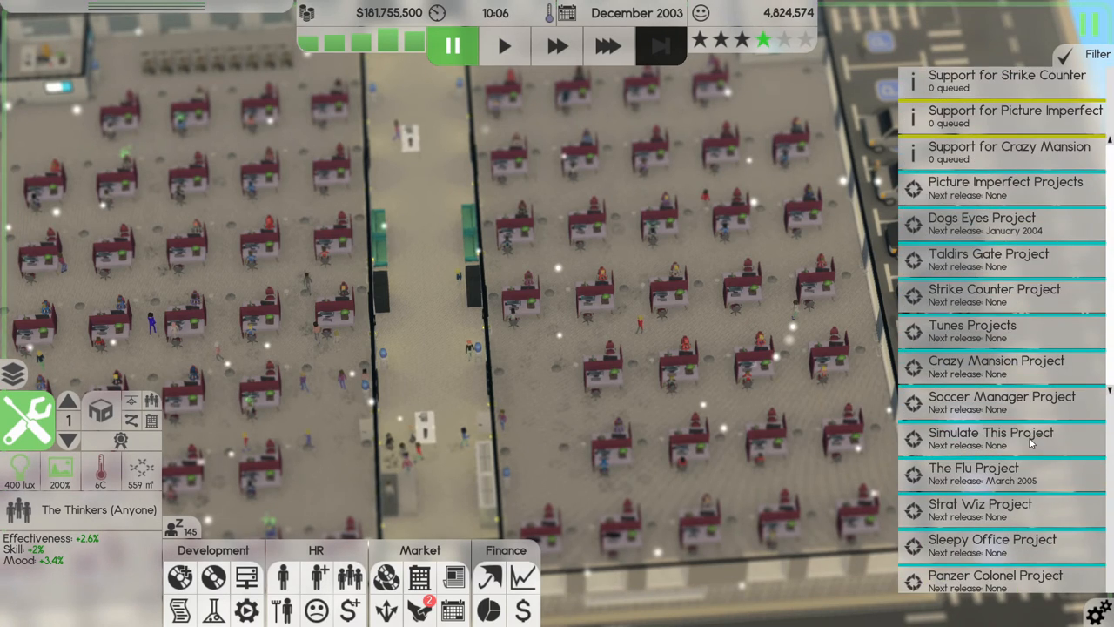
pyautogui.scroll(-3)
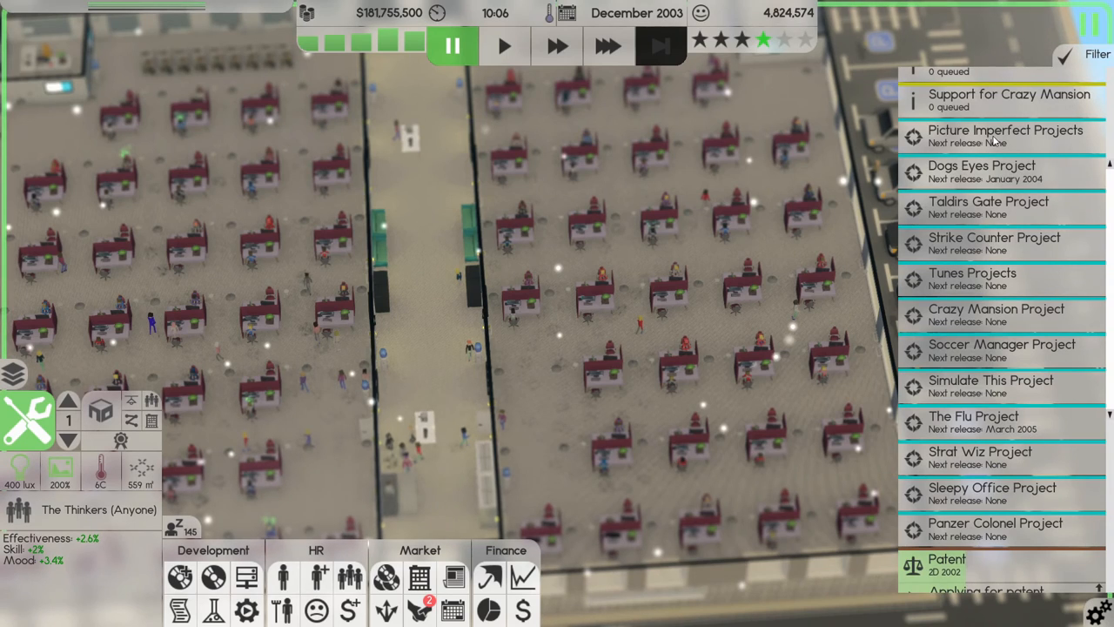
pyautogui.moveTo(833, 518)
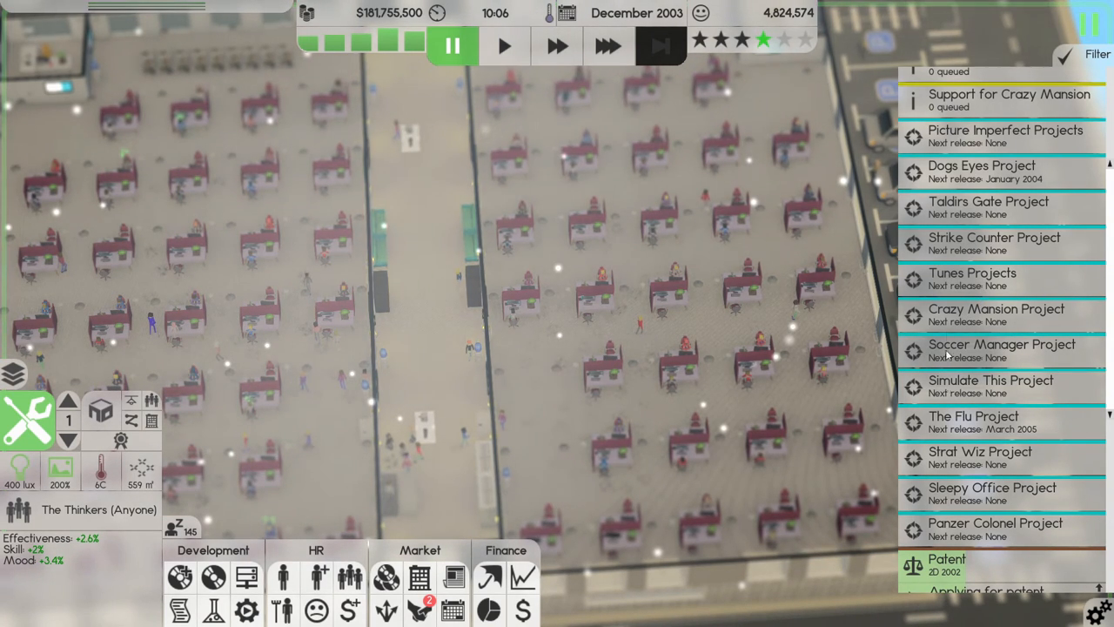
pyautogui.moveTo(999, 348)
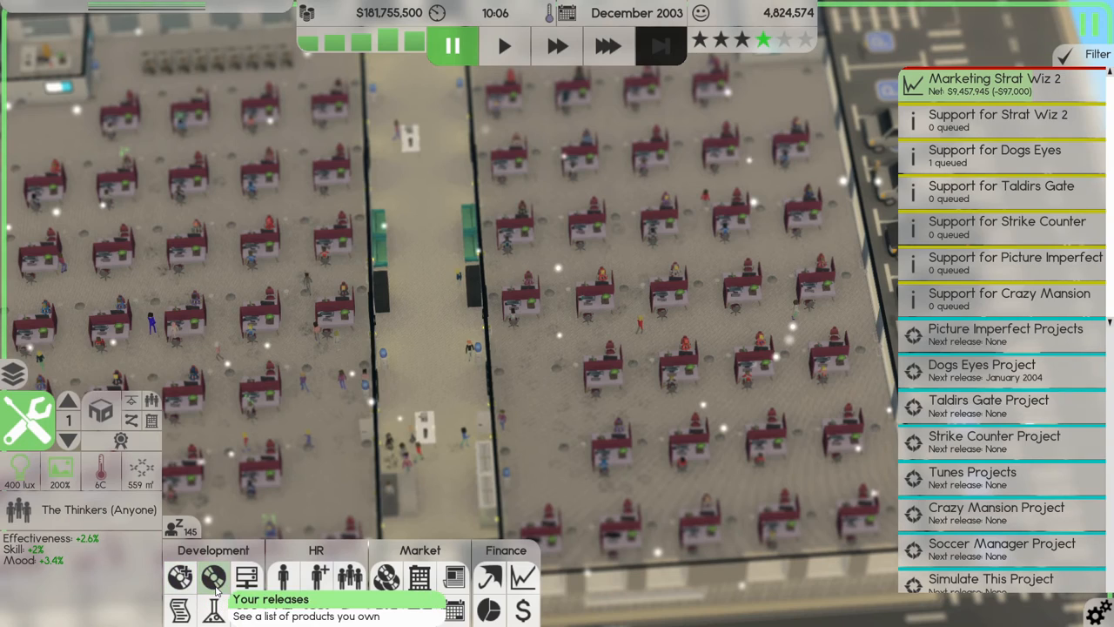
# Open My Releases from the Development panel, listing all 33 products.
pyautogui.click(211, 573)
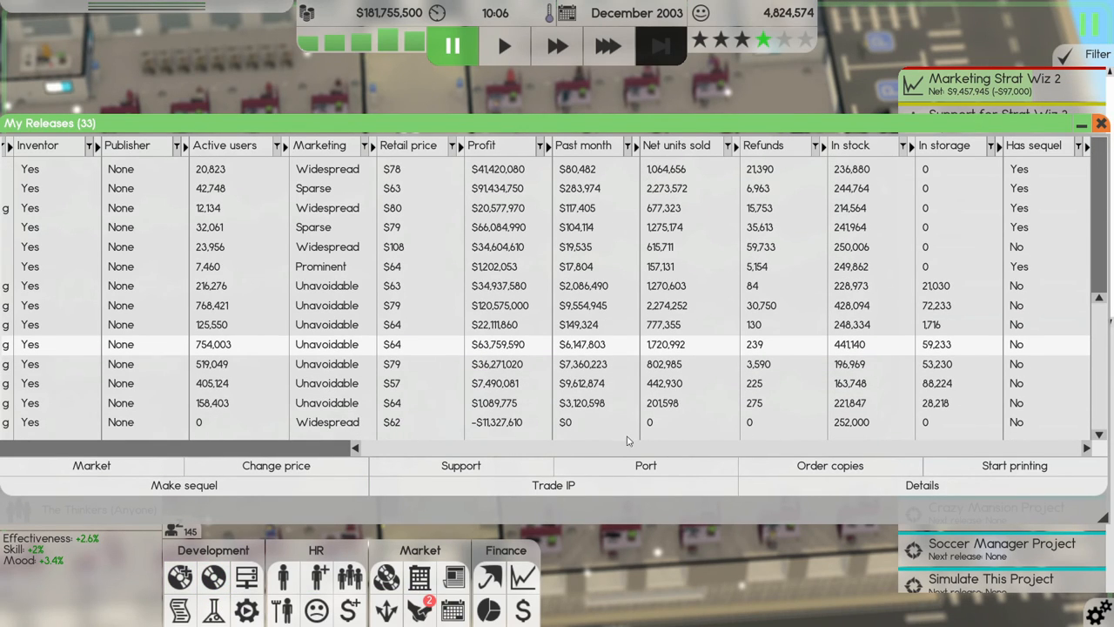
pyautogui.hscroll(-3)
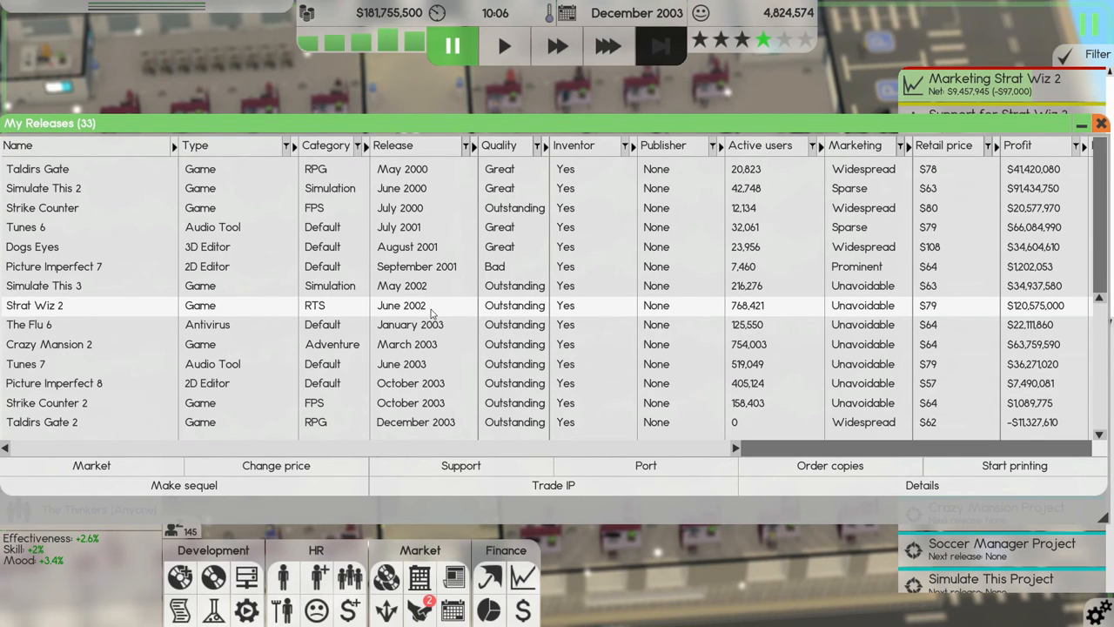
pyautogui.moveTo(626, 399)
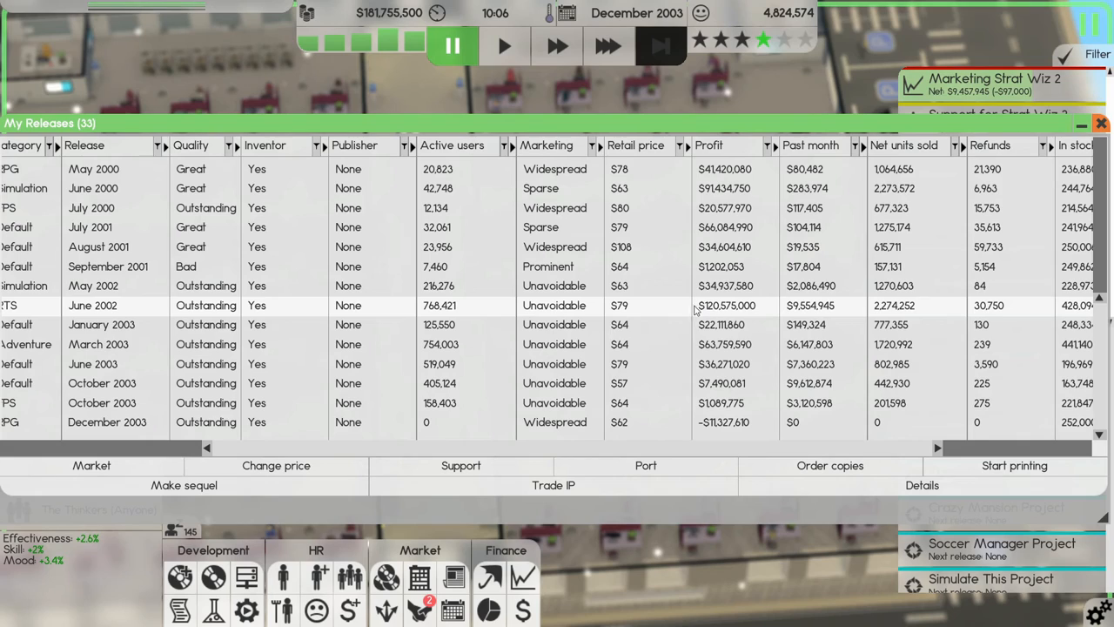
pyautogui.moveTo(696, 308)
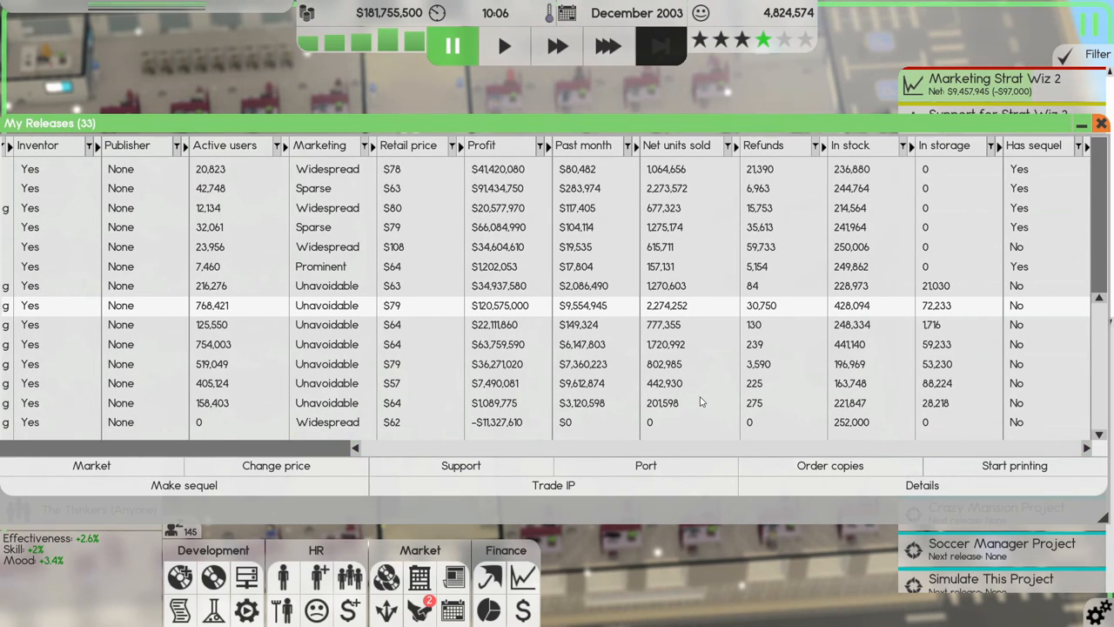
pyautogui.moveTo(709, 412)
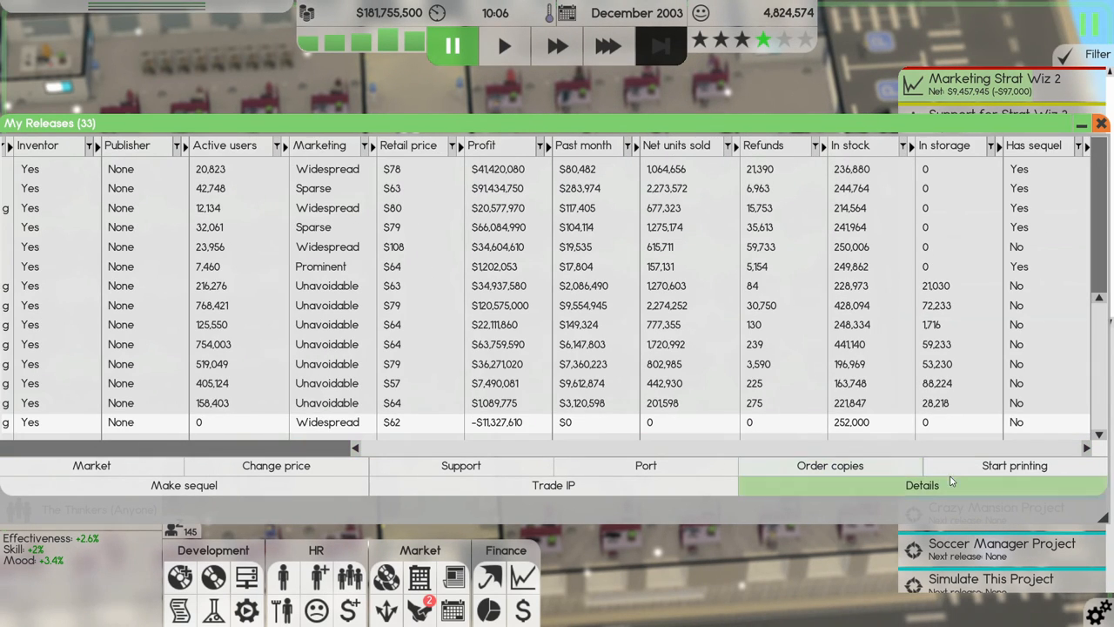
# Start printing Taldirs Gate 2, entering a stock limit of 2500 before pausing.
pyautogui.click(1014, 465)
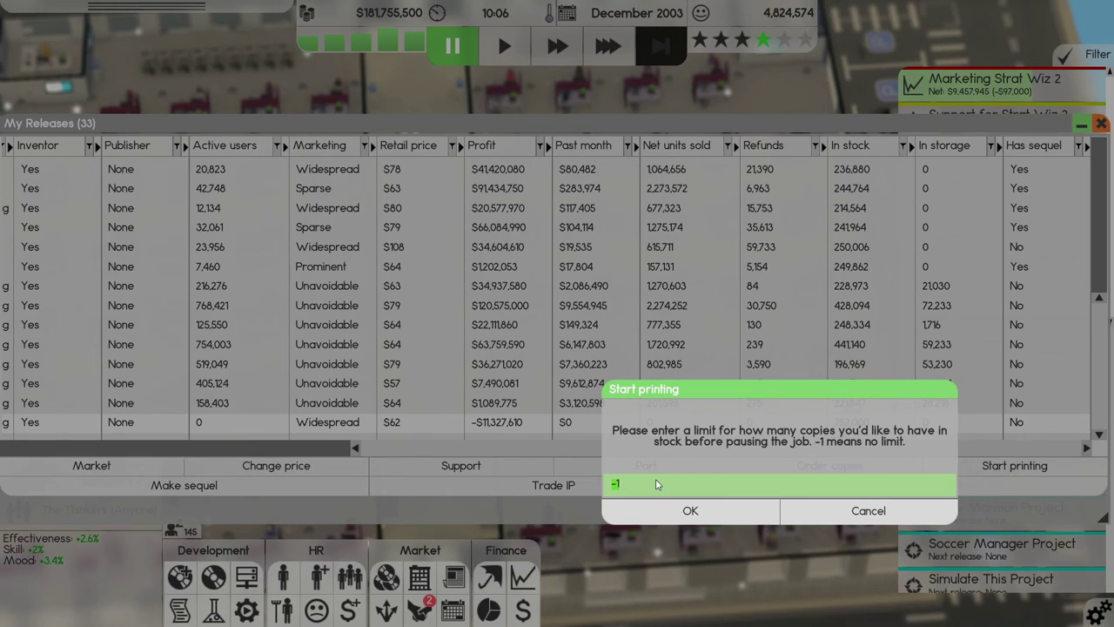
pyautogui.write('2500')
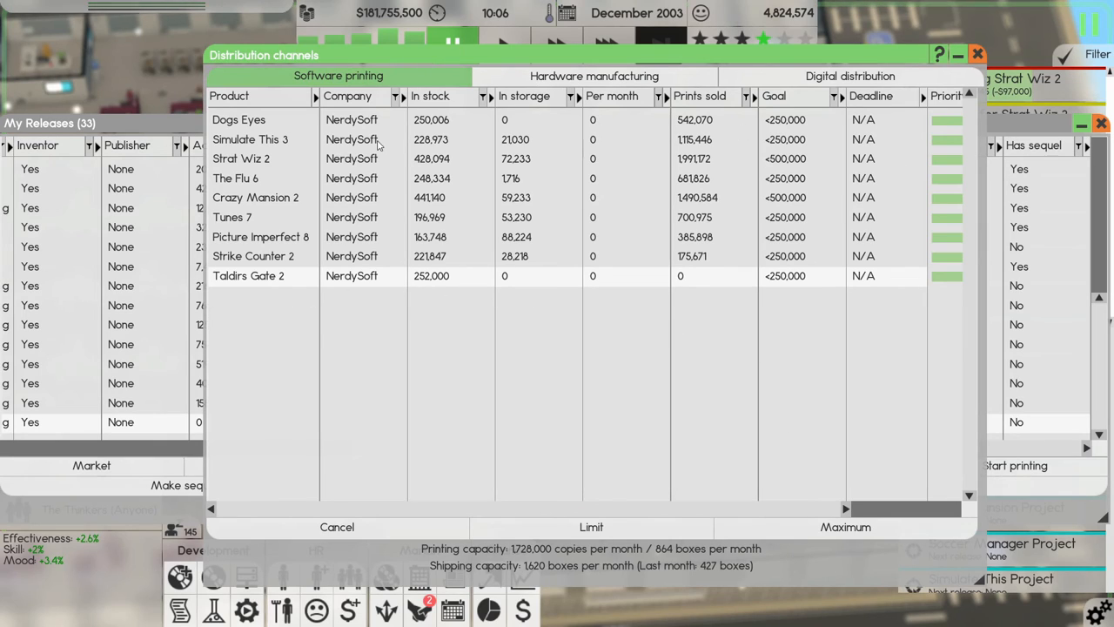
pyautogui.moveTo(207, 308)
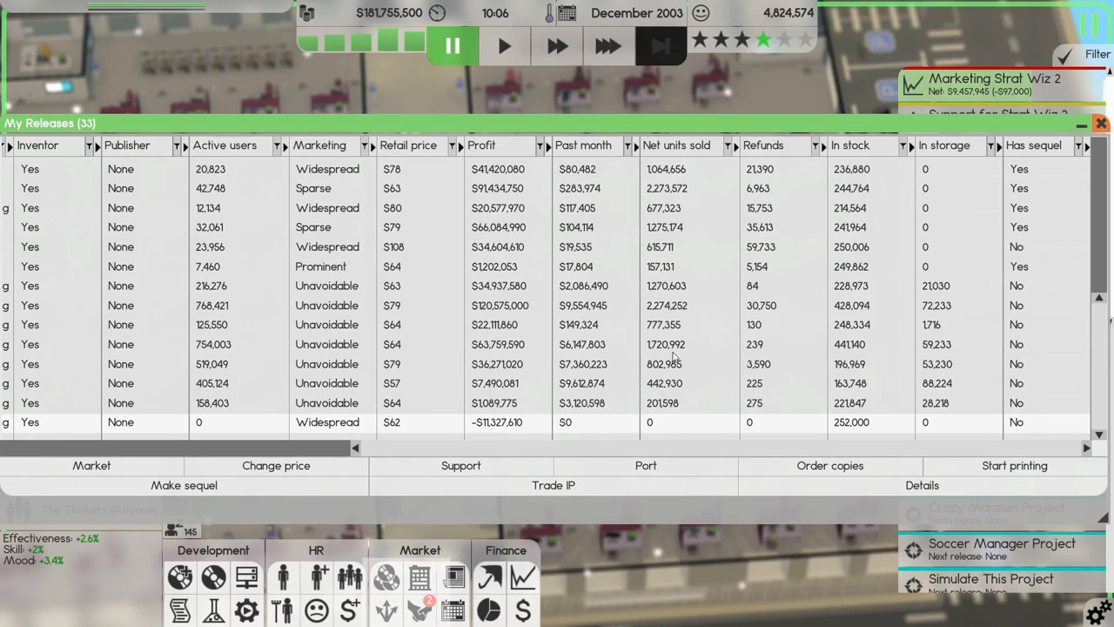
pyautogui.moveTo(866, 430)
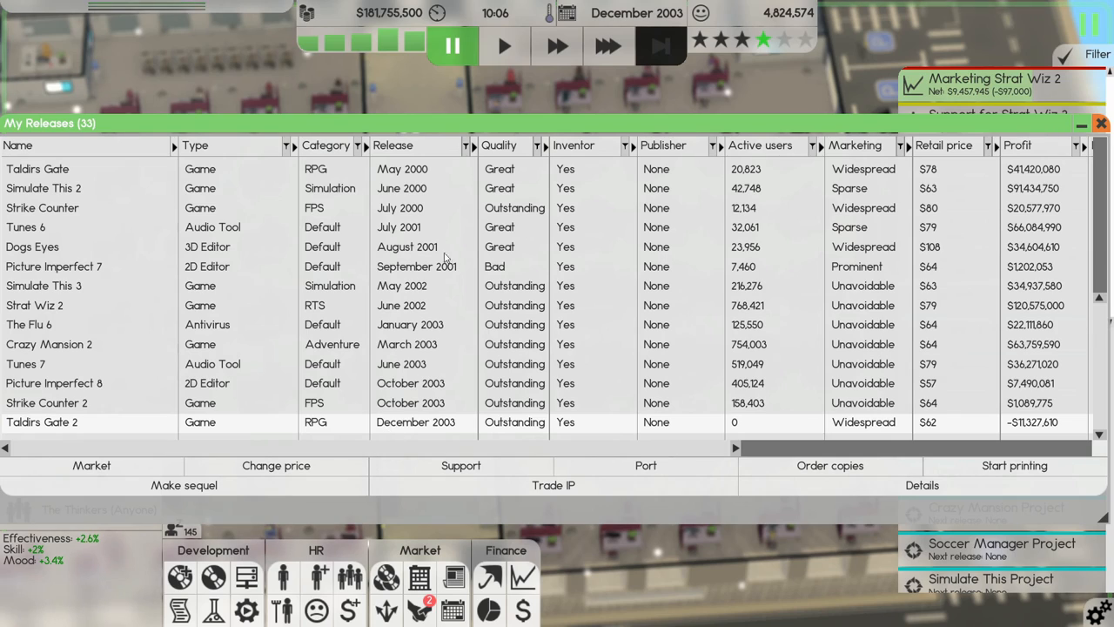
pyautogui.moveTo(879, 261)
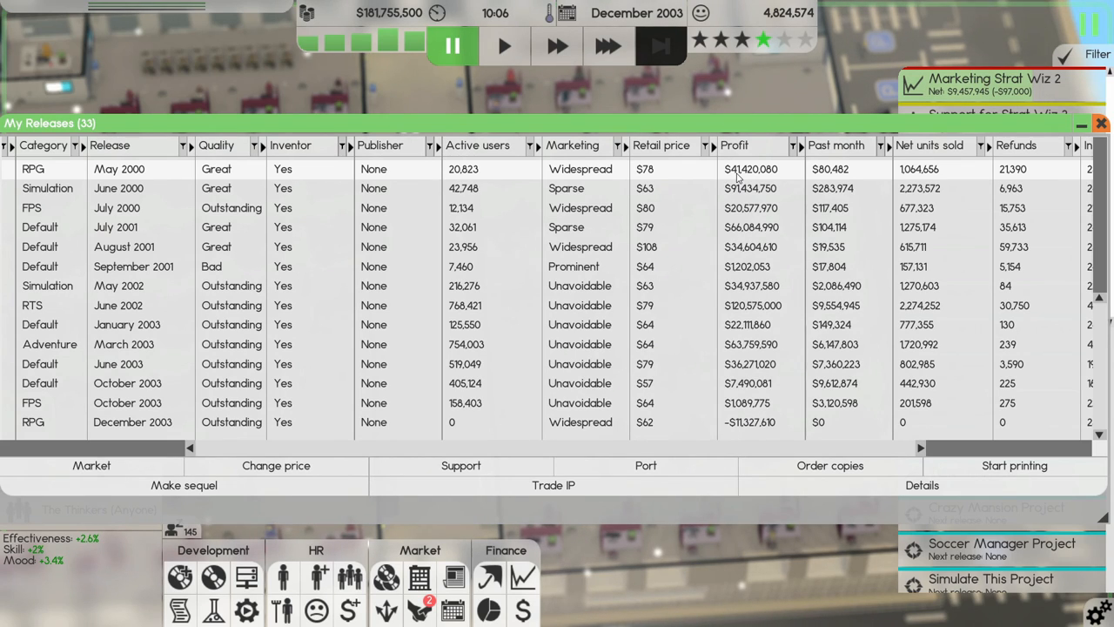
pyautogui.moveTo(785, 419)
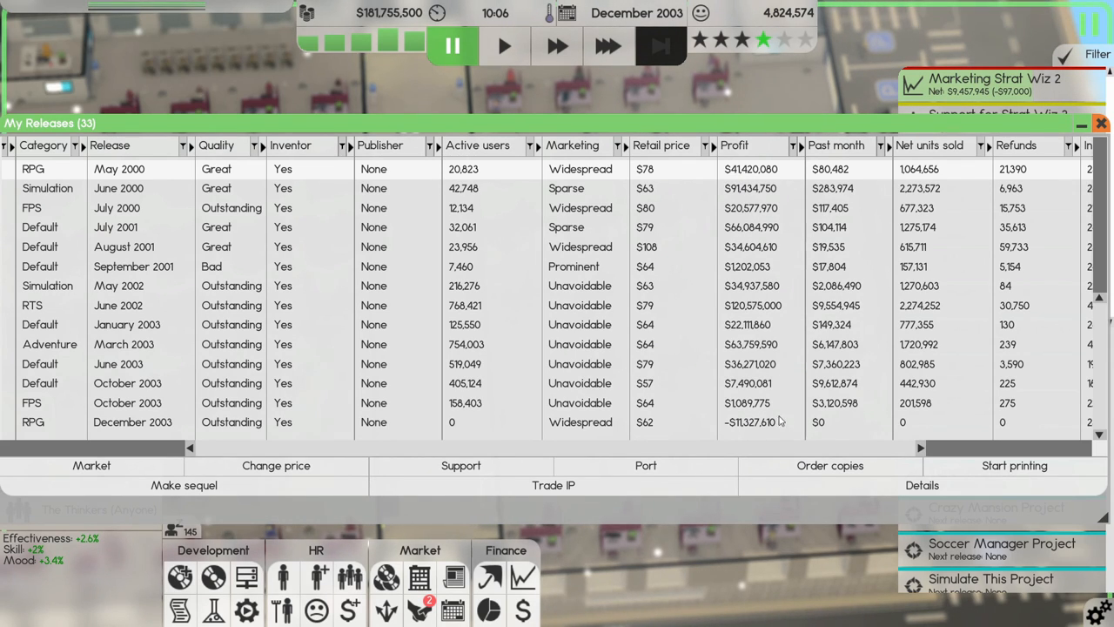
pyautogui.moveTo(948, 193)
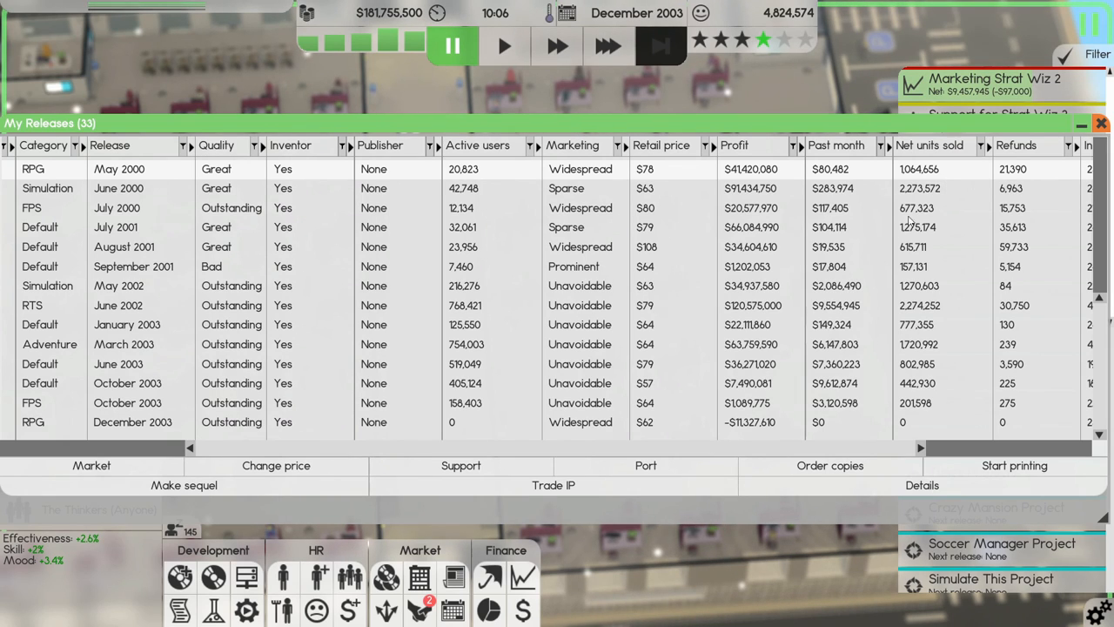
# Scroll across the My Releases table, then close that window to the office floor view.
pyautogui.hscroll(3)
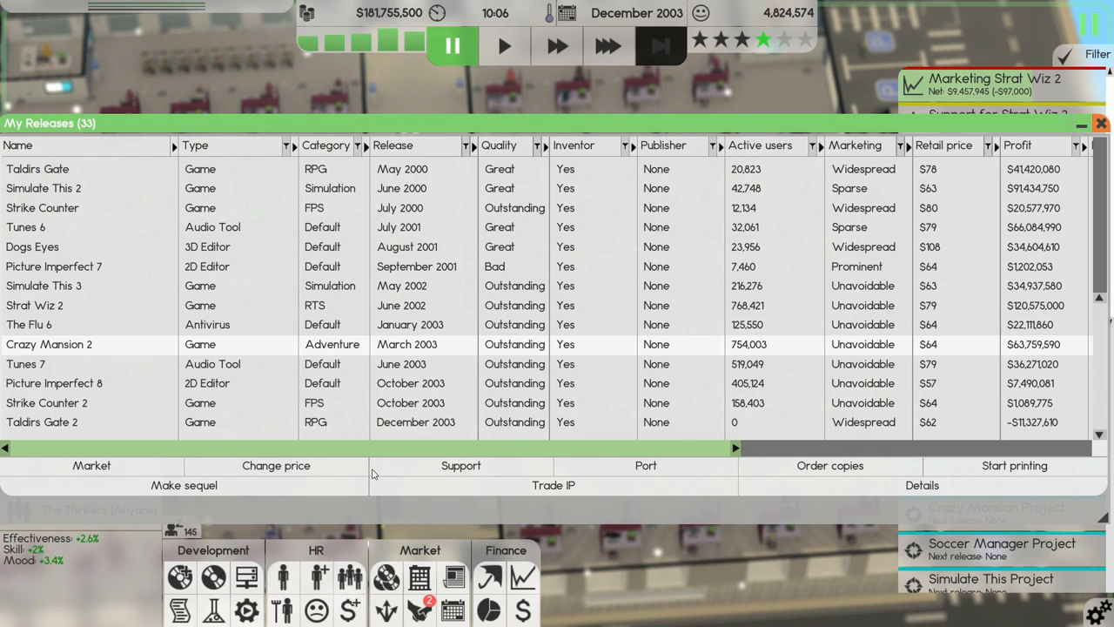
pyautogui.hscroll(3)
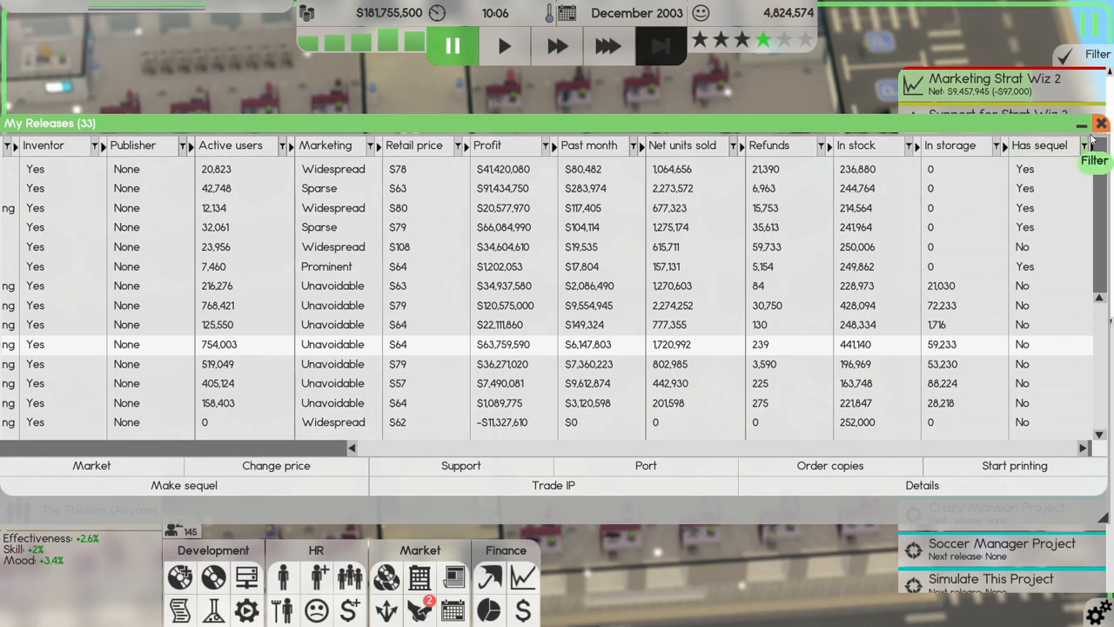
pyautogui.click(1101, 122)
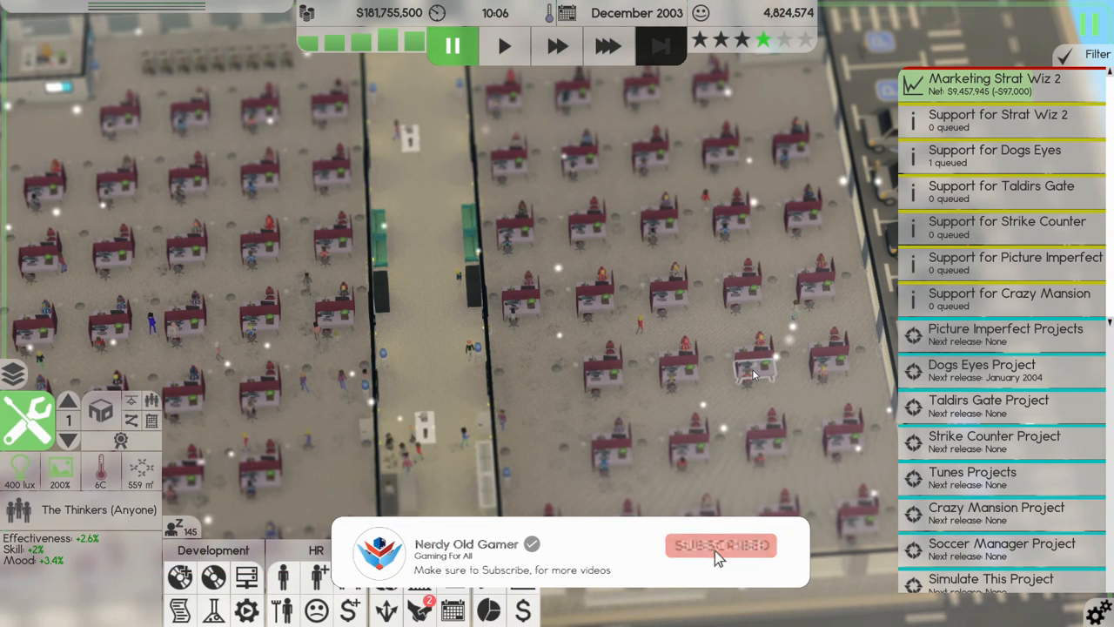
pyautogui.click(720, 545)
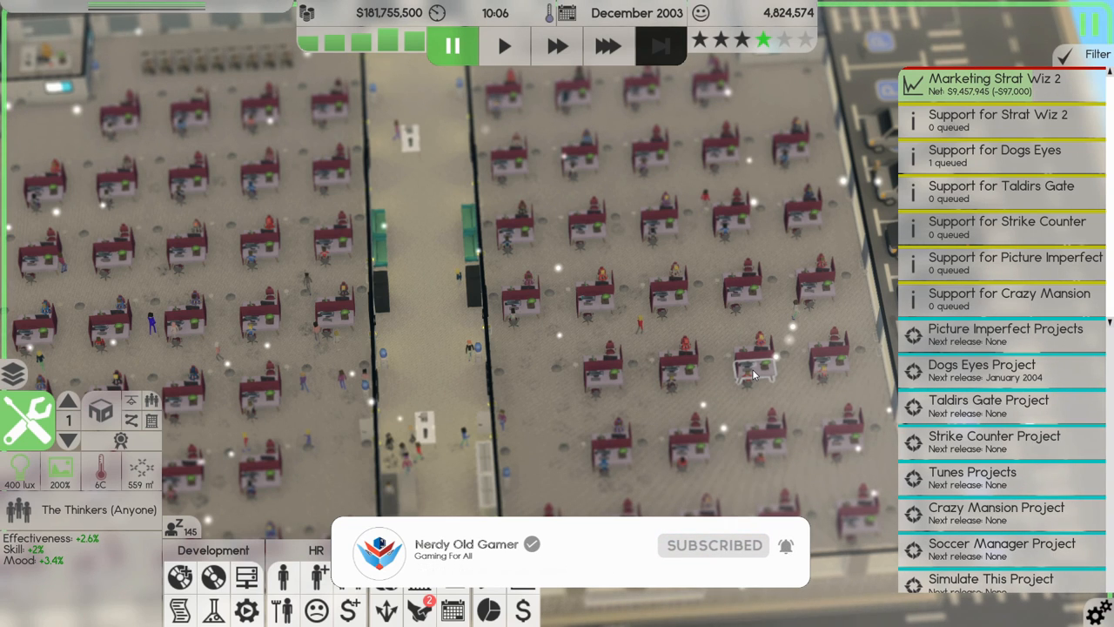